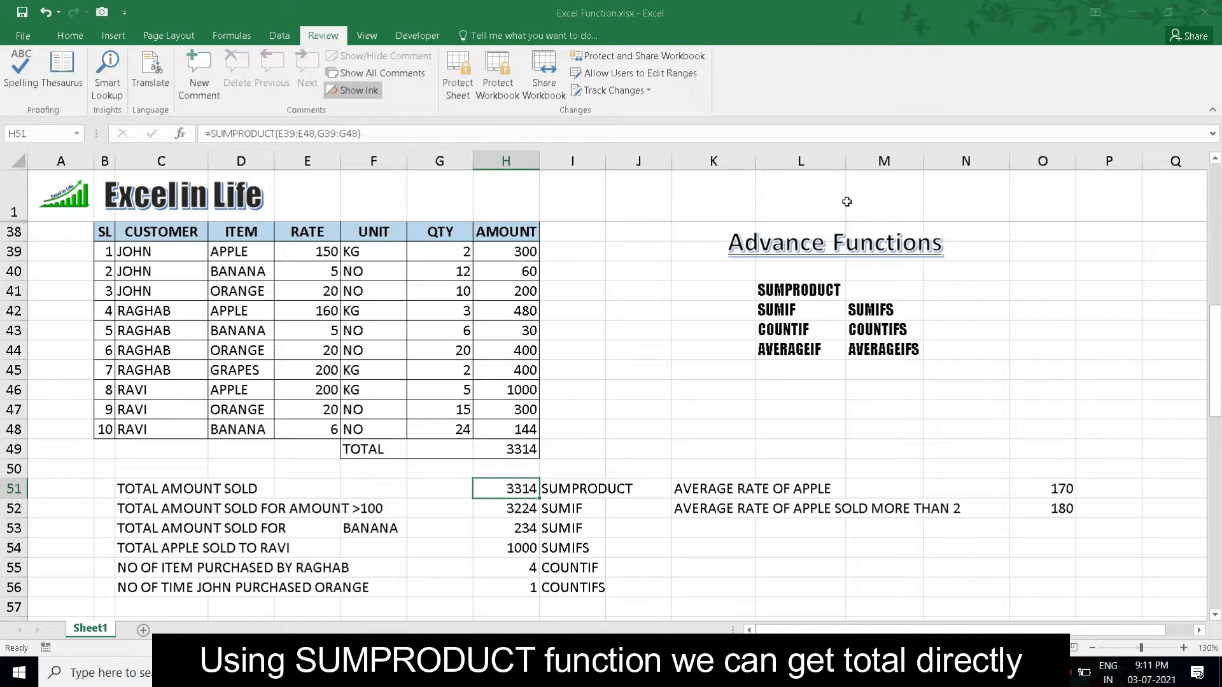
Step: Enter =SUMPRODUCT(E39:E48,G39:G48) in H51, confirming it matches the 3314 SUM total in H49
type("=sum")
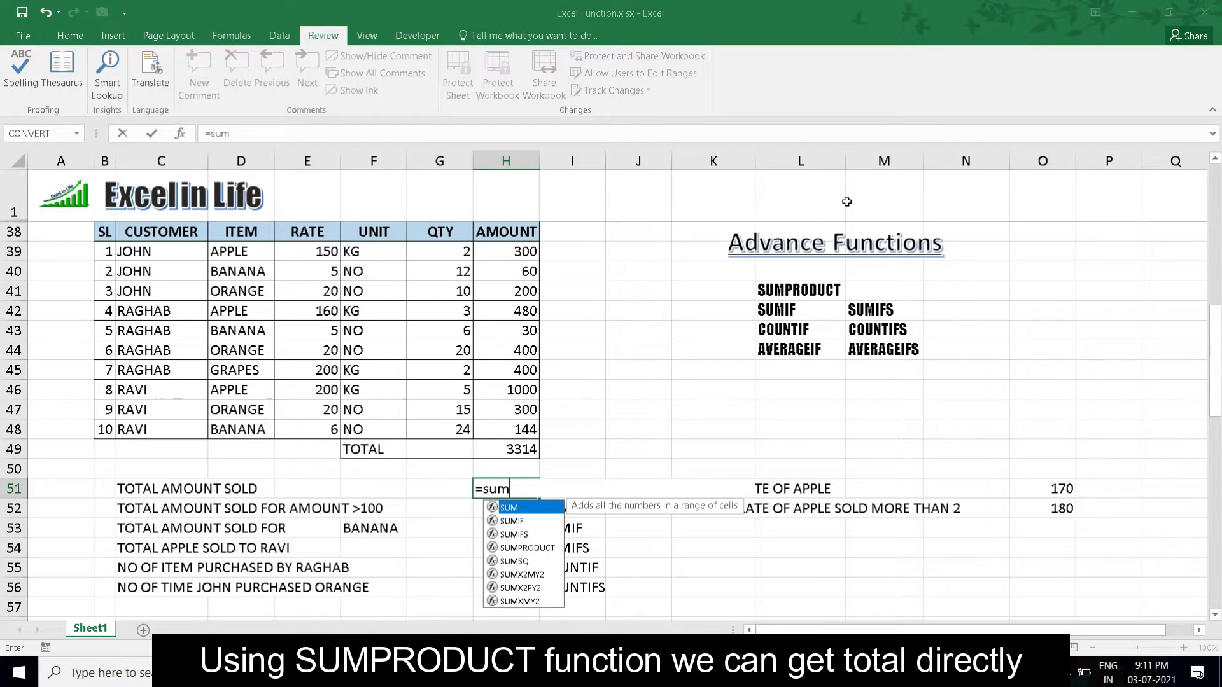
type("pro")
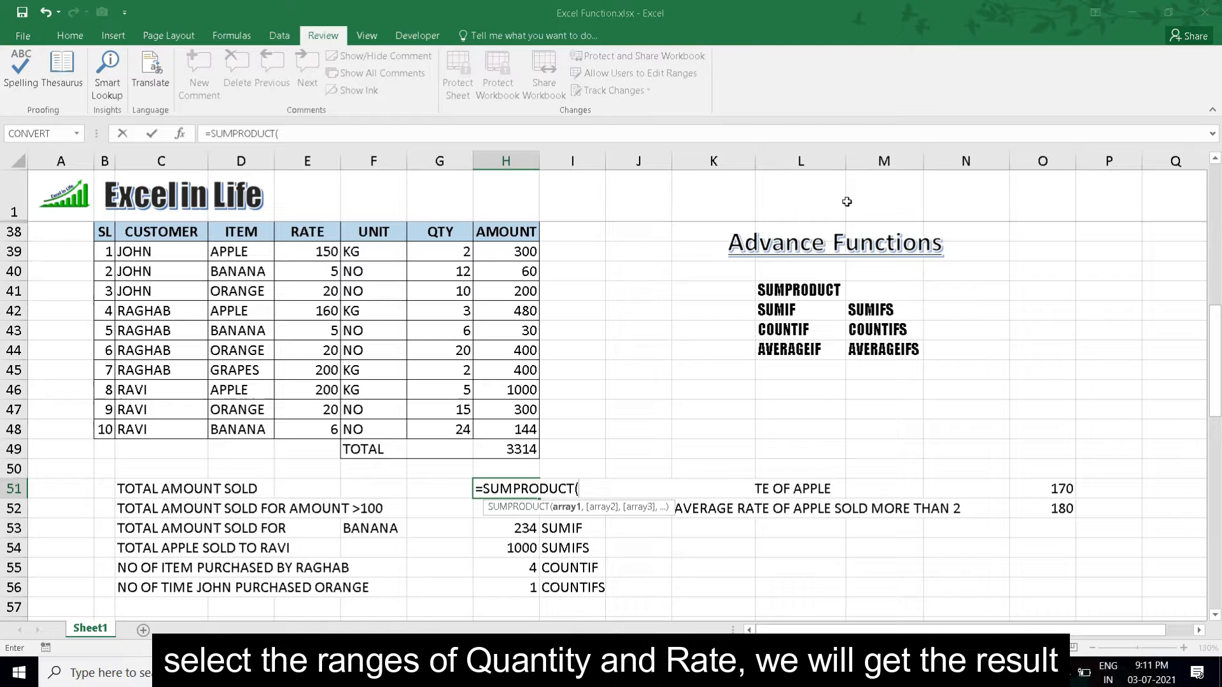
left_click(505, 409)
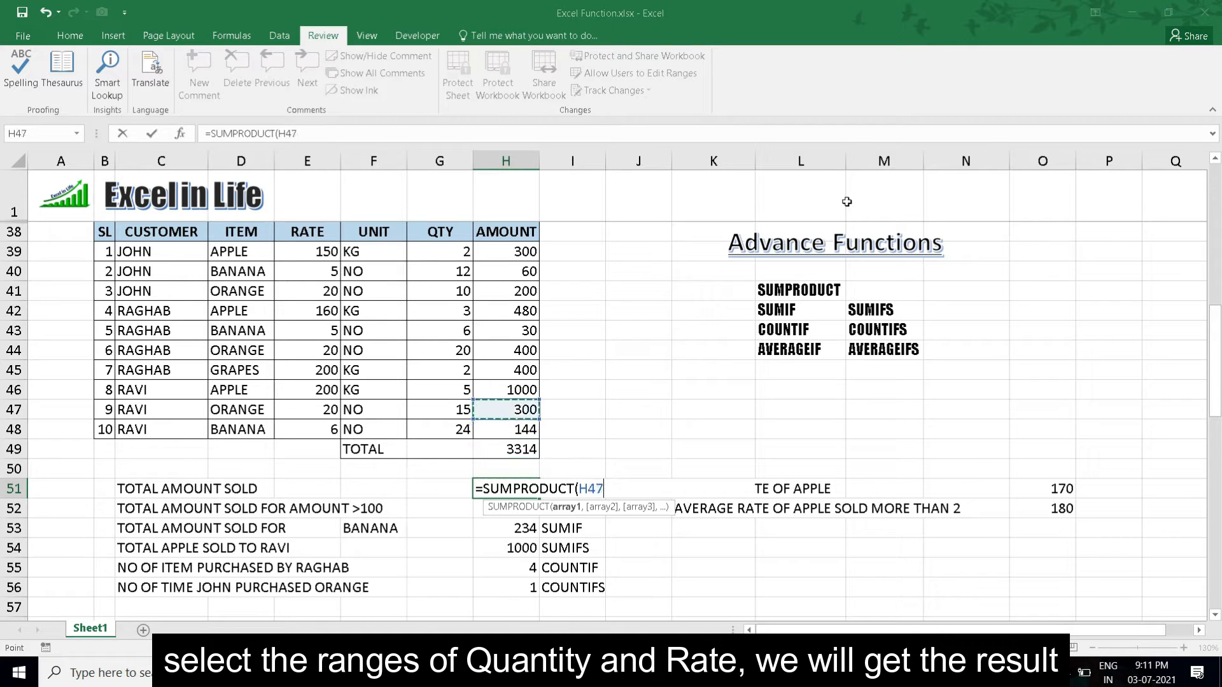
left_click(306, 430)
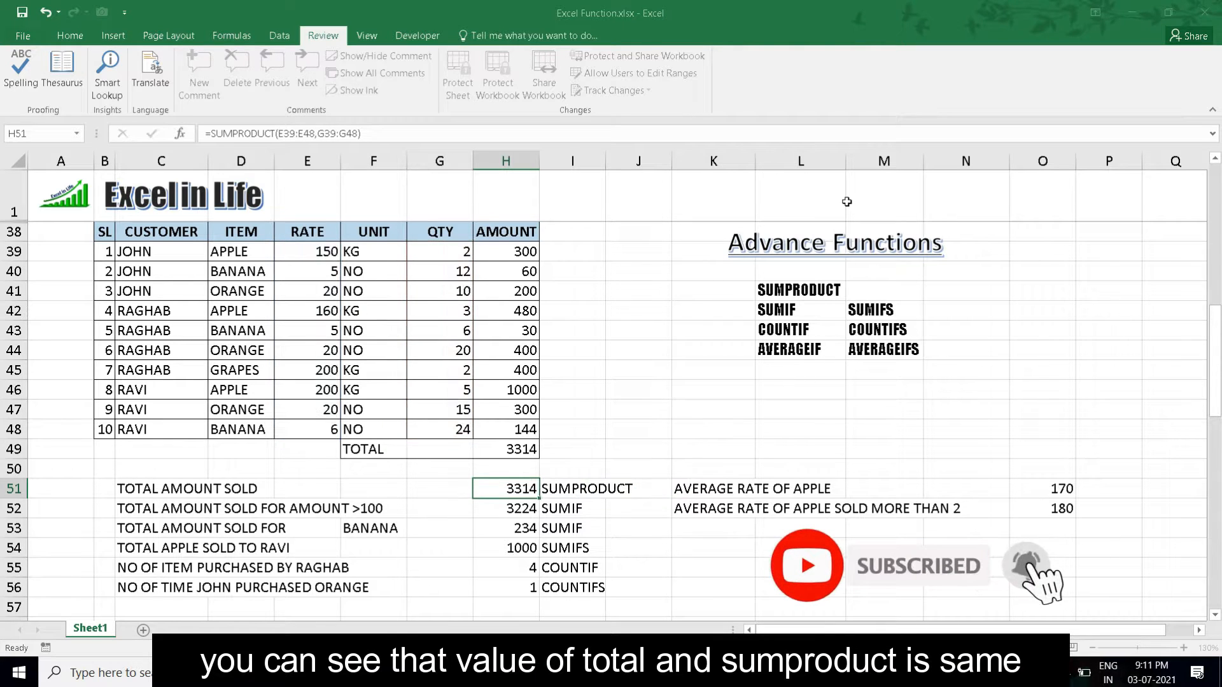
left_click(504, 449)
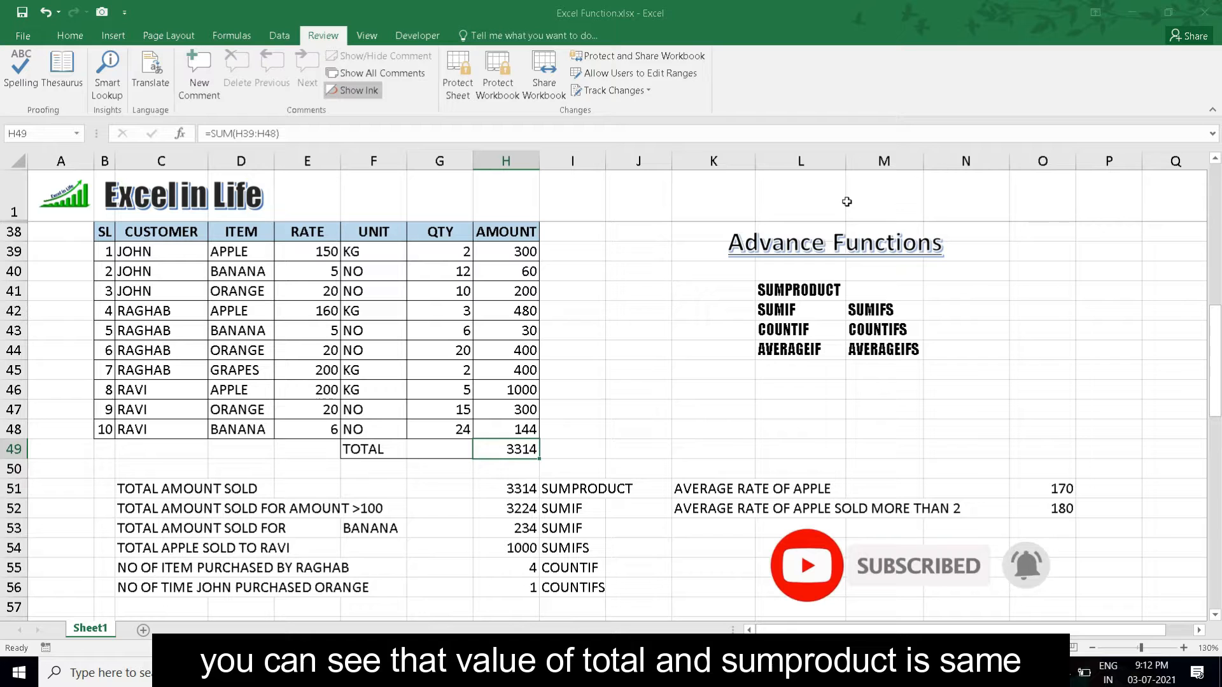
left_click(505, 489)
type("=")
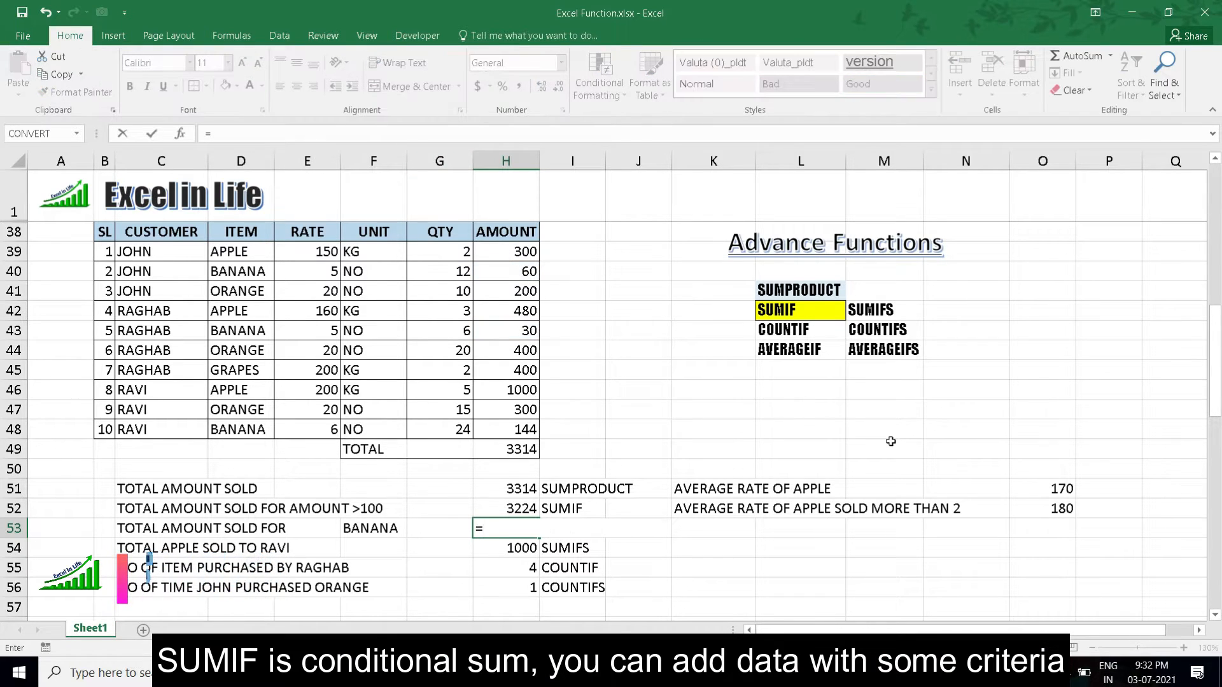
Step: Enter =SUMIF(D39:D48,F53,H39:H48) in H53 for BANANA and verify the 234 via status bar
type("sumi")
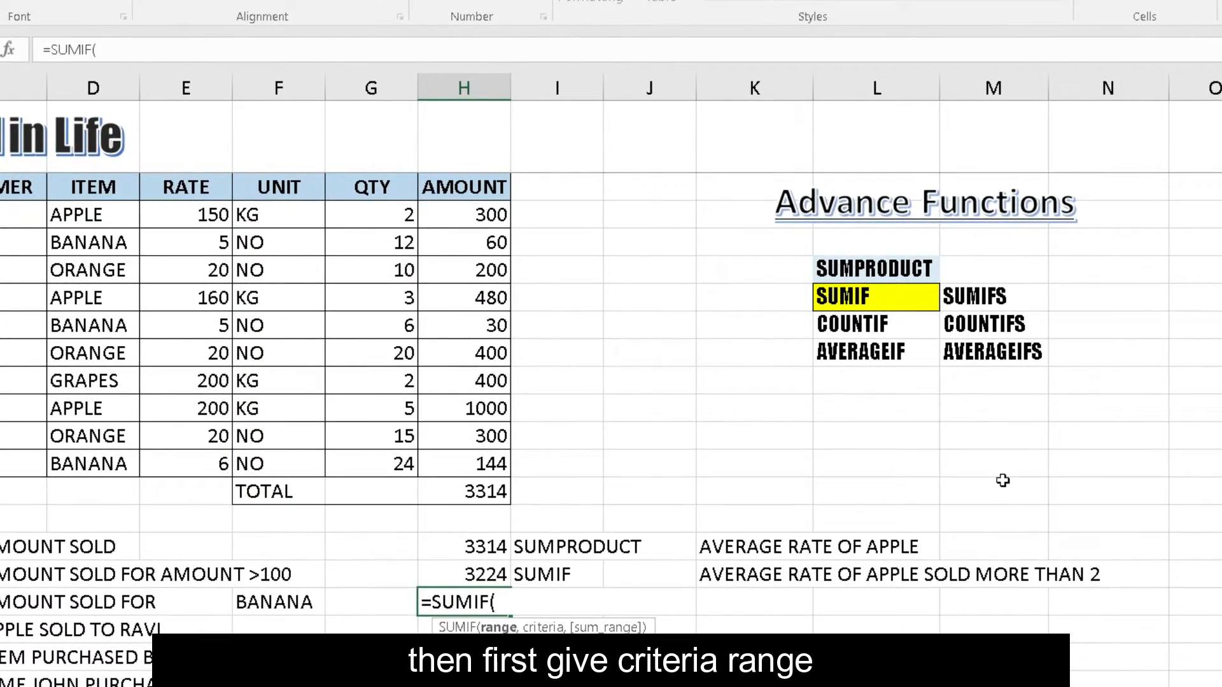
left_click(92, 490)
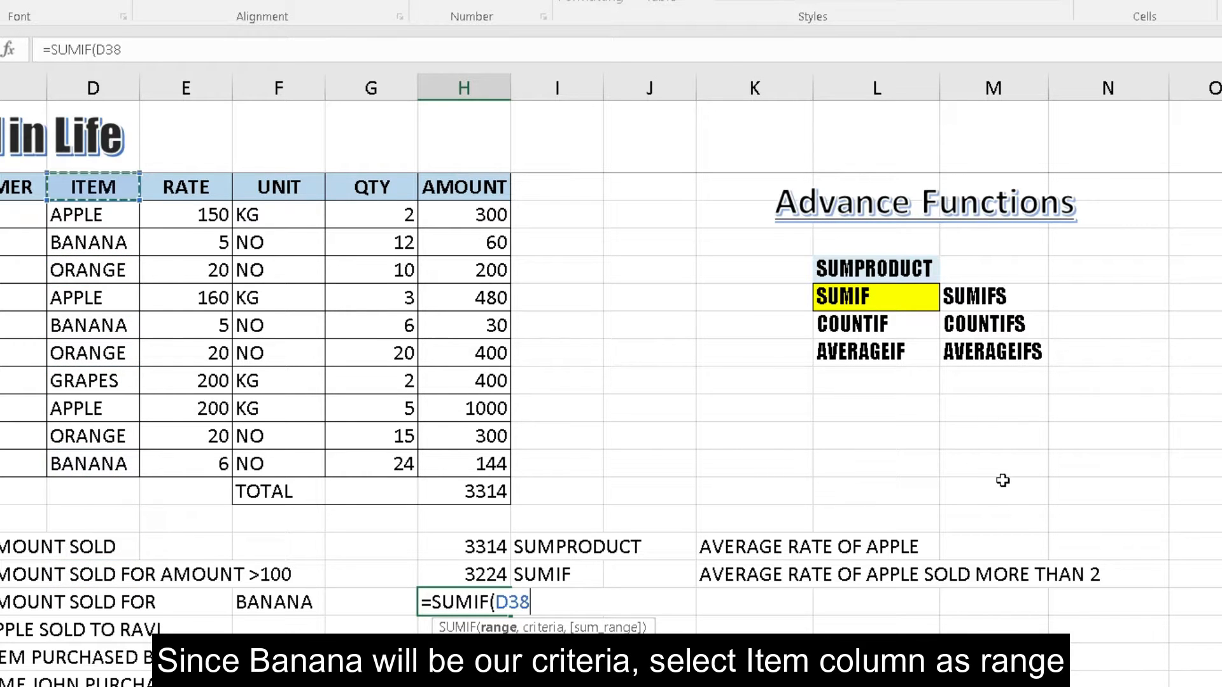
left_click_drag(91, 214, 91, 243)
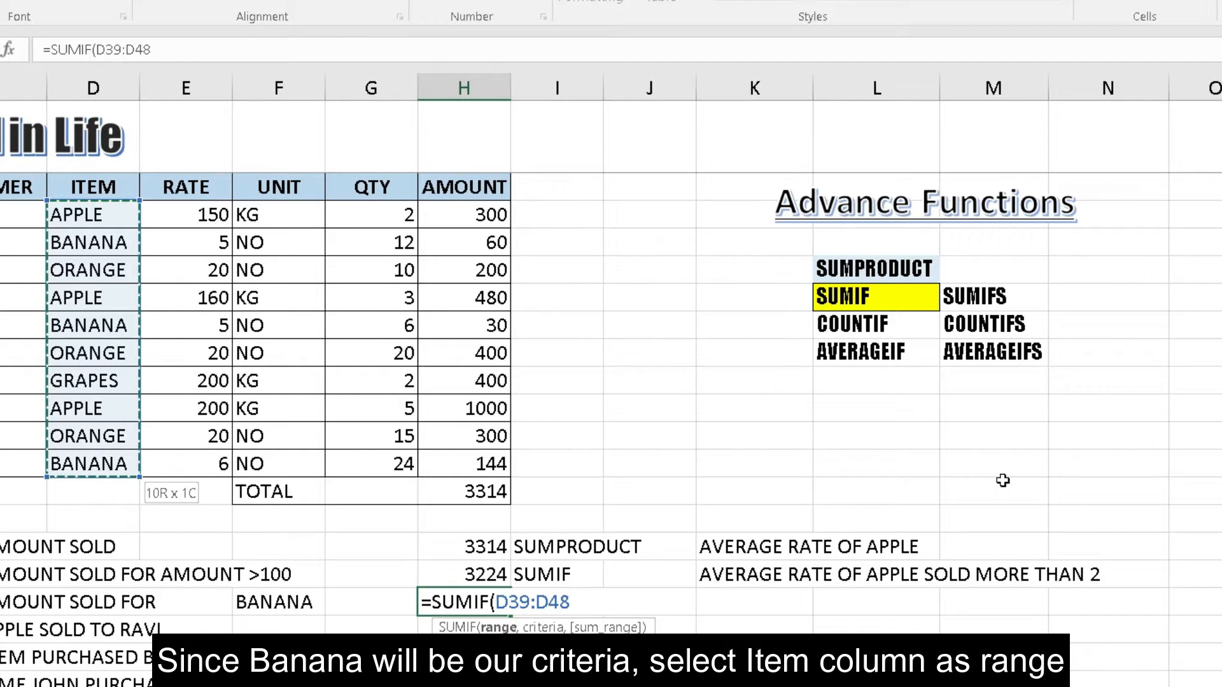
type(",")
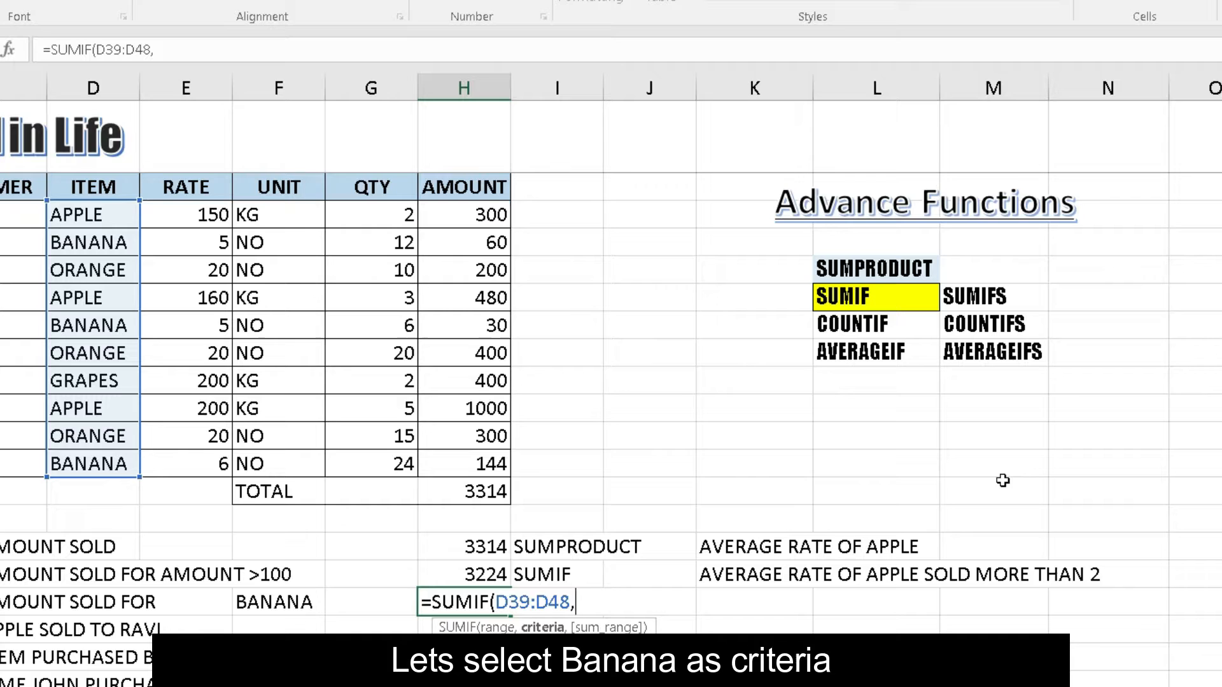
left_click(278, 601)
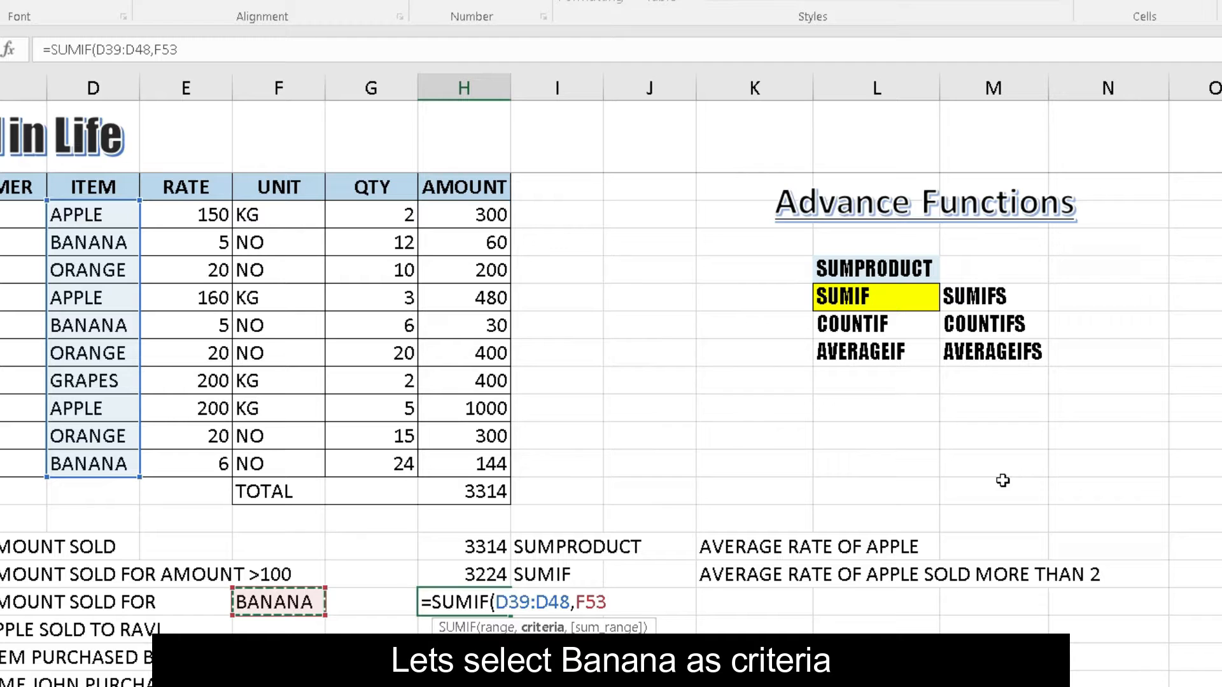
type(",")
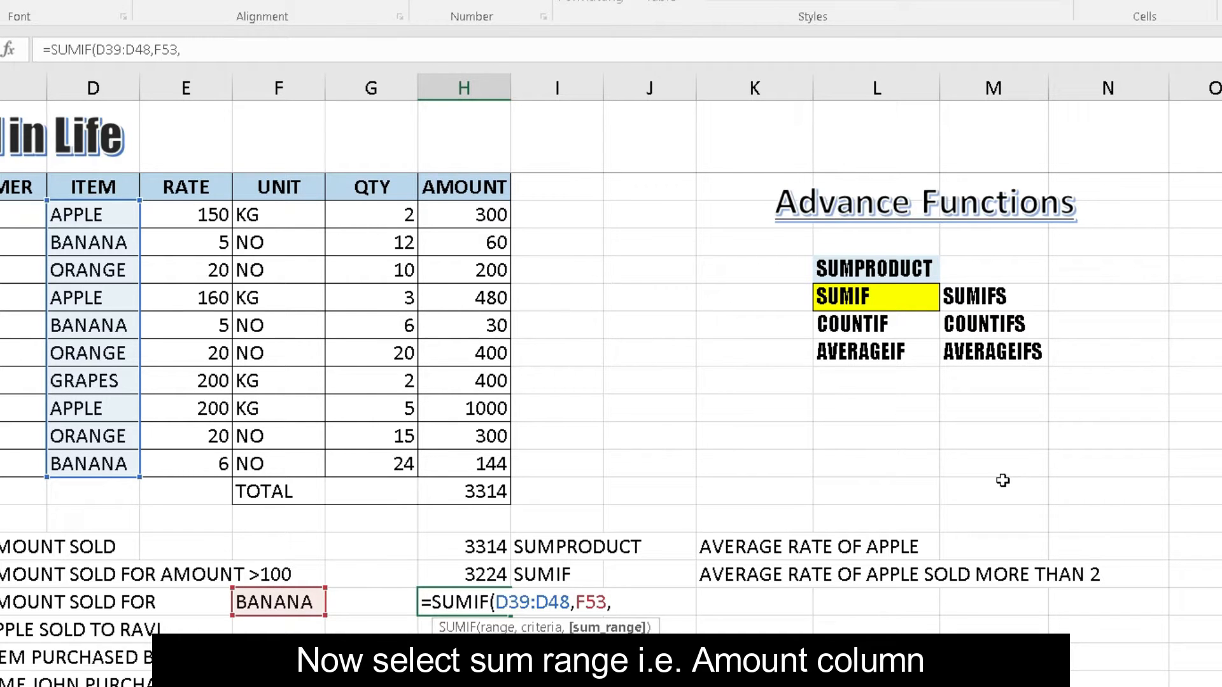
left_click(463, 464)
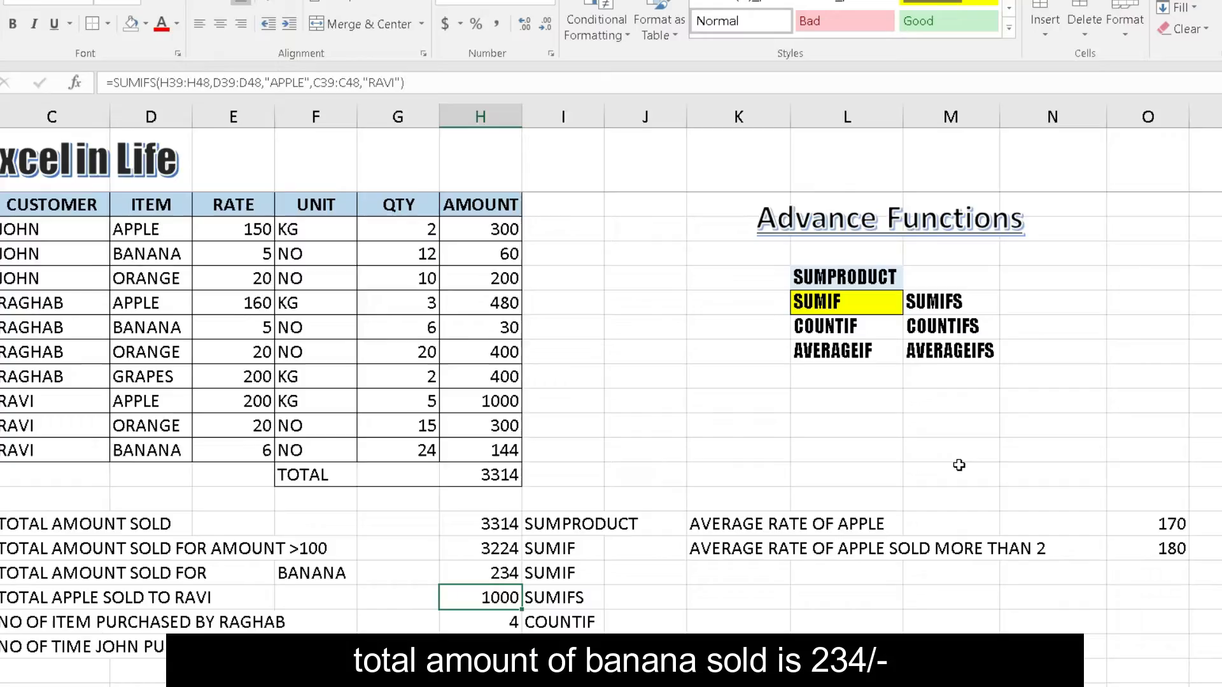
left_click(486, 563)
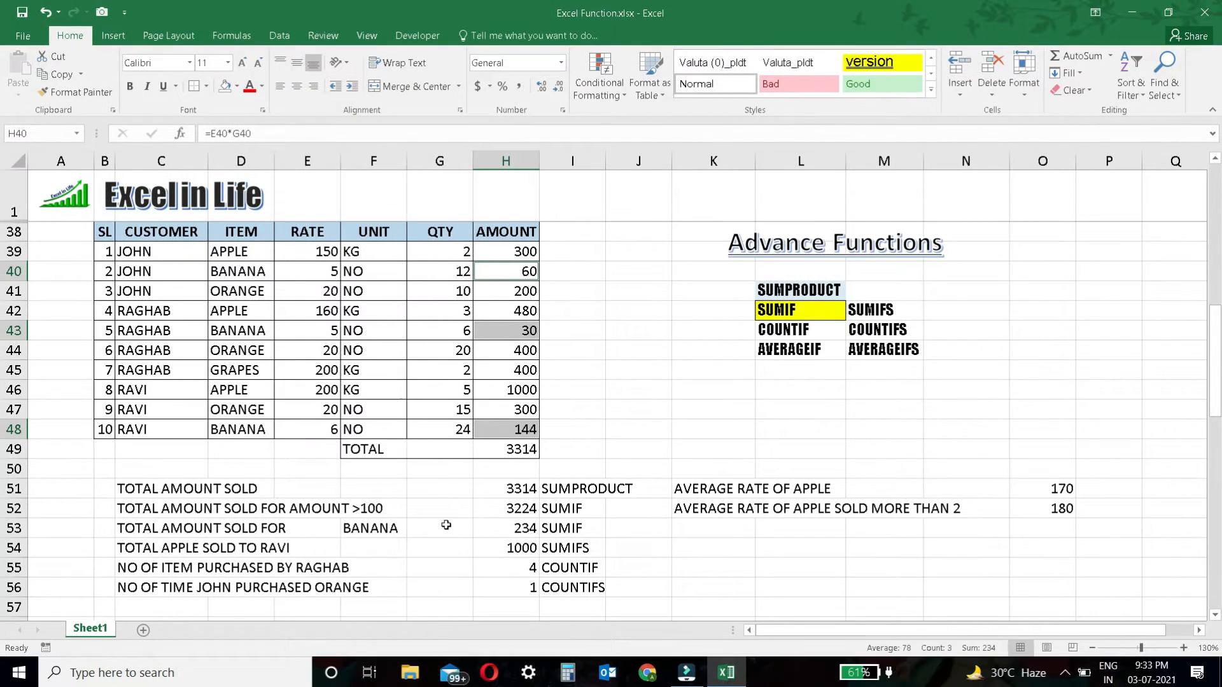
left_click(505, 527)
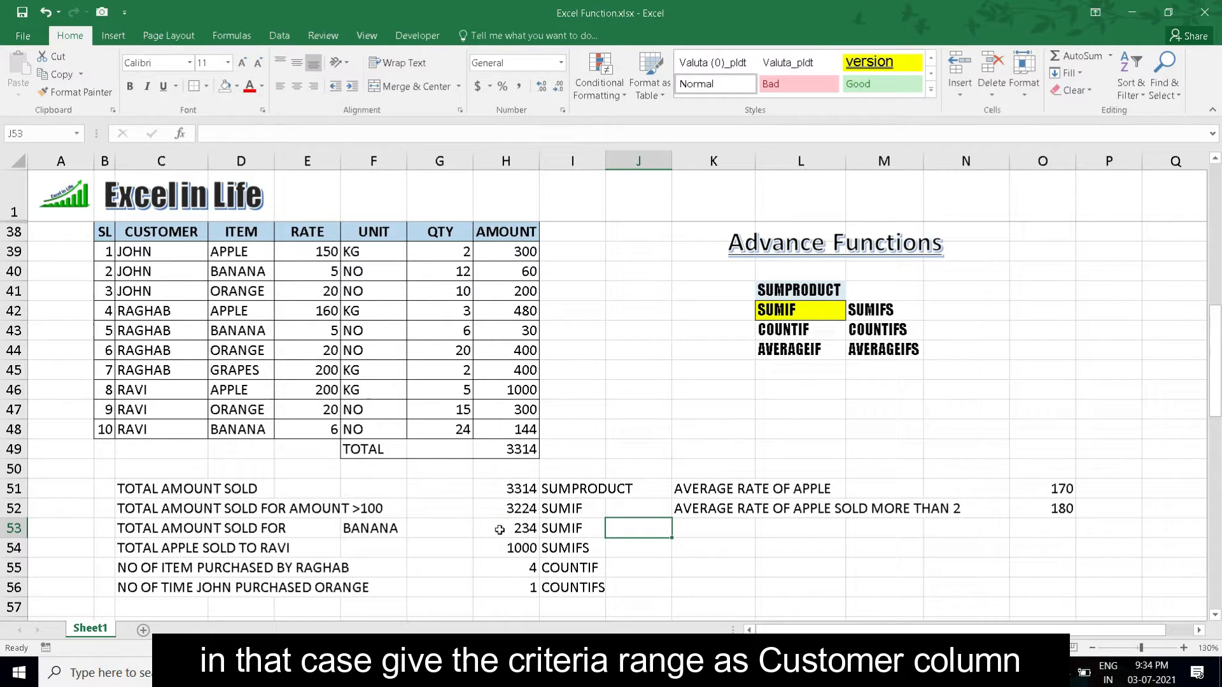
Step: Enter a SUMIF in J53 with criteria "JOHN" summing H39:H48, returning 560
type("=s")
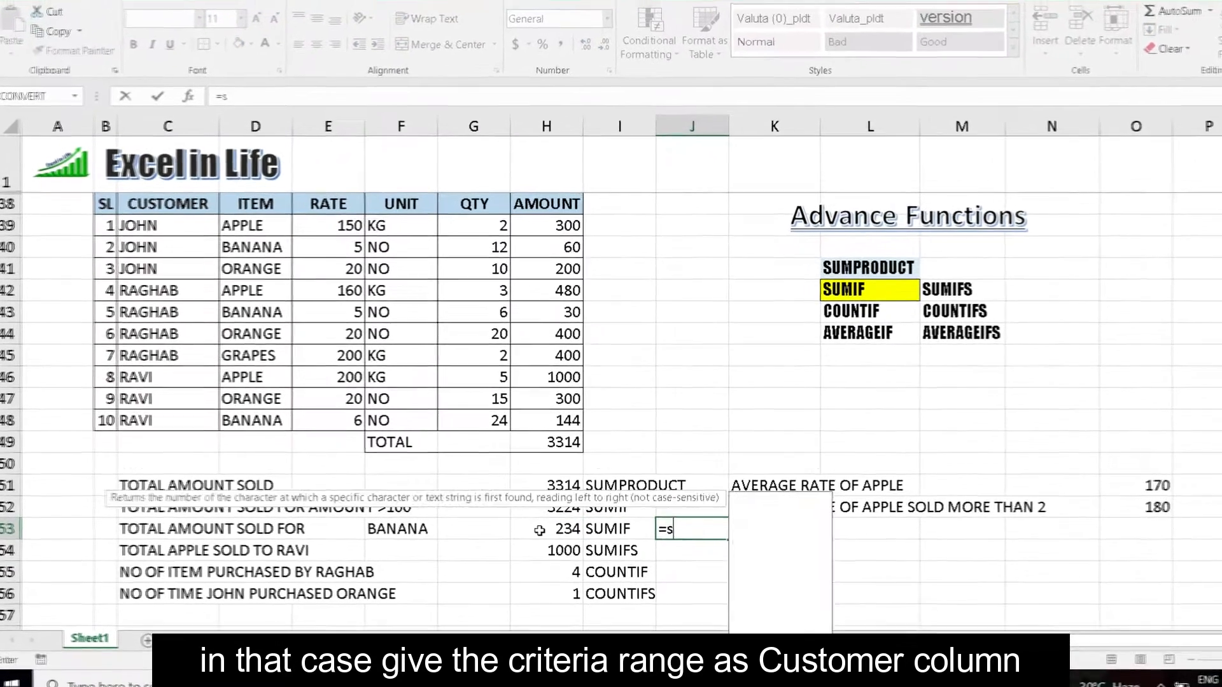
type("umif(")
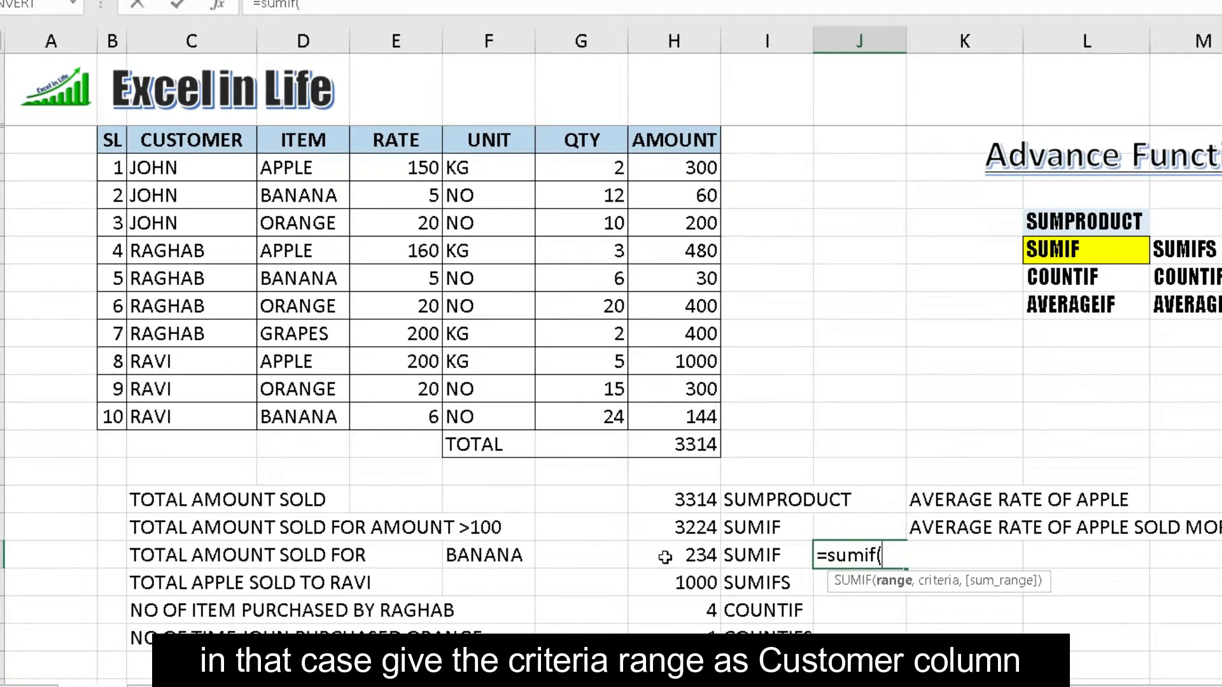
type("B40")
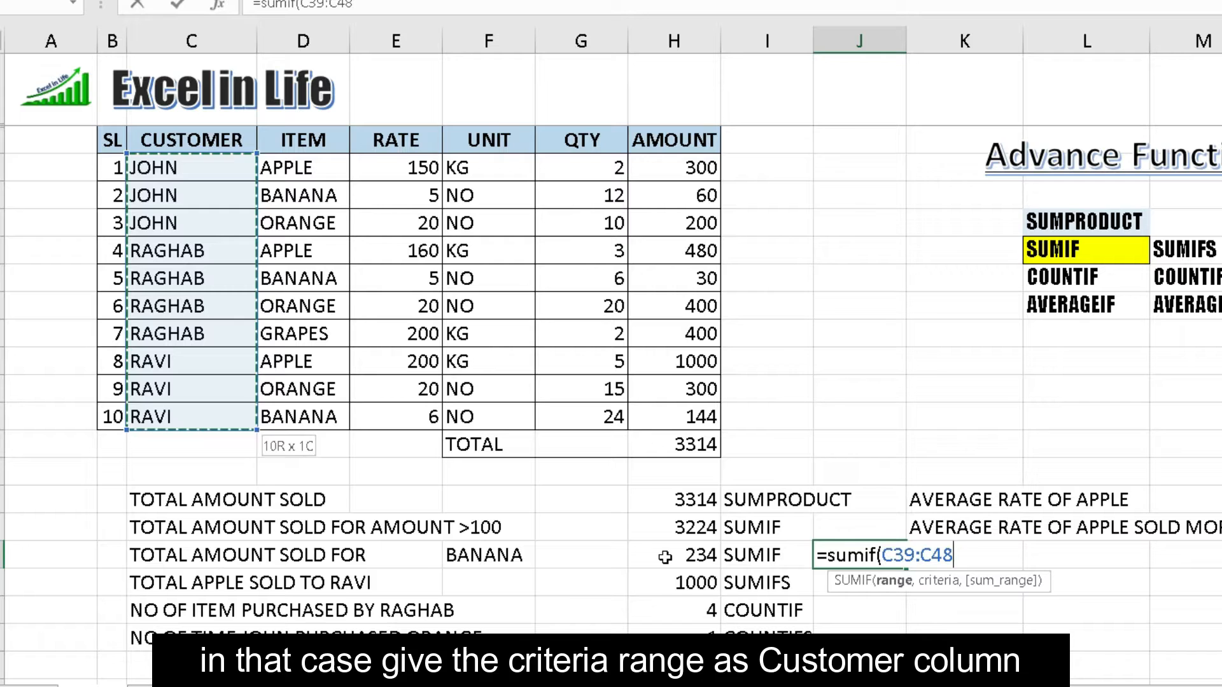
type(",\"")
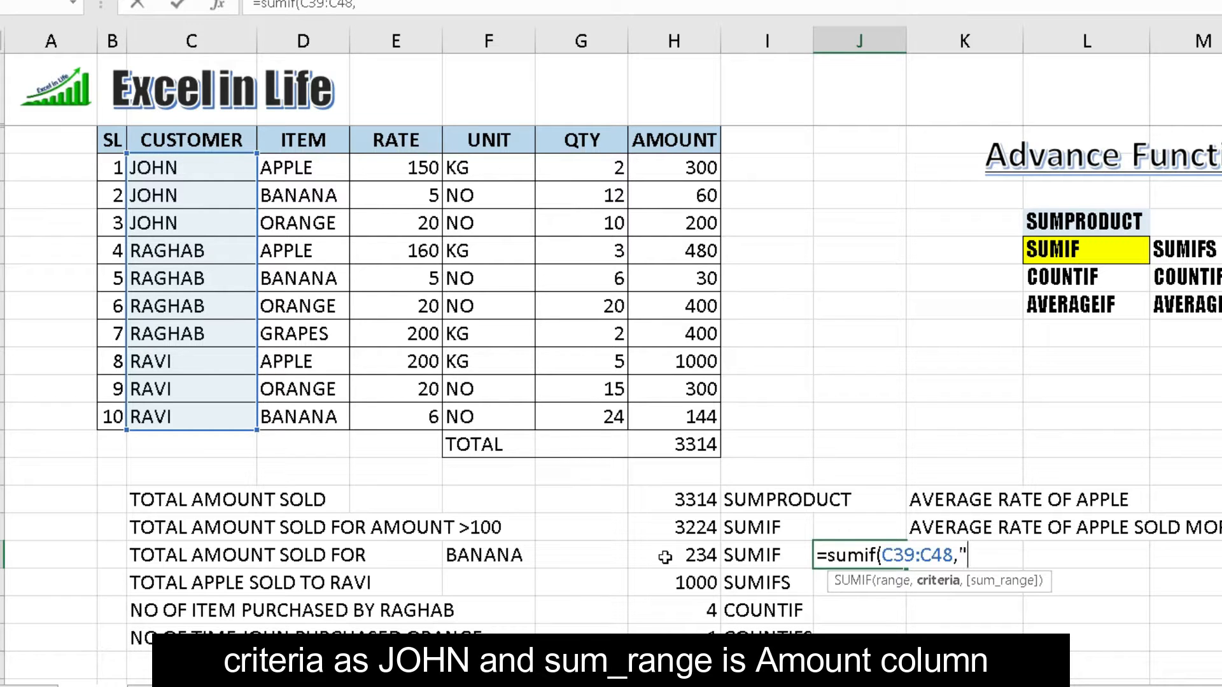
type("JOHN\",")
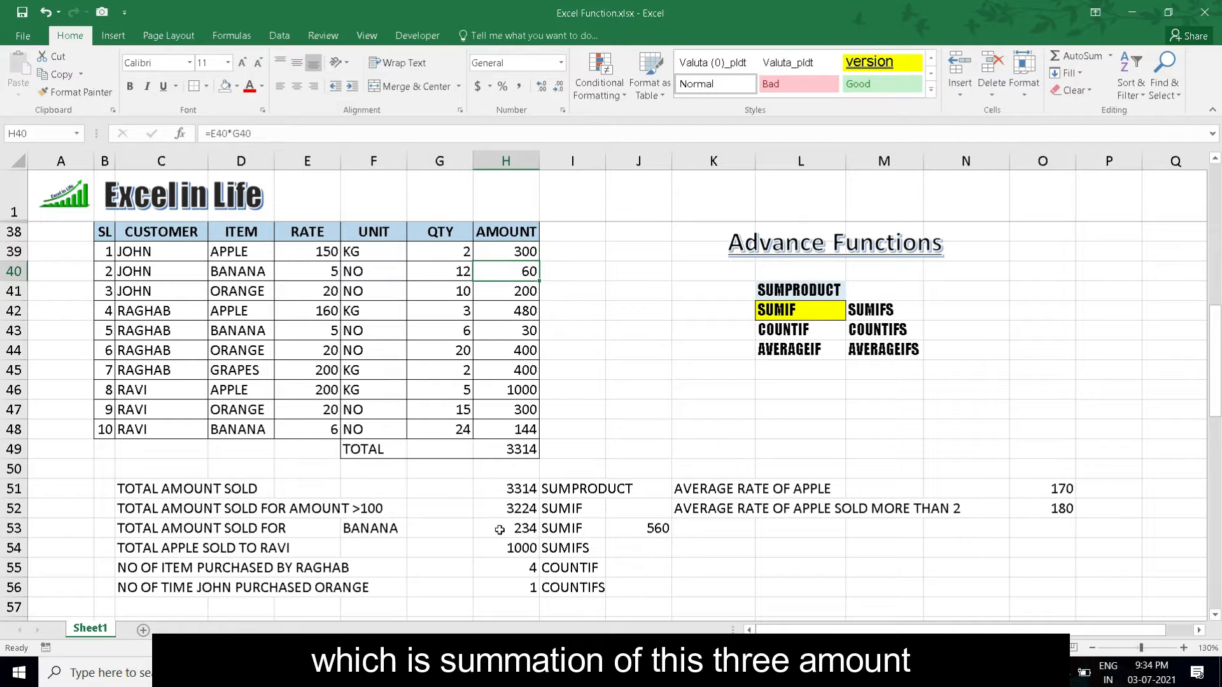
left_click(505, 489)
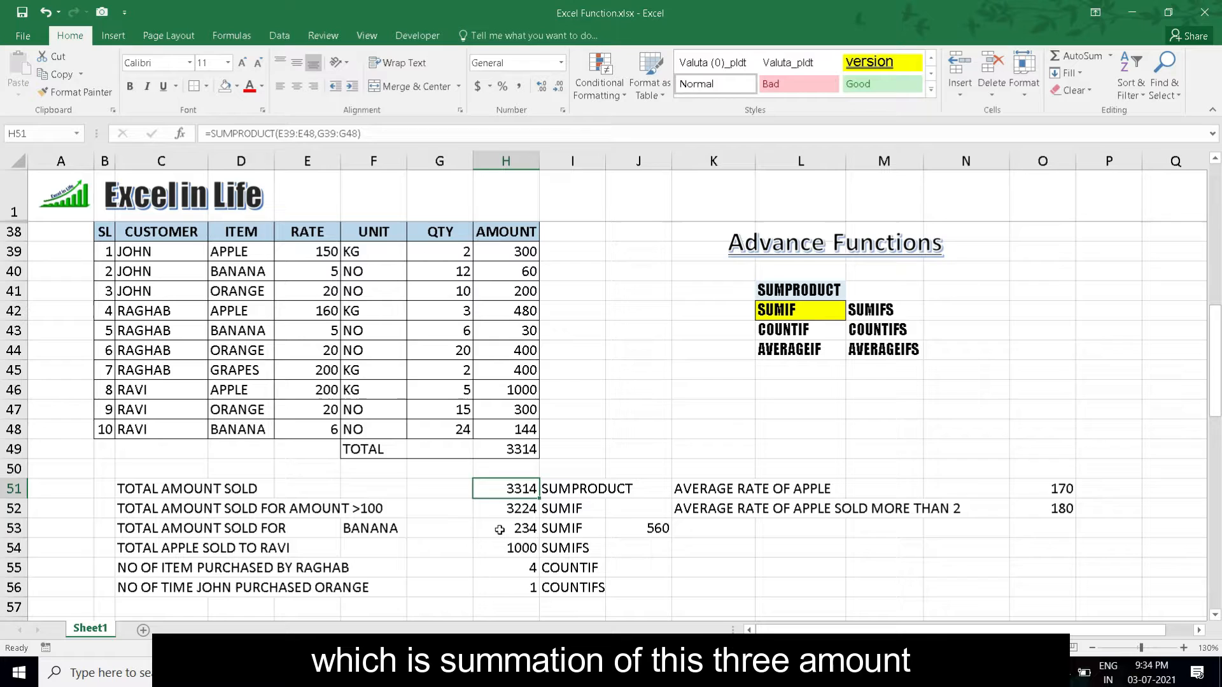
left_click(506, 547)
type("=")
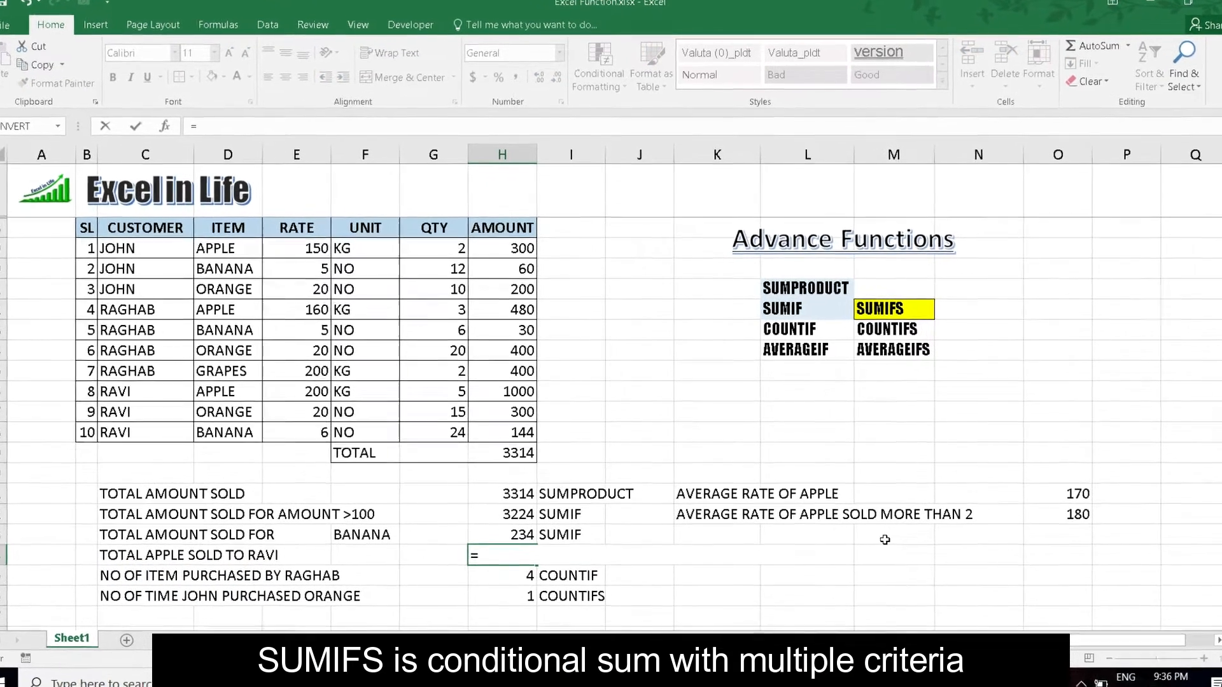
Step: Enter =SUMIFS(H39:H48,D39:D48,"APPLE",C39:C48,"RAVI") in H54, giving 1000
type("sumif")
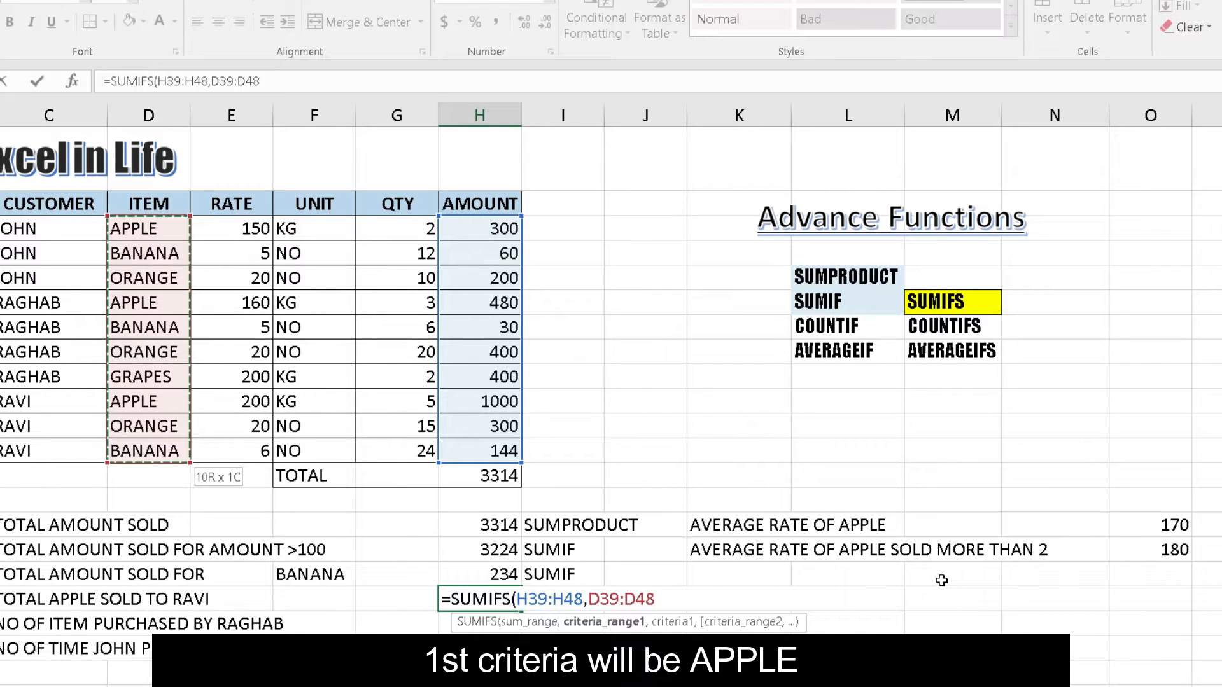
type(",")
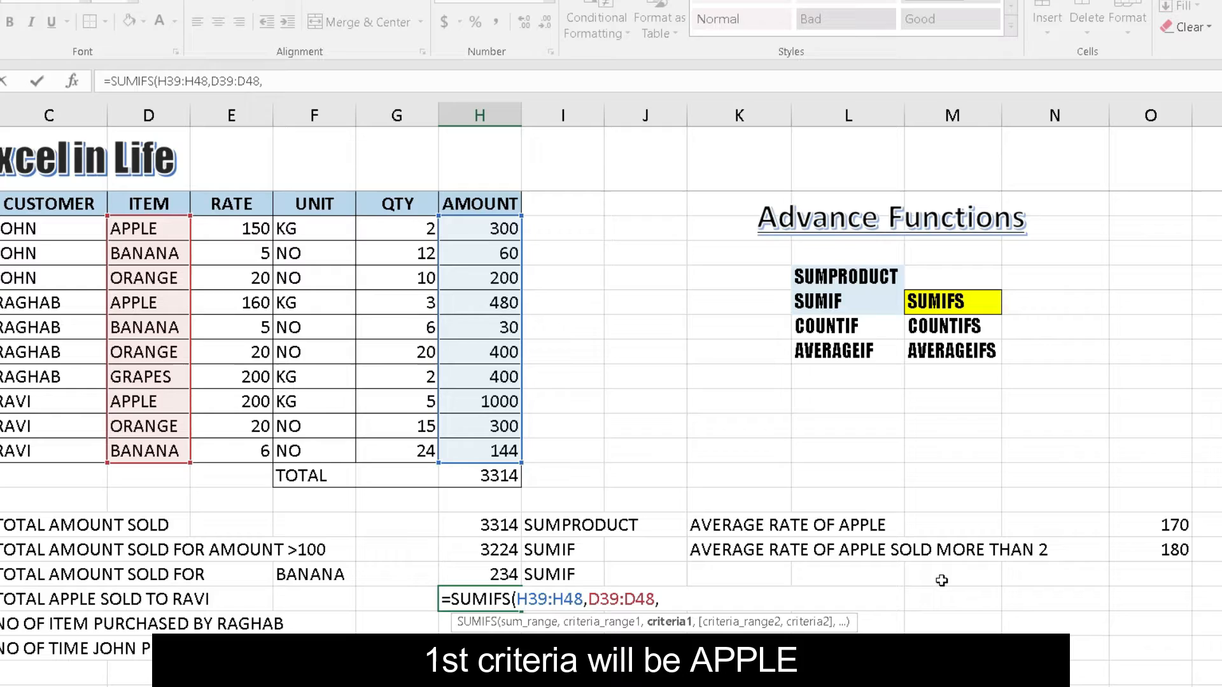
type("\"APPL")
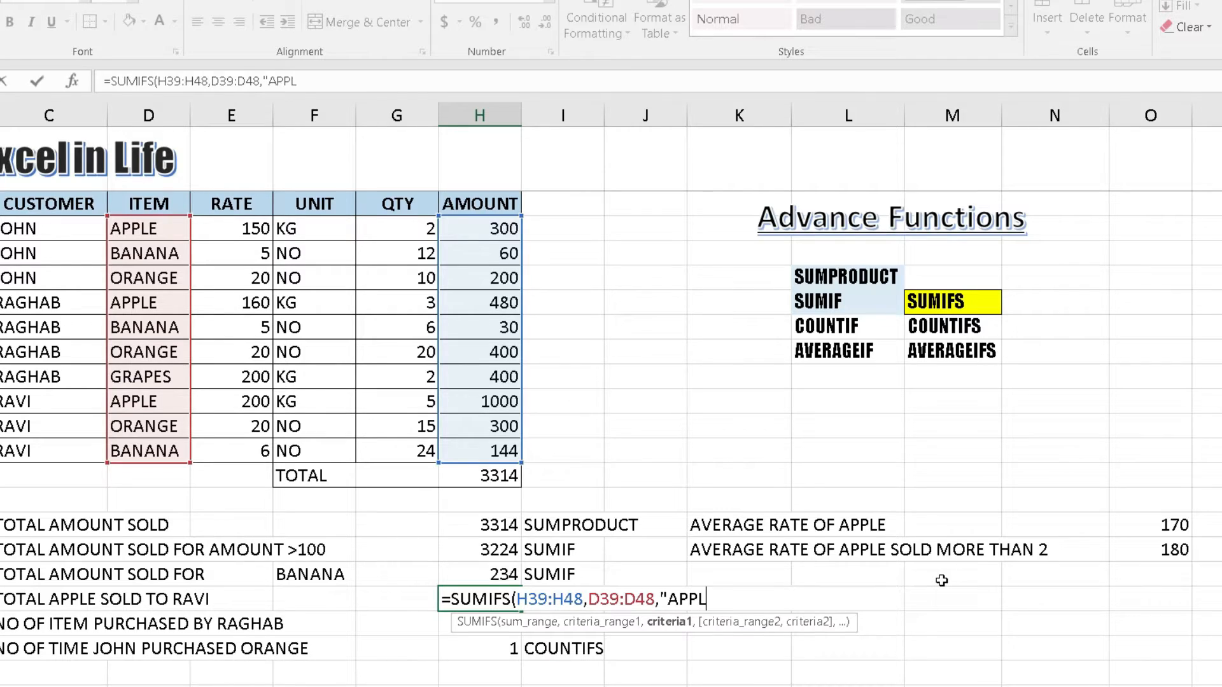
type("E\",C39:C48")
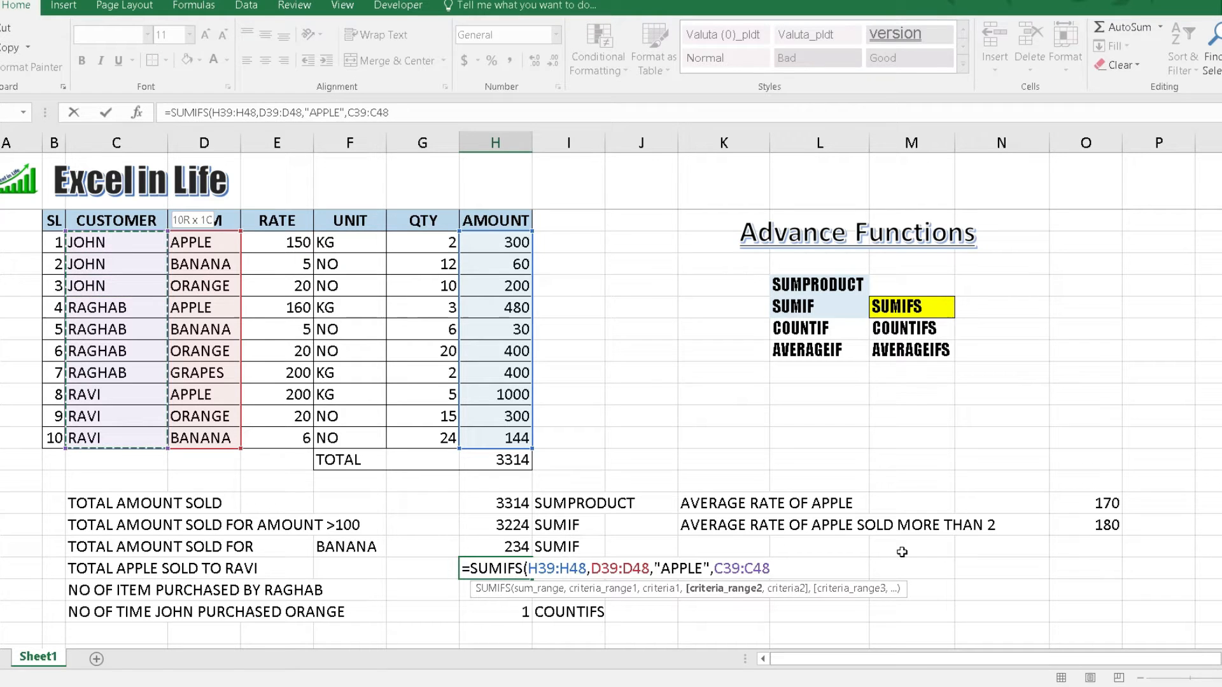
type(",\"")
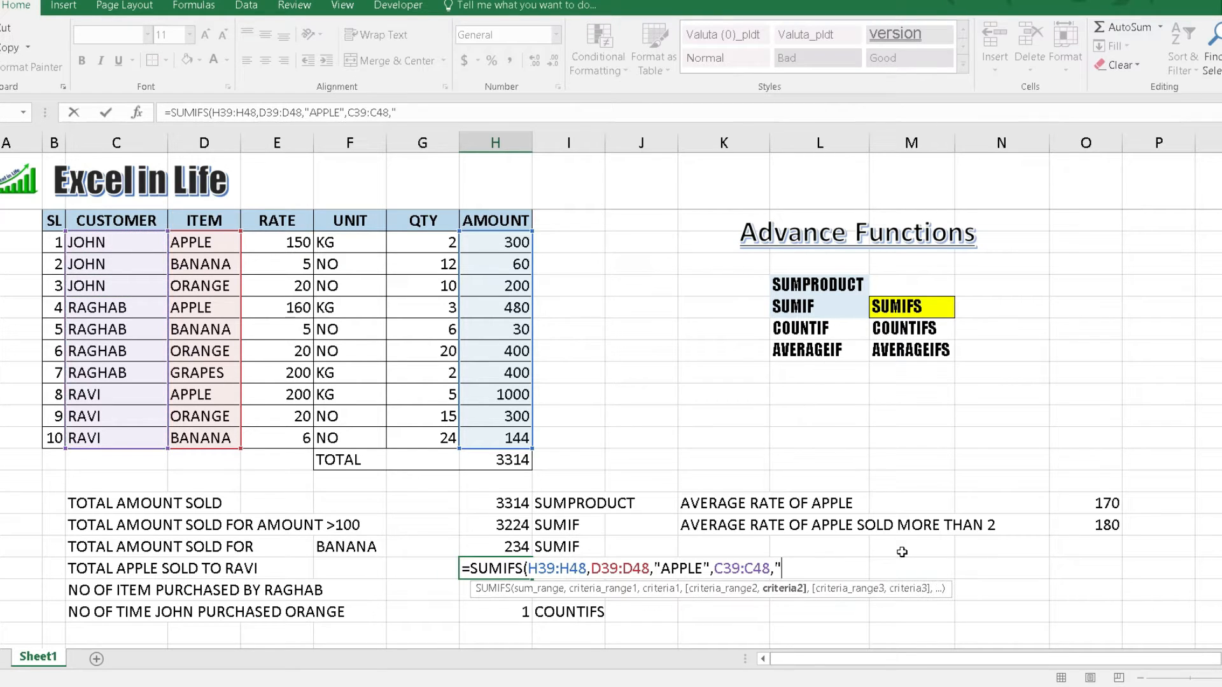
type("RAVI")
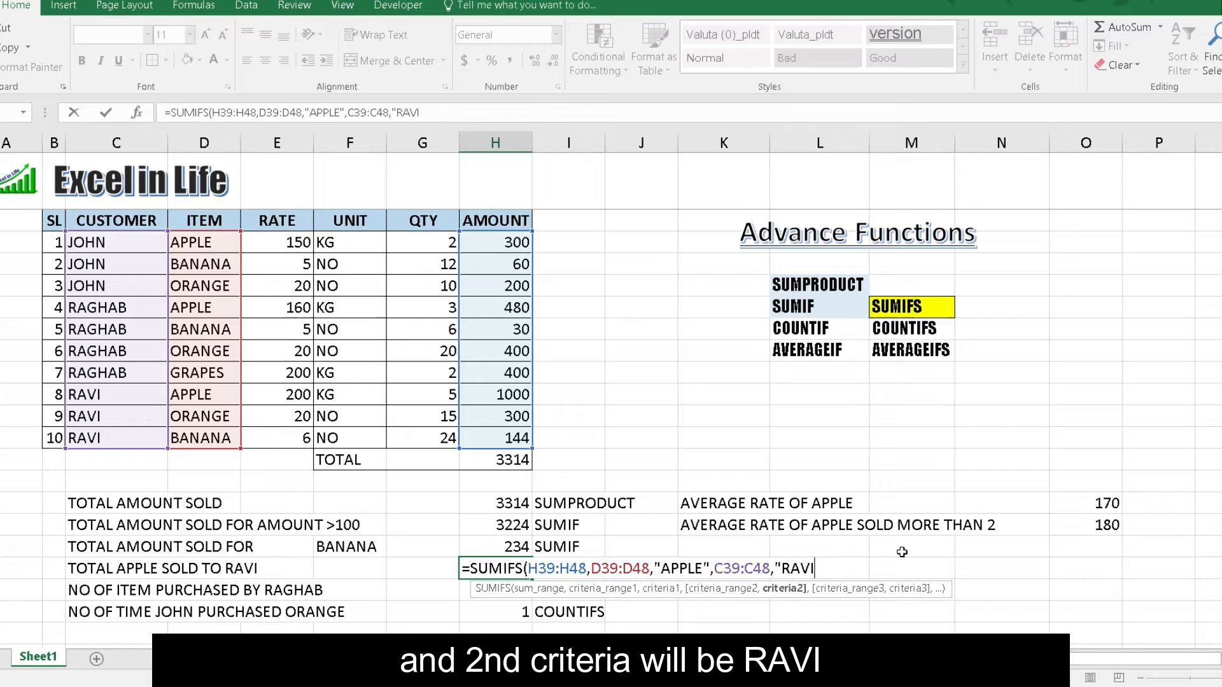
type("\"")
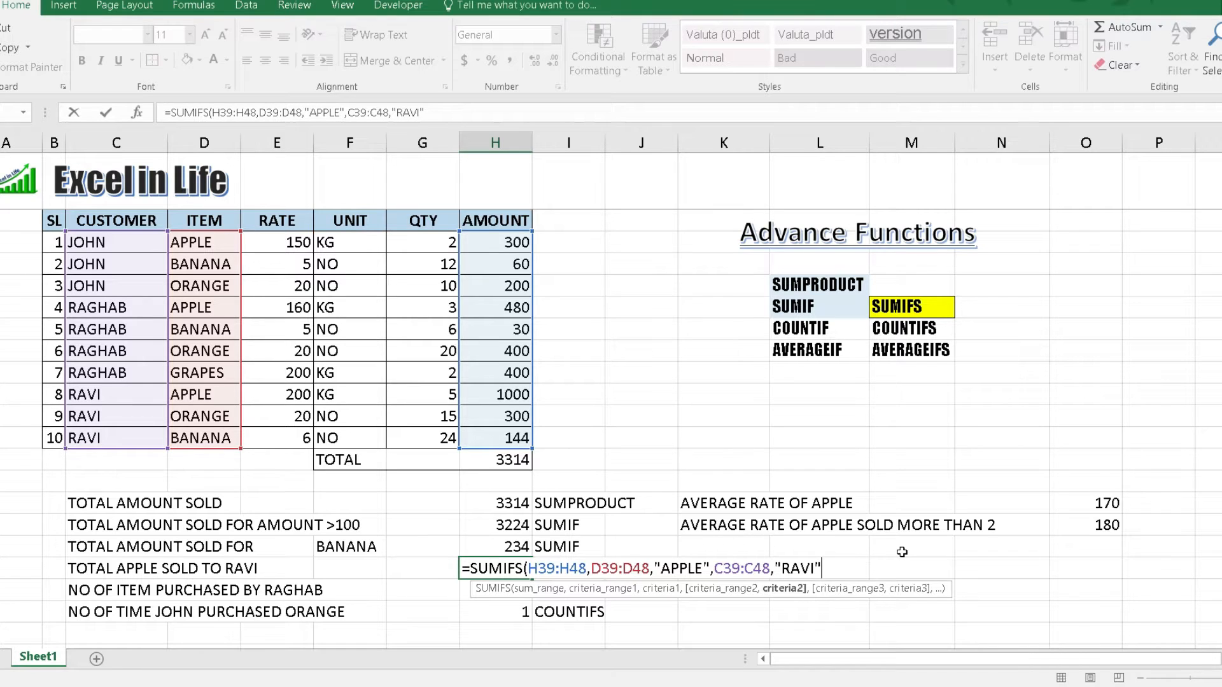
type(")")
left_click(569, 590)
type("COUNTIF")
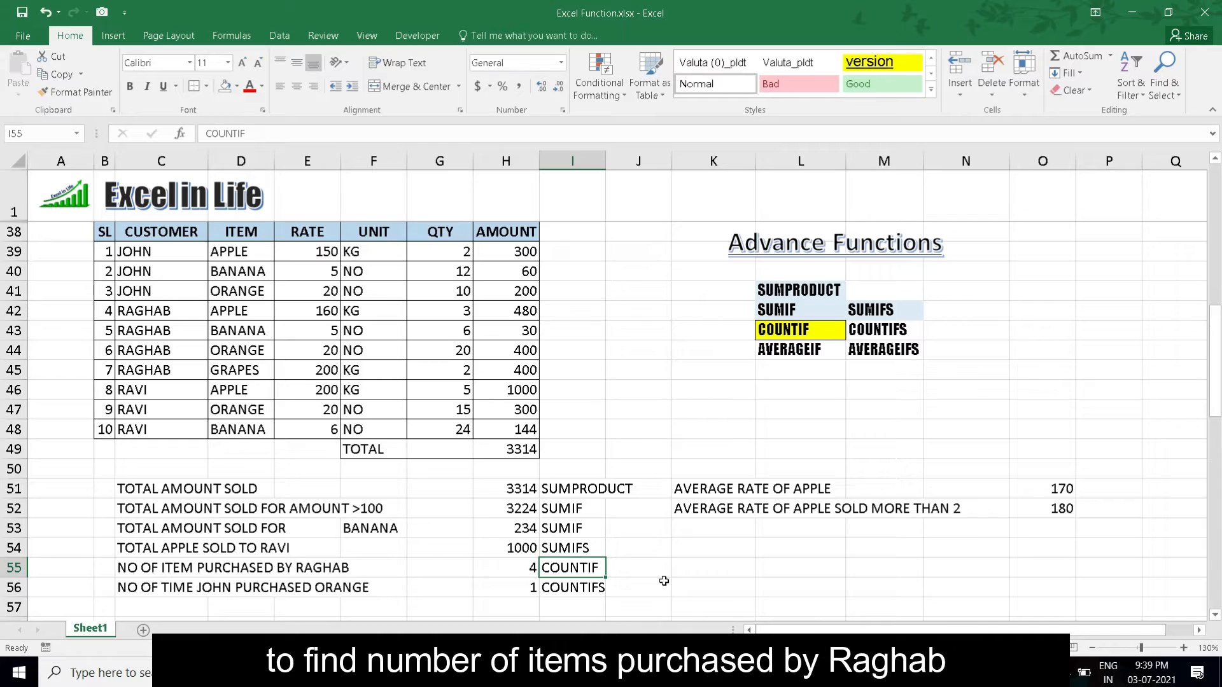
Step: Enter =COUNTIF(C39:C48,"RAGHAB") in I55, showing 4 purchases
type("=")
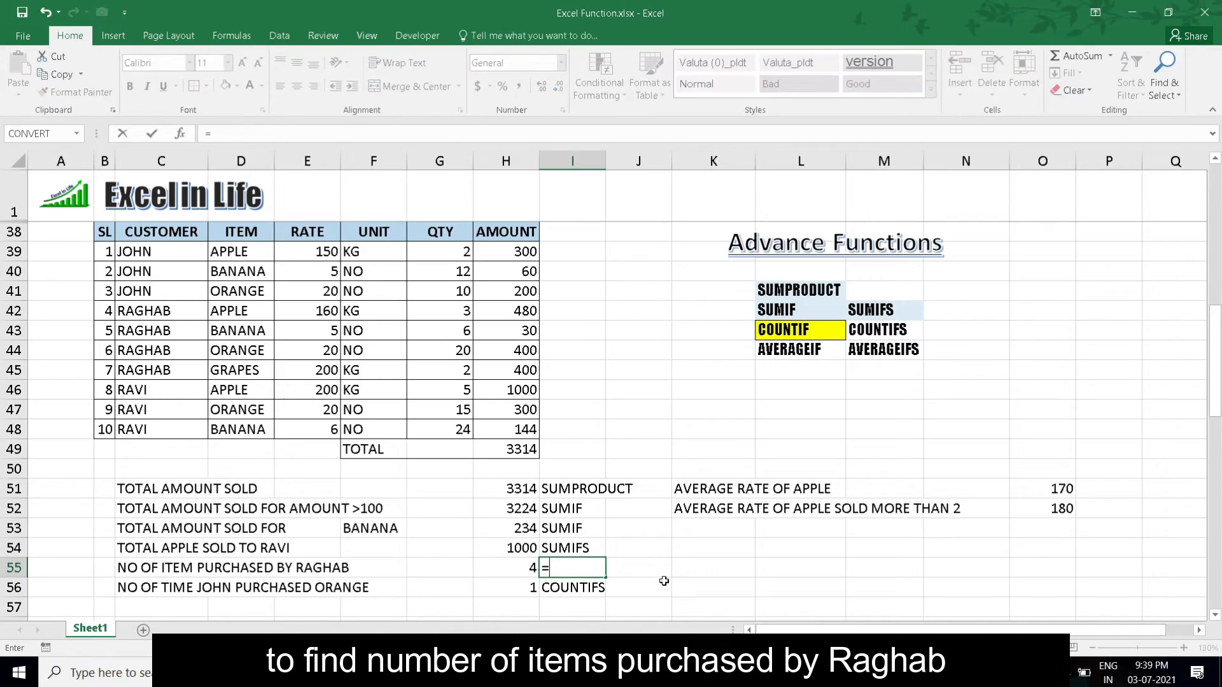
type("count")
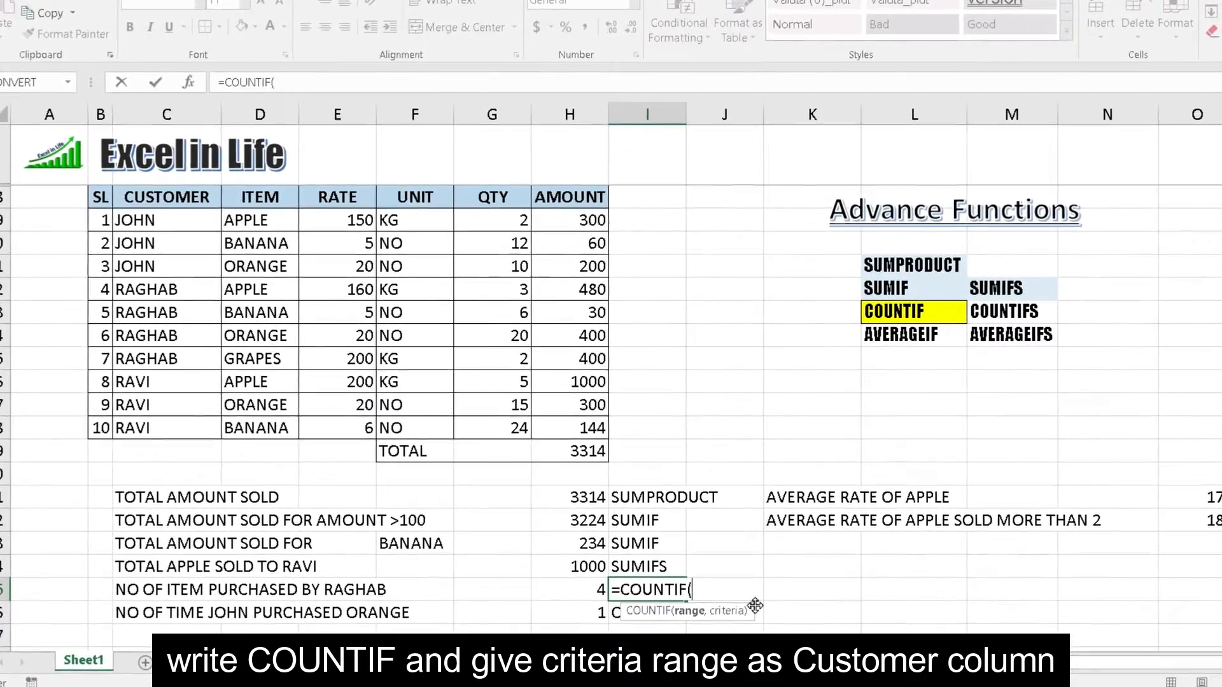
left_click(352, 600)
type("C39:C48,\"")
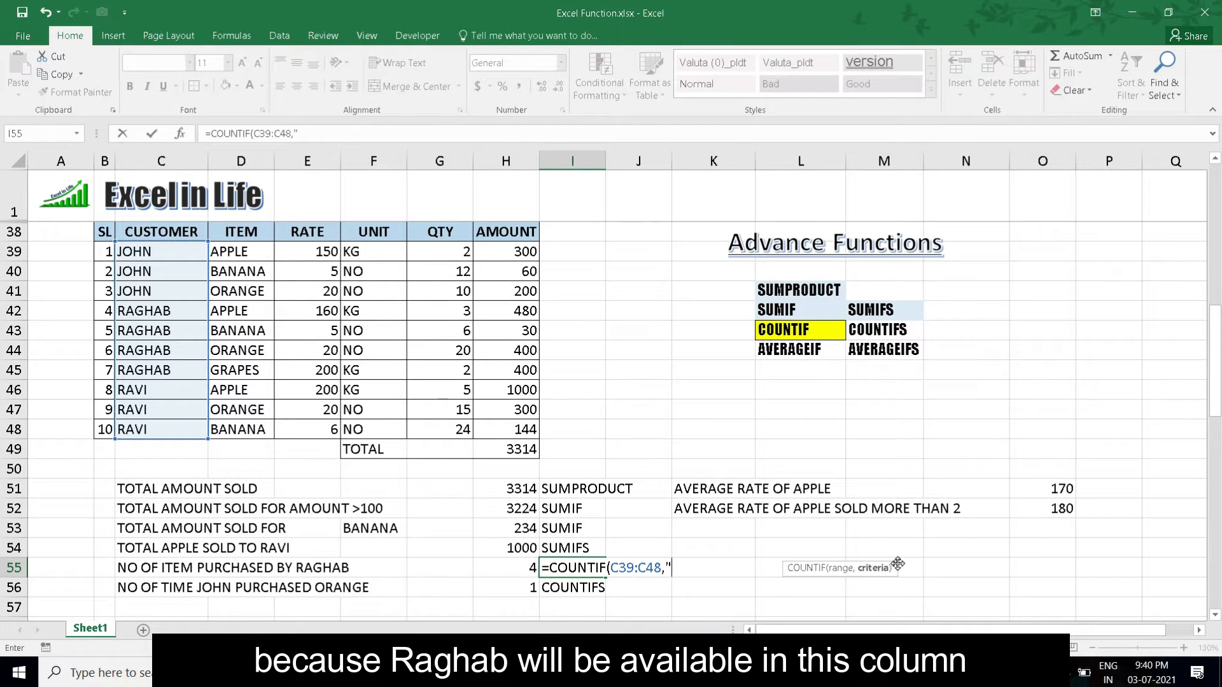
type("RAGHA")
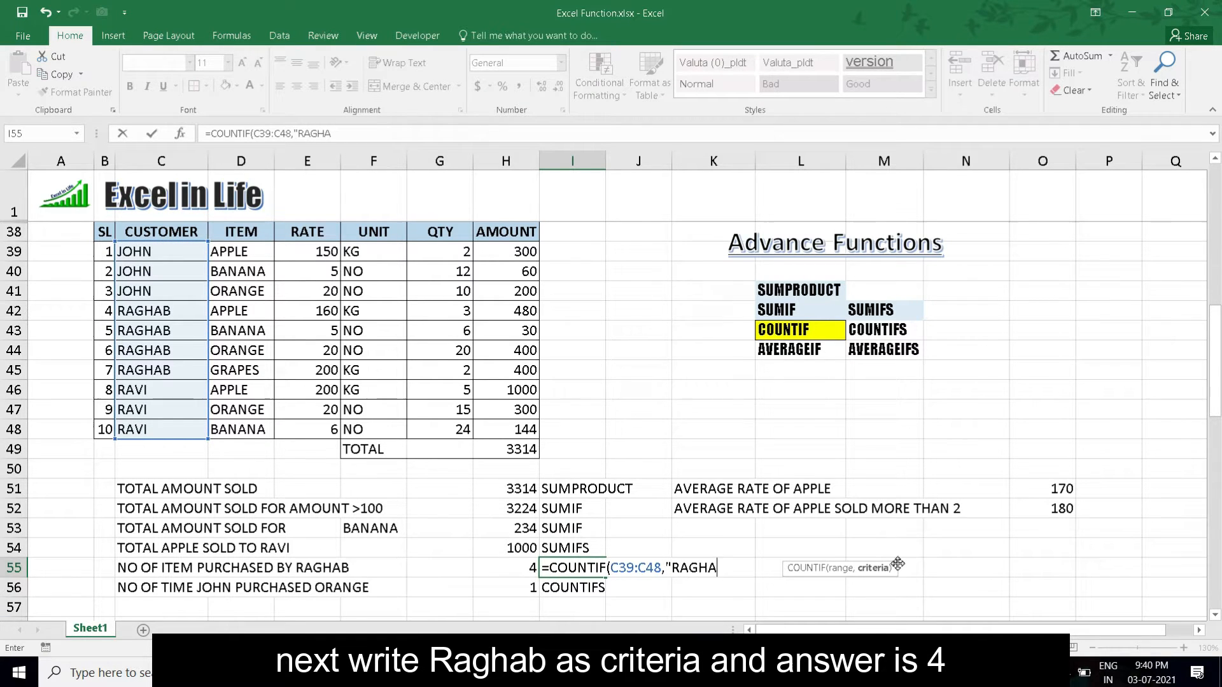
type("B\"")
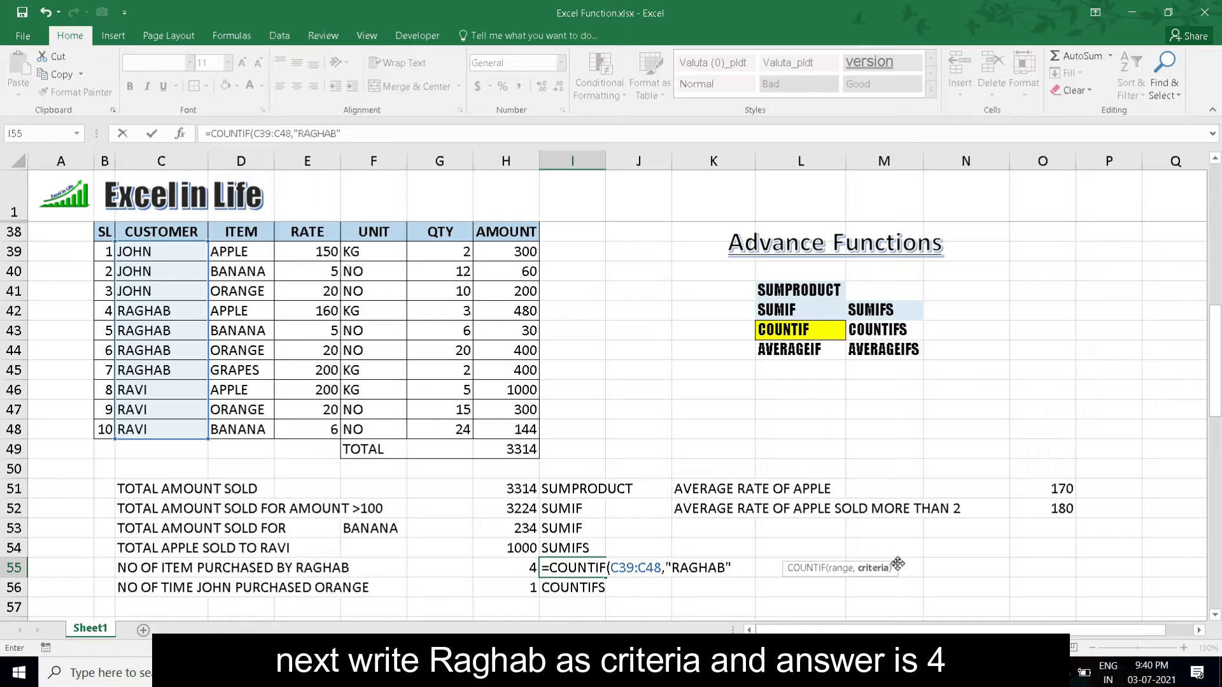
key("Return")
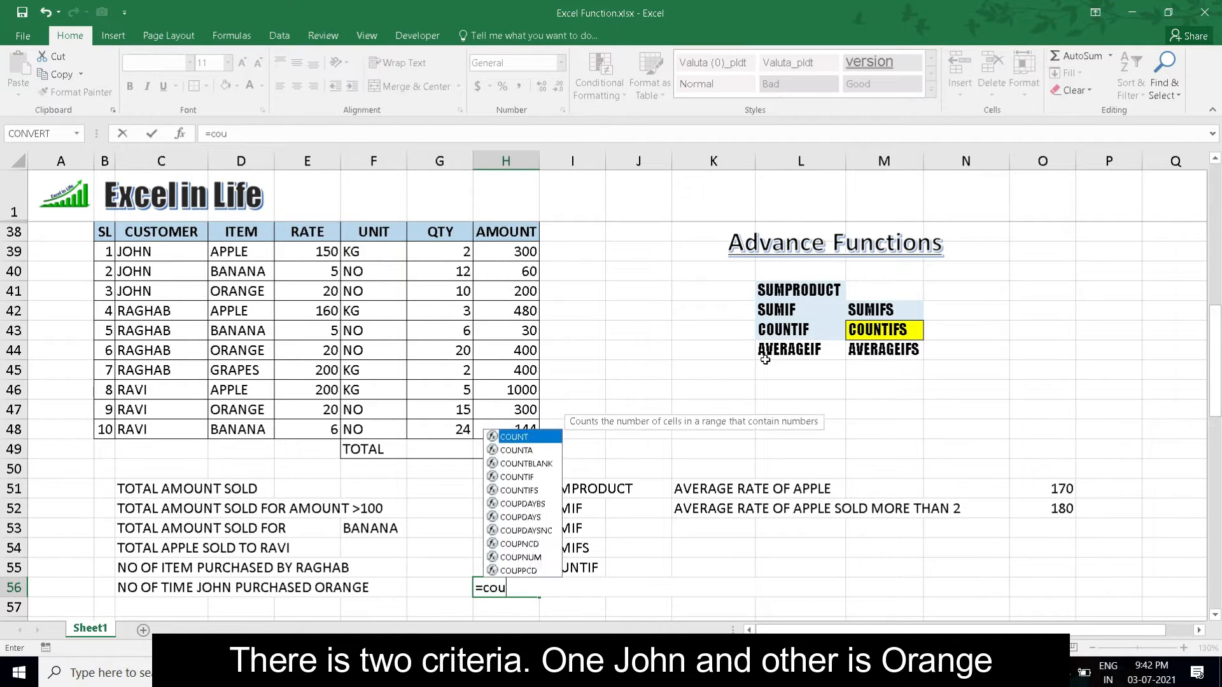
Step: Enter =COUNTIFS(C39:C48,"JOHN",D39:D48,"ORANGE") in H56, returning 1
type("nti")
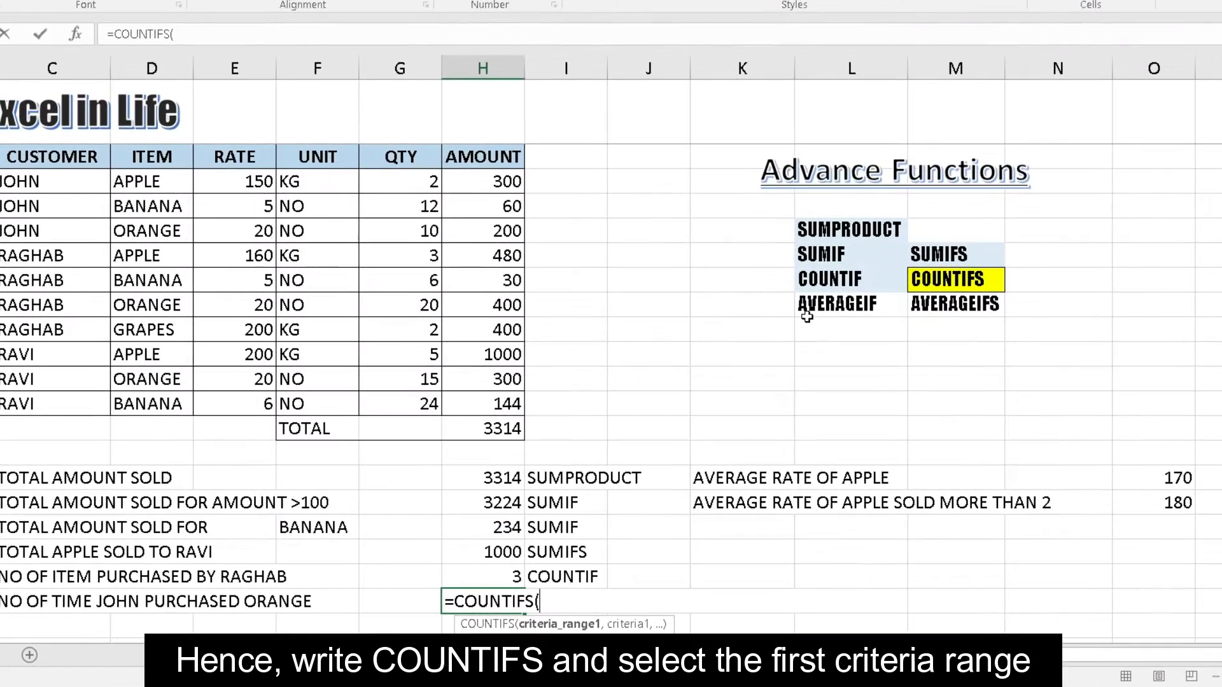
left_click(247, 503)
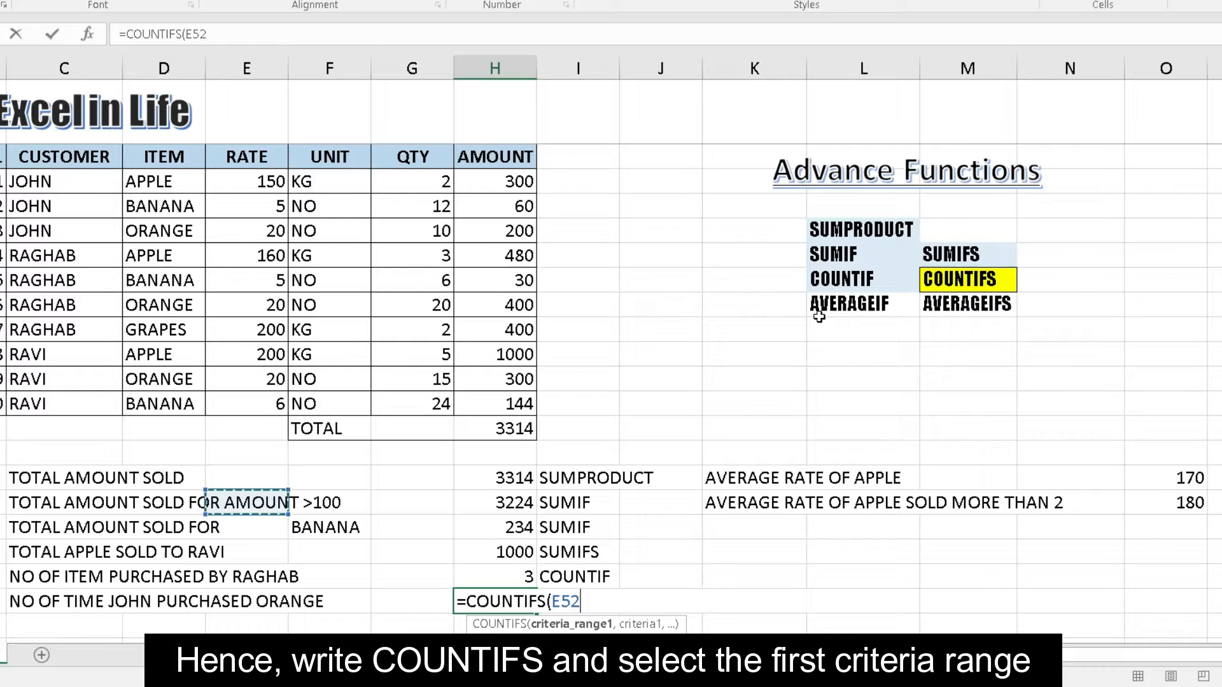
left_click(72, 403)
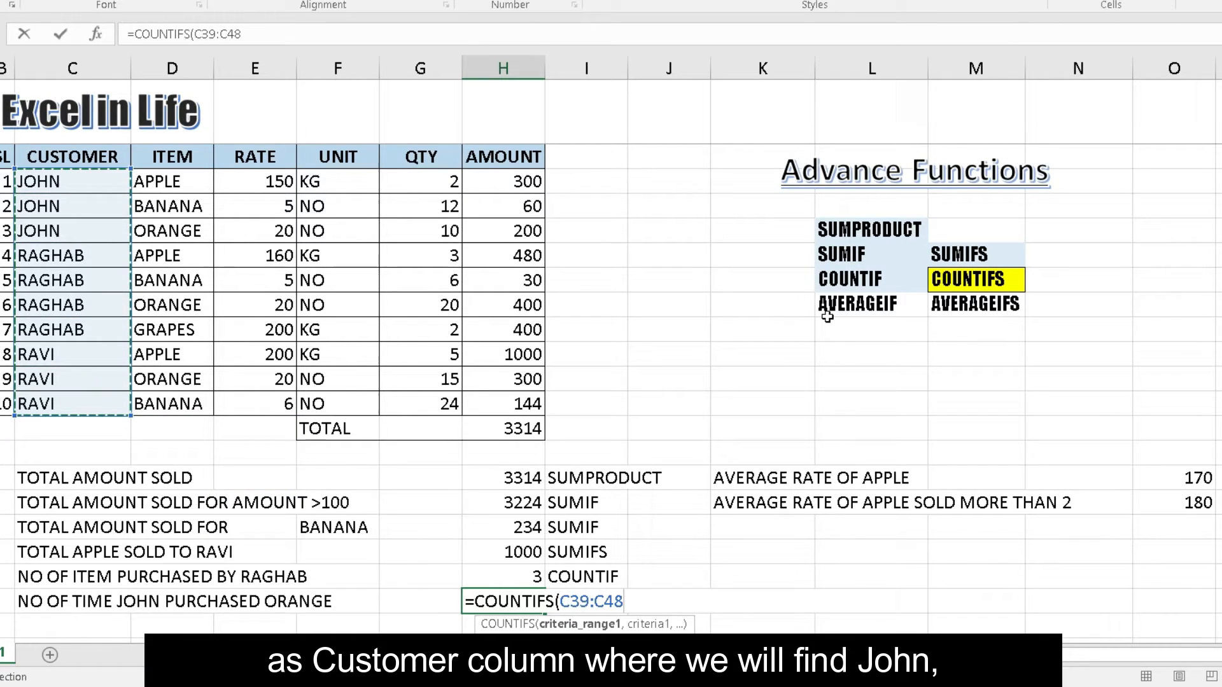
type(",\"")
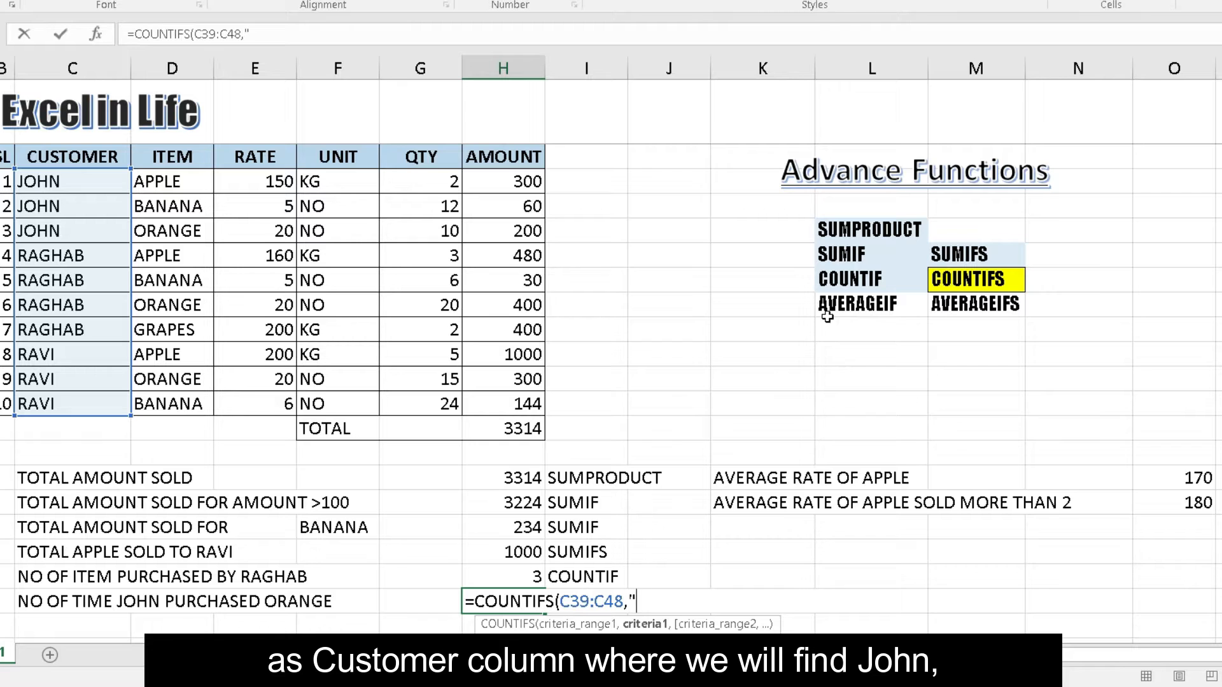
type("JOHN")
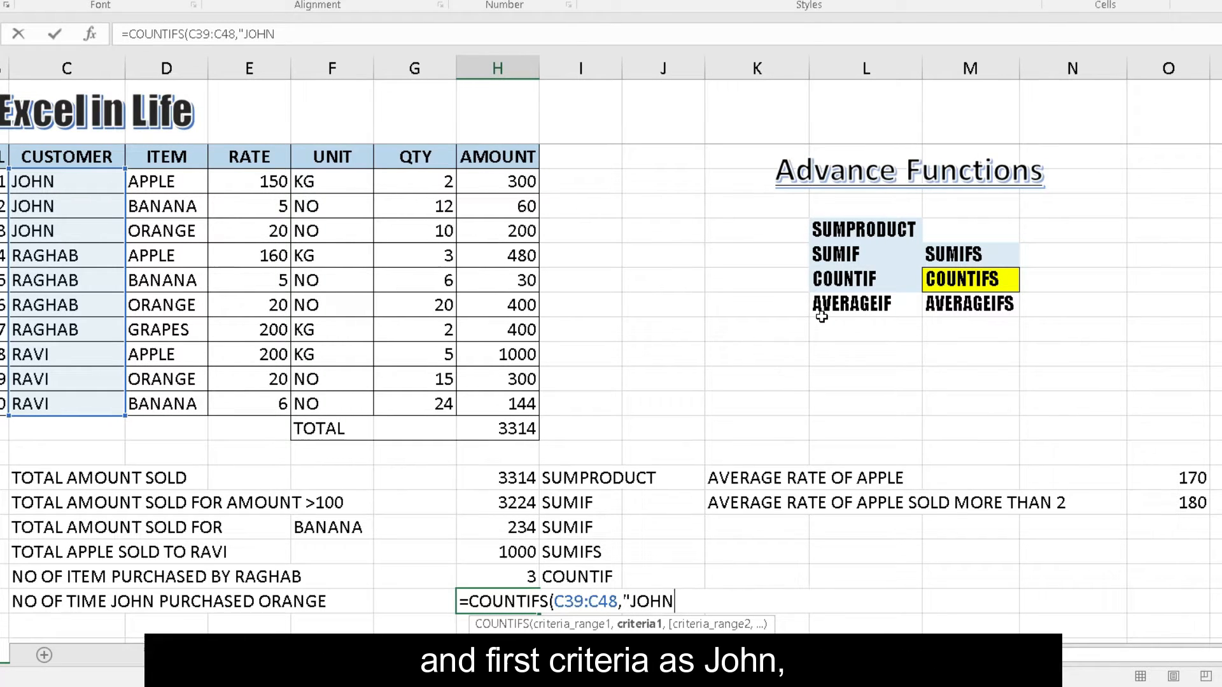
type("\",D39:D48,")
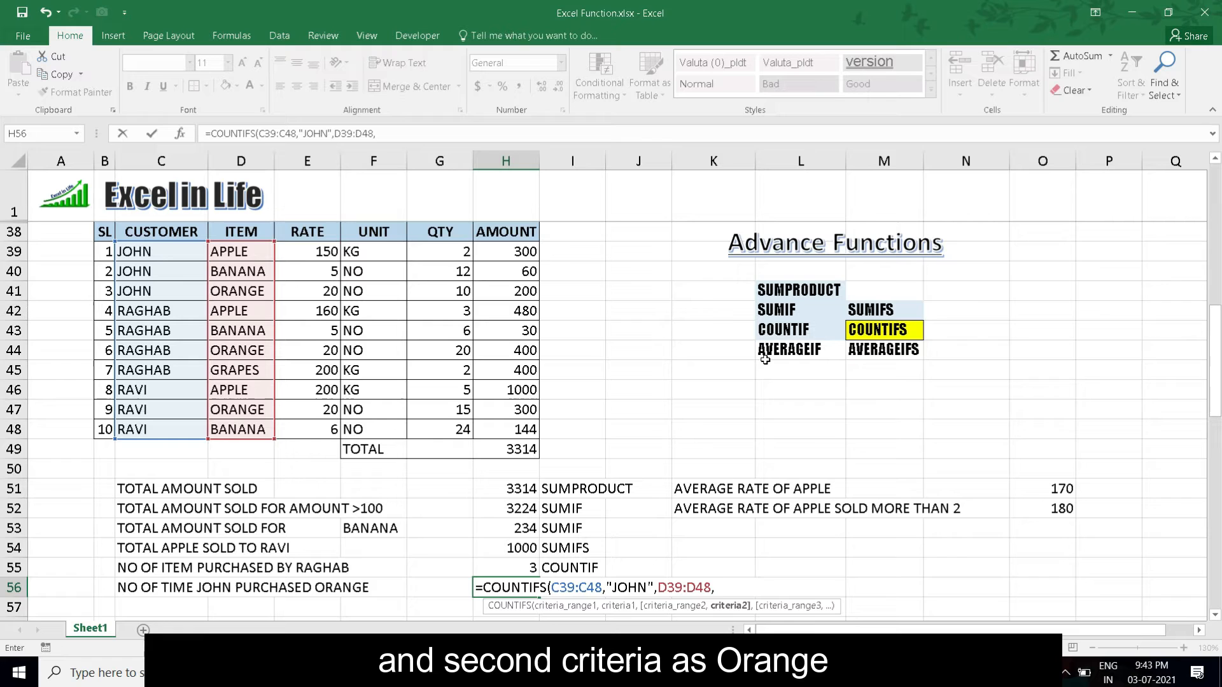
type("\"ORA")
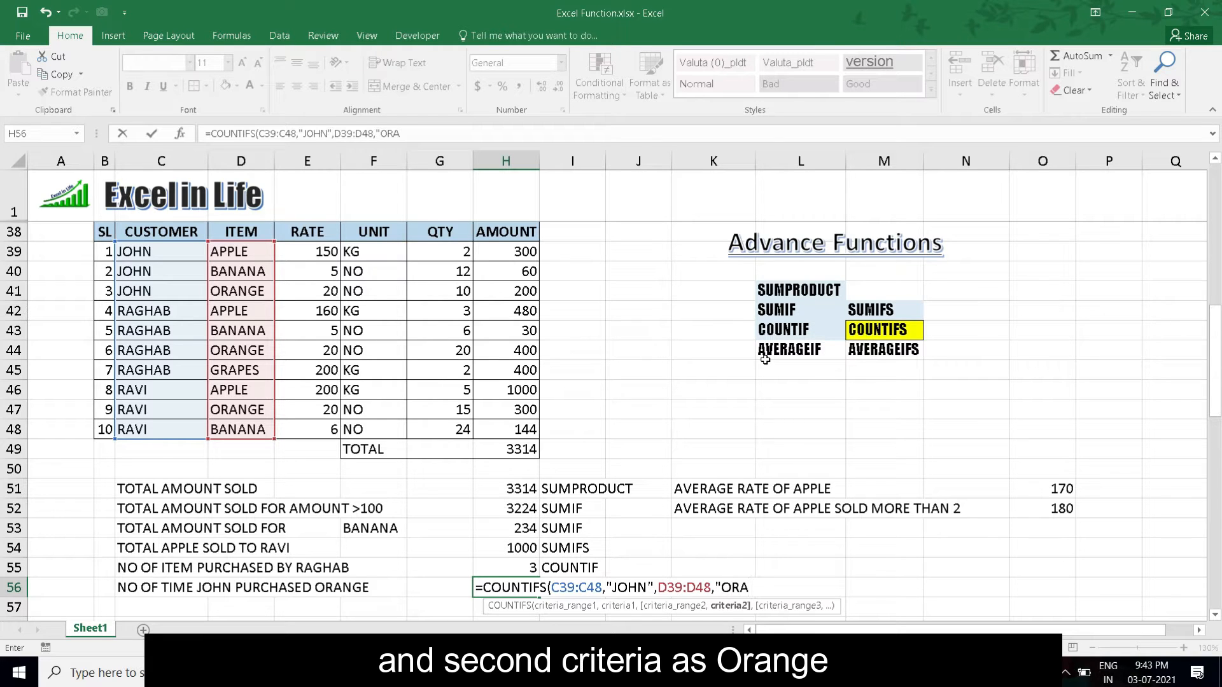
type("NGE\")")
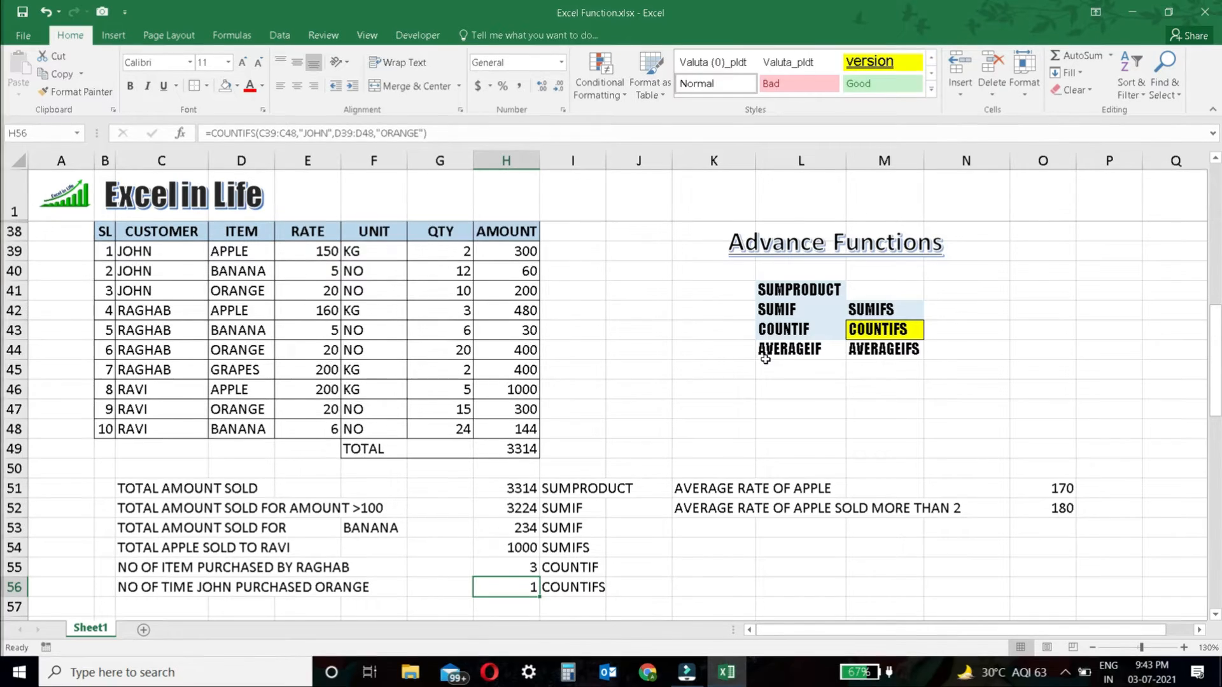
left_click(505, 449)
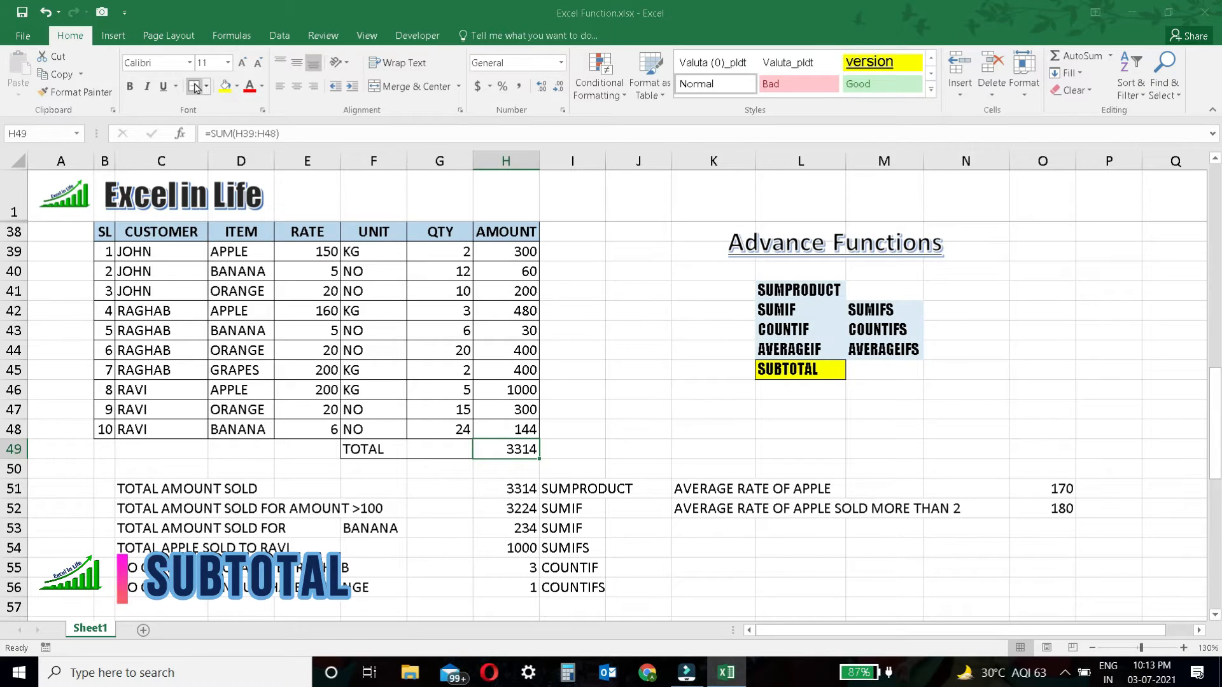
left_click(505, 310)
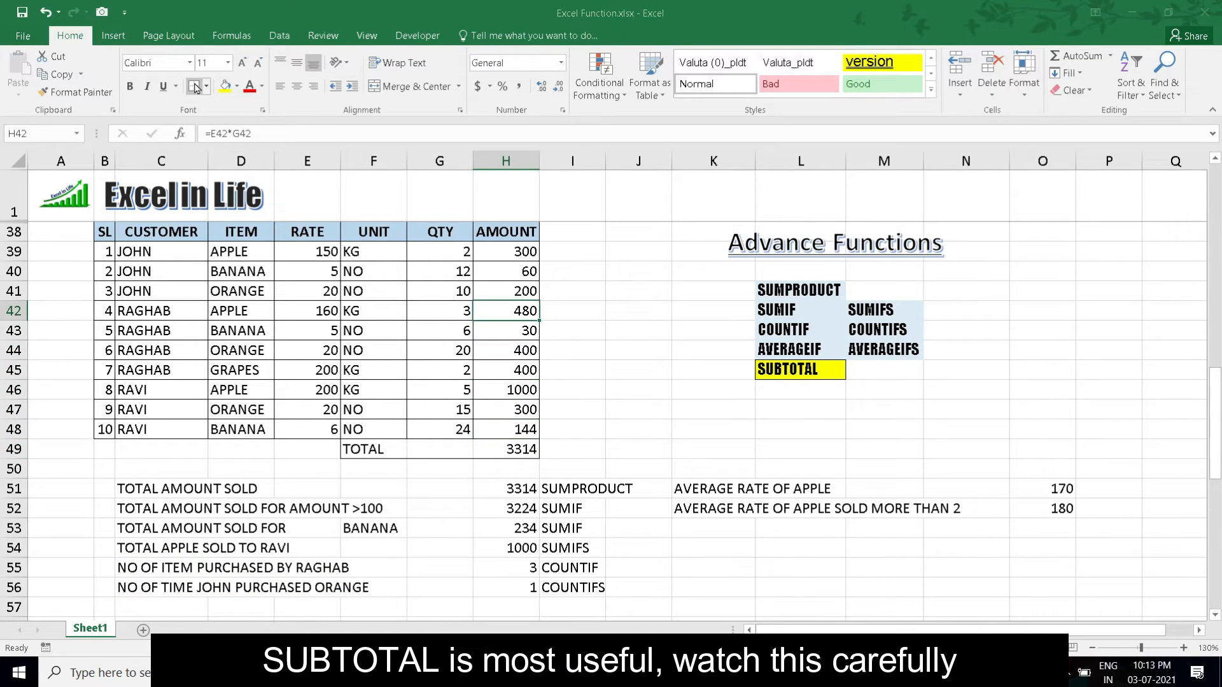
Step: Turn on filters for header row B38:H38, filter ITEM to APPLE, then clear it
left_click(241, 231)
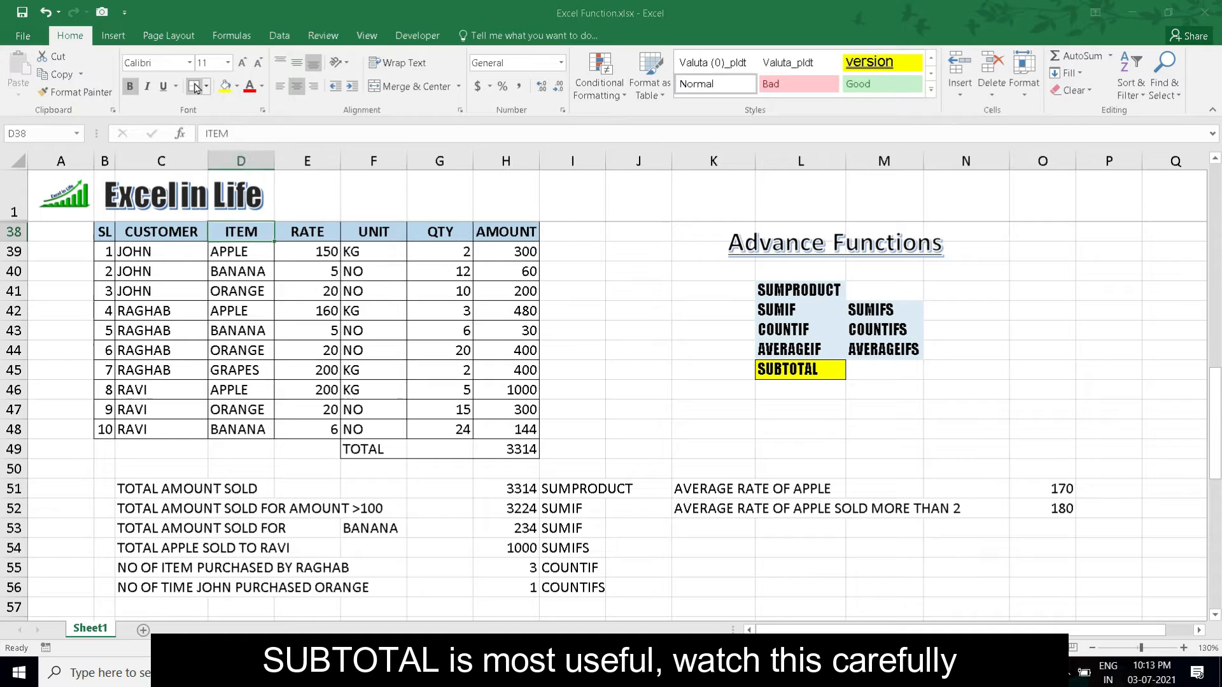
left_click(103, 232)
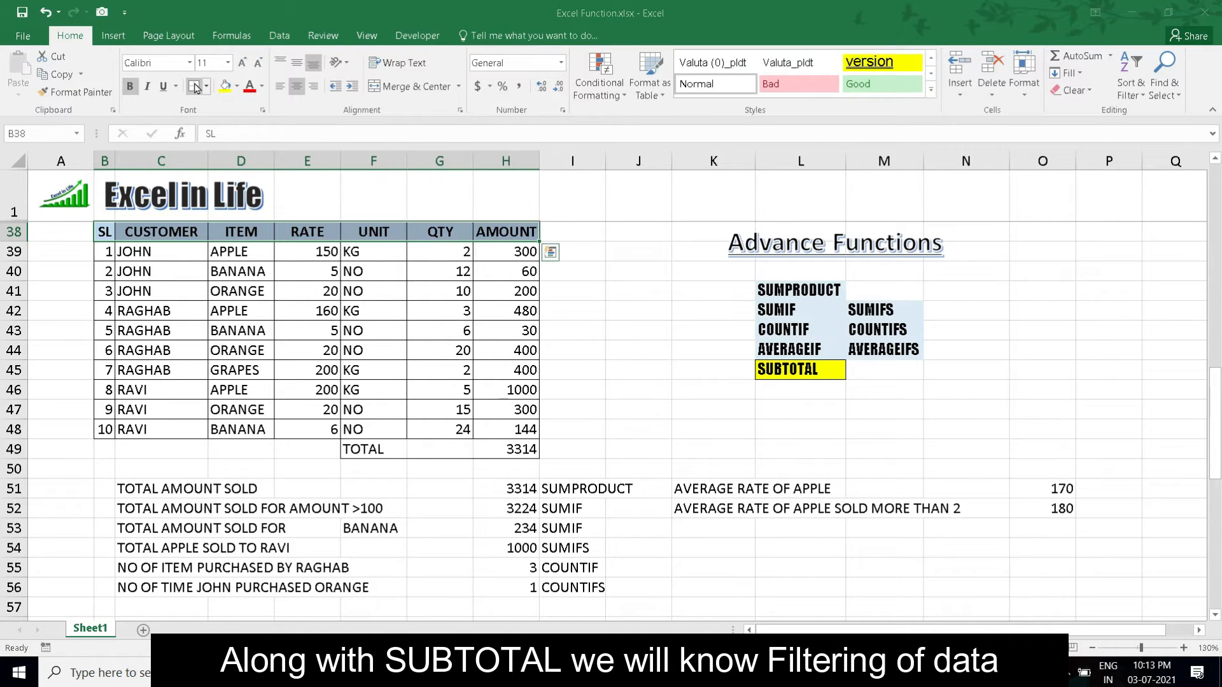
mouse_move(1130, 74)
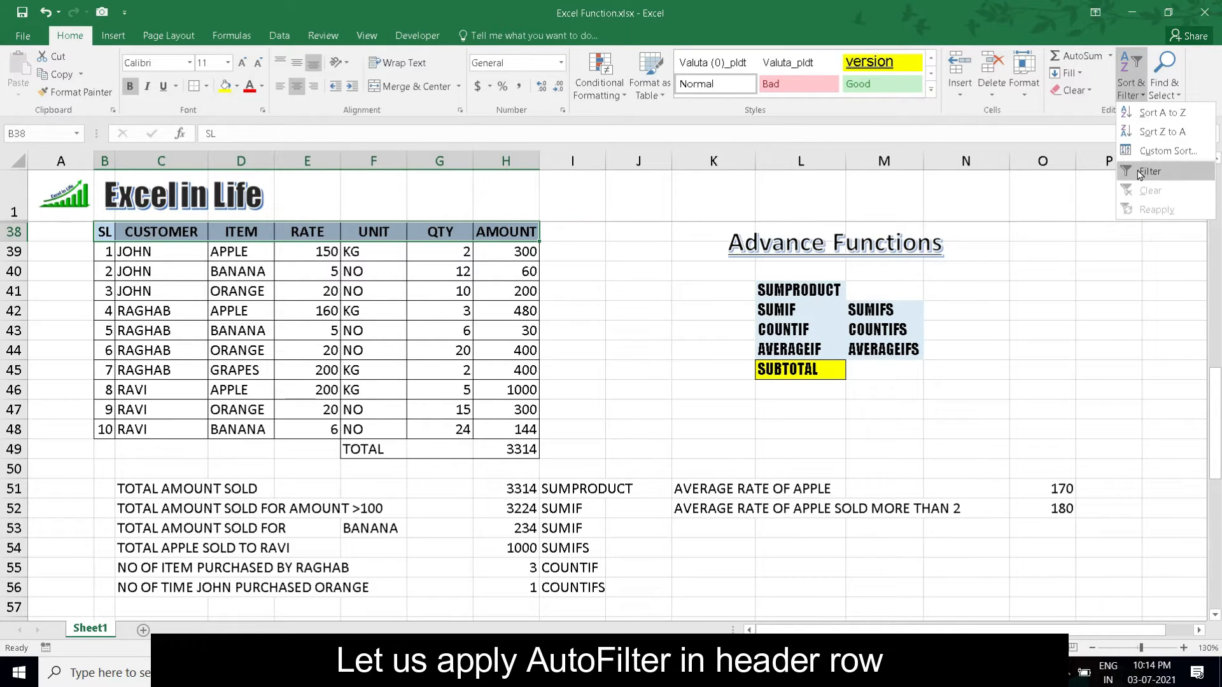
left_click(1150, 171)
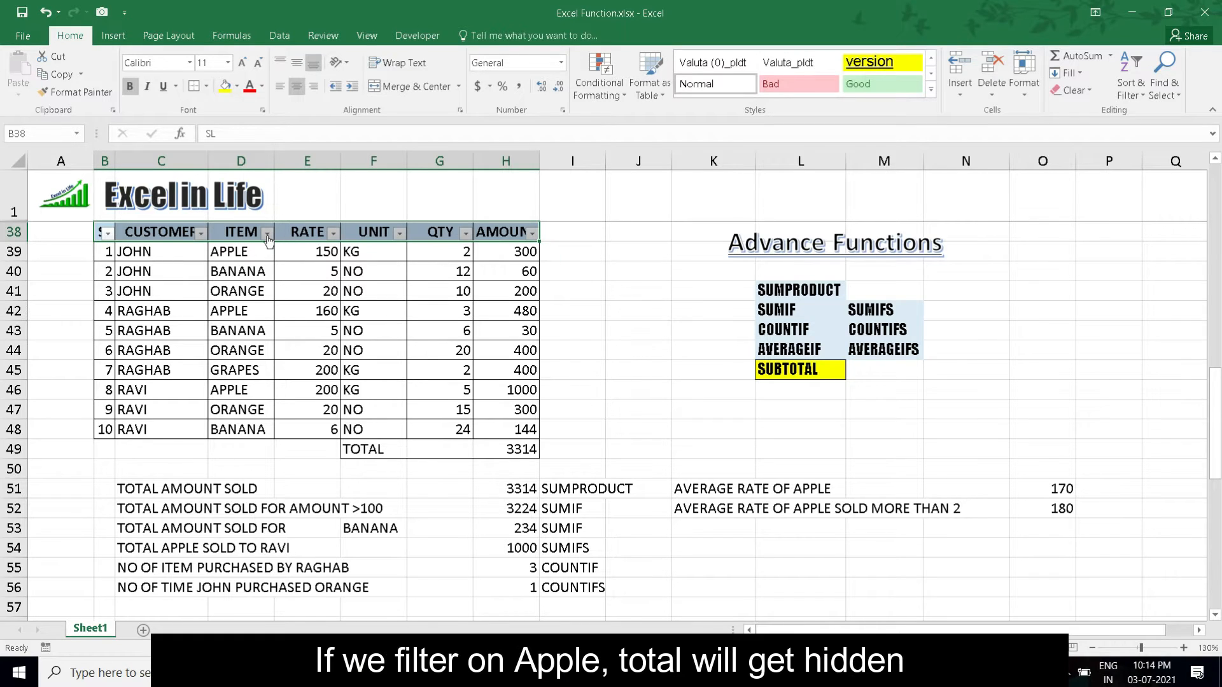
left_click(264, 231)
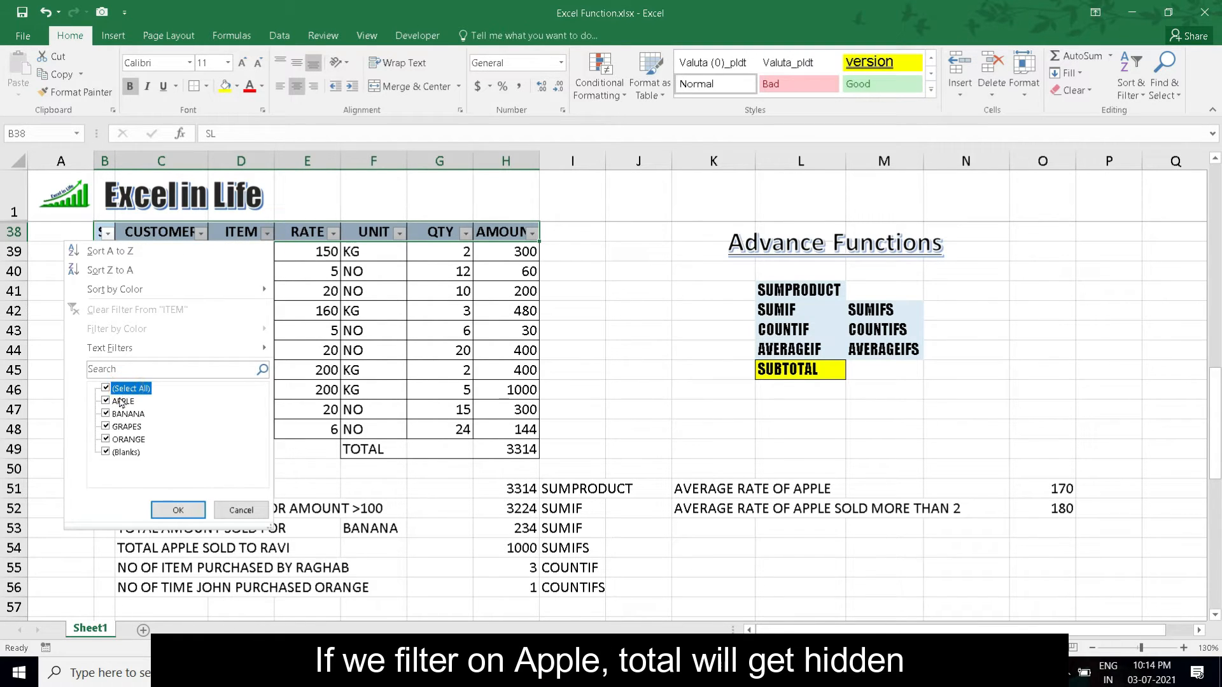
left_click(177, 510)
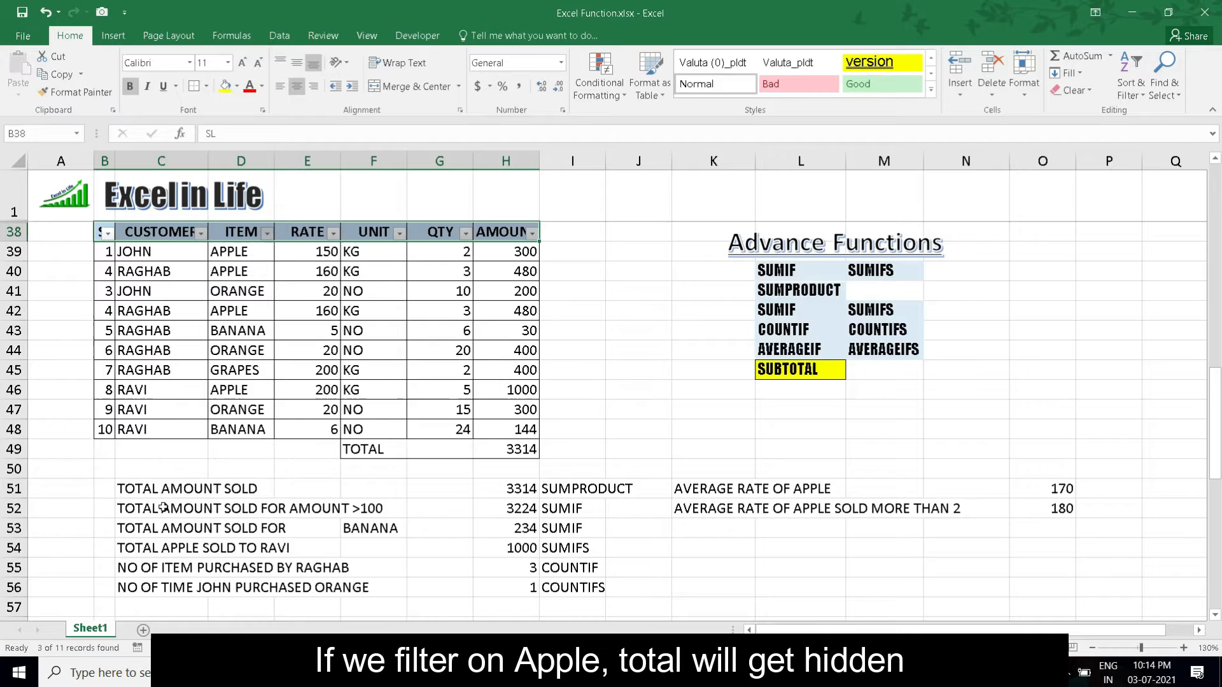
left_click(266, 232)
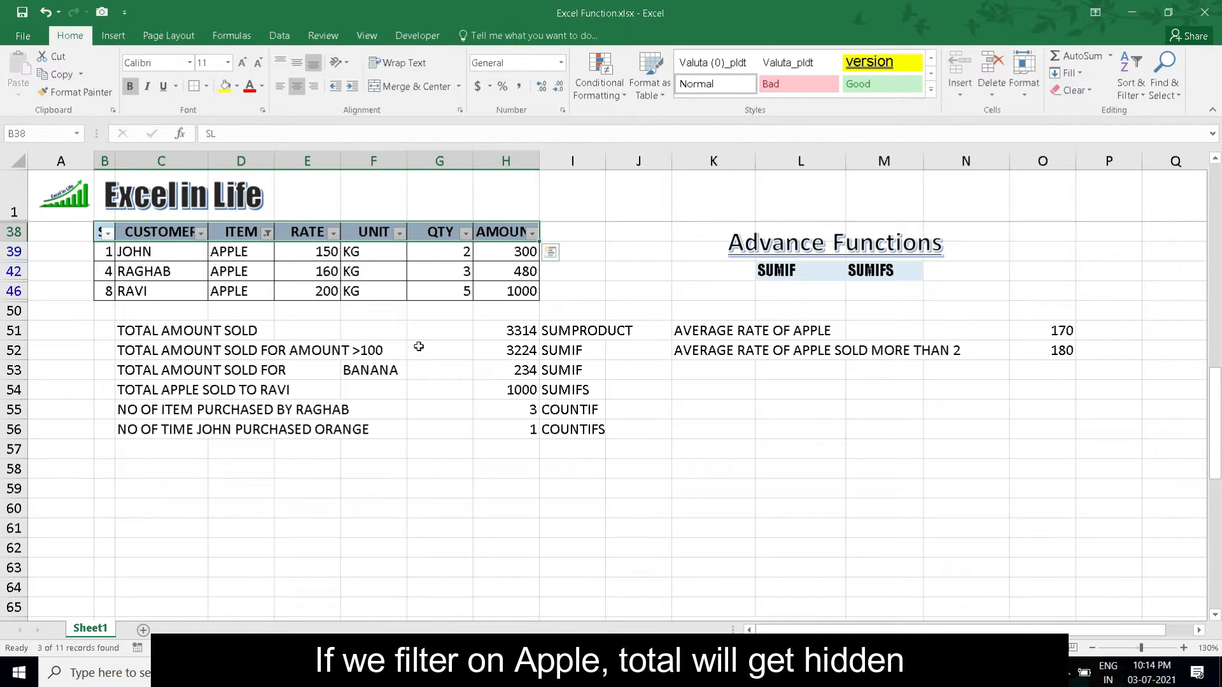
left_click(267, 232)
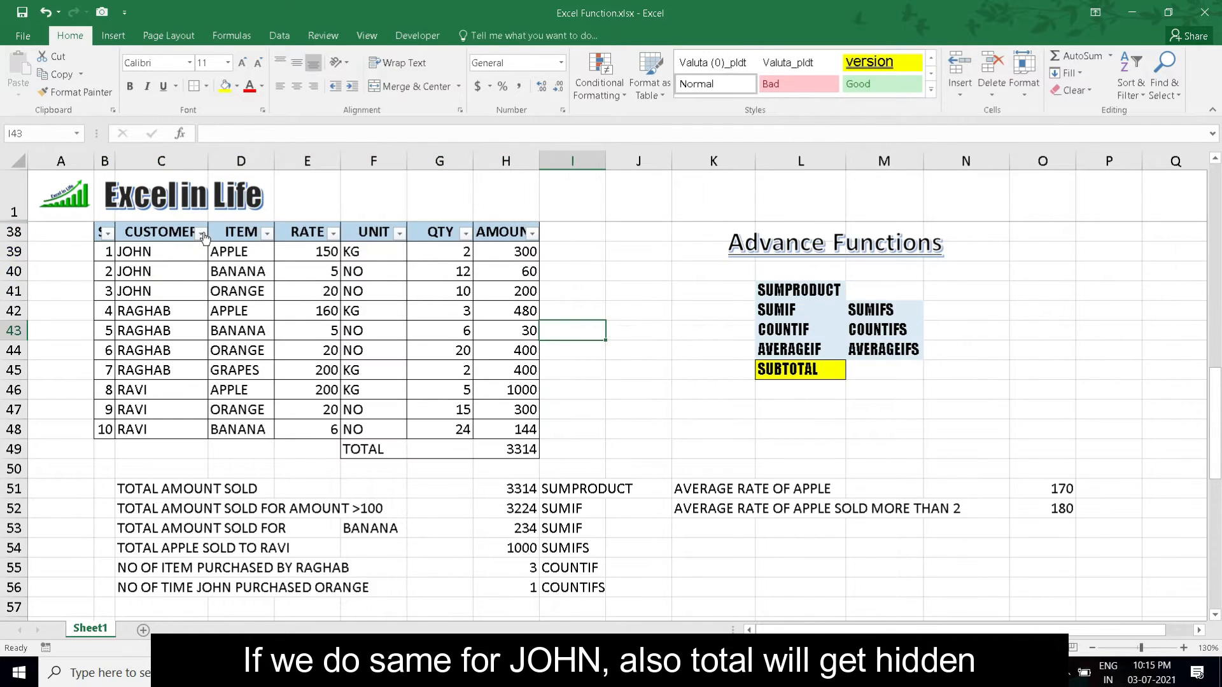
Step: Filter CUSTOMER to JOHN only, then clear the customer filter
left_click(201, 232)
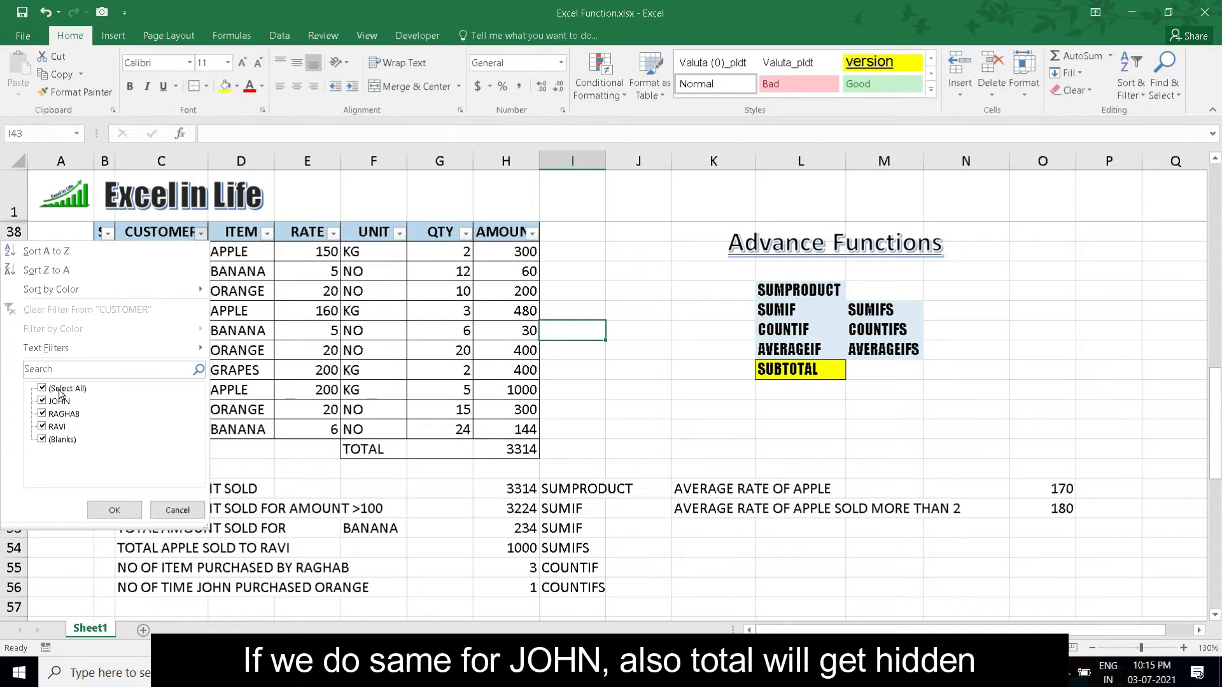
left_click(42, 388)
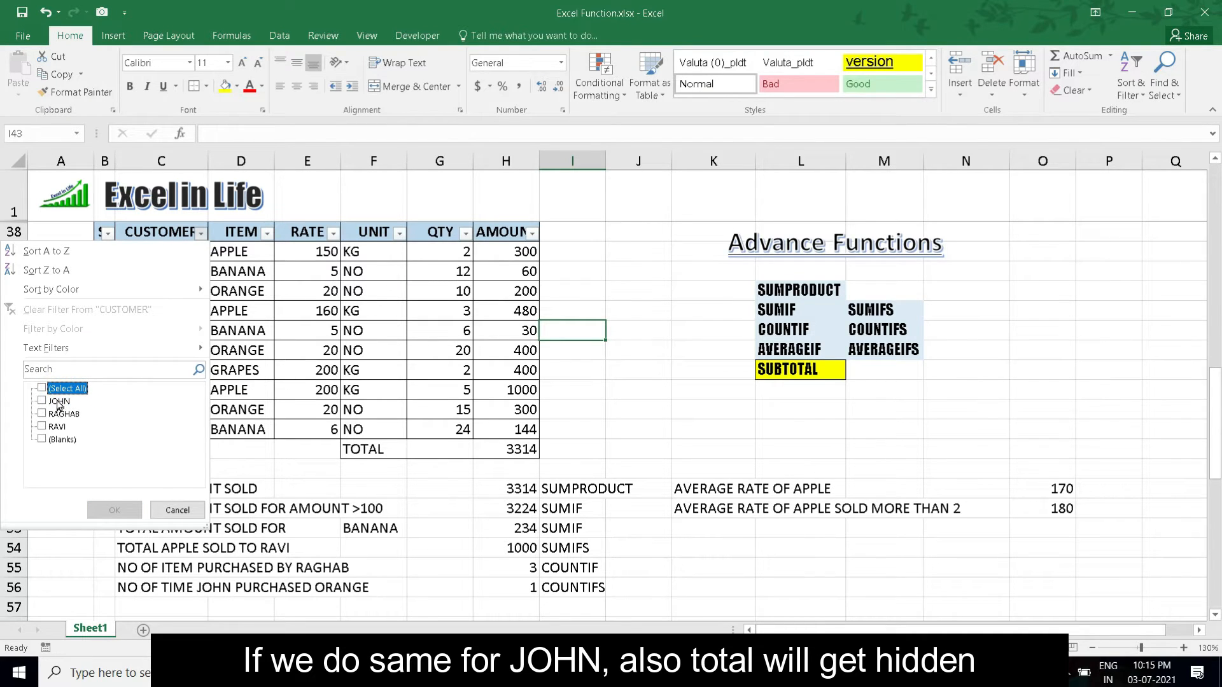
left_click(42, 400)
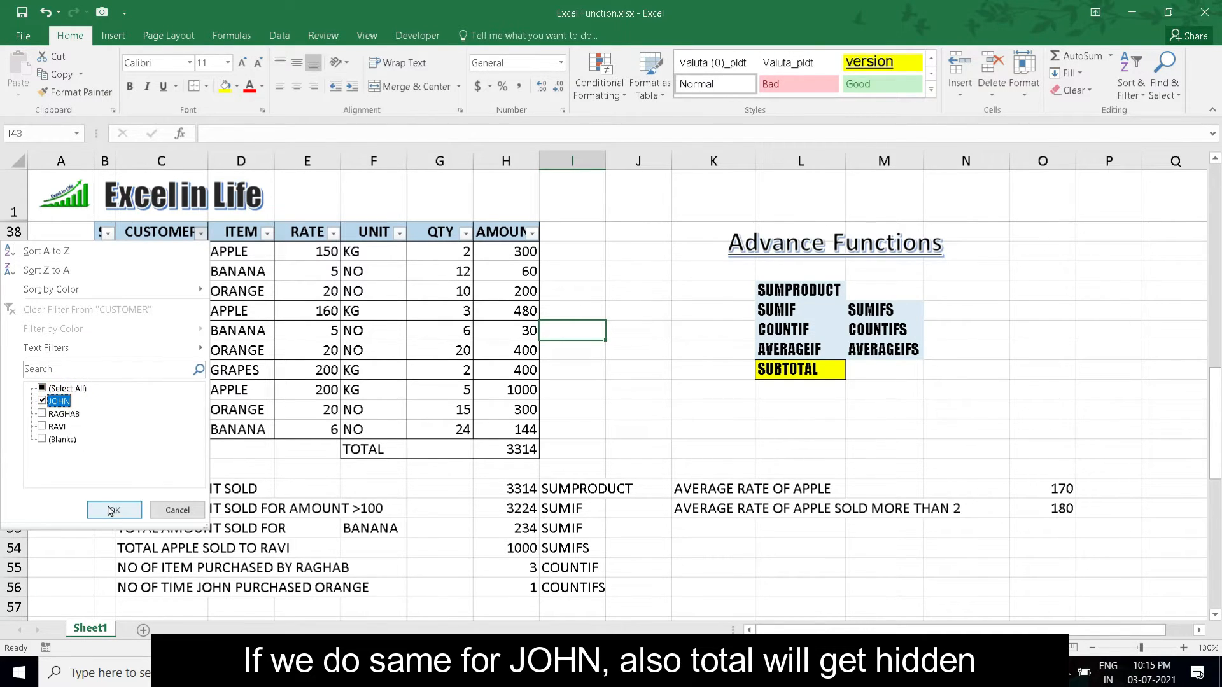
left_click(110, 510)
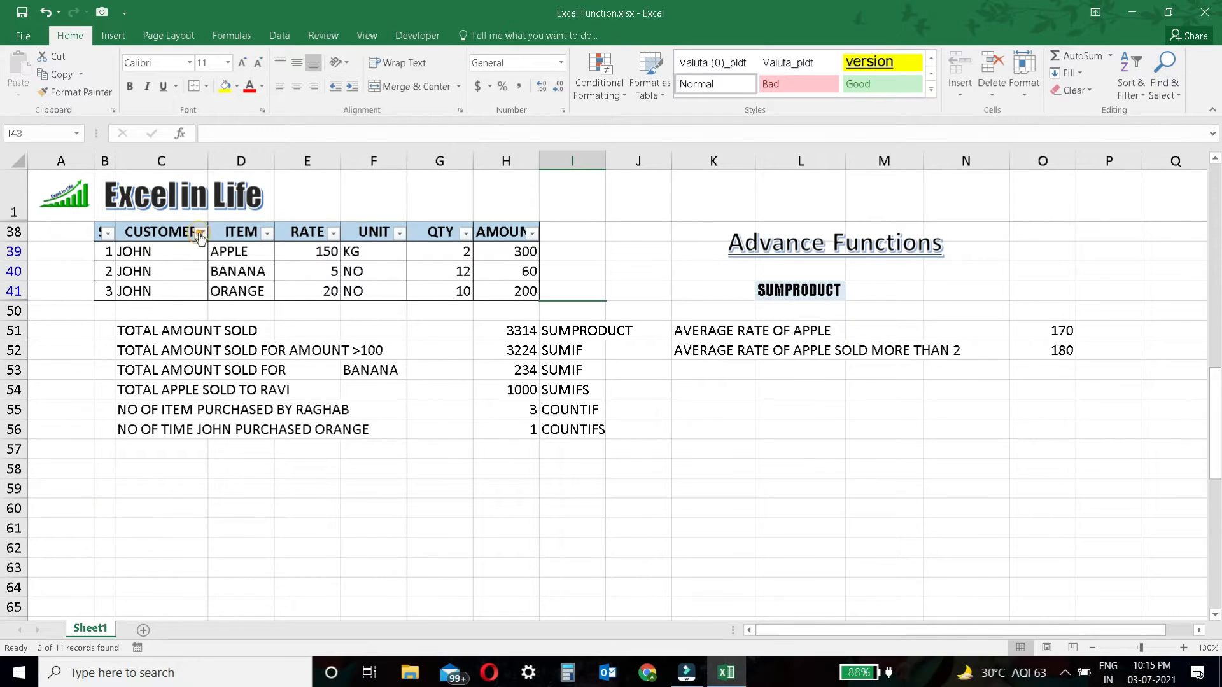
left_click(199, 232)
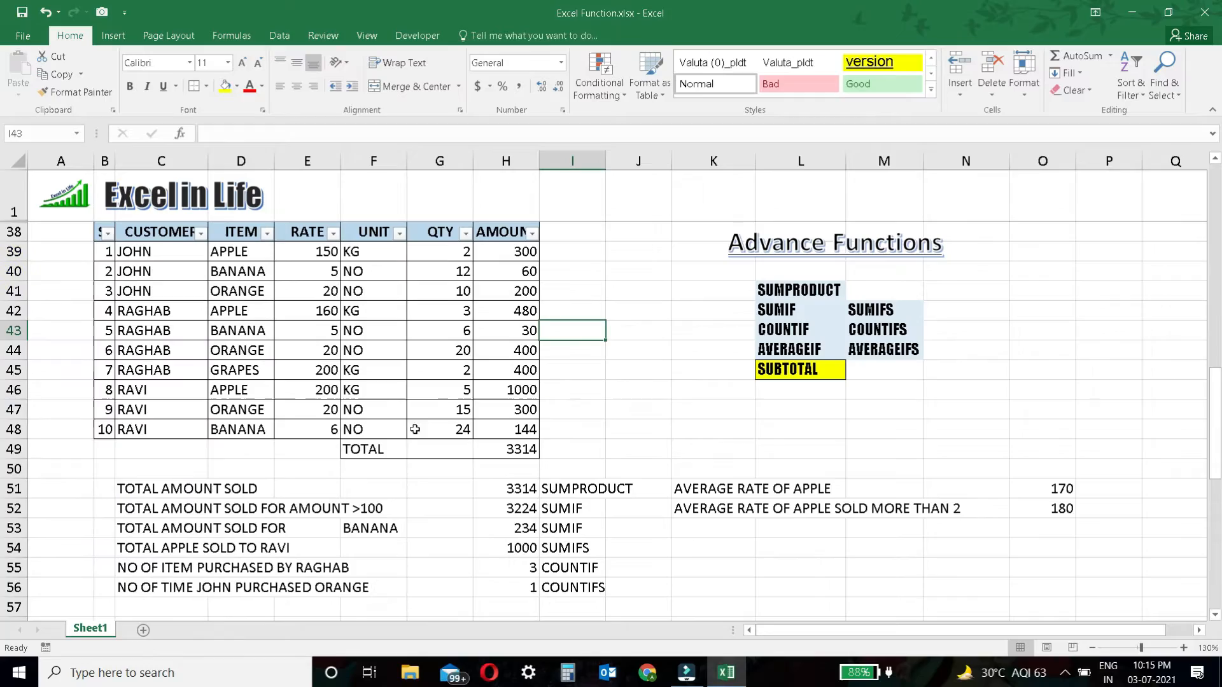
left_click(504, 449)
type("=")
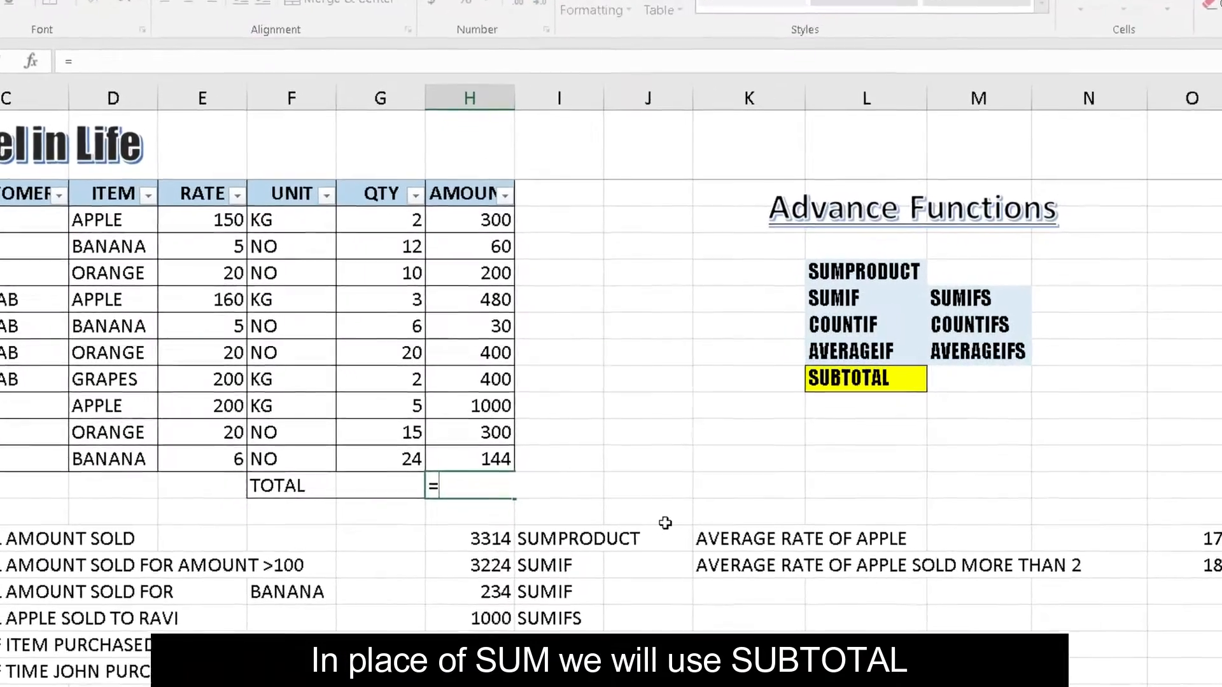
Step: Replace the H49 total with =SUBTOTAL(9,H39:H48), still showing 3314
type("SUBTOTAL(9,")
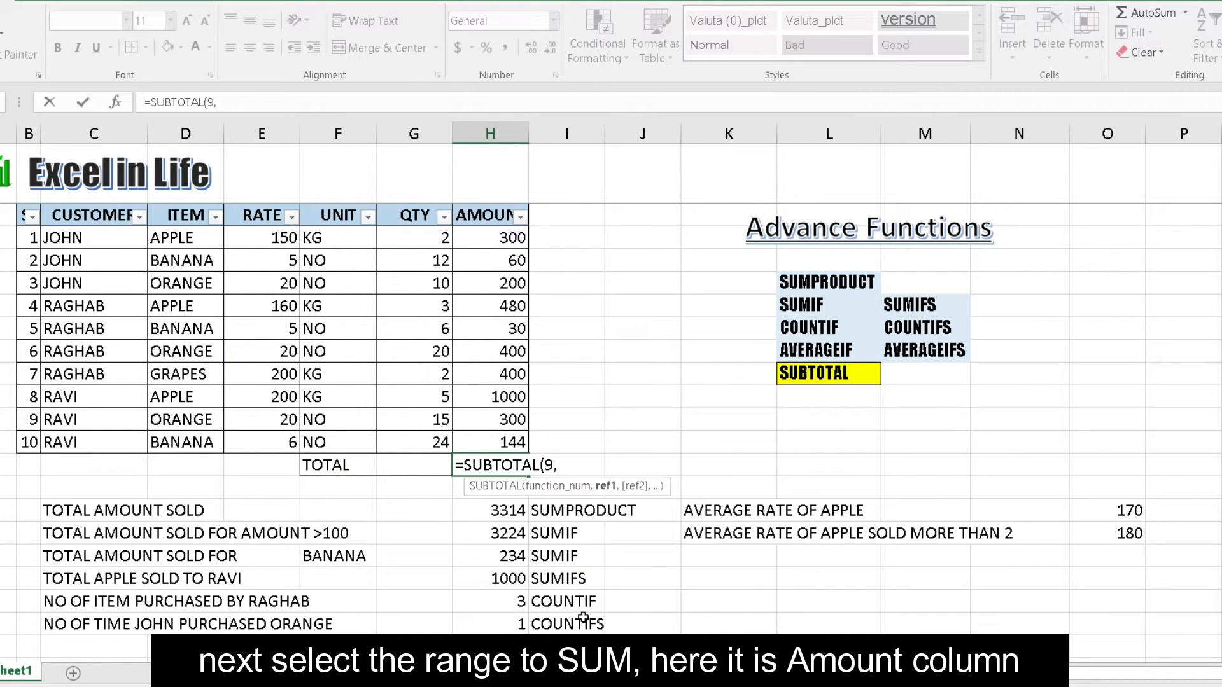
left_click(489, 442)
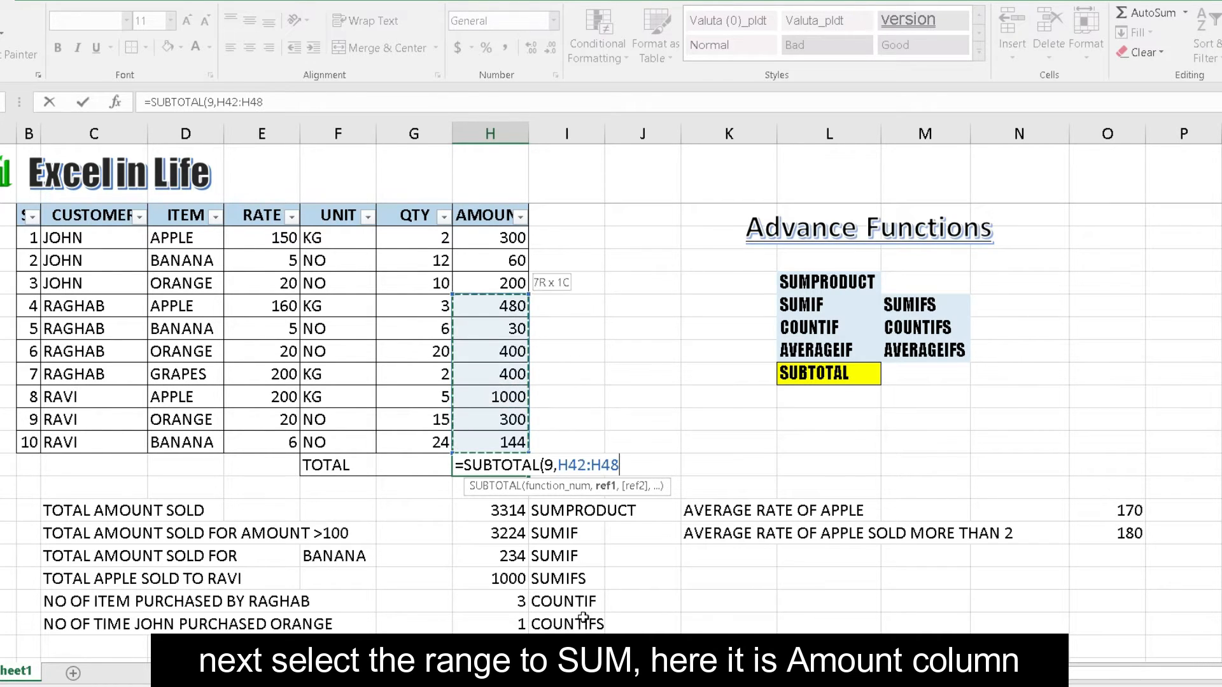
left_click_drag(489, 283, 490, 237)
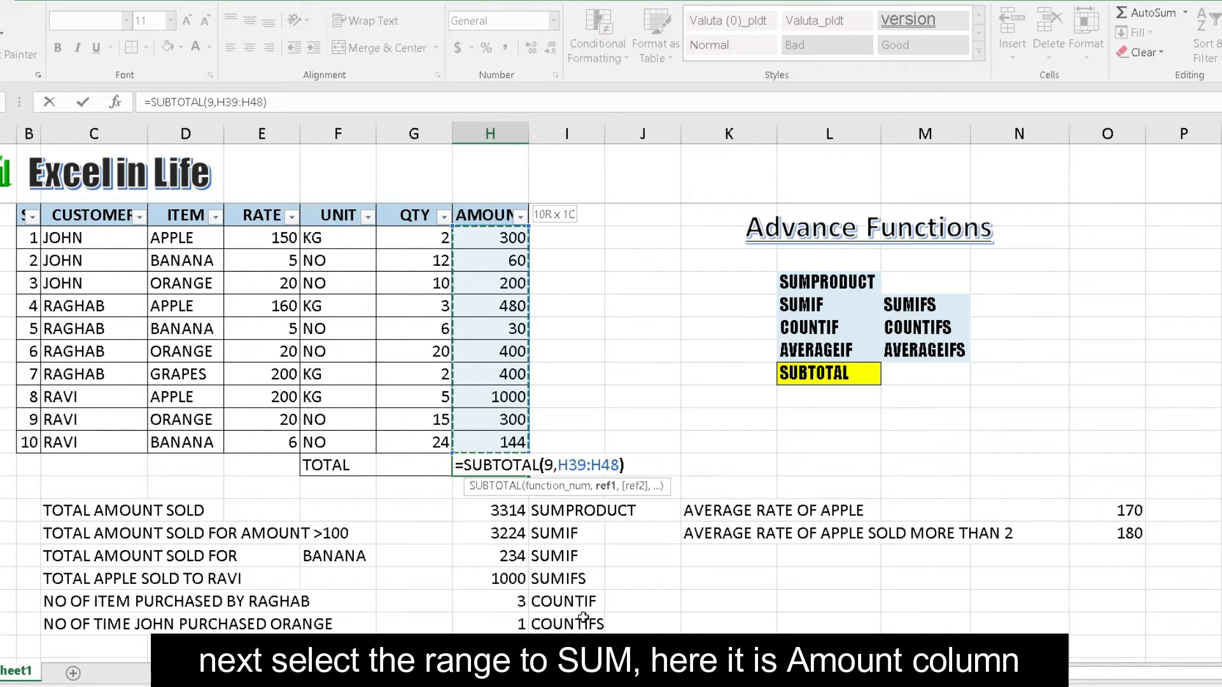
key("Return")
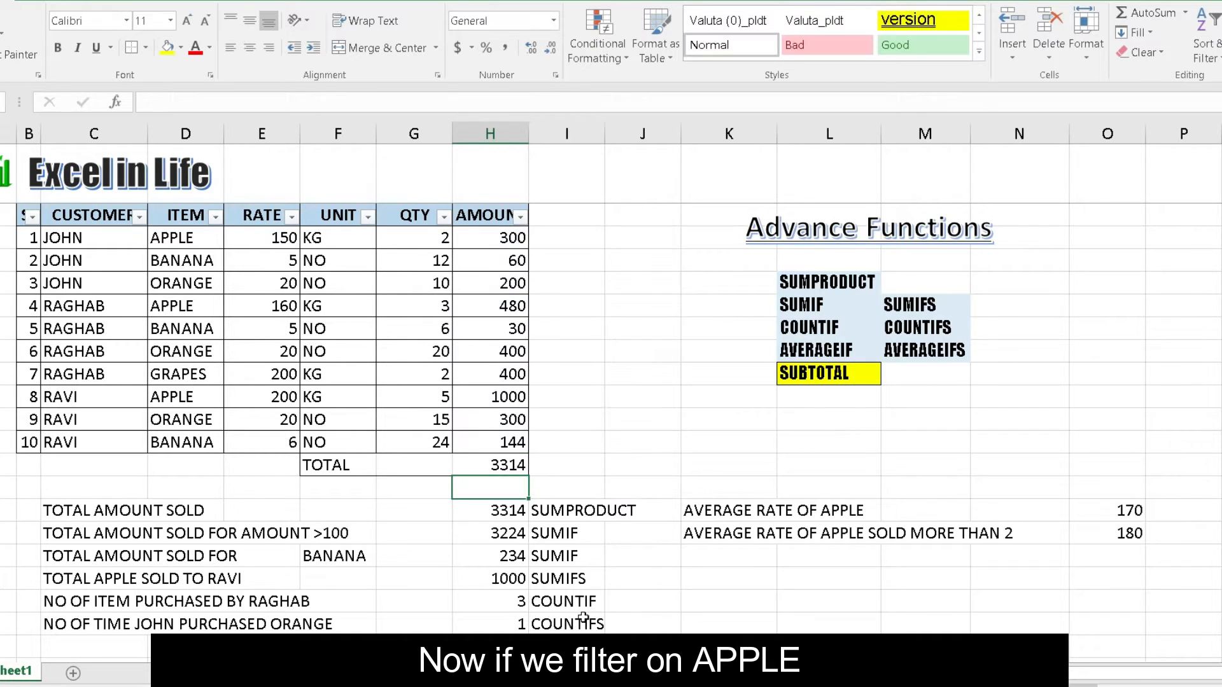
Step: Filter the ITEM column to APPLE, then to APPLE and BANANA
left_click(216, 215)
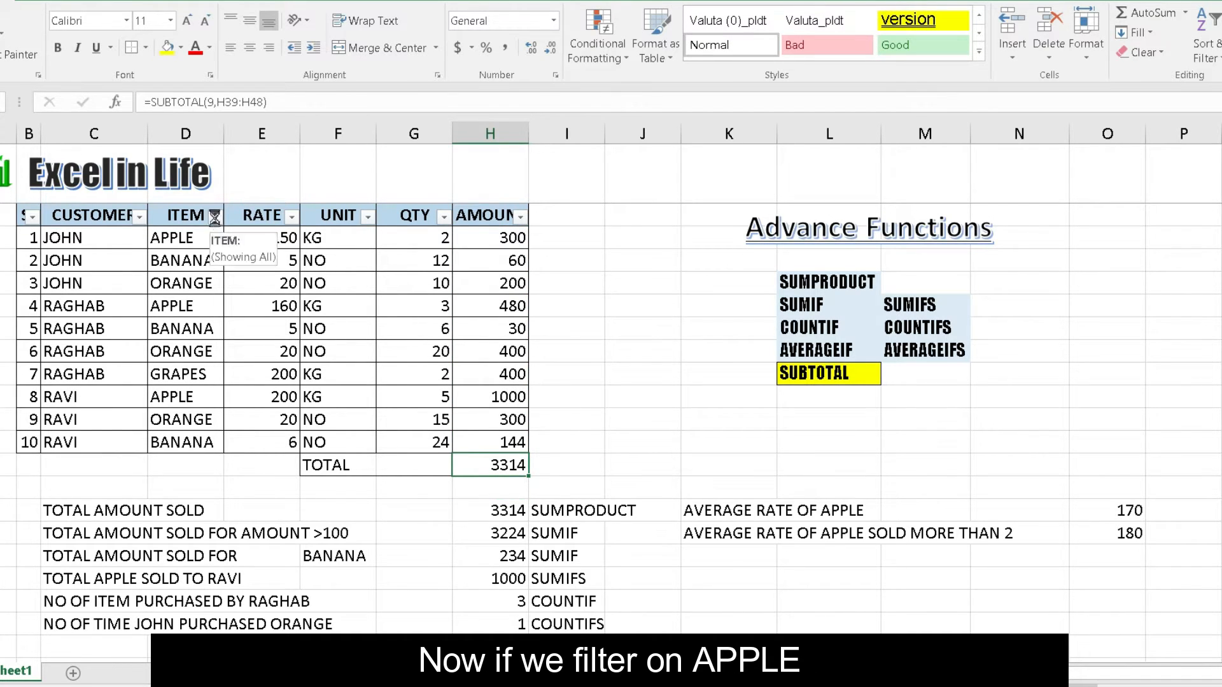
left_click(215, 215)
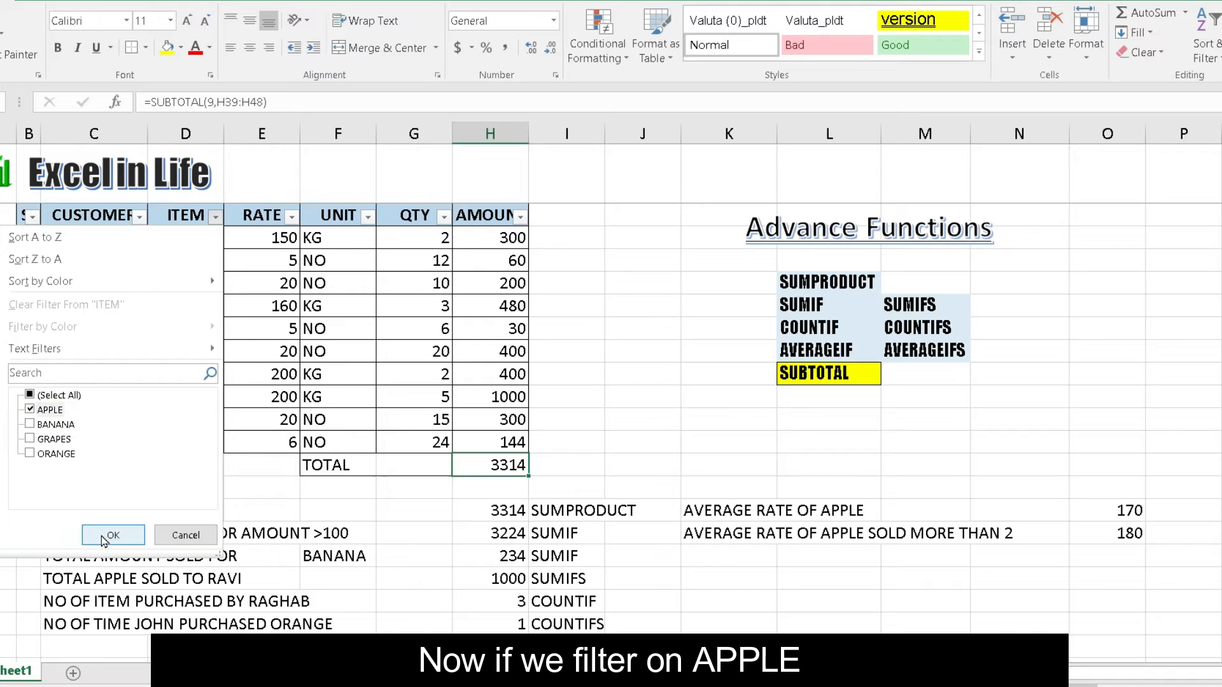
left_click(113, 535)
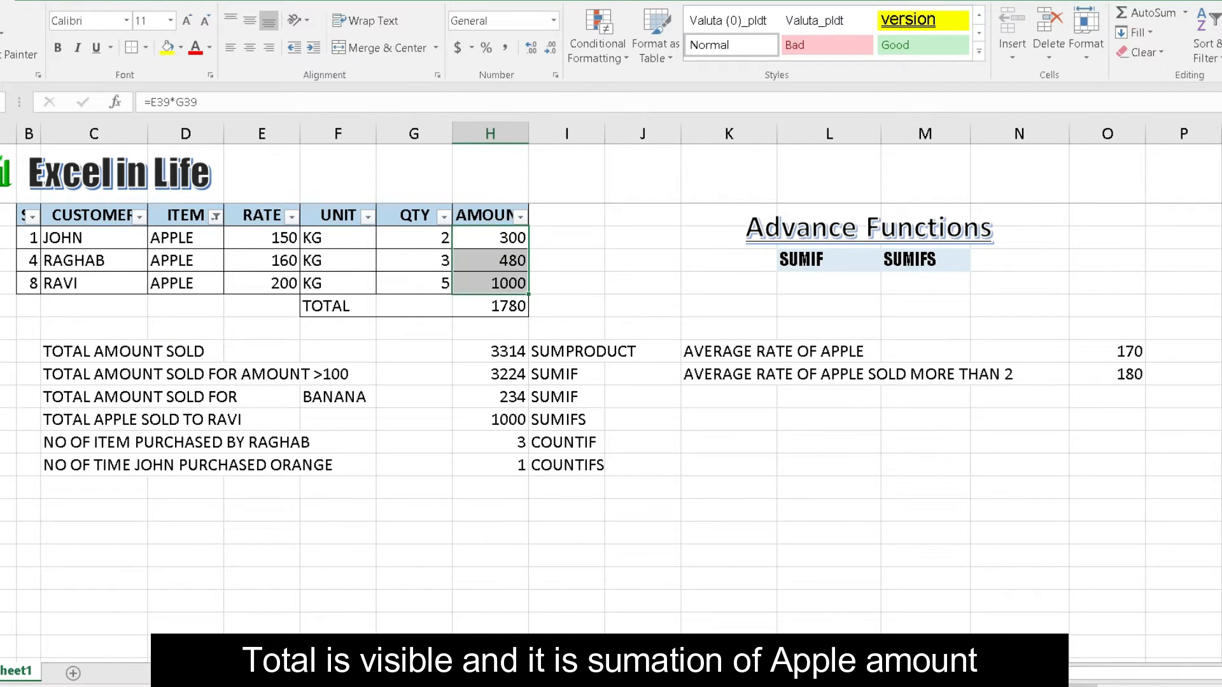
left_click(490, 306)
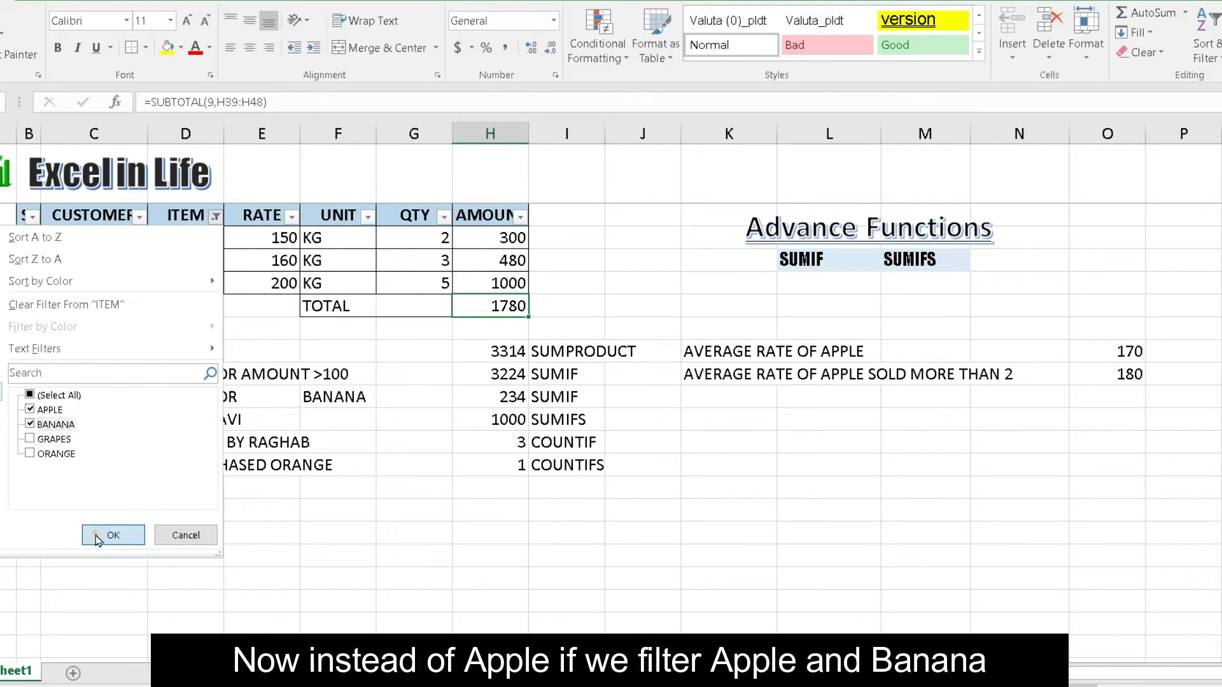
left_click(112, 535)
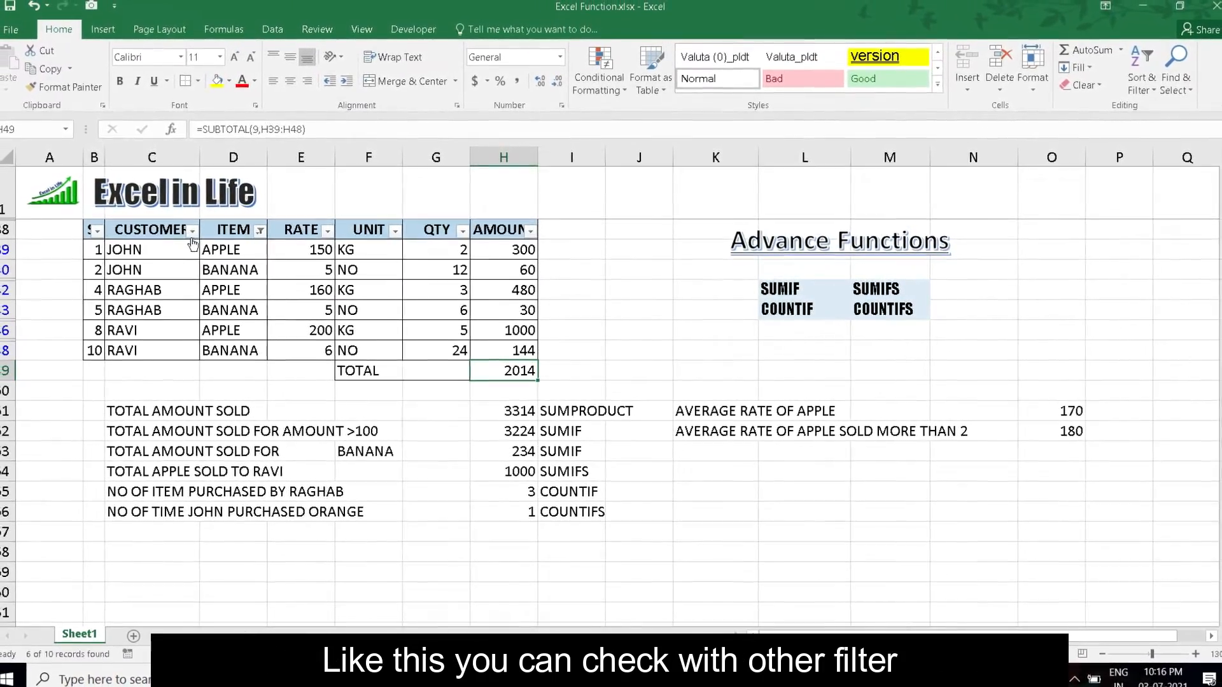
Step: Filter CUSTOMER to Raghab and clear the ITEM filter, so the subtotal shows 1310
left_click(192, 229)
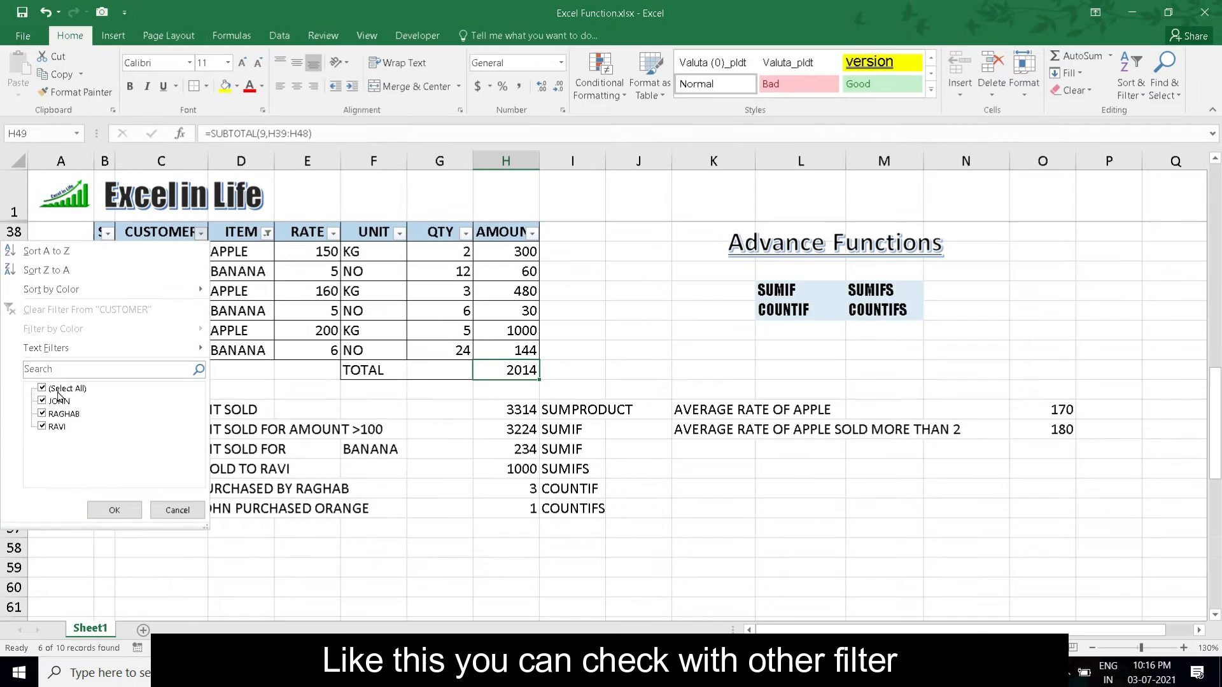
left_click(63, 414)
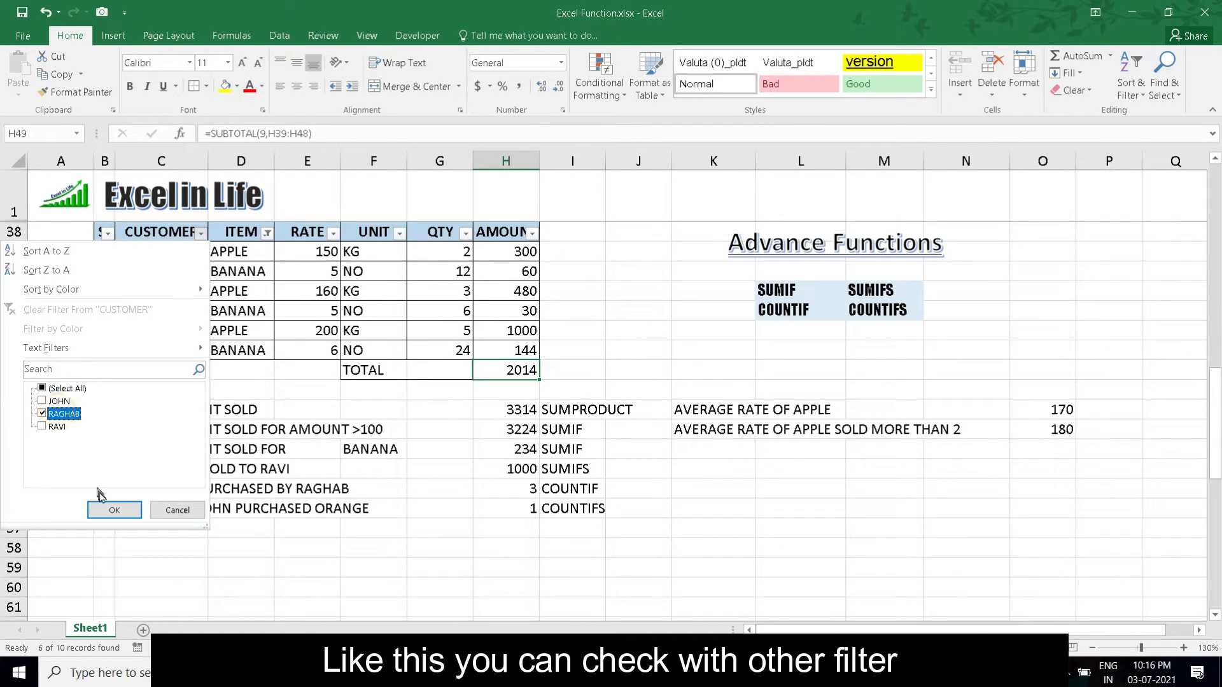
left_click(114, 510)
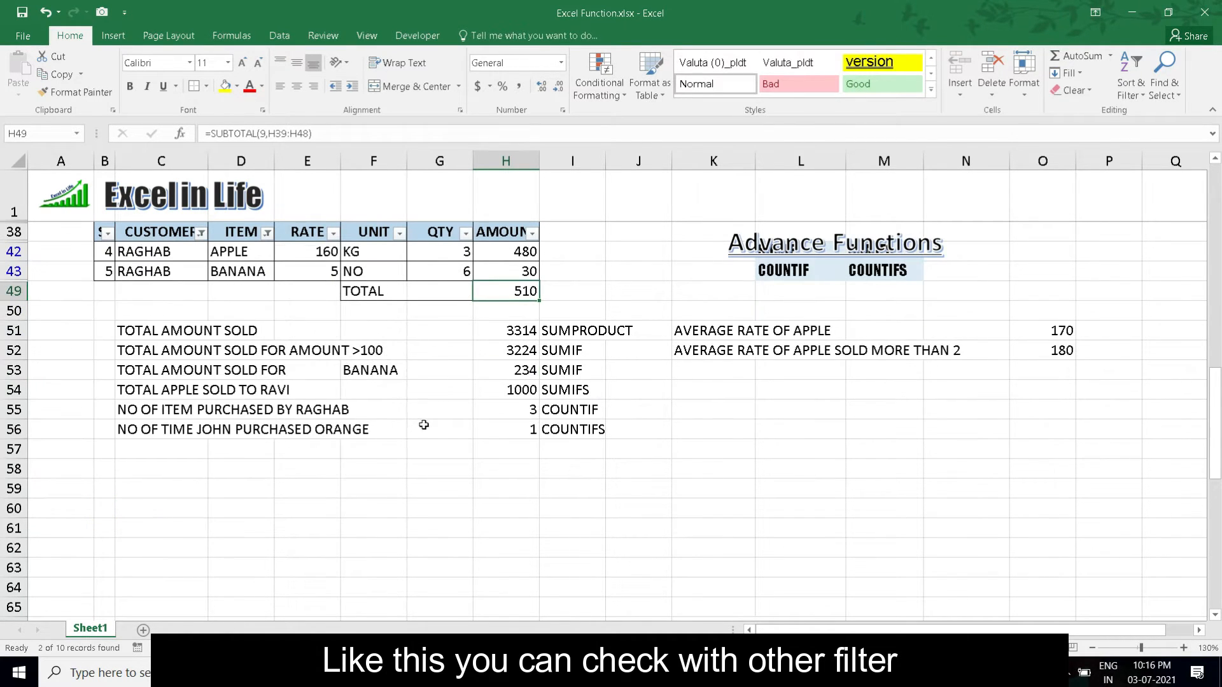
mouse_move(510, 285)
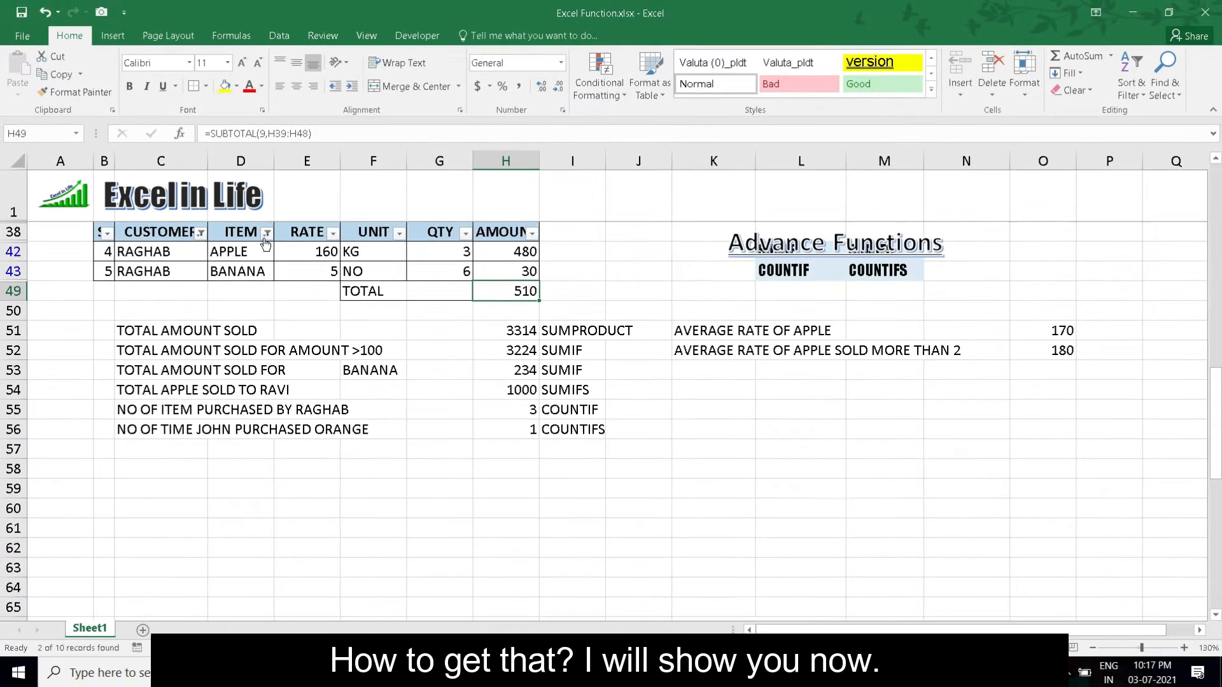
left_click(267, 231)
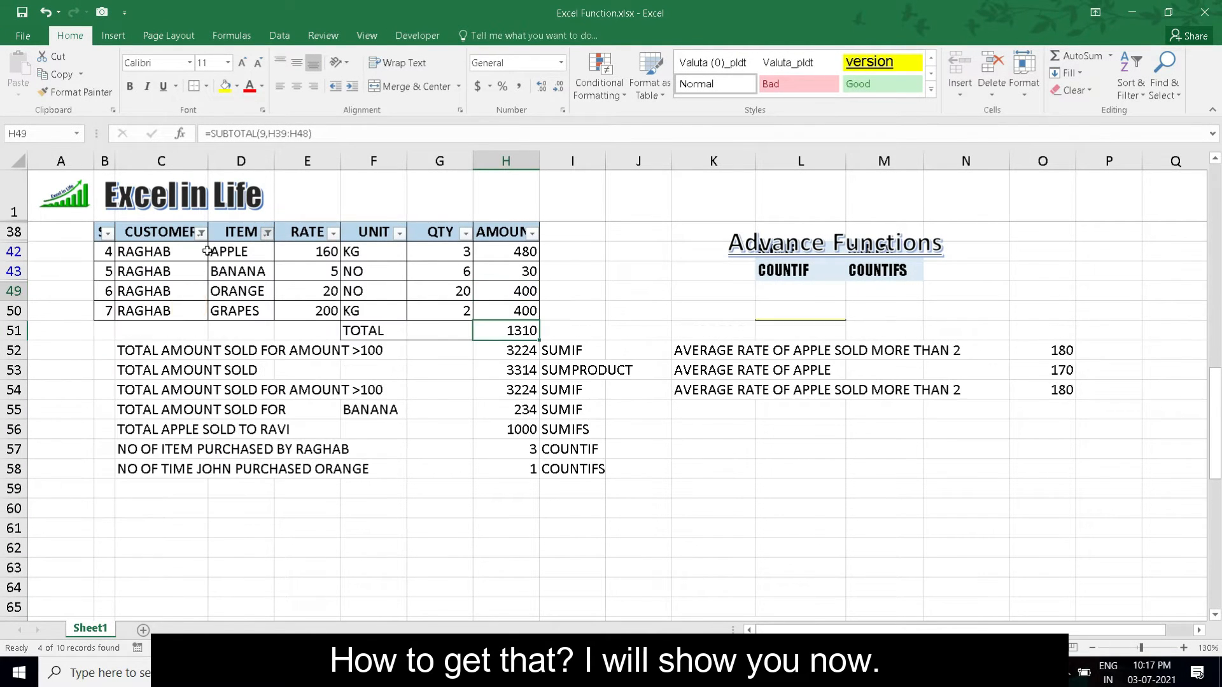
Step: Clear the filters and enter =SUBTOTAL(3,$C$39:C39) in B39, locking the start cell
left_click(201, 233)
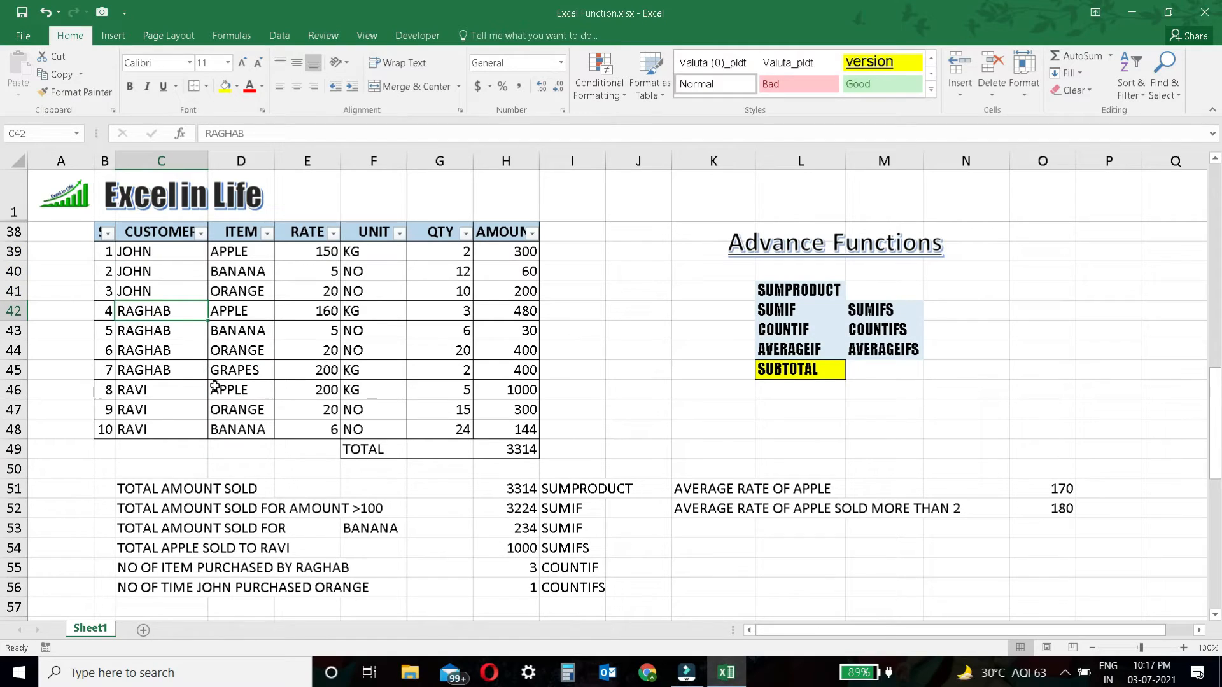
left_click(240, 449)
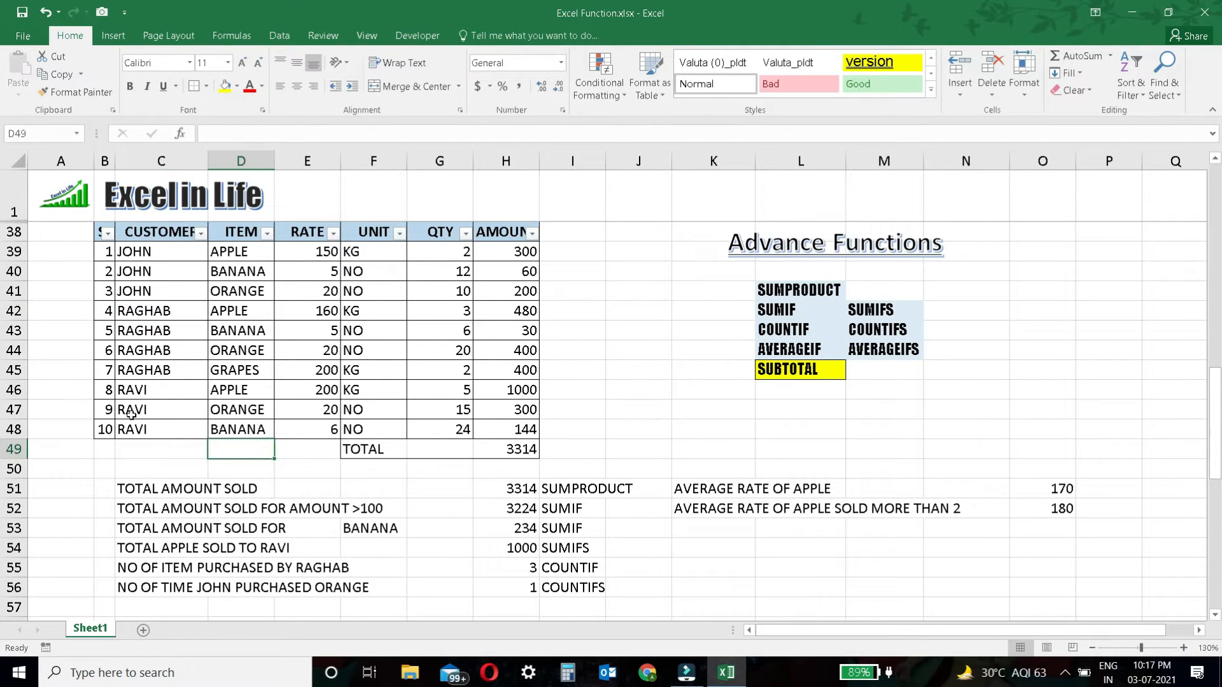
left_click(104, 251)
type("=")
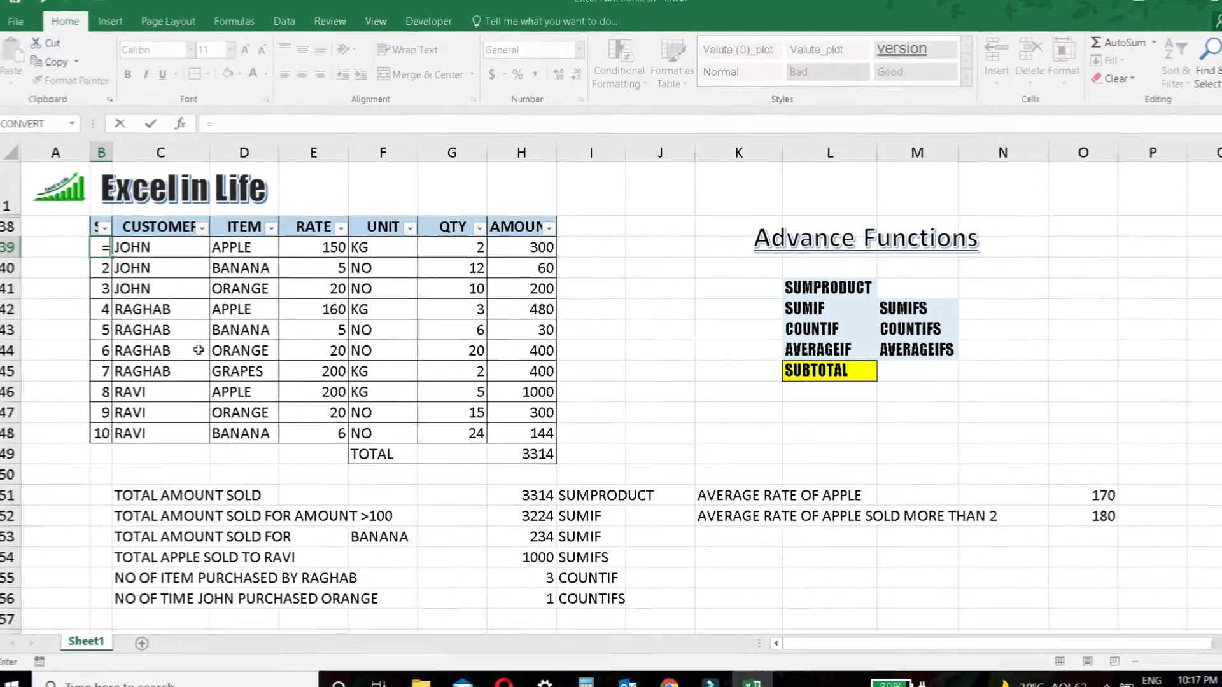
type("SUBTOTAL")
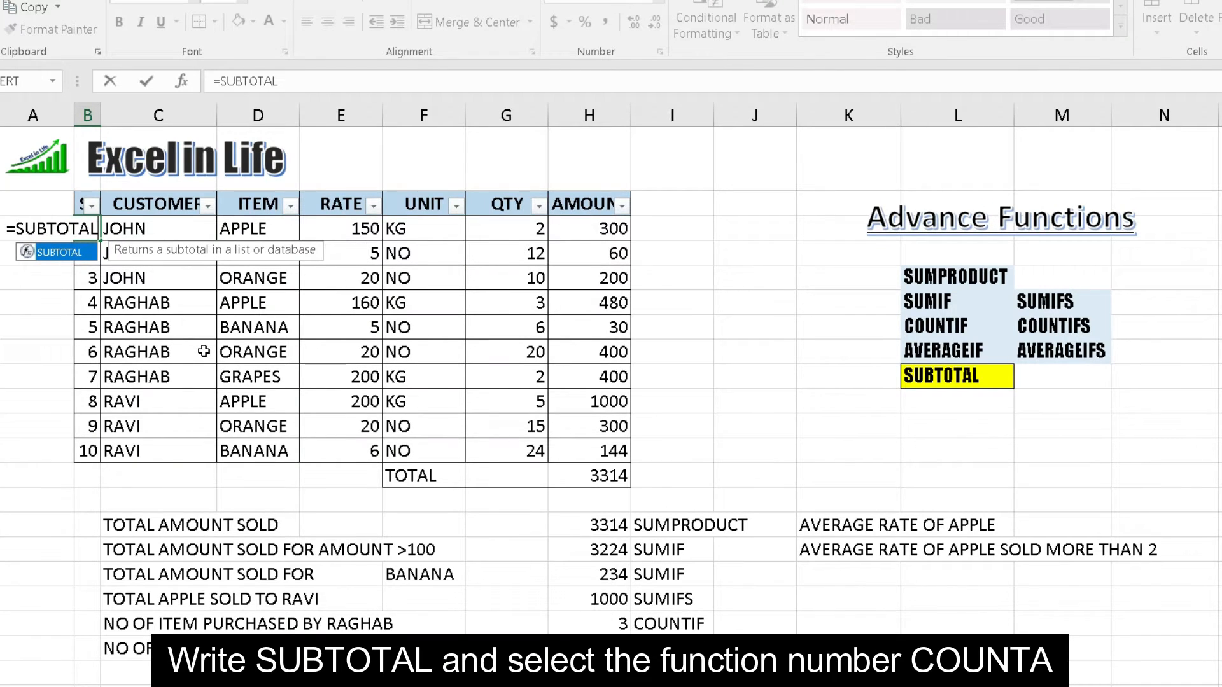
type("(3,C39")
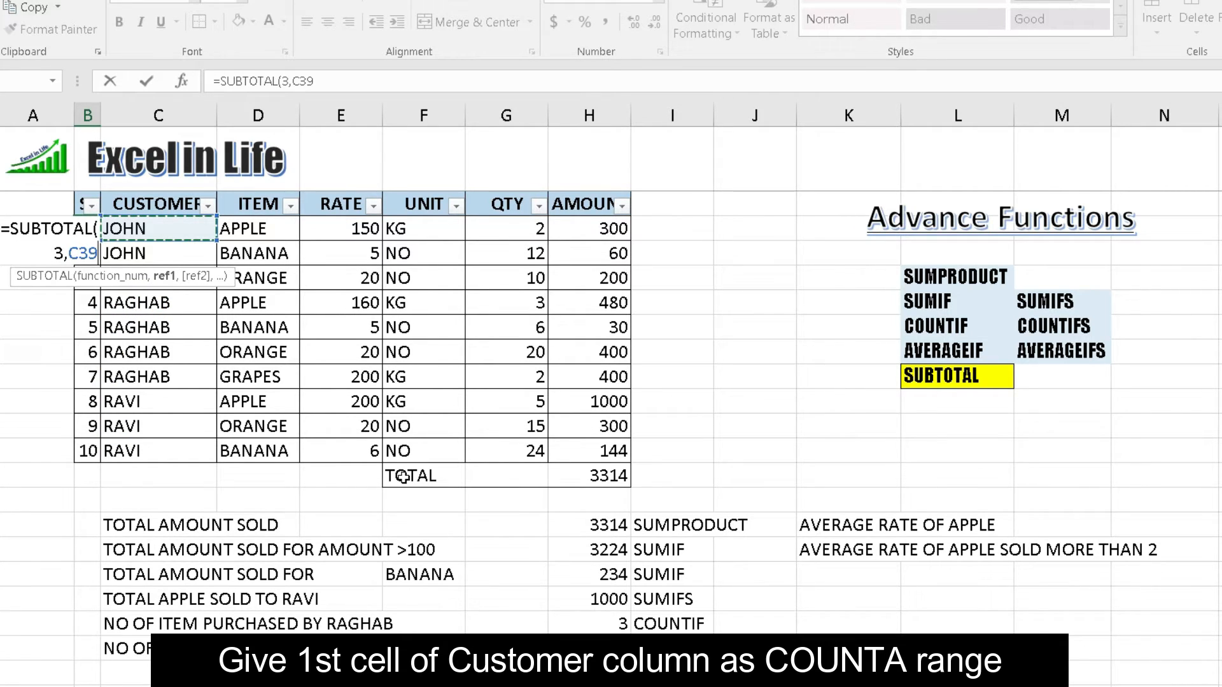
type(":C39")
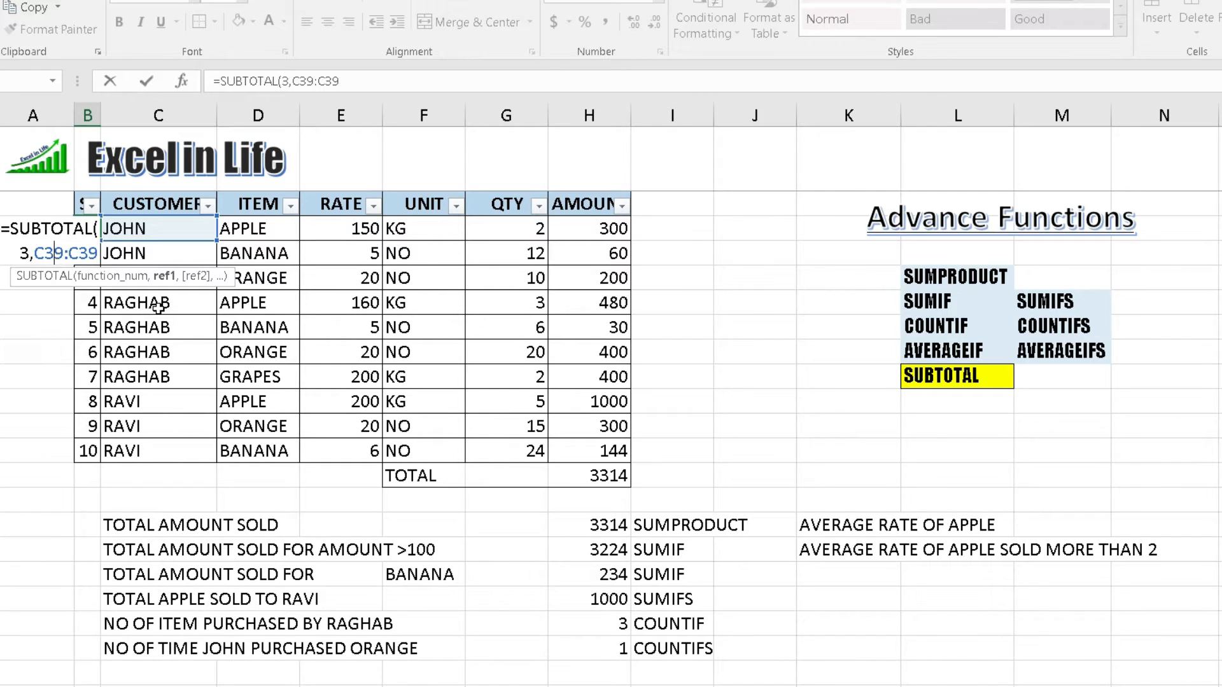
key("f4")
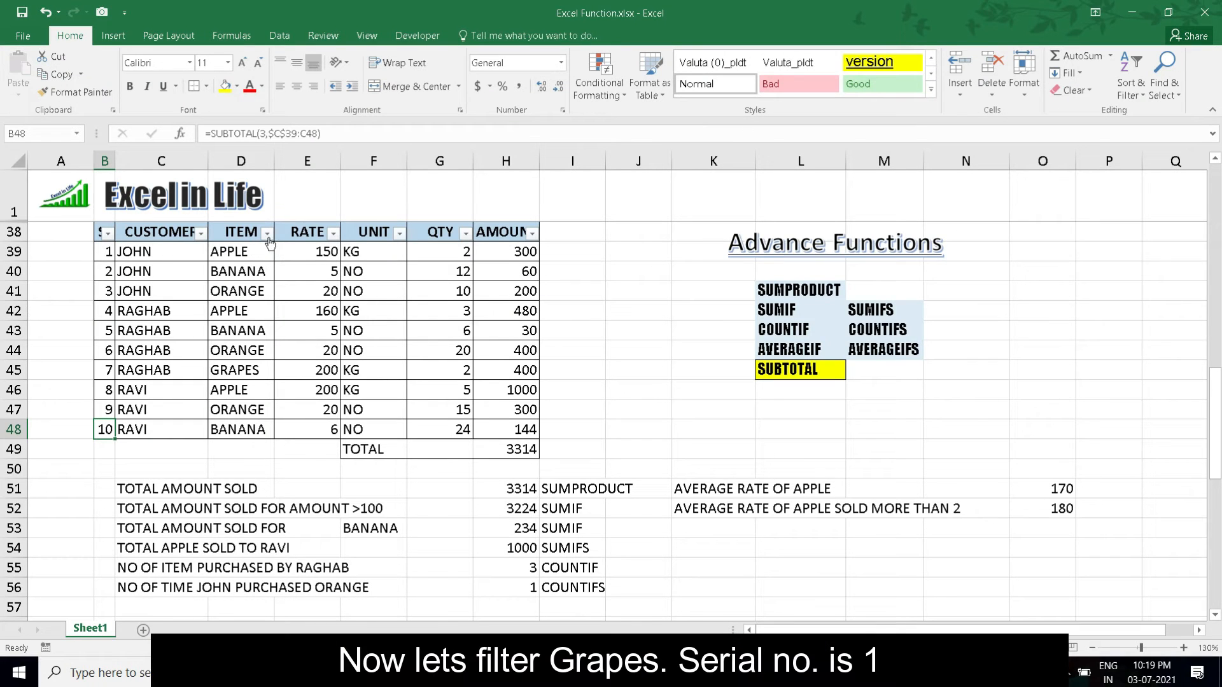
Step: Filter the ITEM column to GRAPES, then switch the filter to BANANA only
left_click(268, 231)
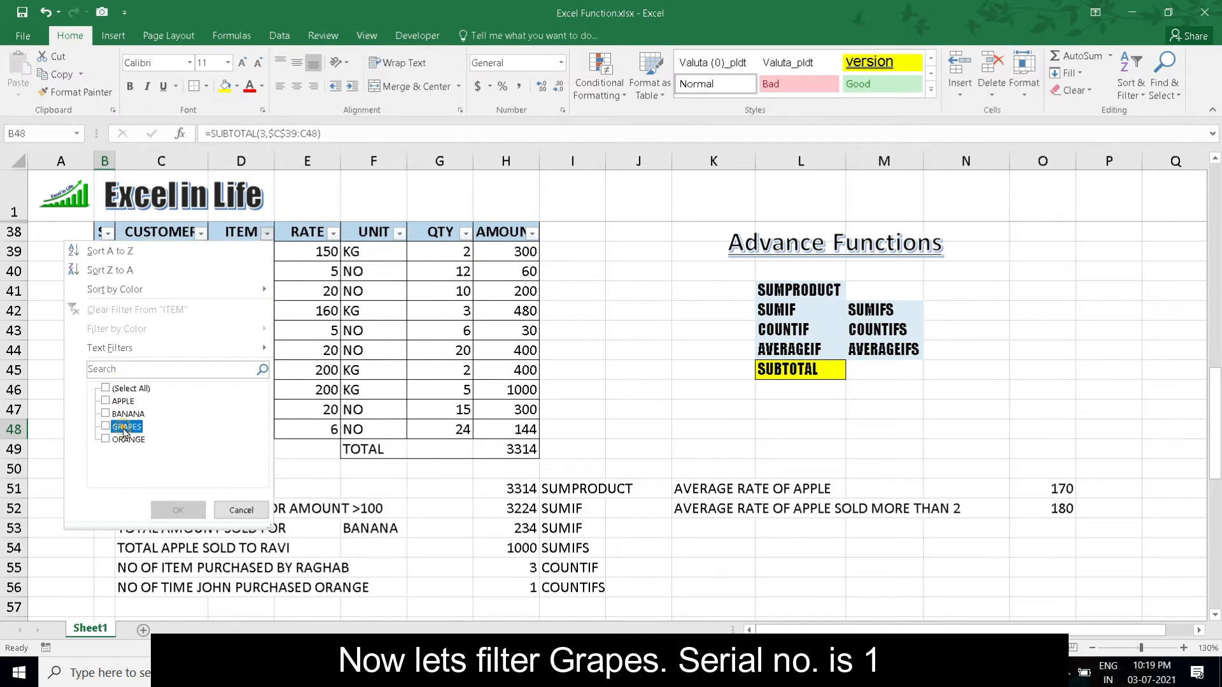
left_click(178, 509)
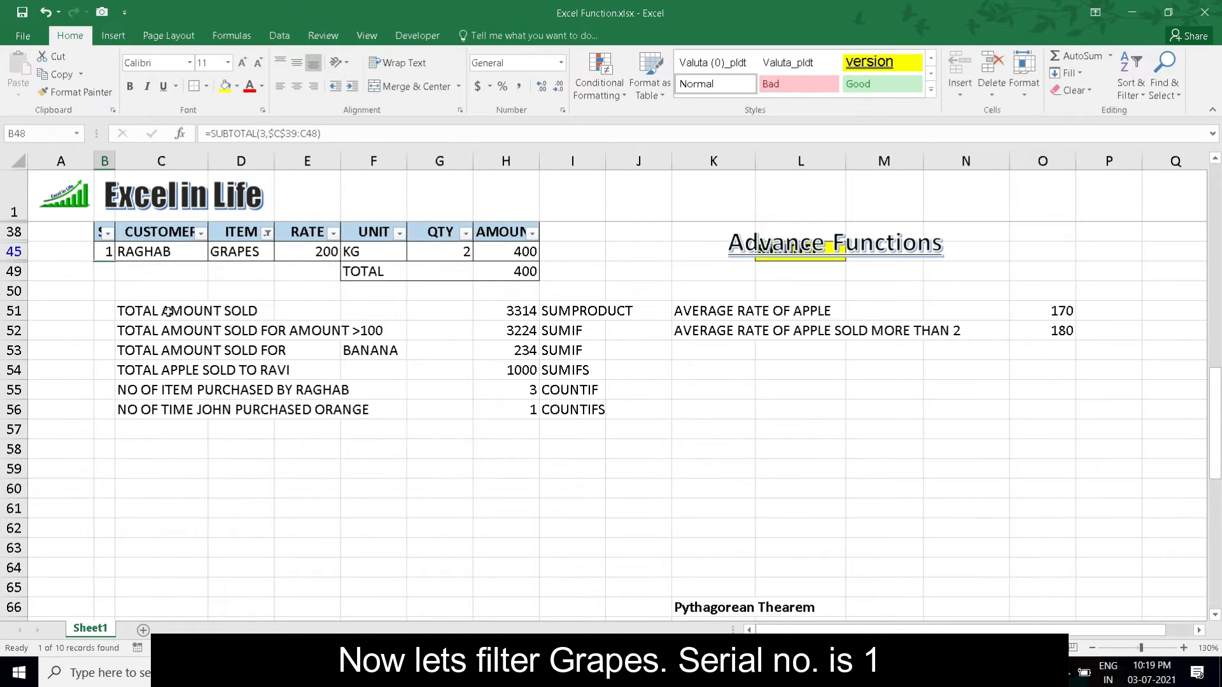
left_click(266, 232)
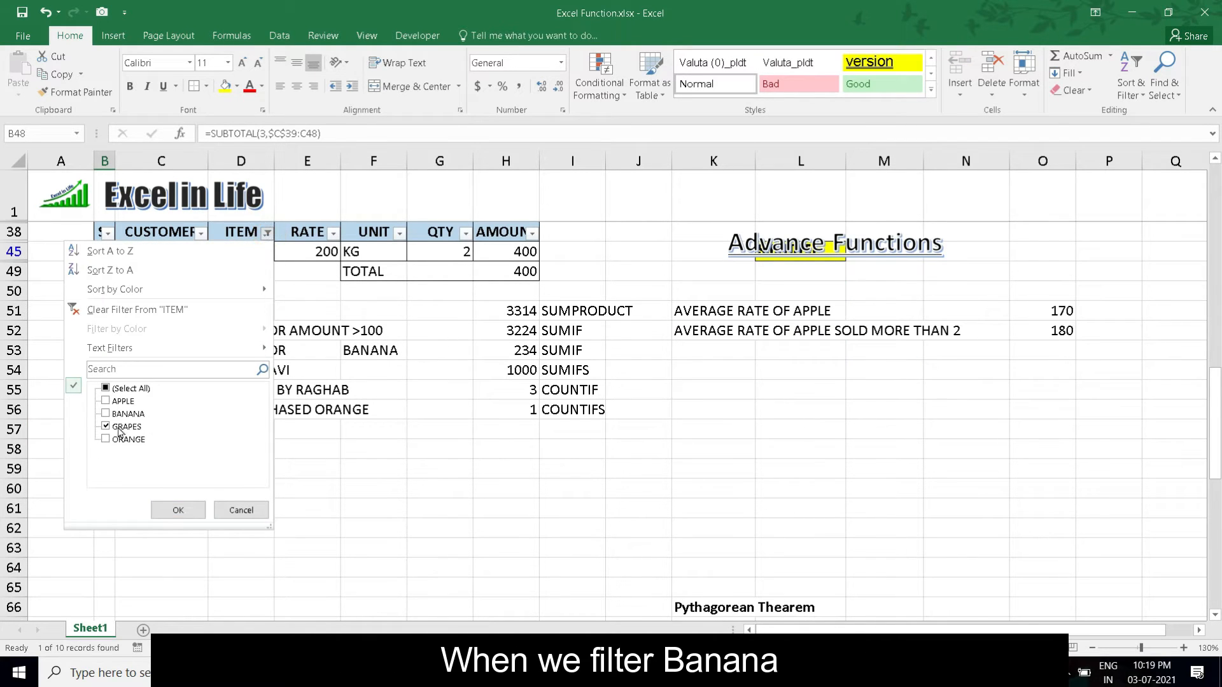
left_click(105, 414)
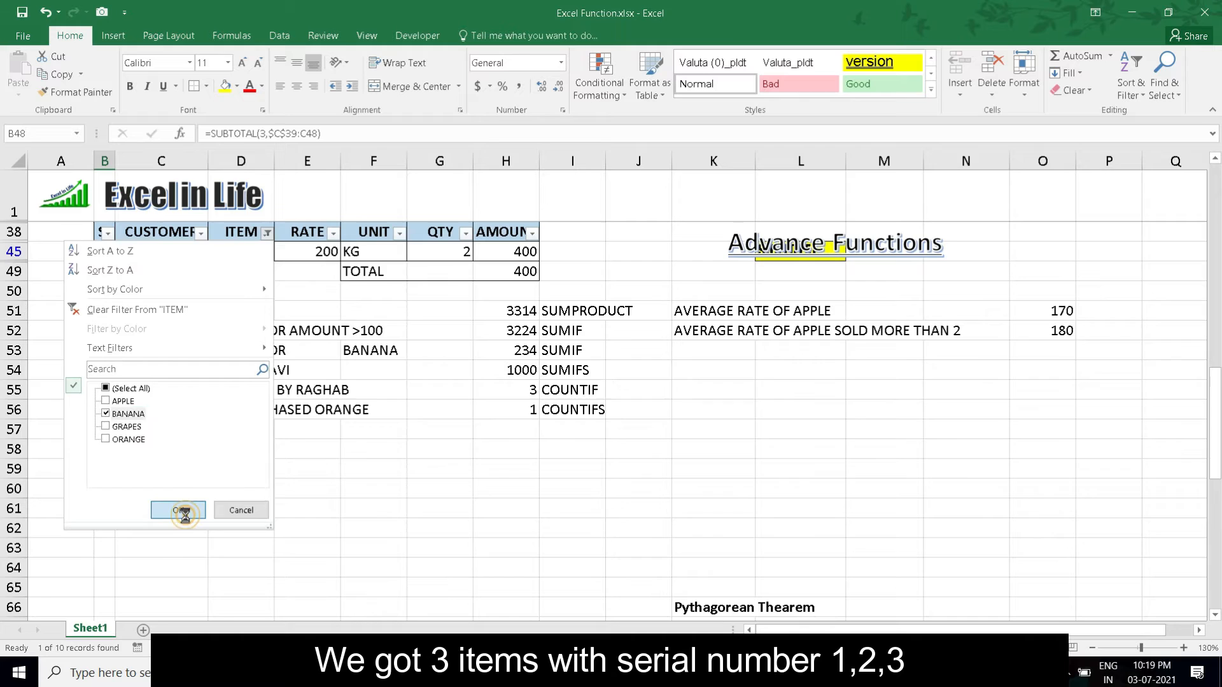
left_click(178, 510)
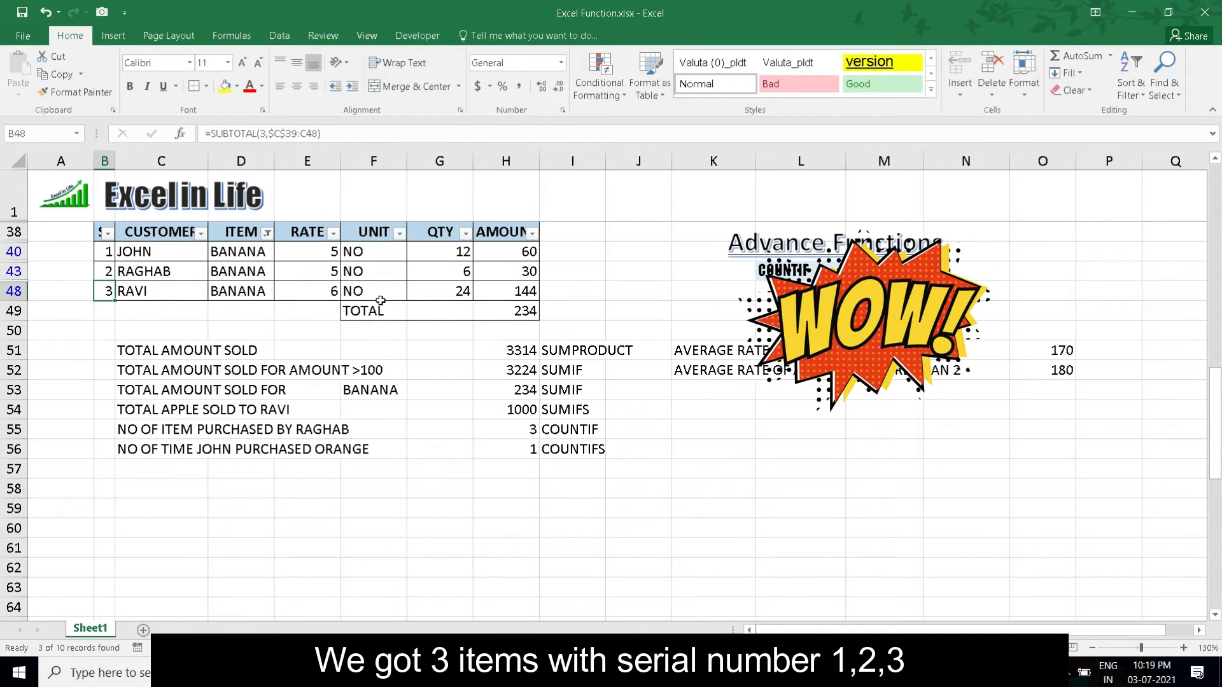
left_click(504, 310)
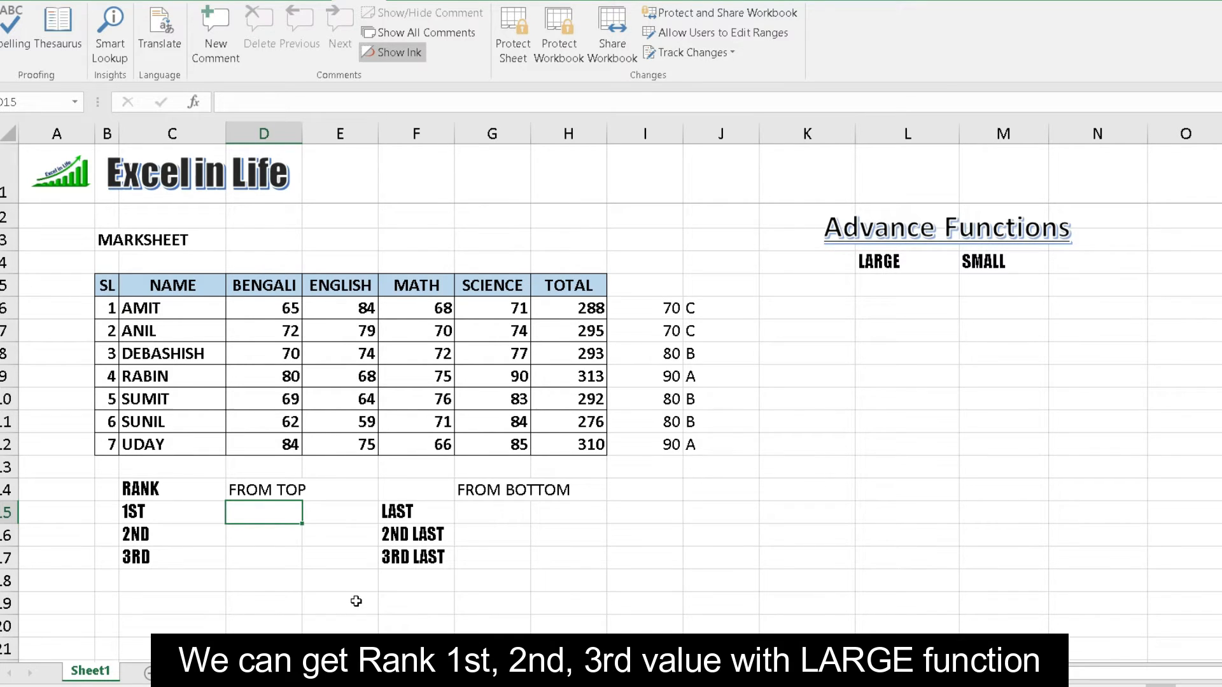
Step: Enter LARGE formulas on the TOTAL range H6:H12, ranking totals 313, 310 and 293
type("=LARGE(")
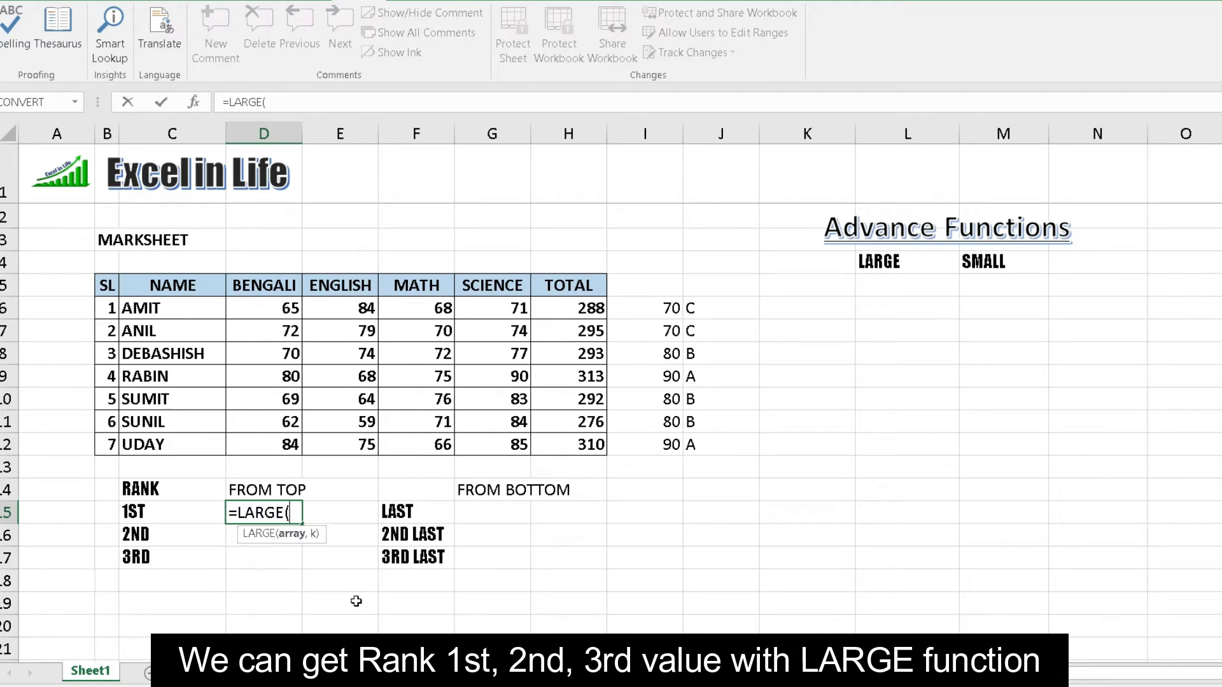
left_click(264, 353)
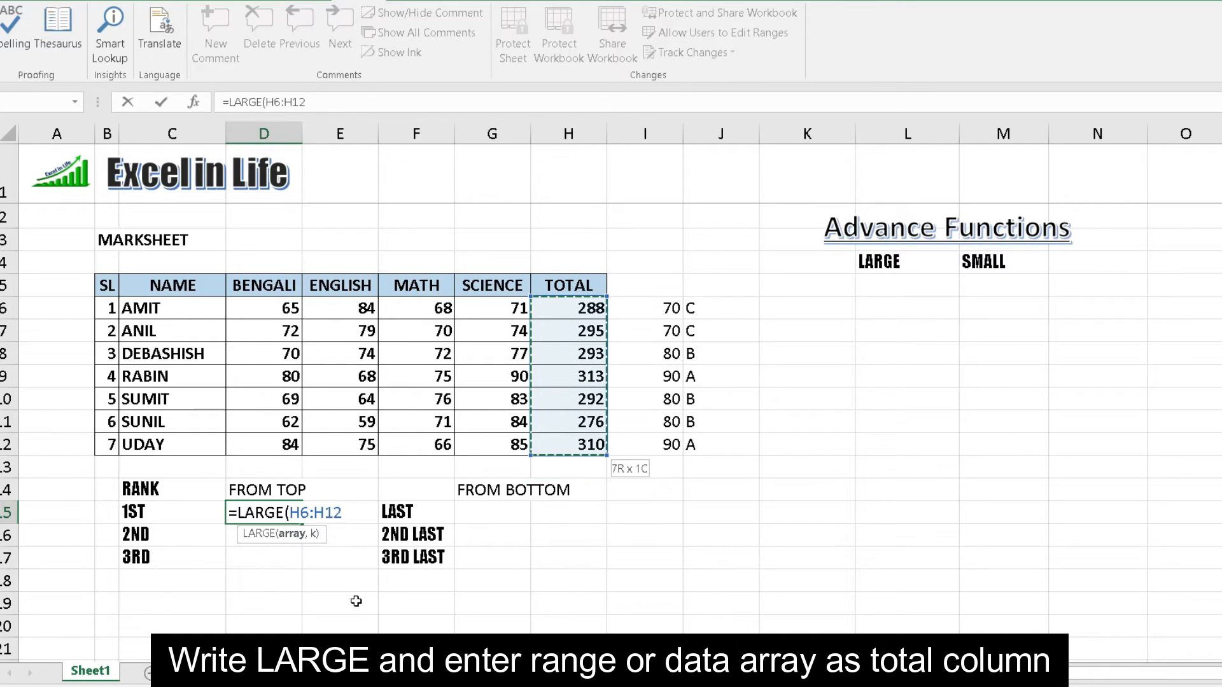
type(",")
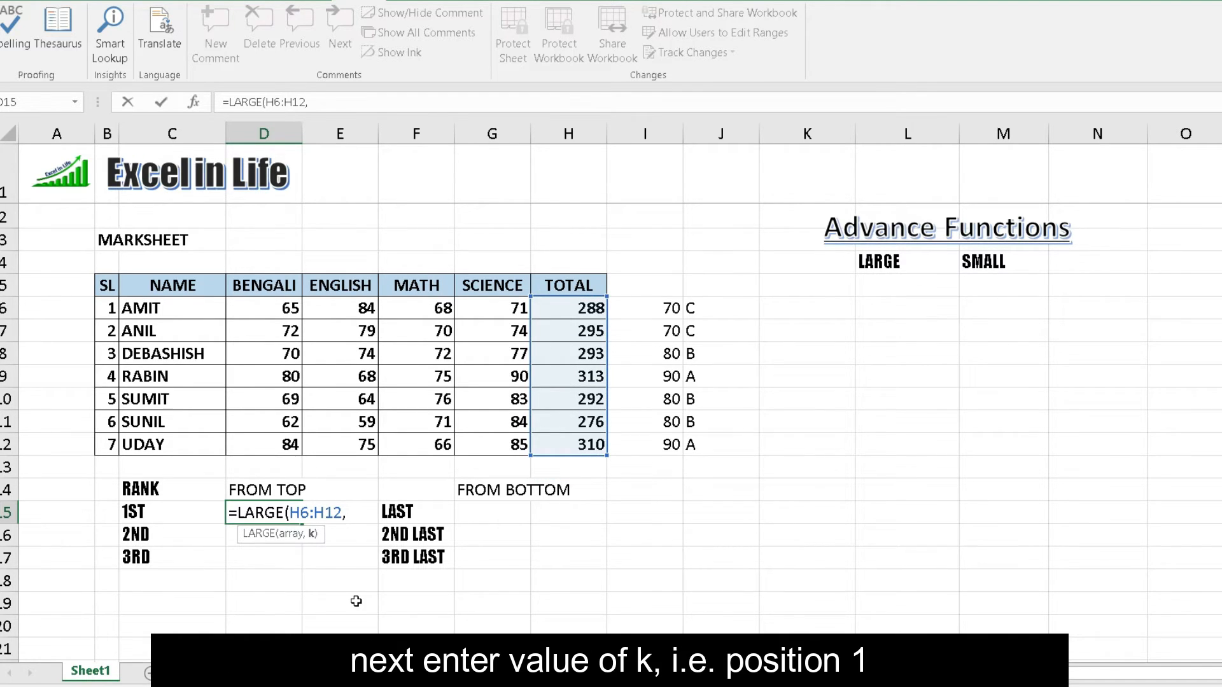
type("1")
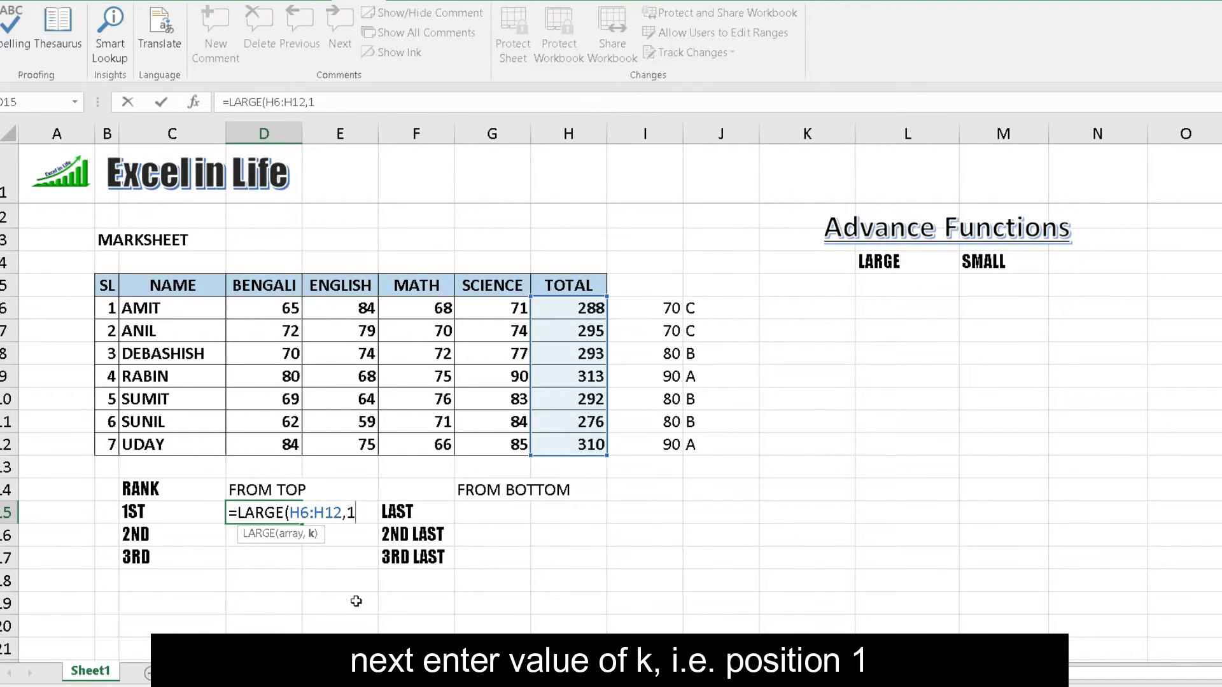
key("Return")
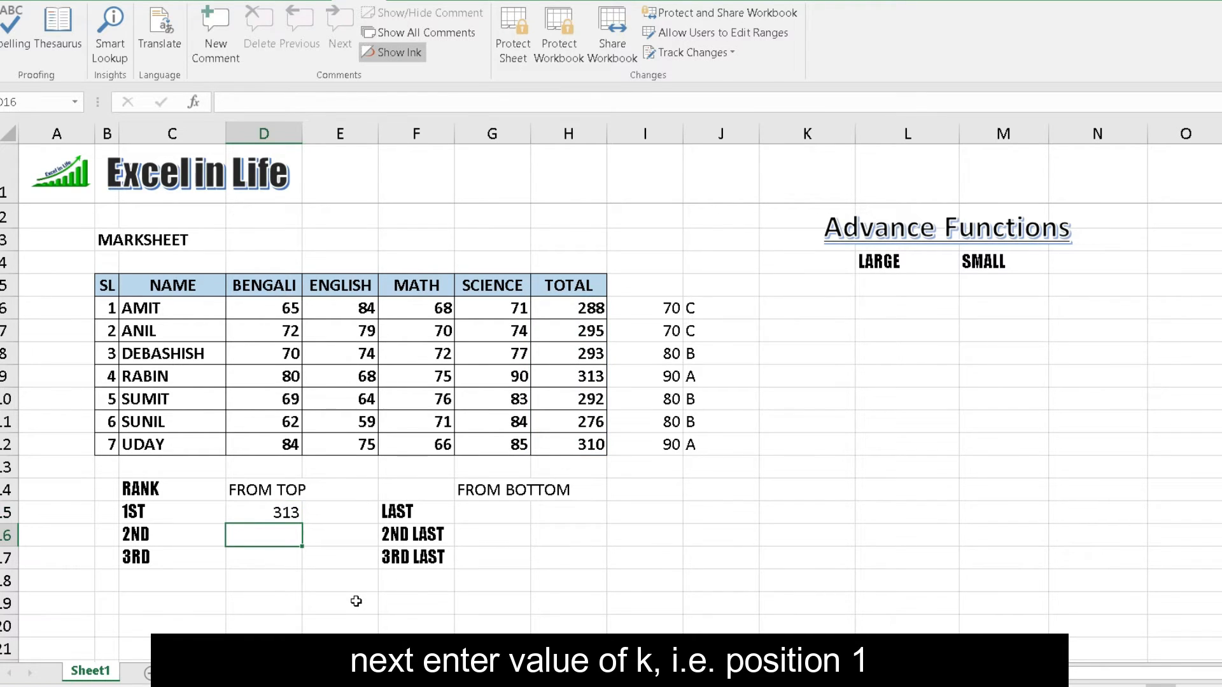
key("Return")
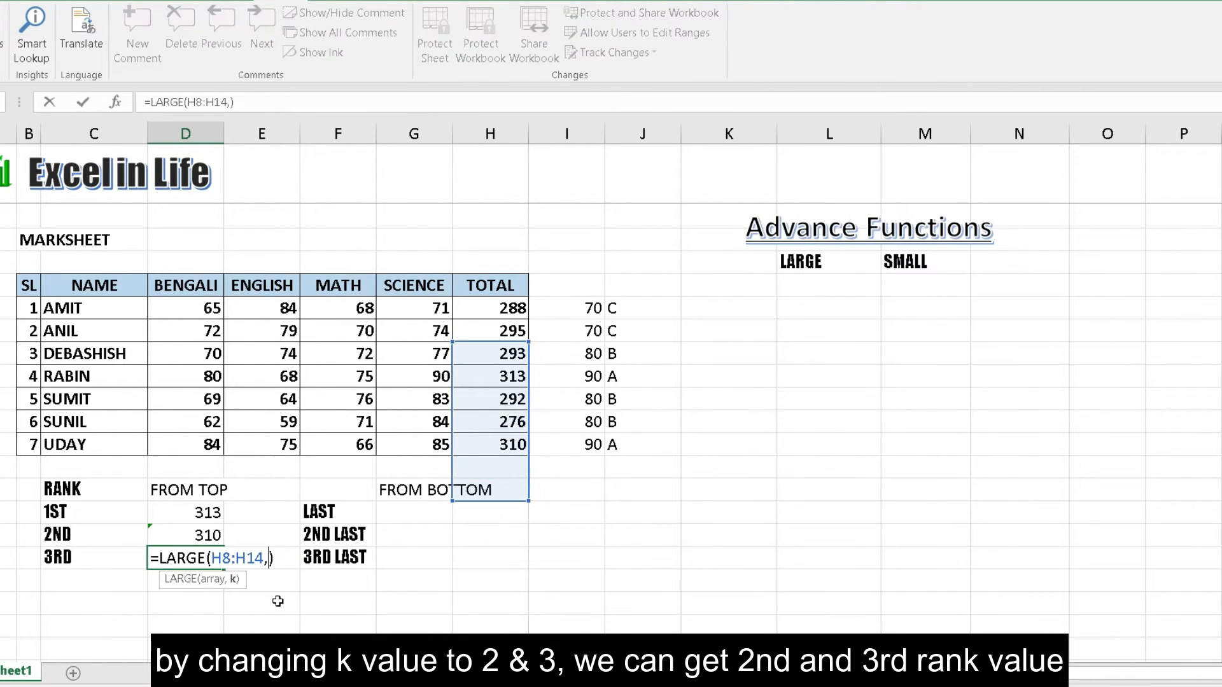
type("=MAX(")
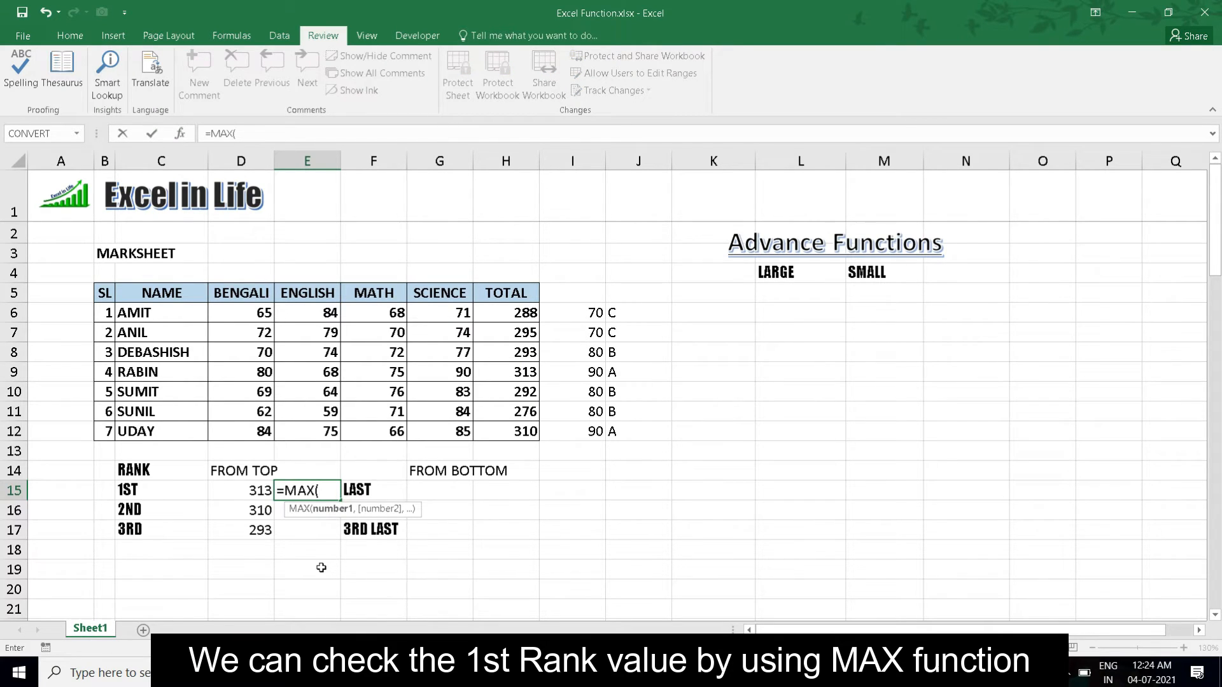
Step: Enter =MAX(H6:H12) beside the top rank, confirming 313
left_click(505, 431)
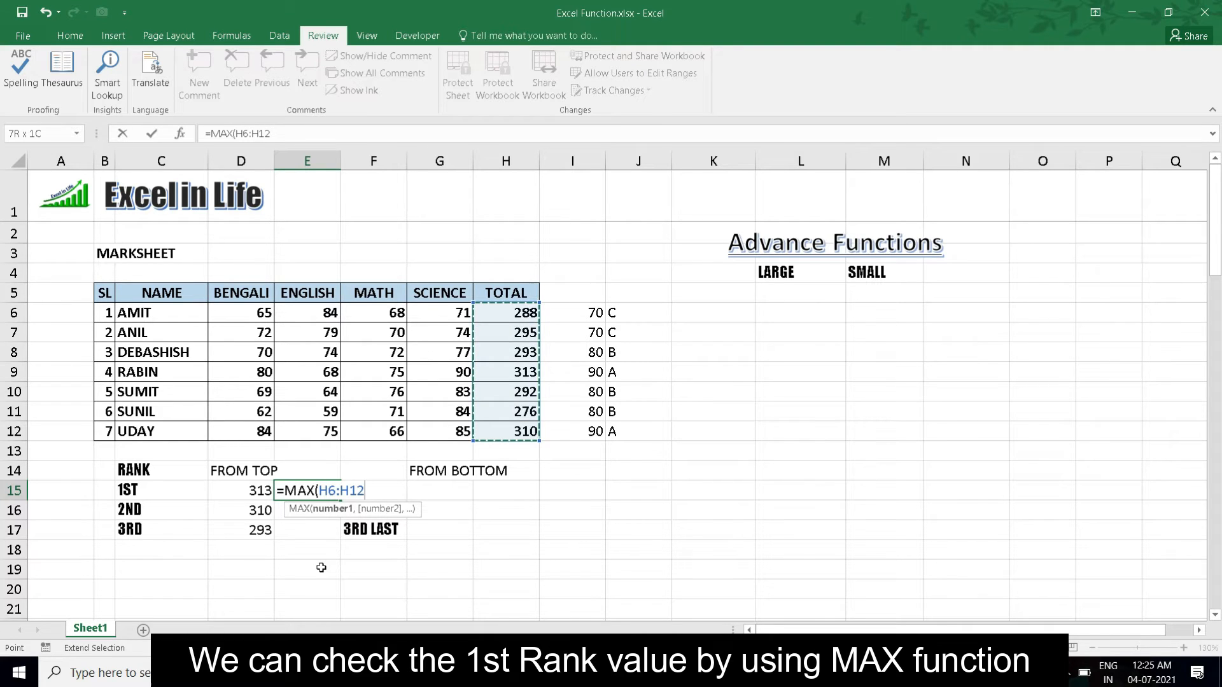
key("Return")
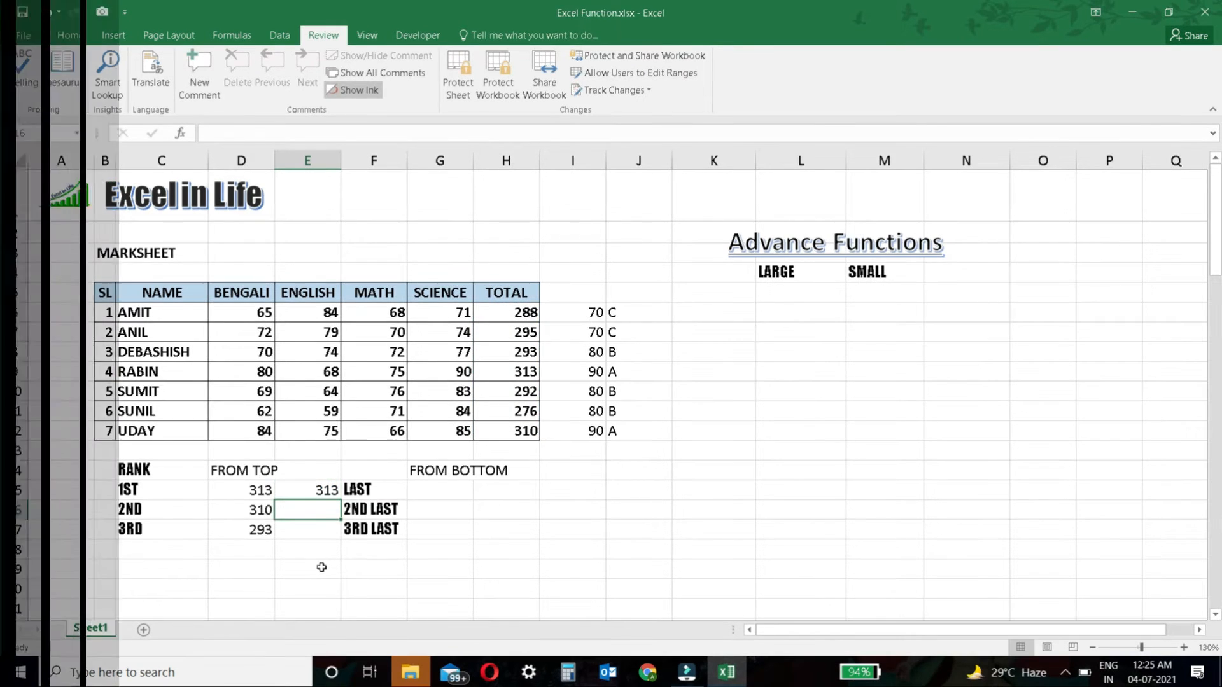
left_click(440, 489)
type("=")
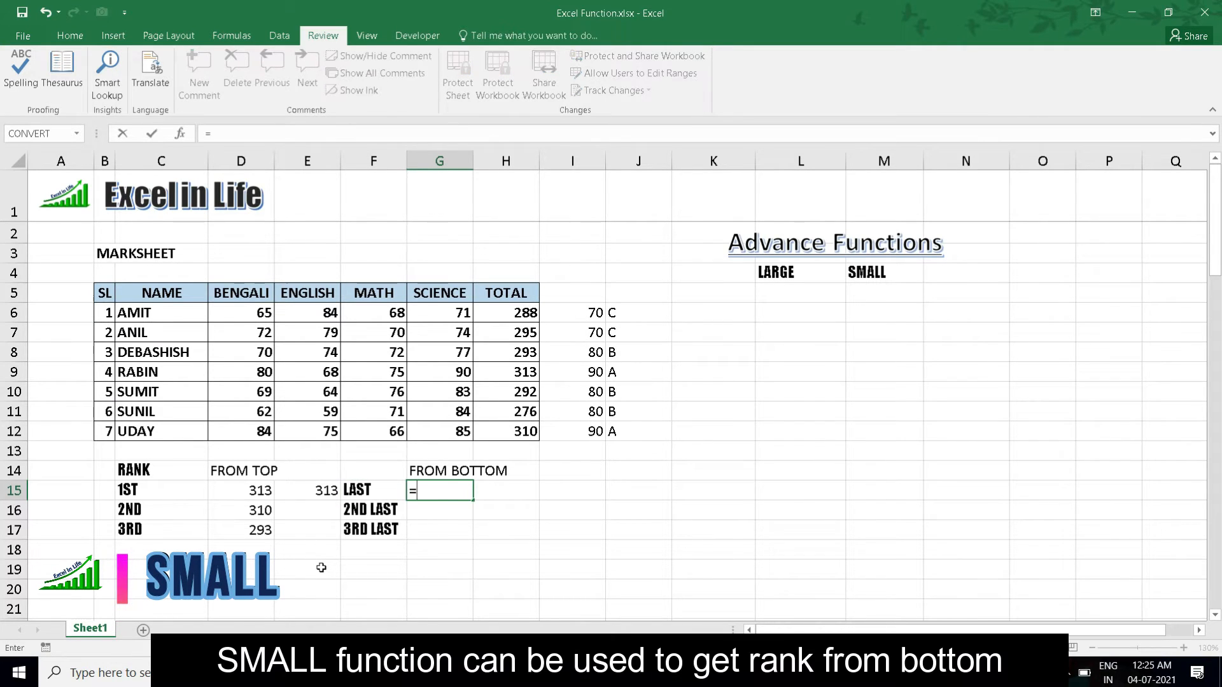
Step: Enter =SMALL(H6:H12,1) in G15 to show the lowest total, 276
type("SMALL")
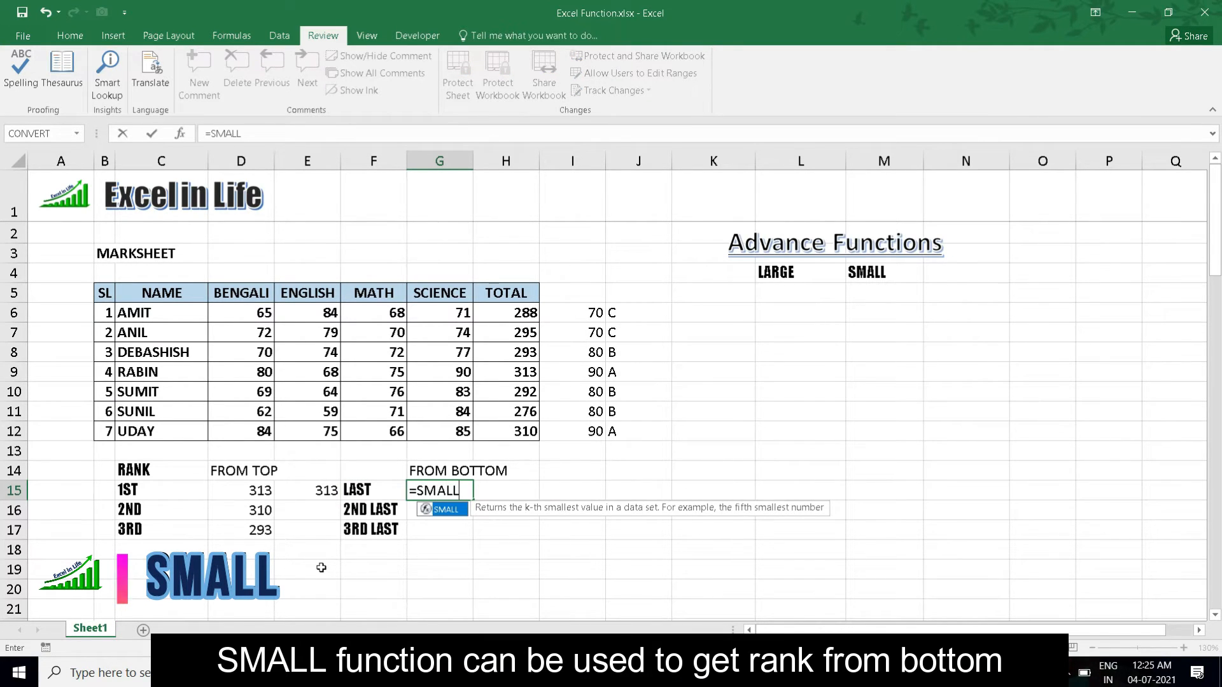
type("(H6:H12,")
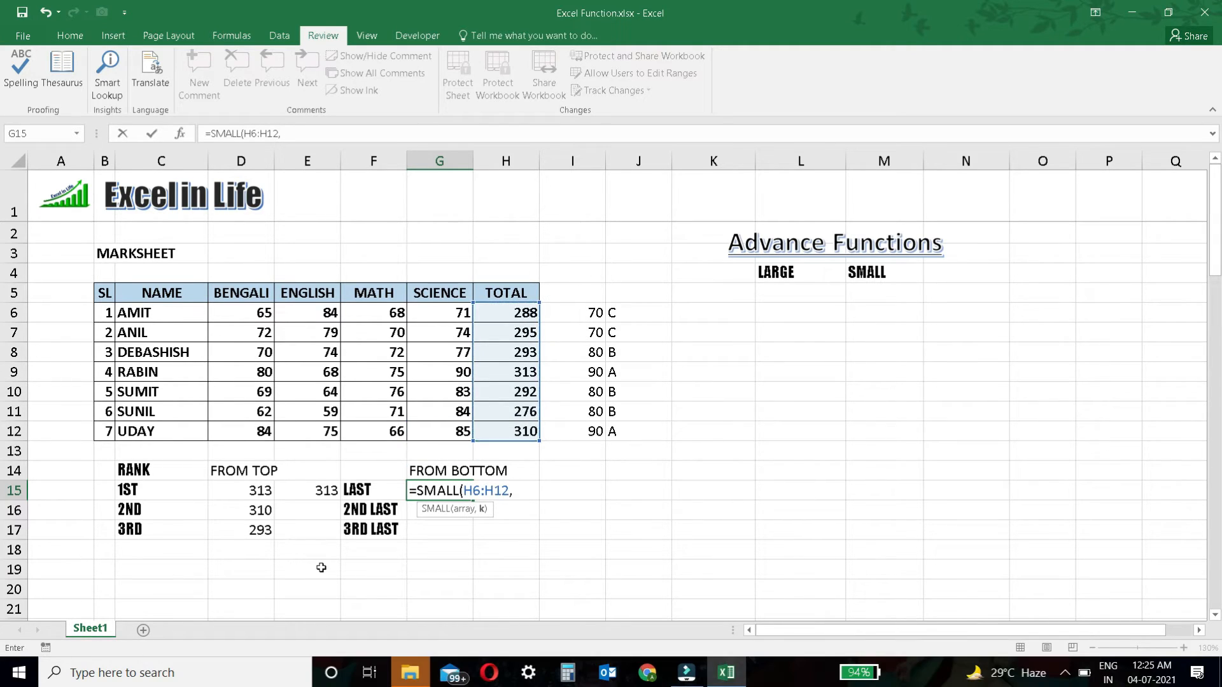
type("1)")
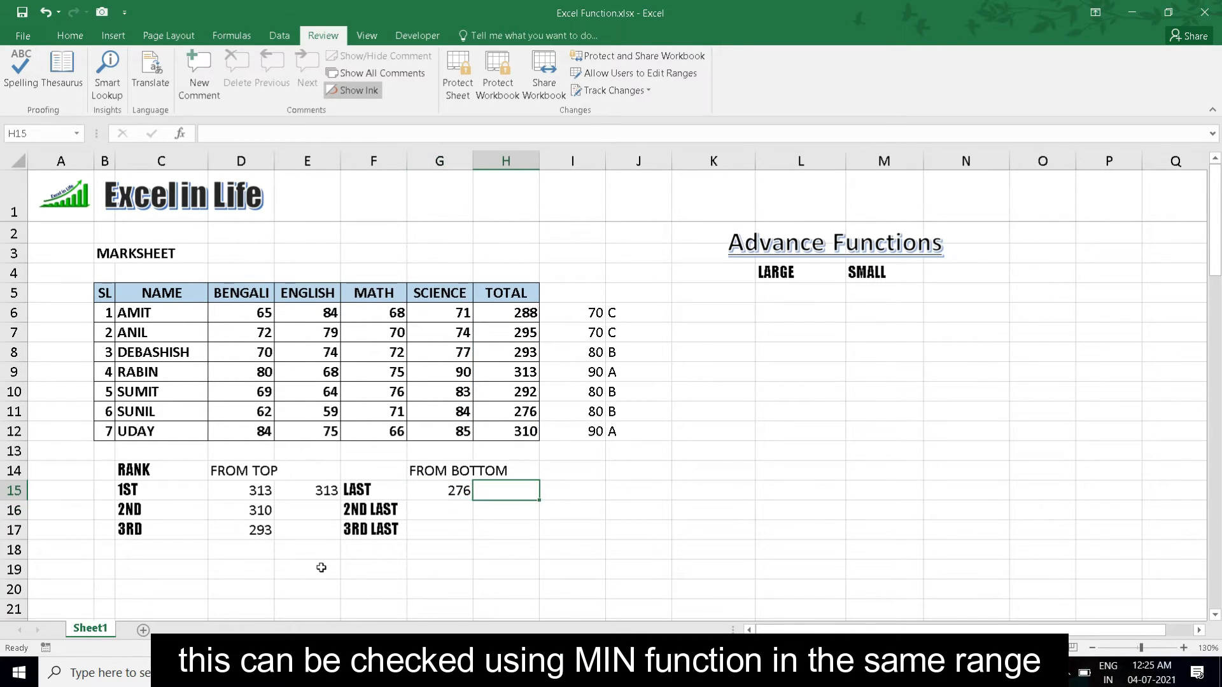
Step: Enter =MIN(H6:H12) in H15, confirming 276 as the lowest total
type("=MO")
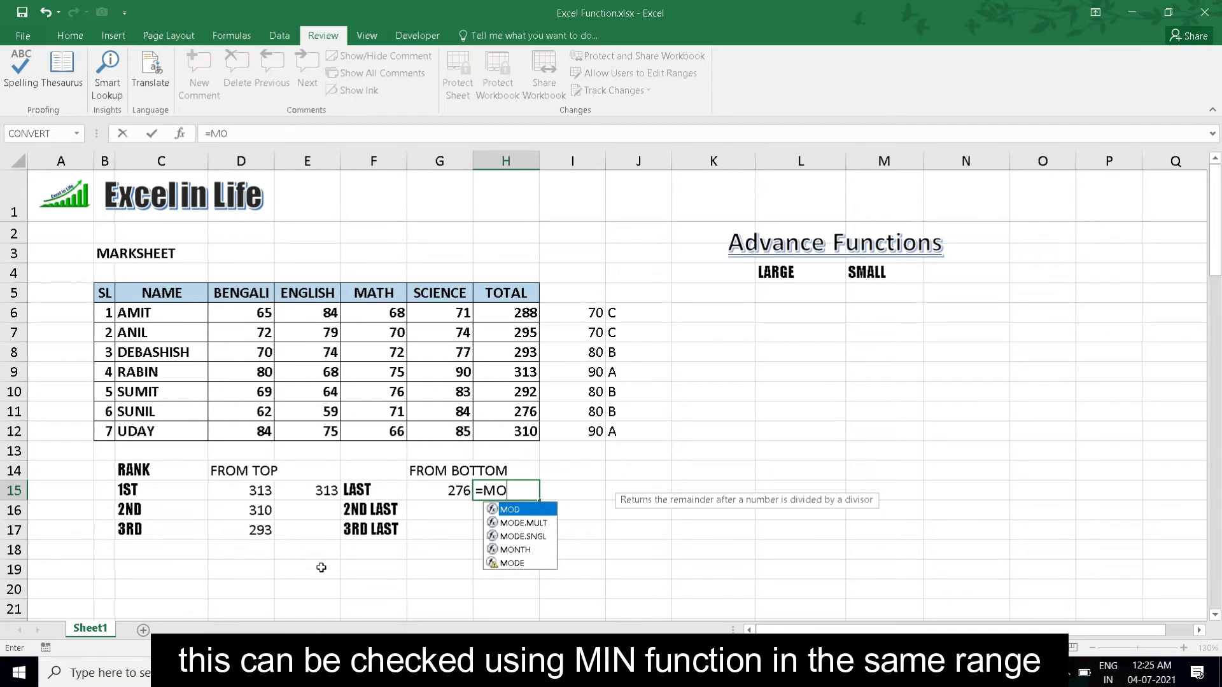
type("IN")
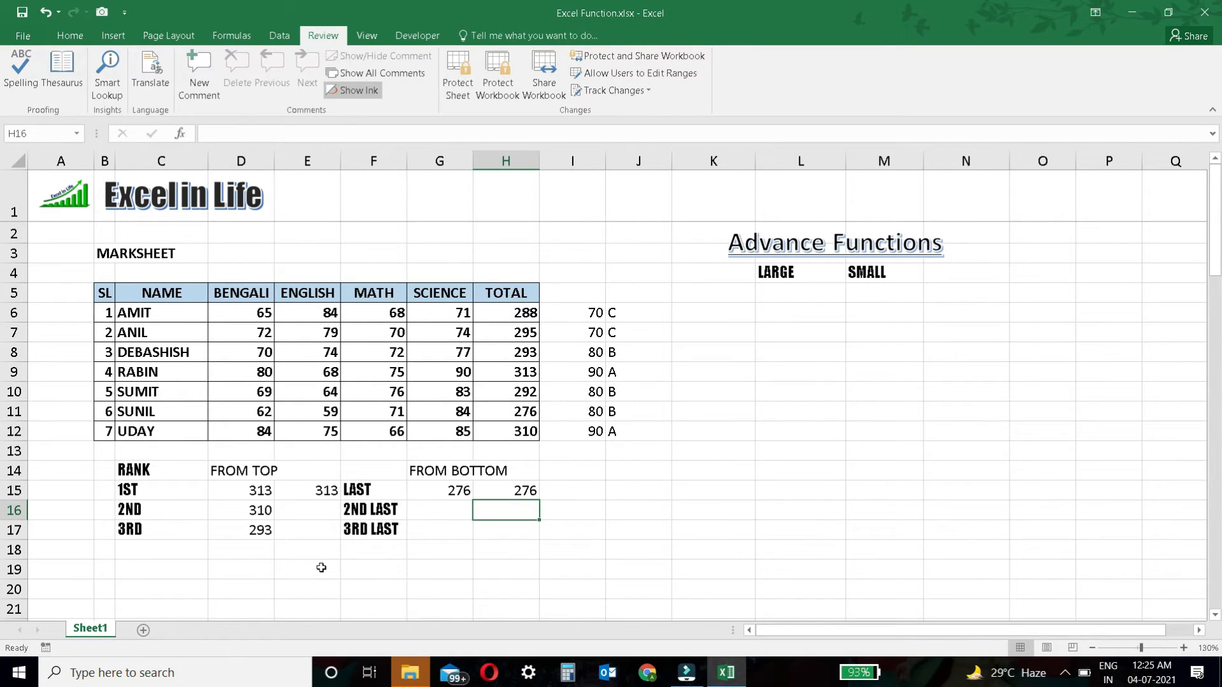
left_click(439, 510)
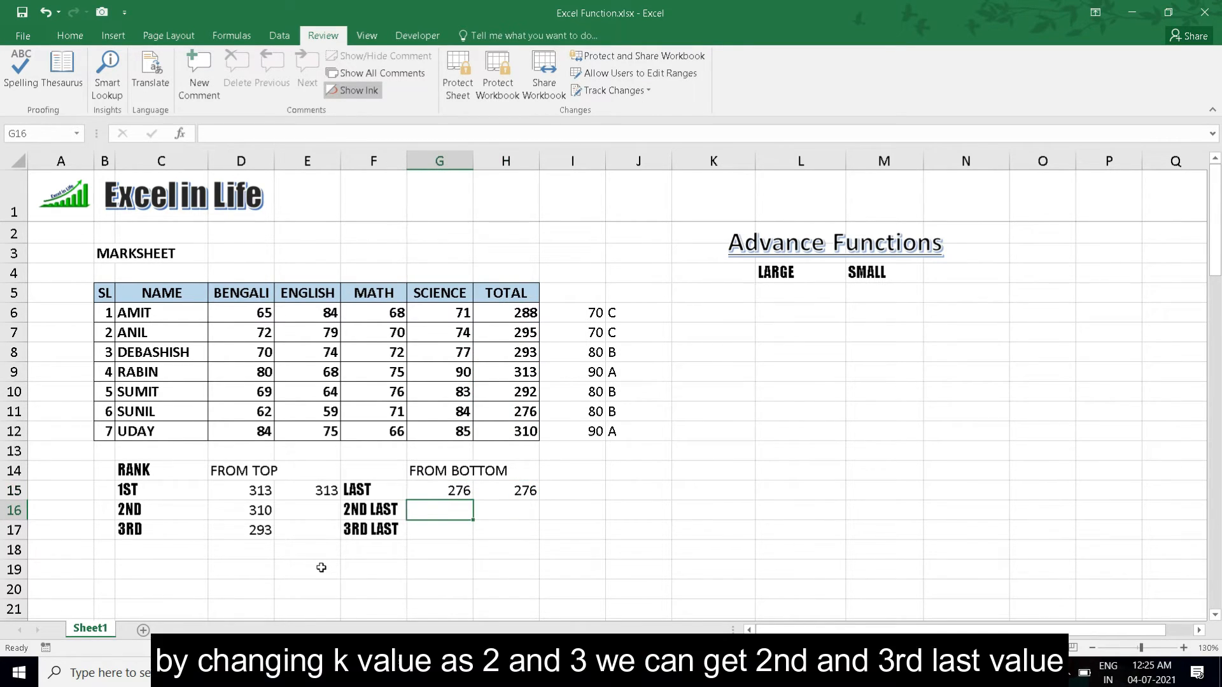
Step: Copy the SMALL formula down and change its k argument to 2 and 3
left_click(438, 490)
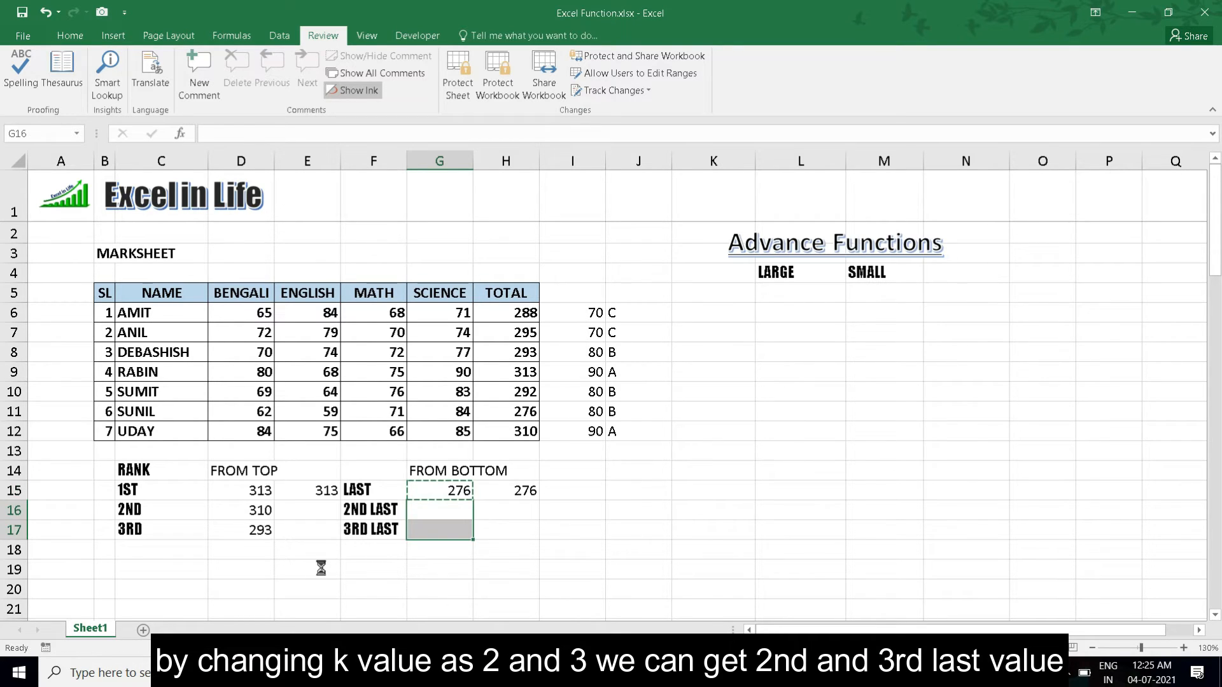
type("=SMALL(H7:H13,1)")
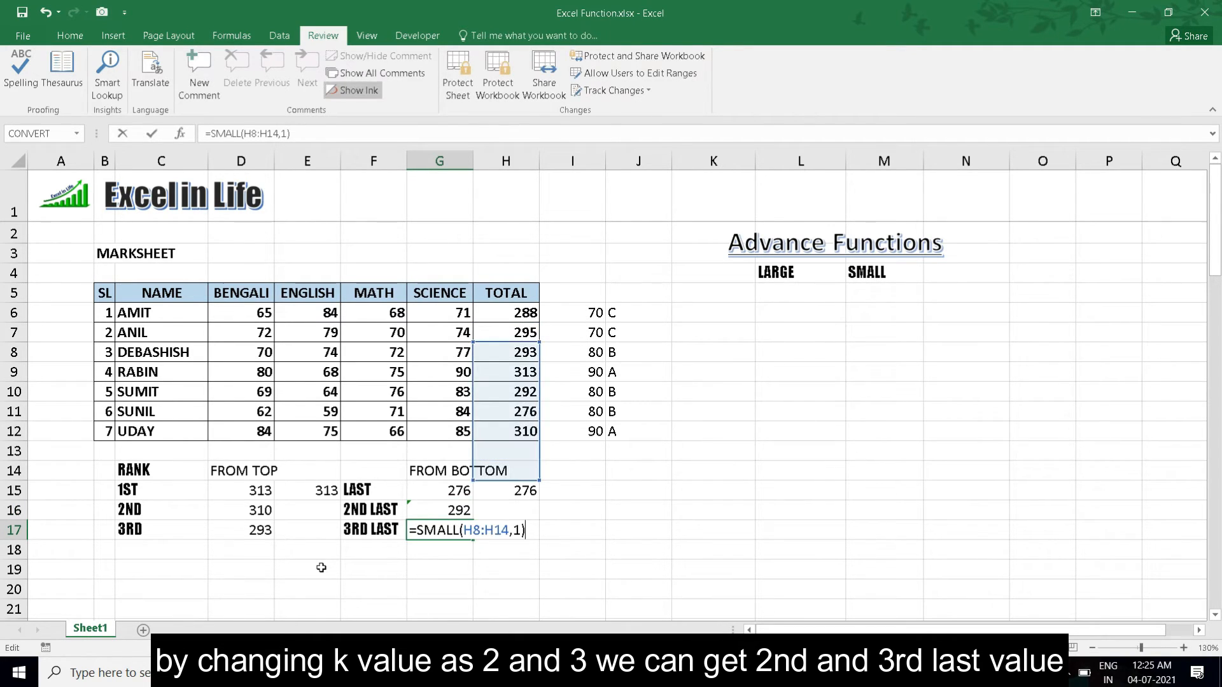
key("backspace")
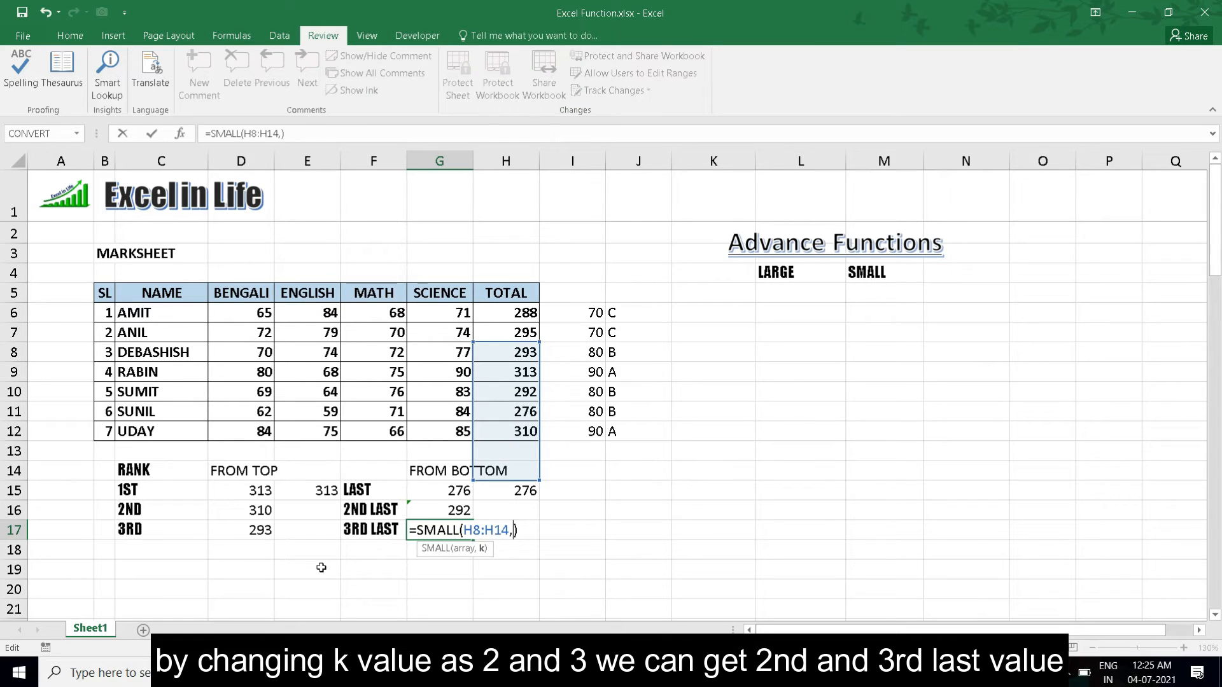
key("Return")
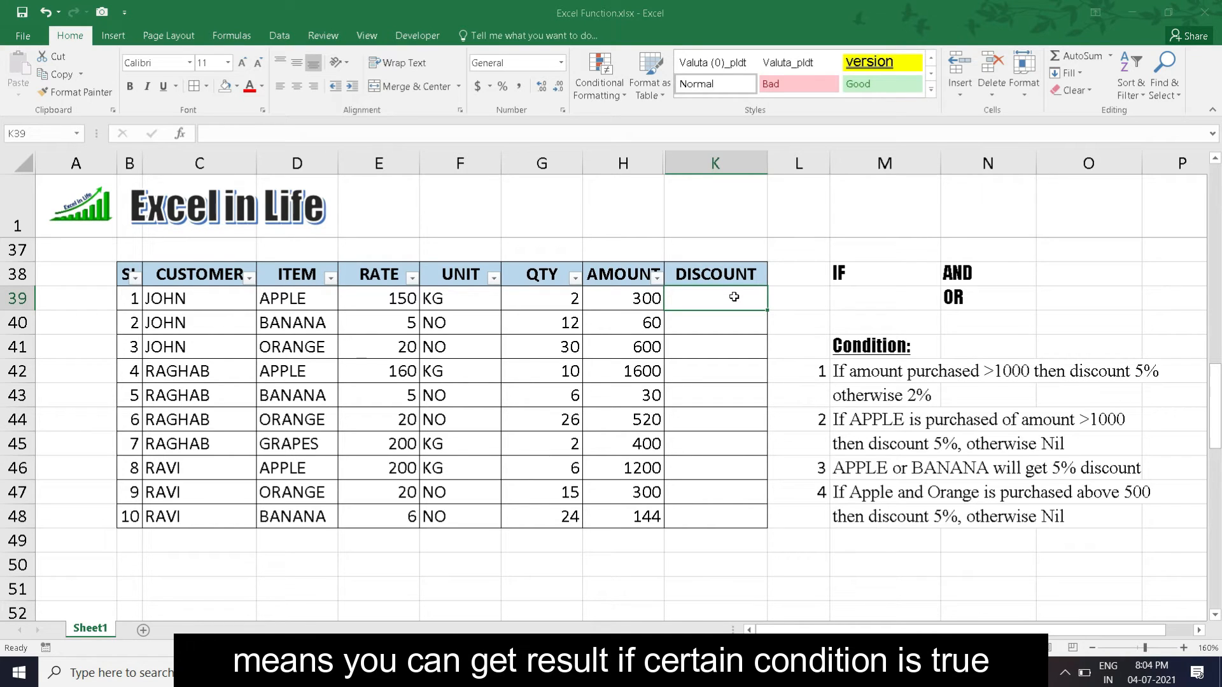
Step: Select DISCOUNT cell K39, review the first discount condition, and type =if
left_click(885, 371)
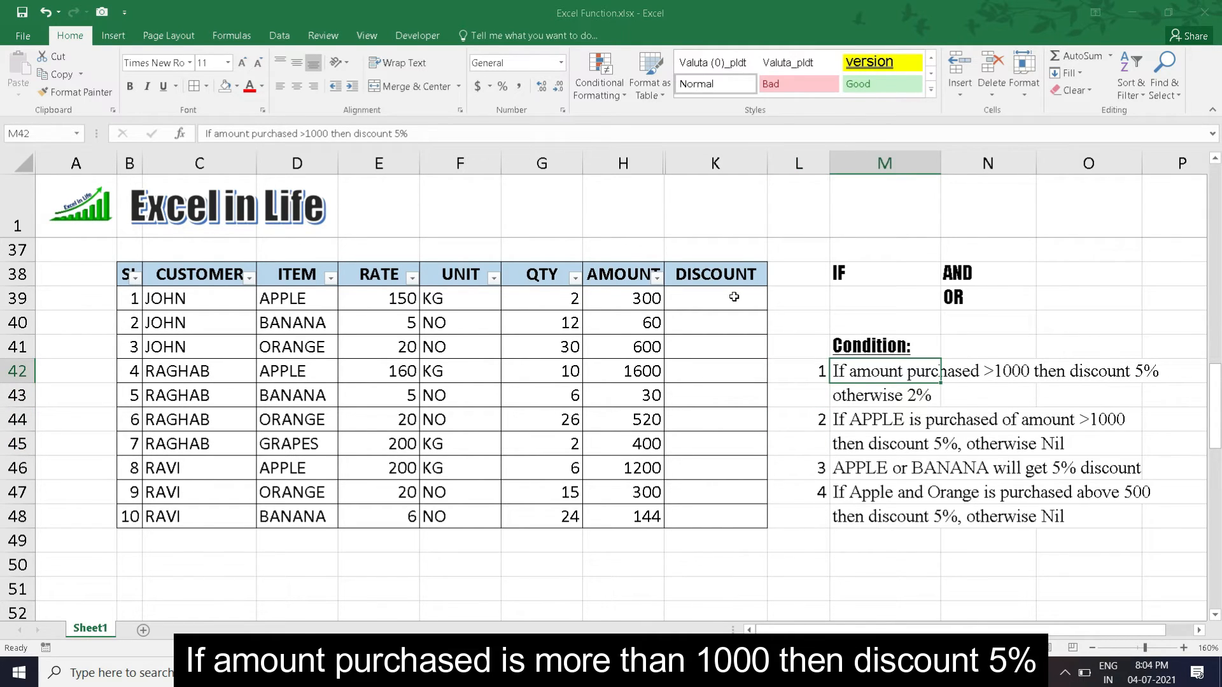
left_click(715, 298)
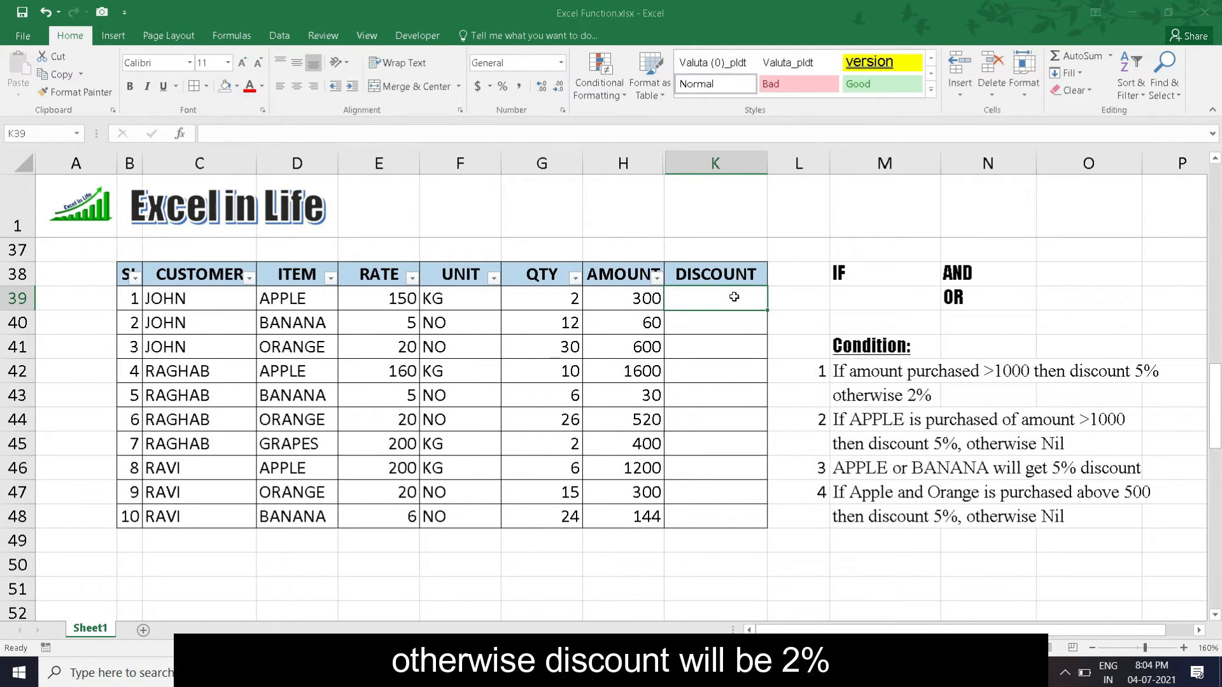
type("=if(")
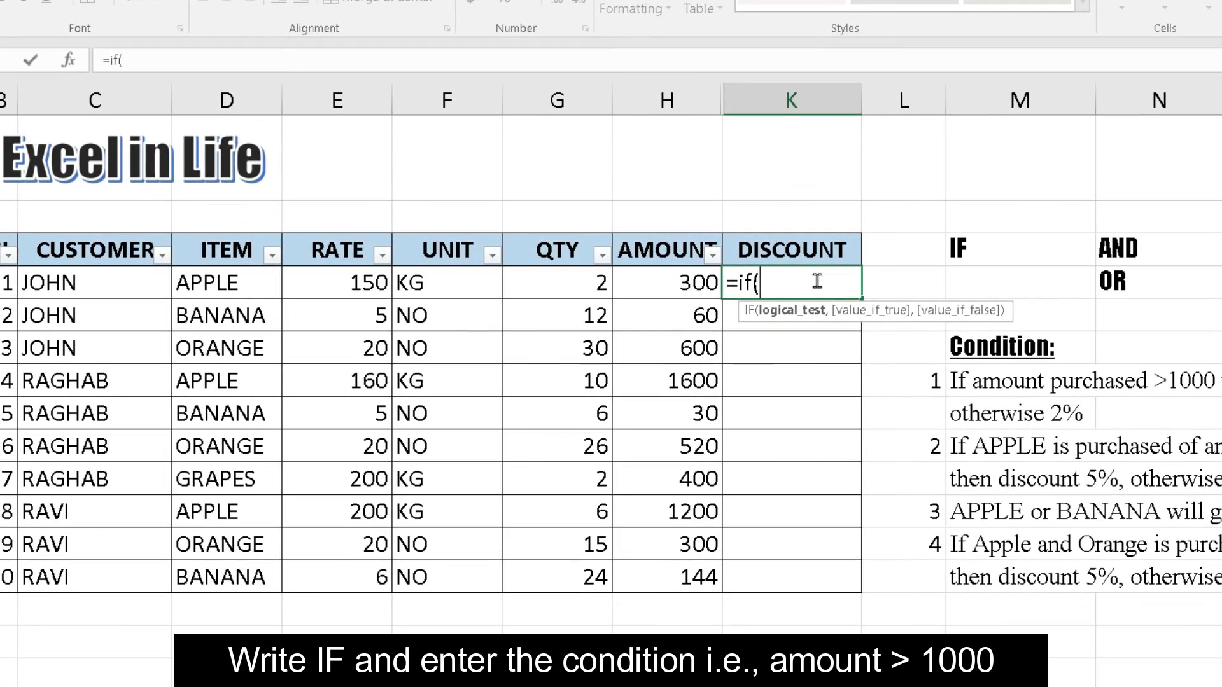
Step: Complete =IF(H39>1000,H39*5%,H39*2%) in K39 so the DISCOUNT column fills
left_click(666, 282)
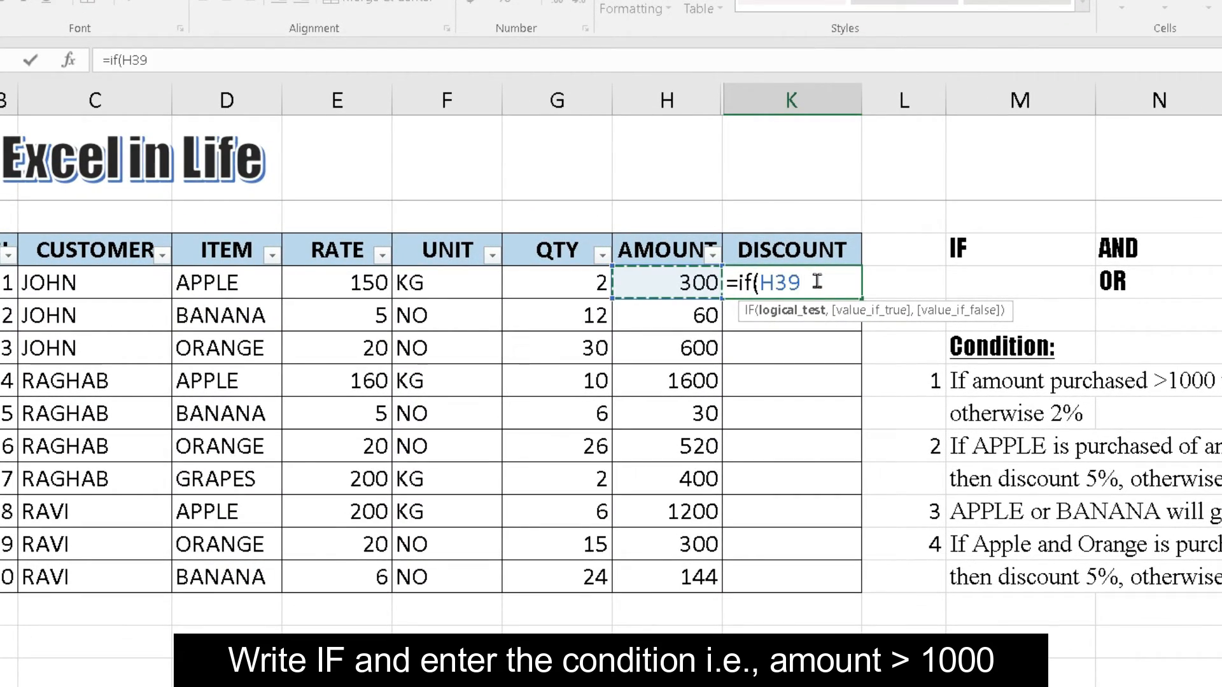
type(">1000,")
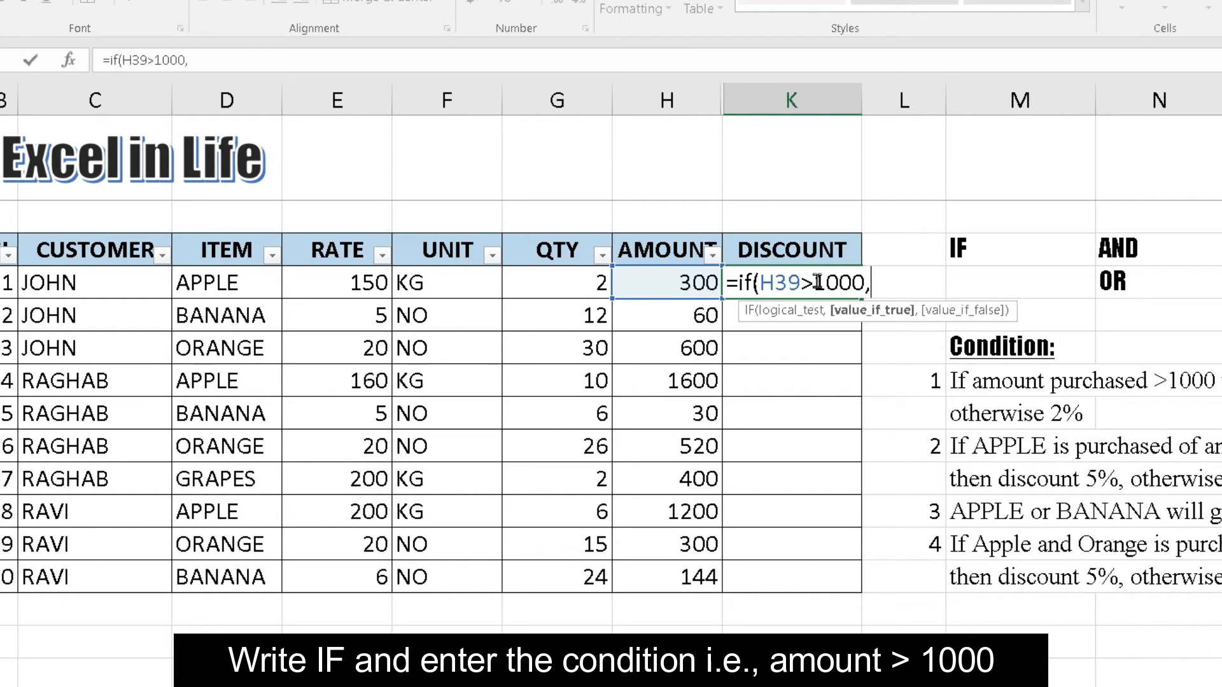
type("H39")
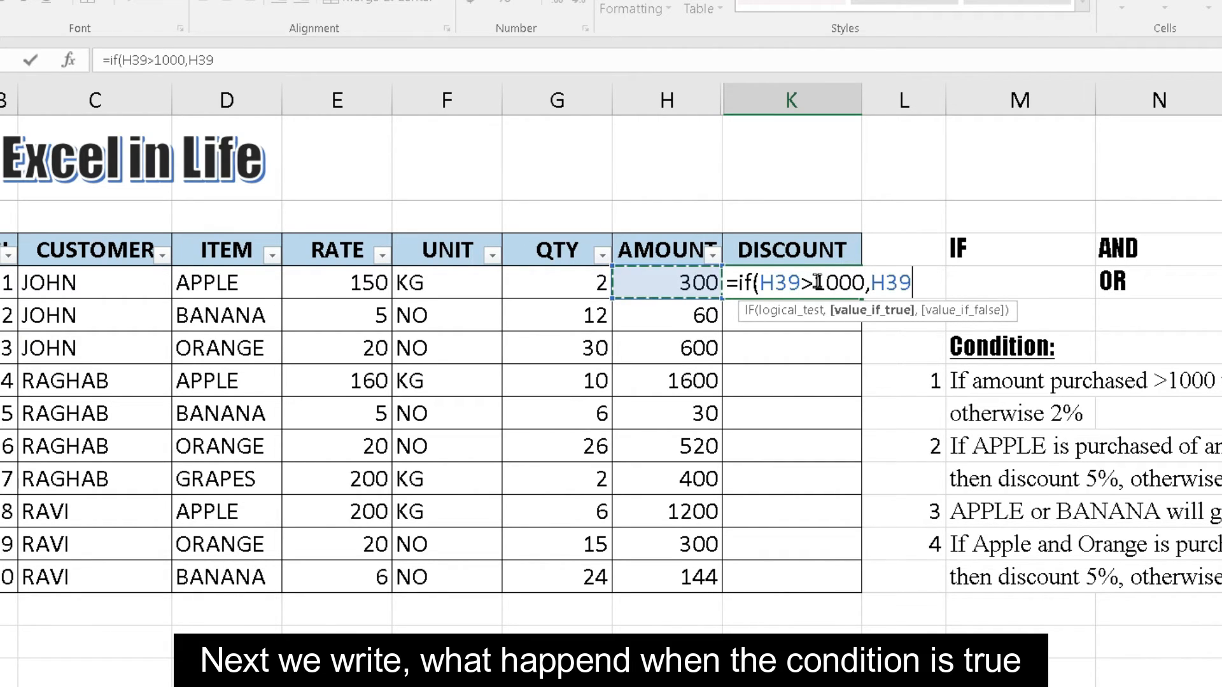
type("*")
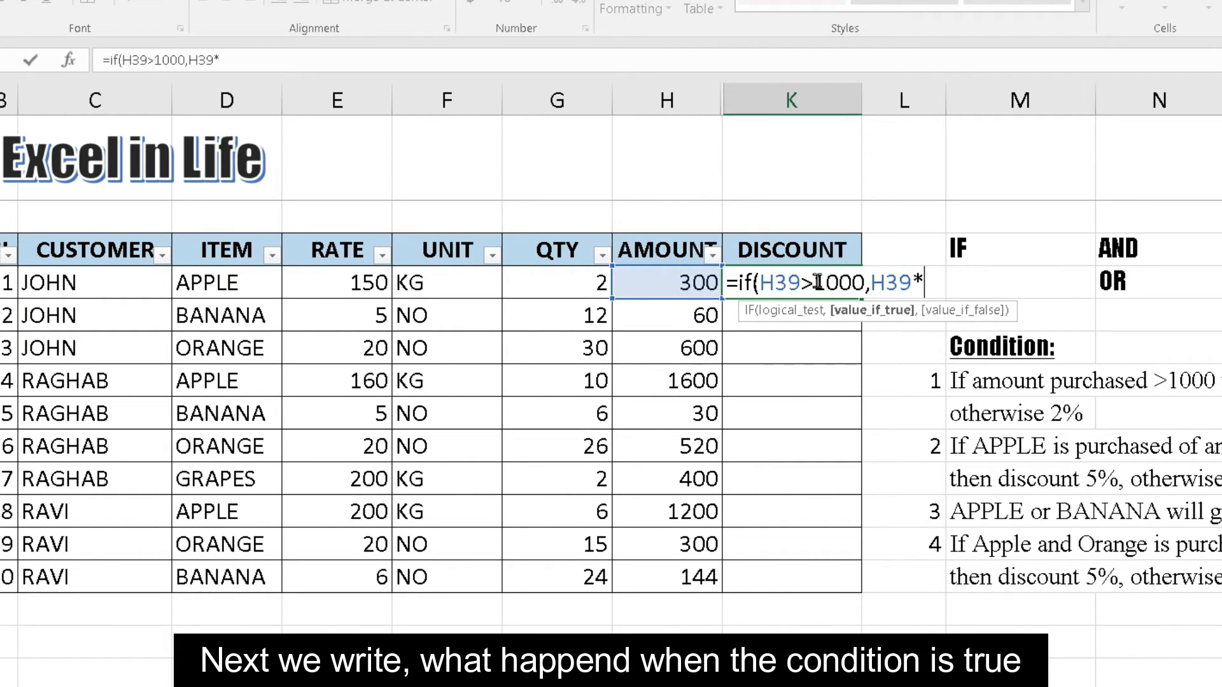
type("5")
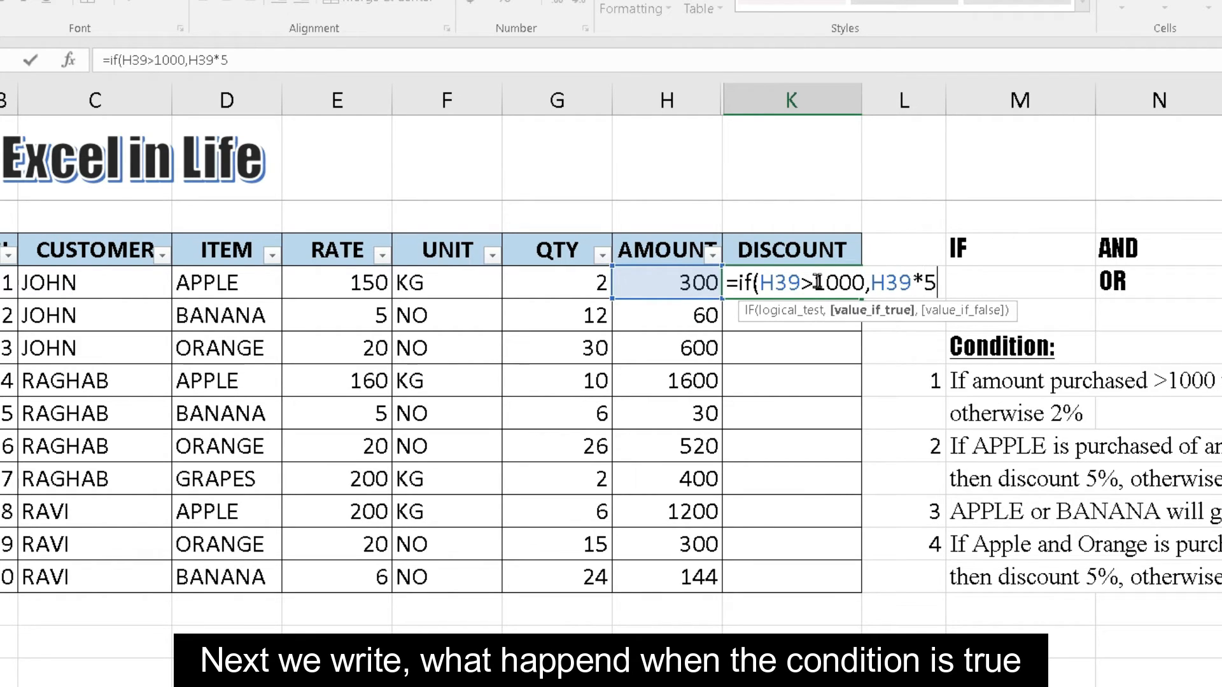
type("%")
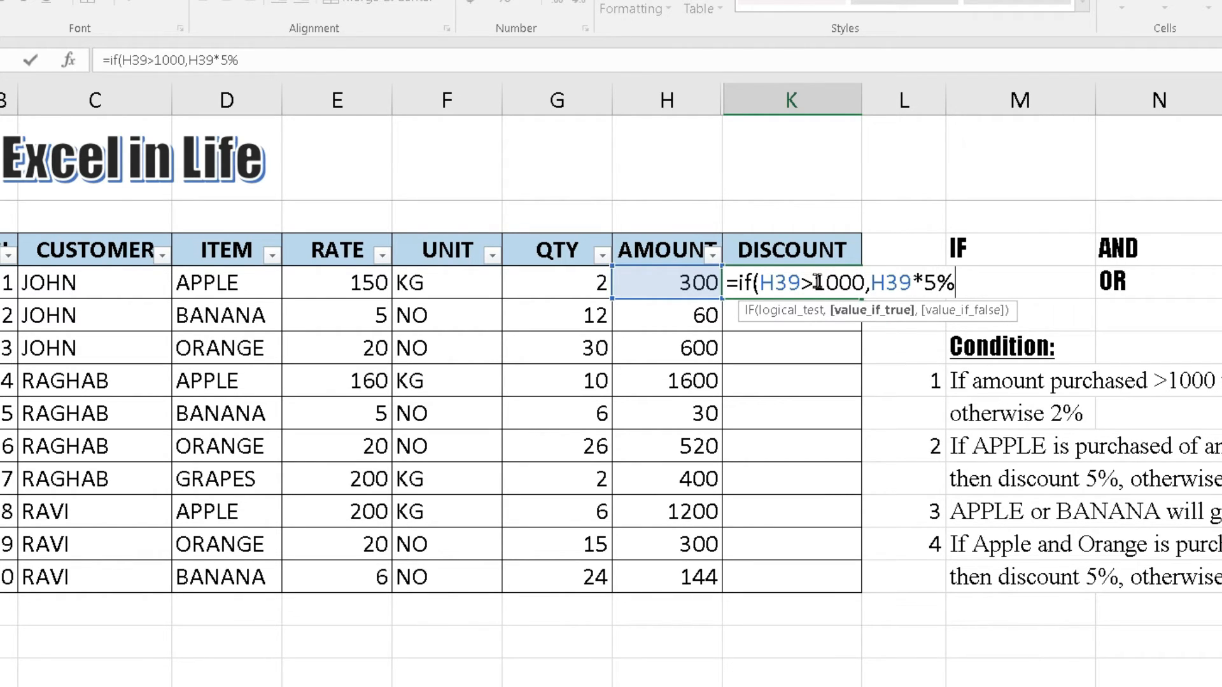
type(",")
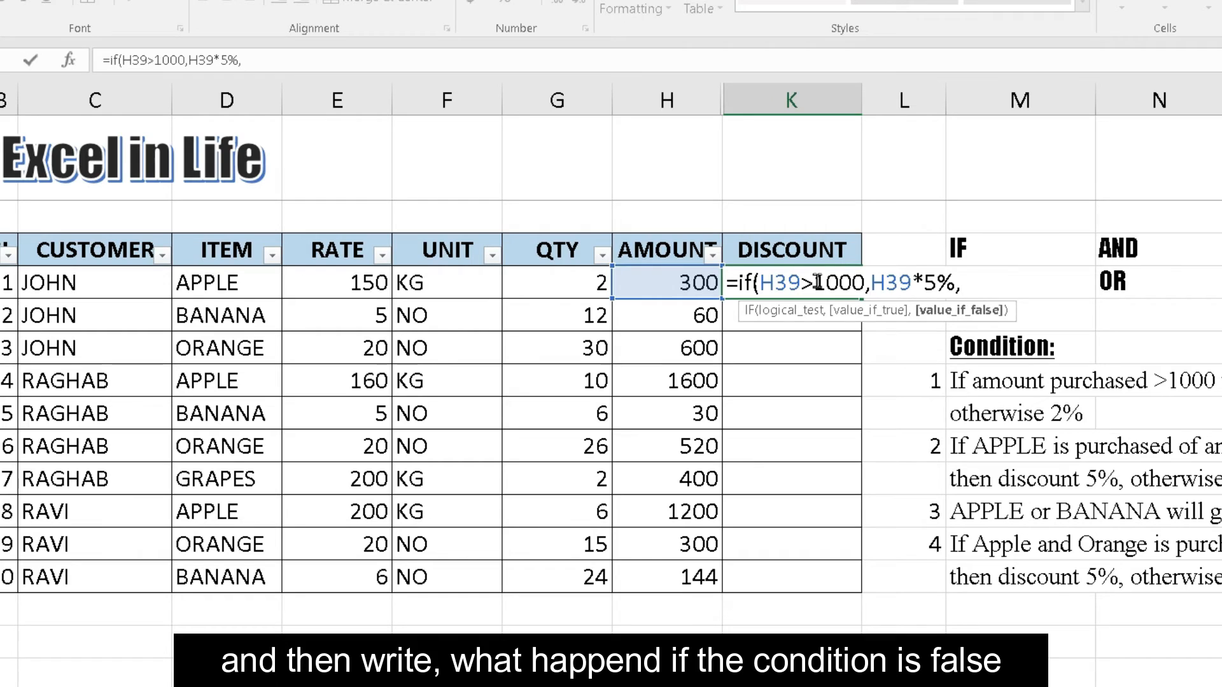
type("H39")
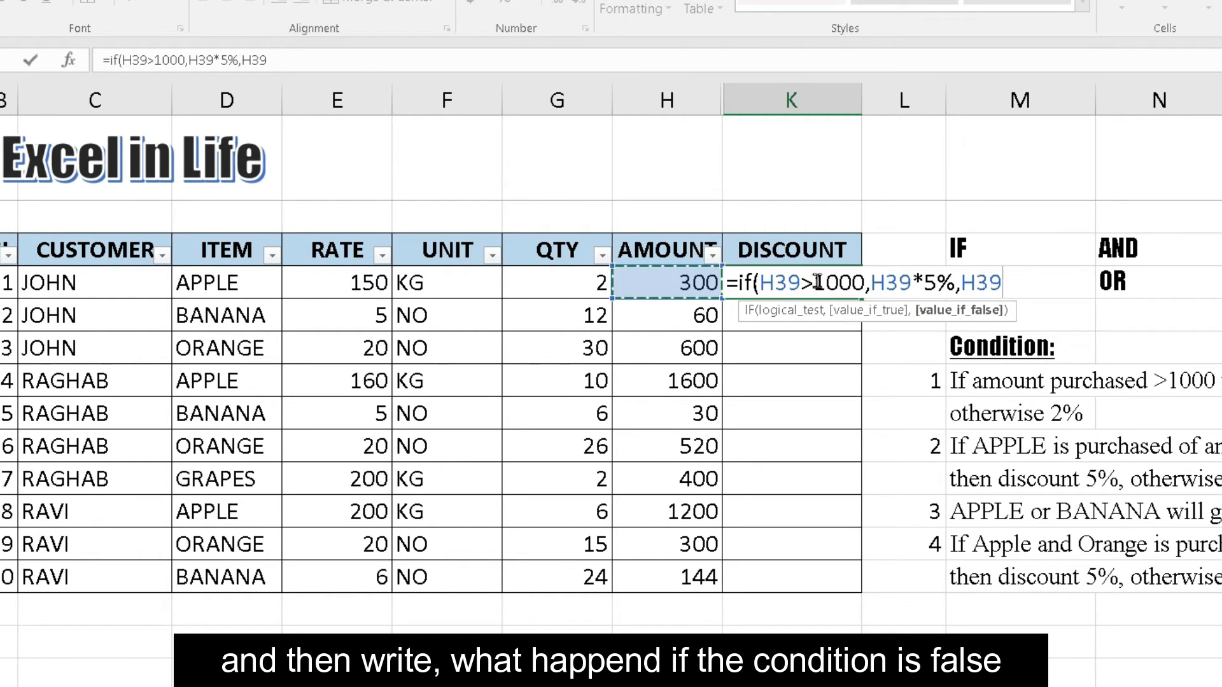
type("*2")
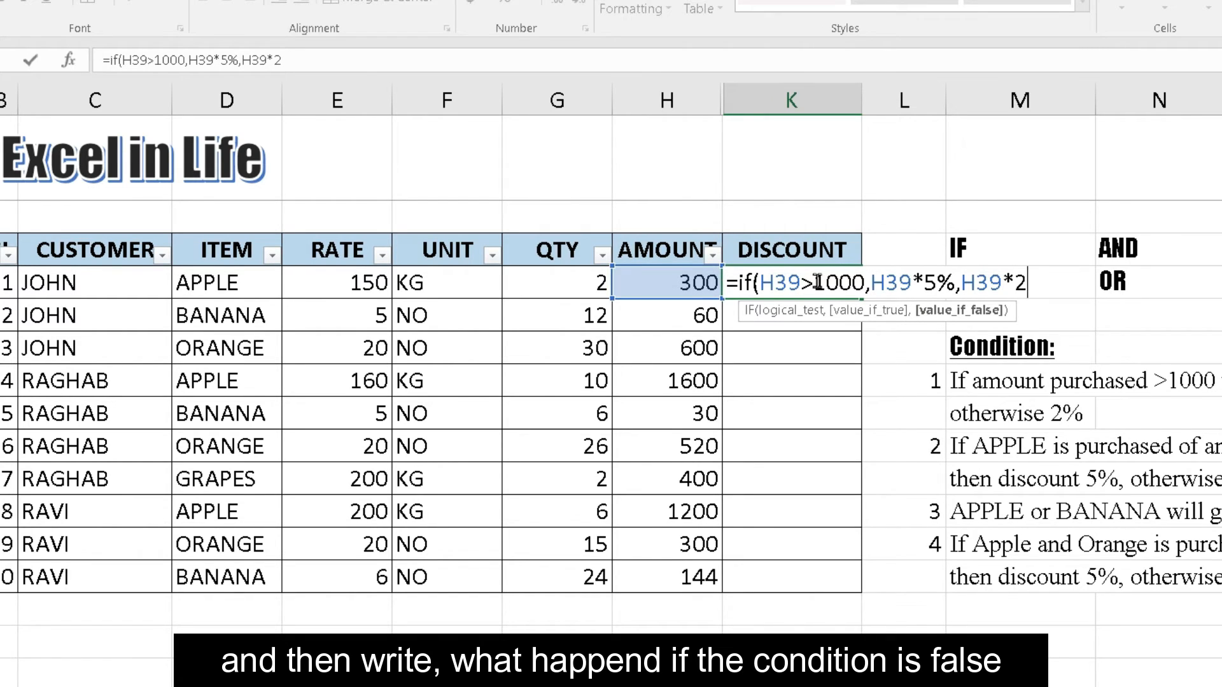
type("%")
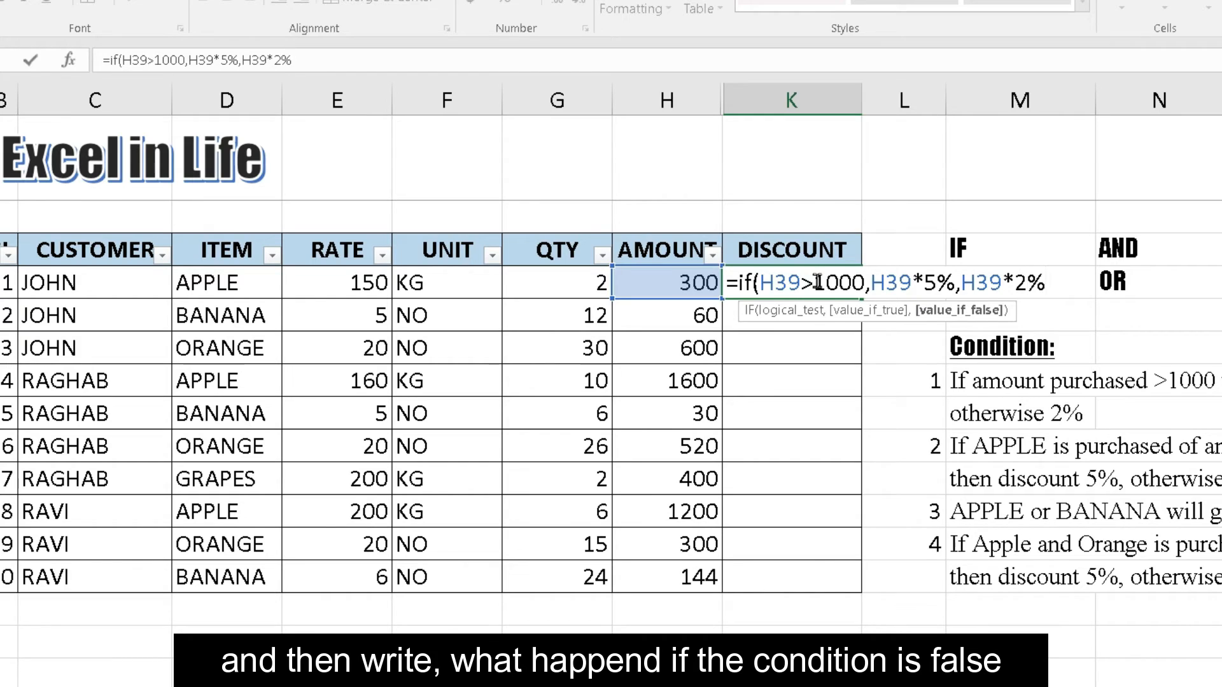
type(")")
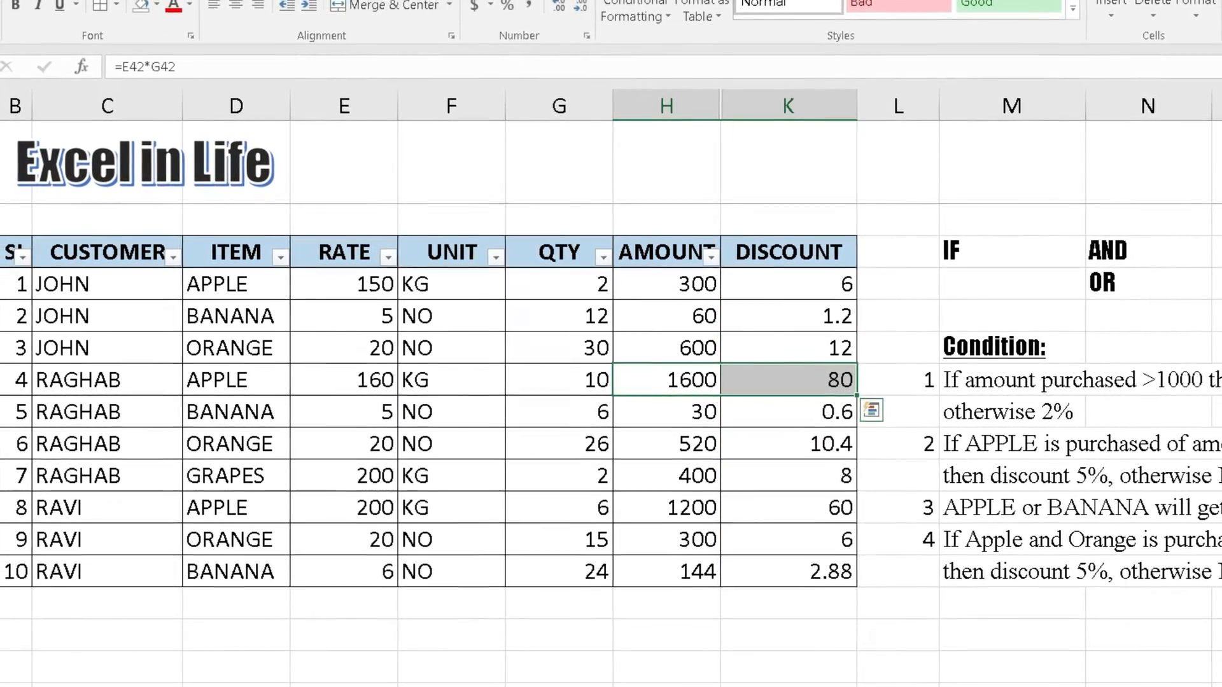
Step: Highlight the 1600 and 80 cells yellow, check row 43's formula, and clear the discounts
left_click(156, 16)
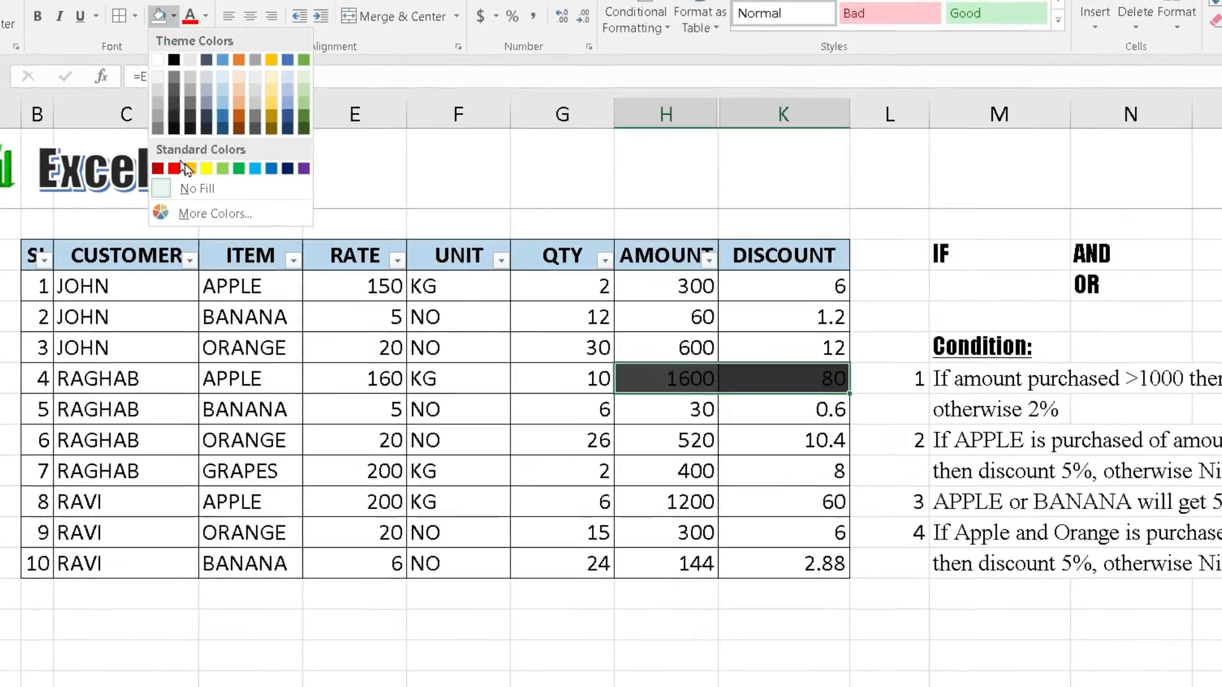
left_click(206, 168)
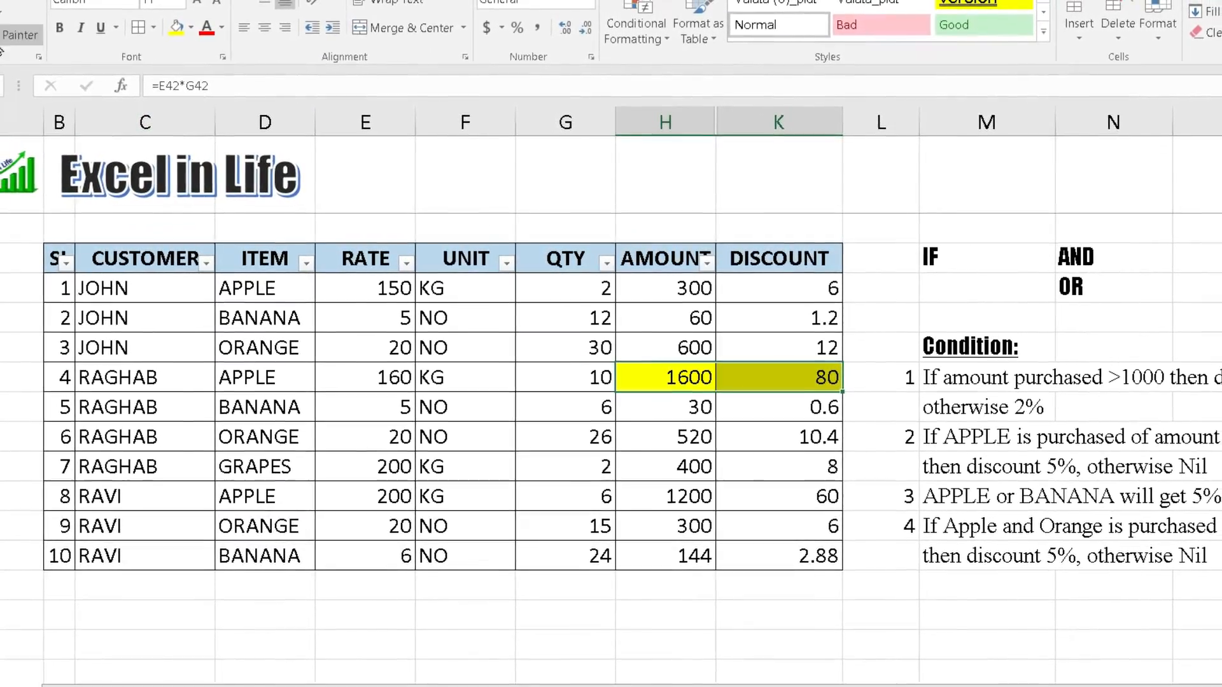
left_click(664, 490)
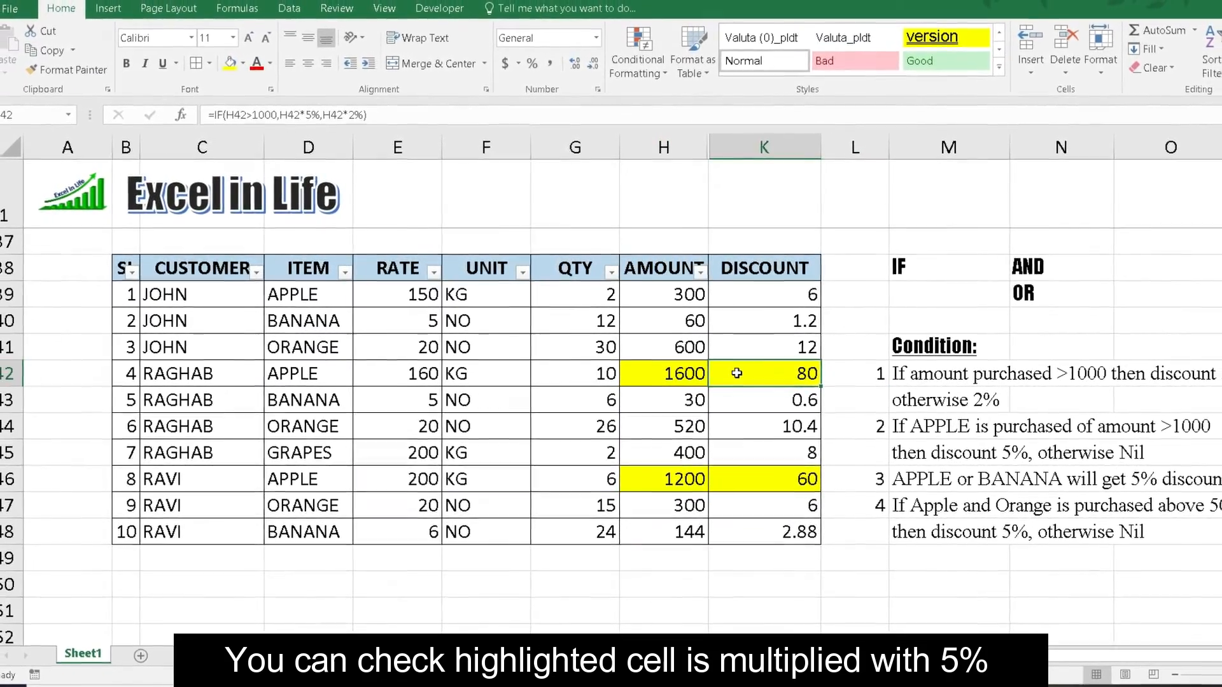
left_click(759, 398)
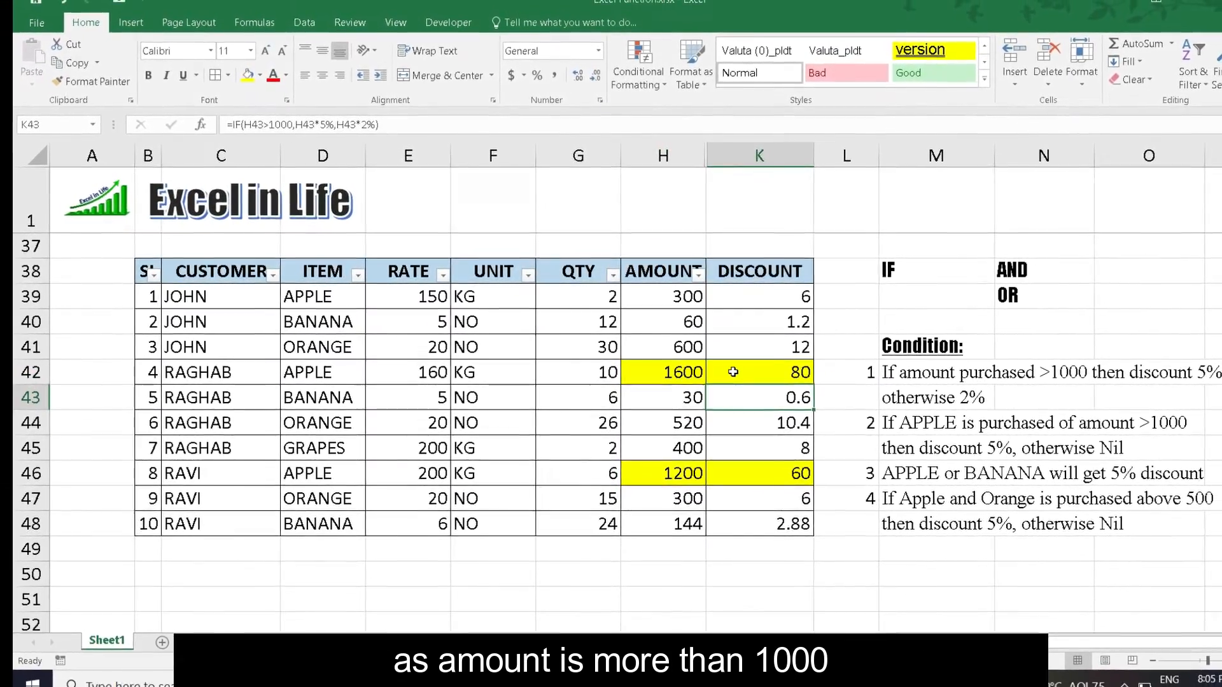
left_click(754, 419)
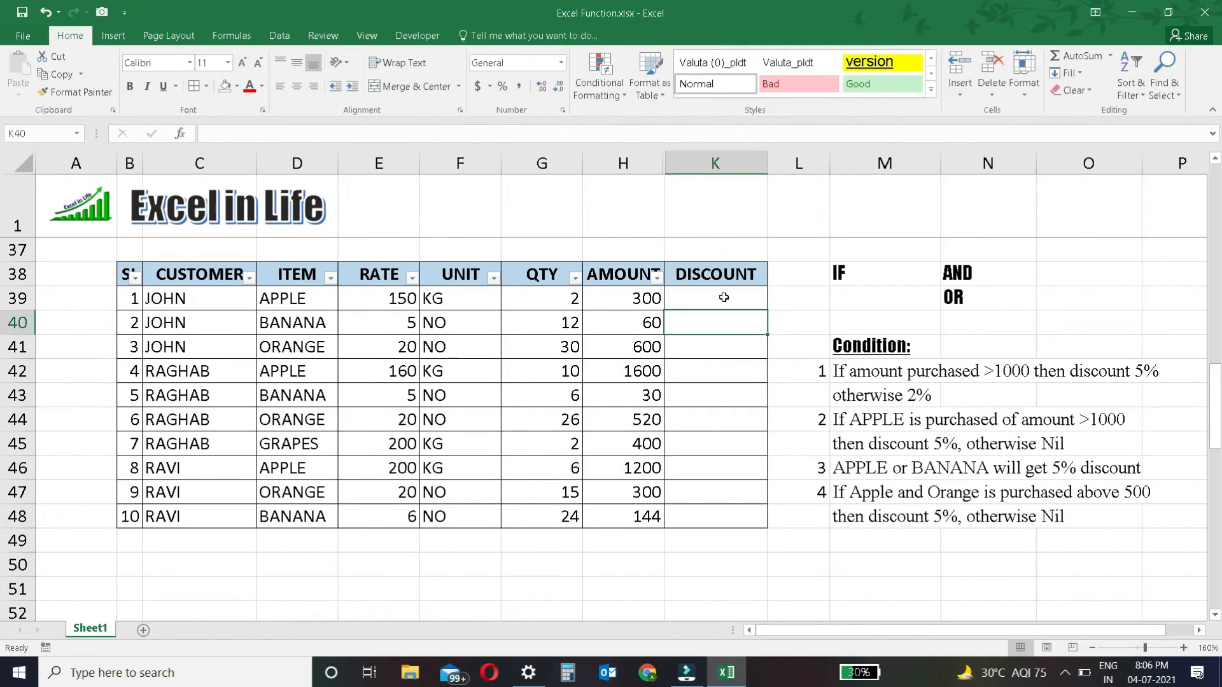
Step: Select K39 and start a new IF formula with an AND condition
left_click(714, 371)
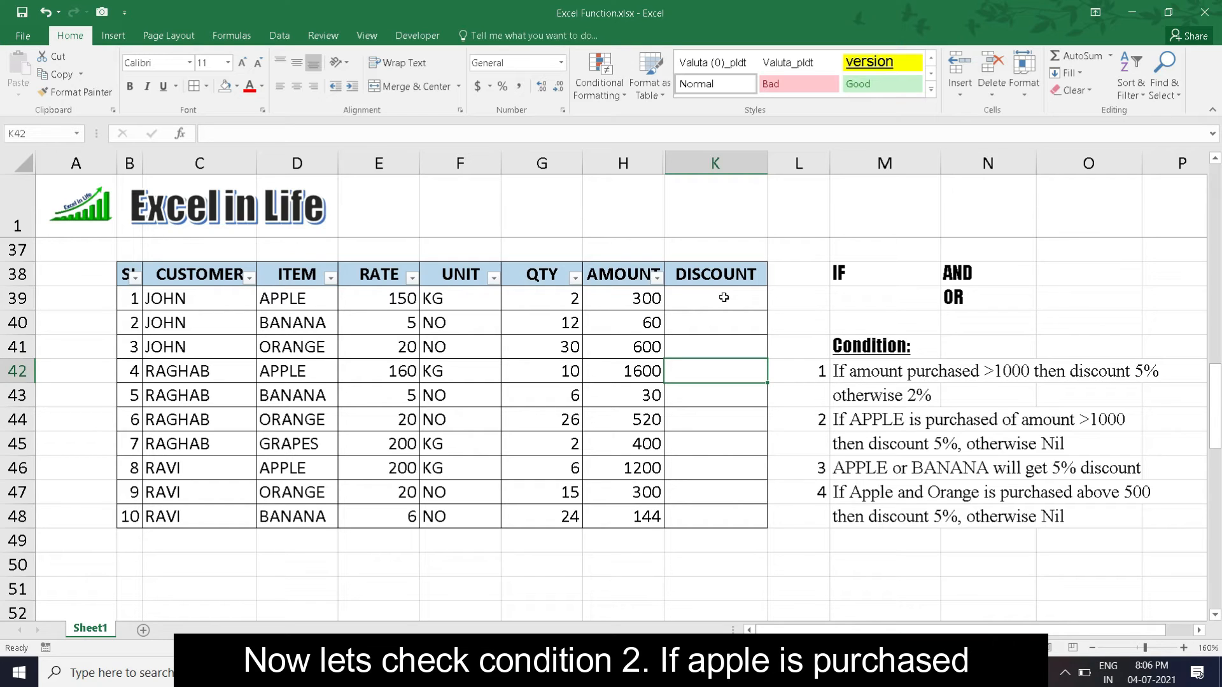
left_click(714, 299)
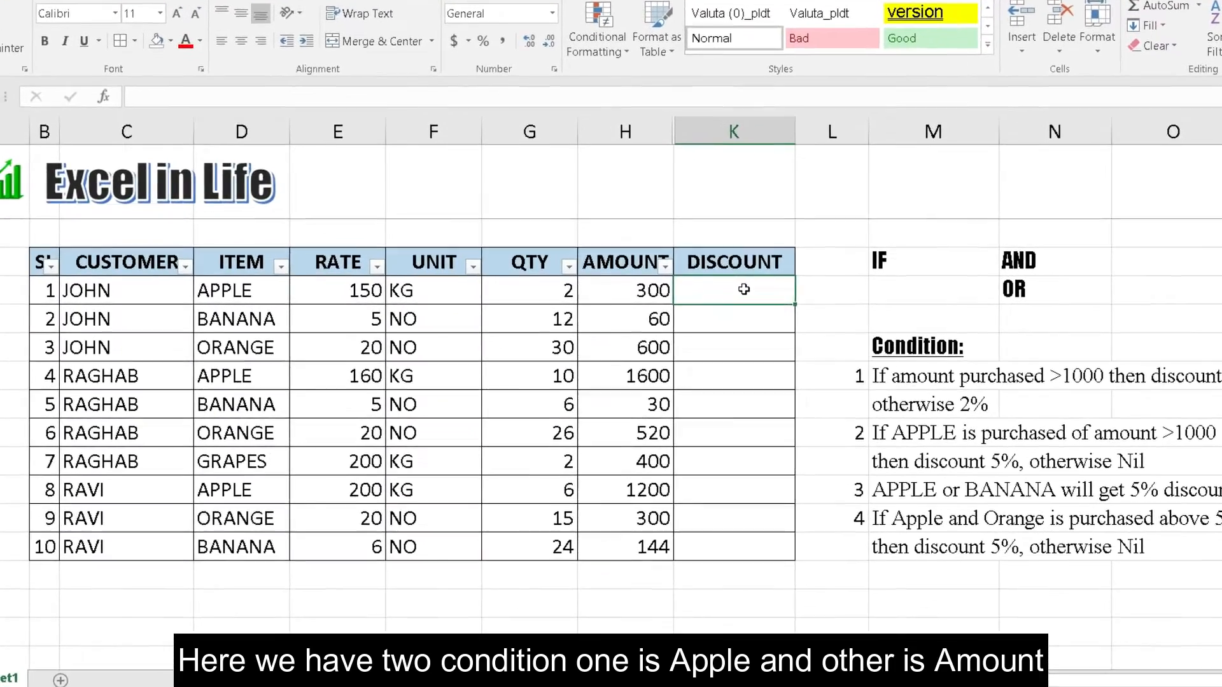
type("=if")
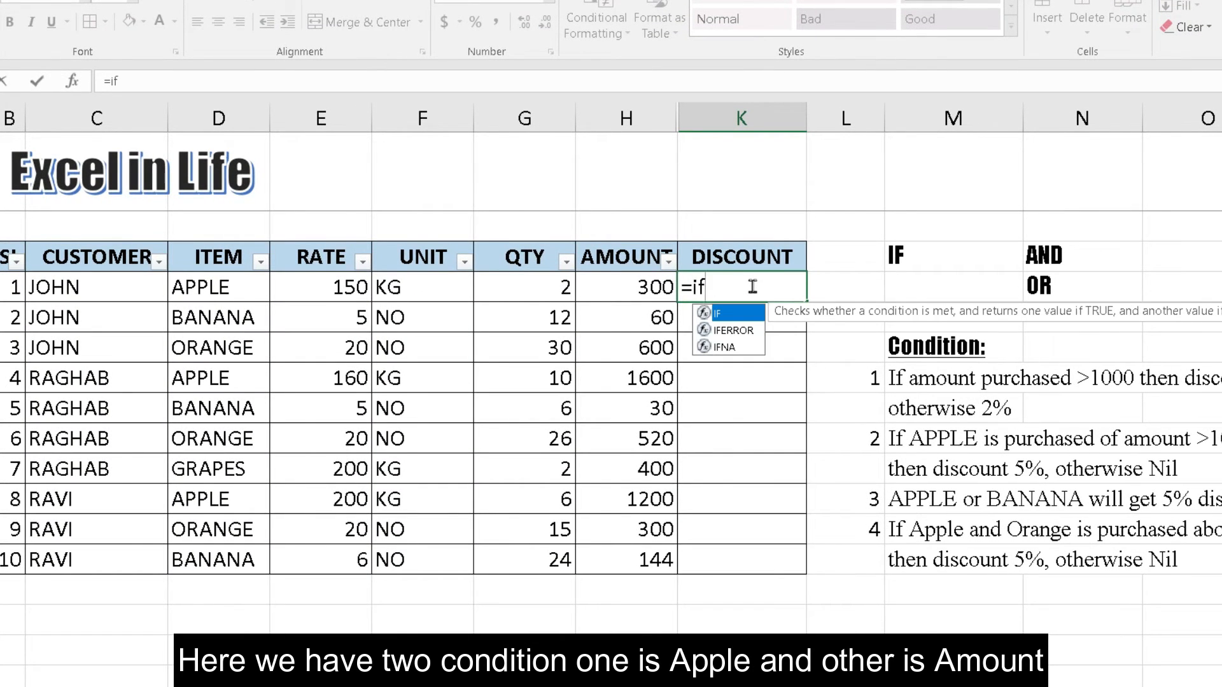
type("(A")
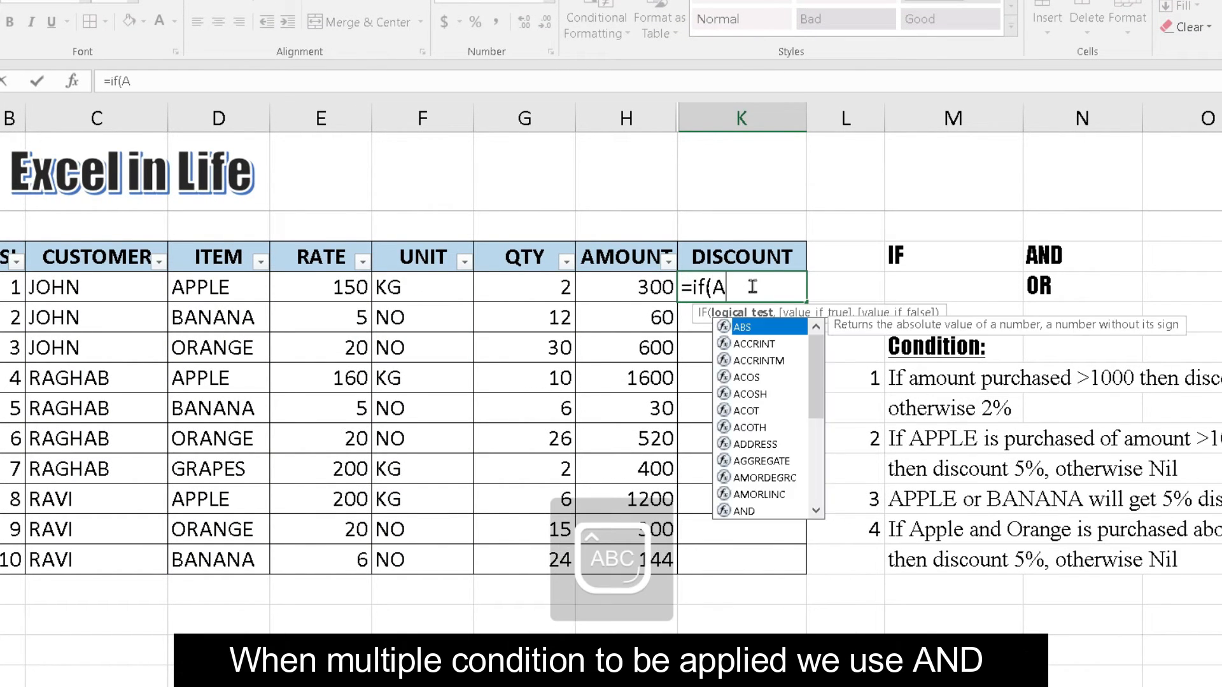
type("AND(")
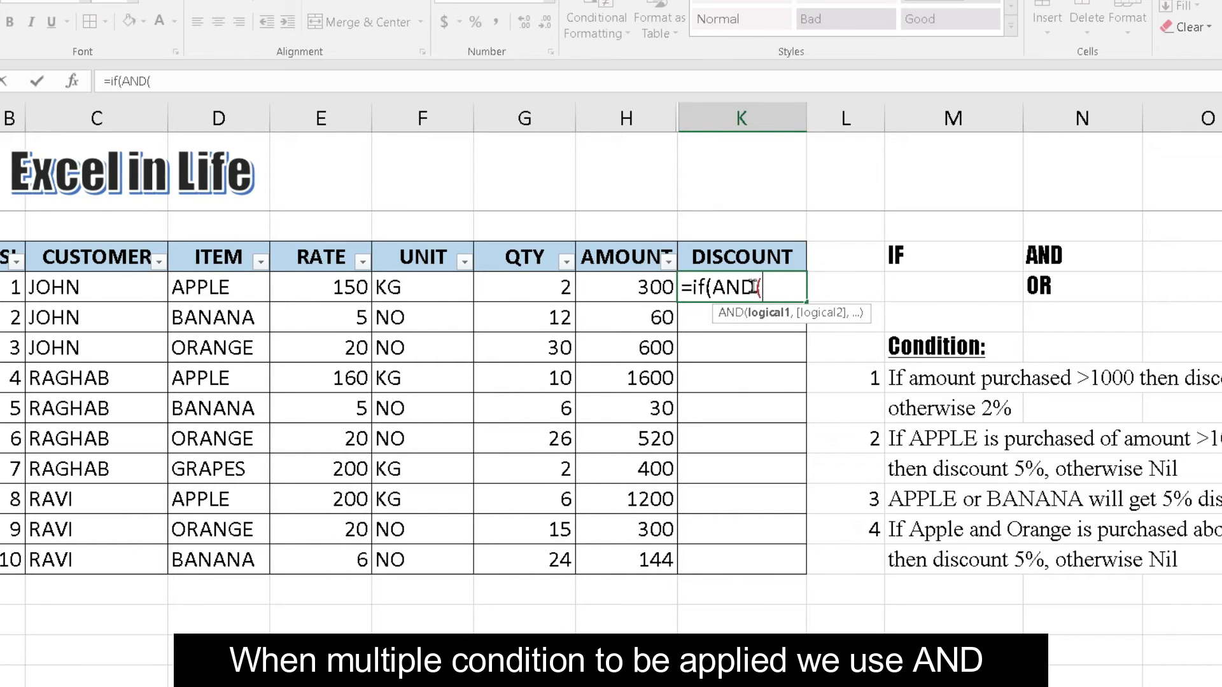
Step: Complete =IF(AND(D39="APPLE",H39>1000),H39*5%,0) and commit it
left_click(523, 287)
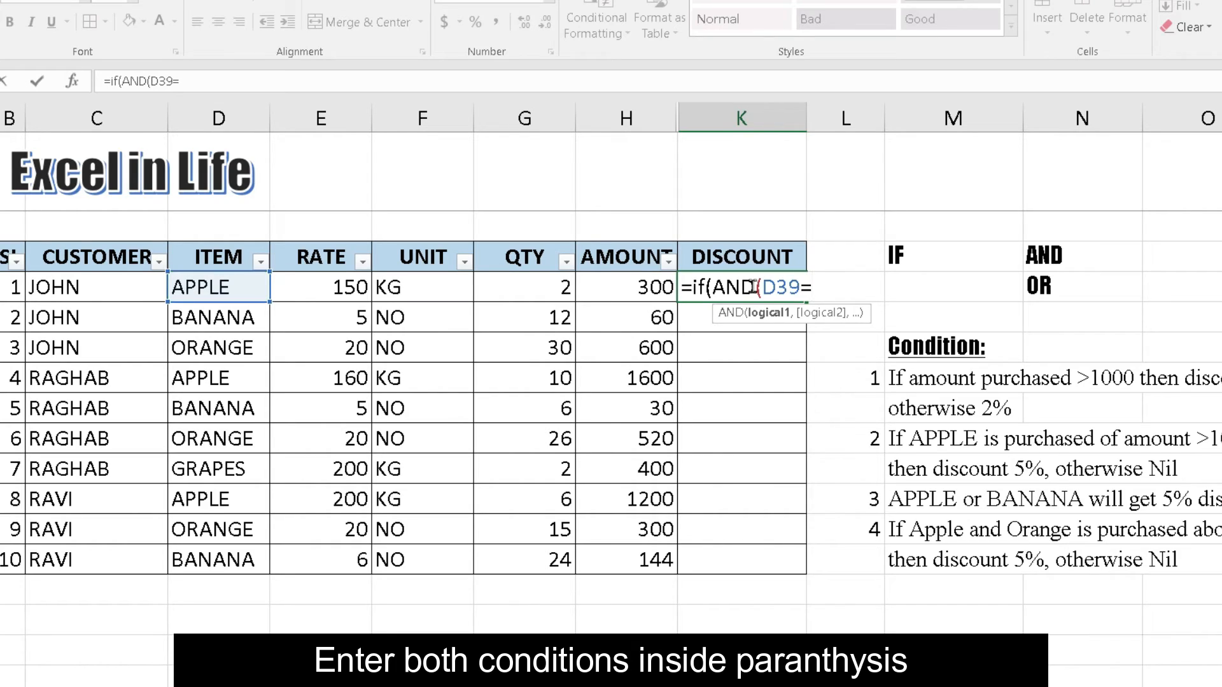
type("=\"APPLE\",")
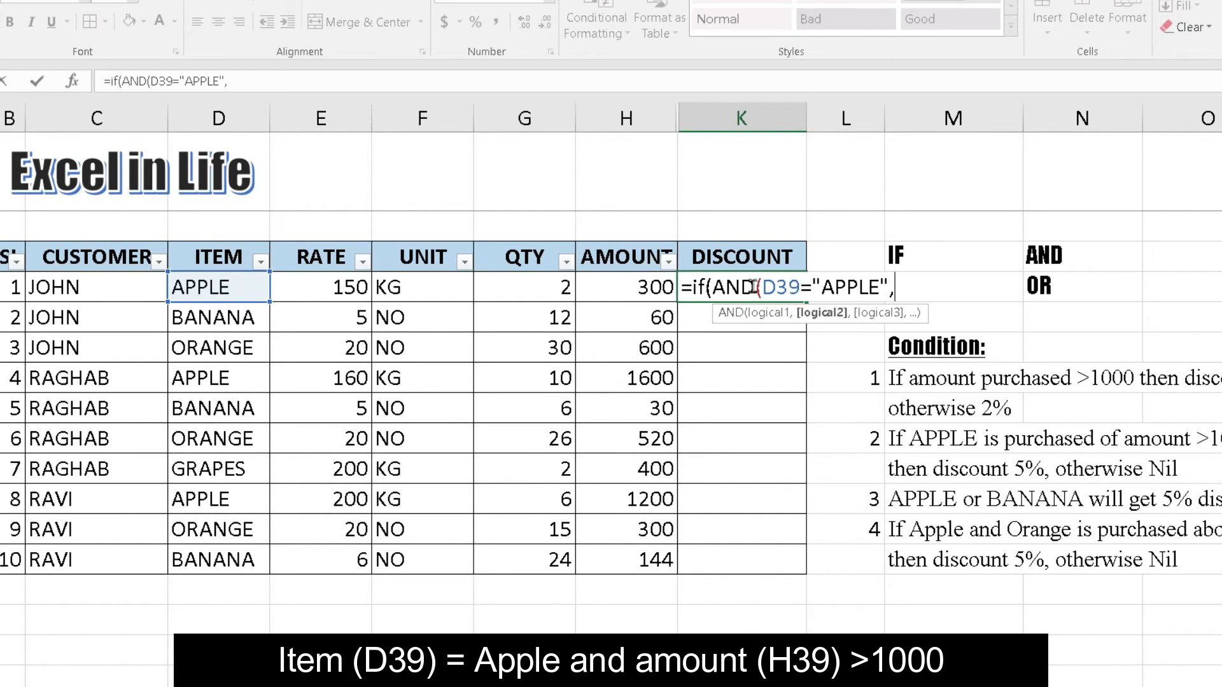
type("H39>1")
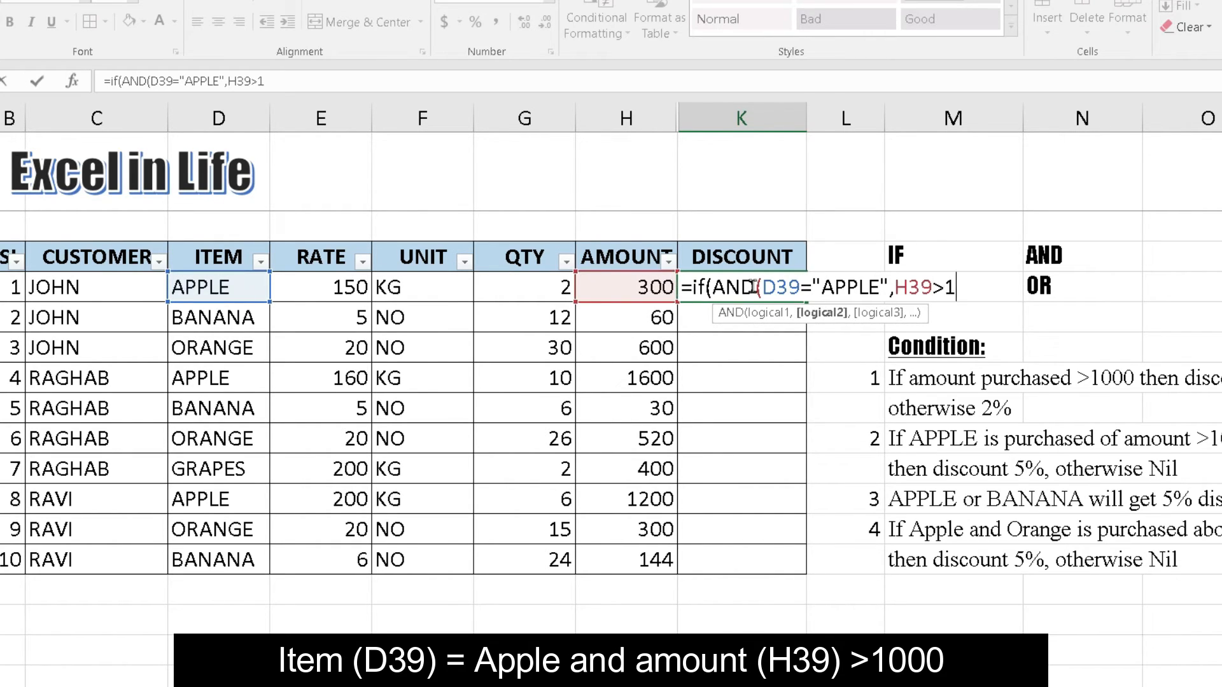
type("000")
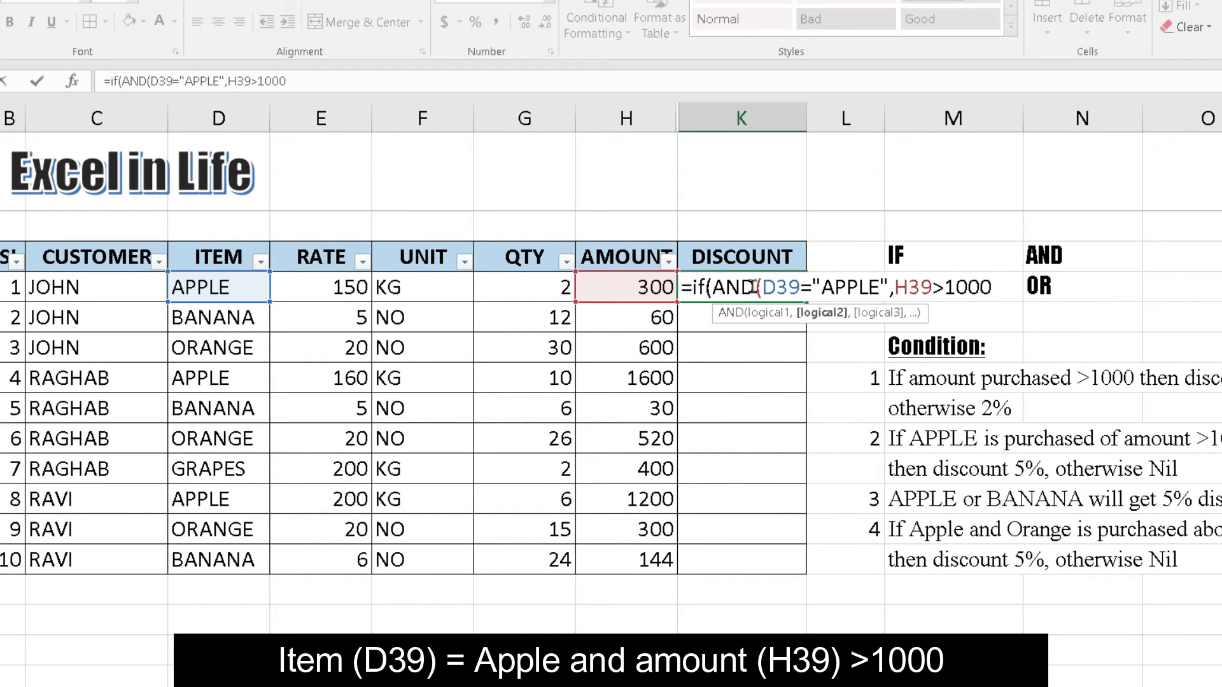
type(")")
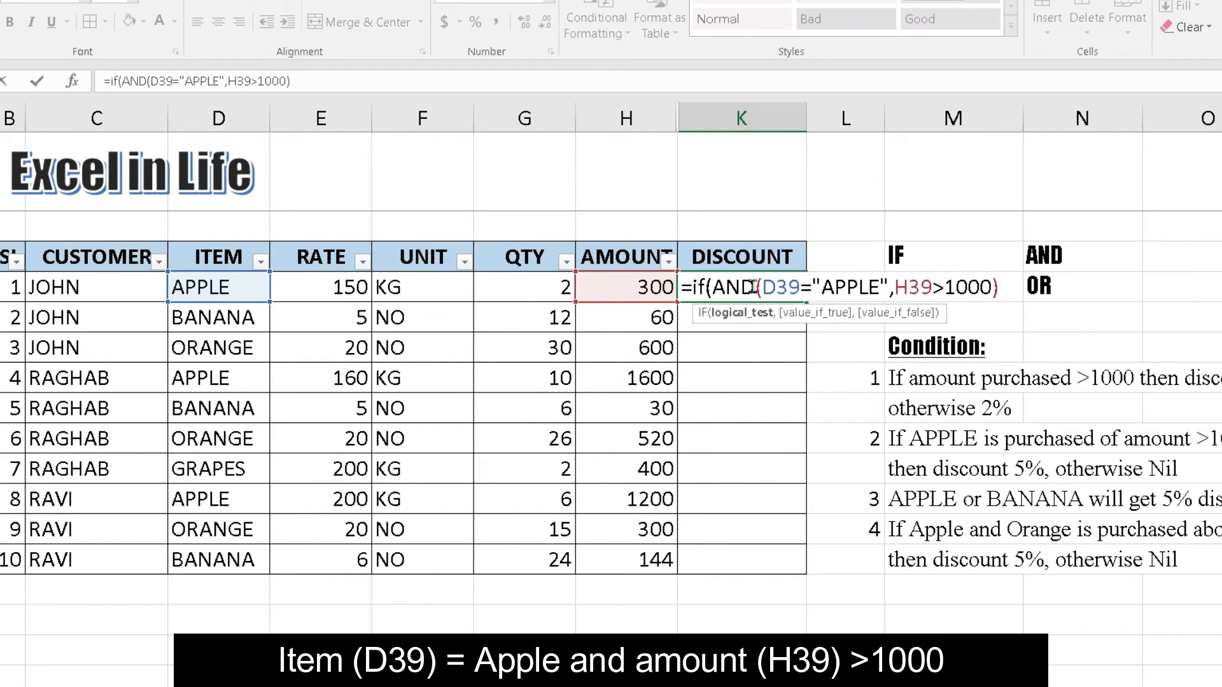
type(",")
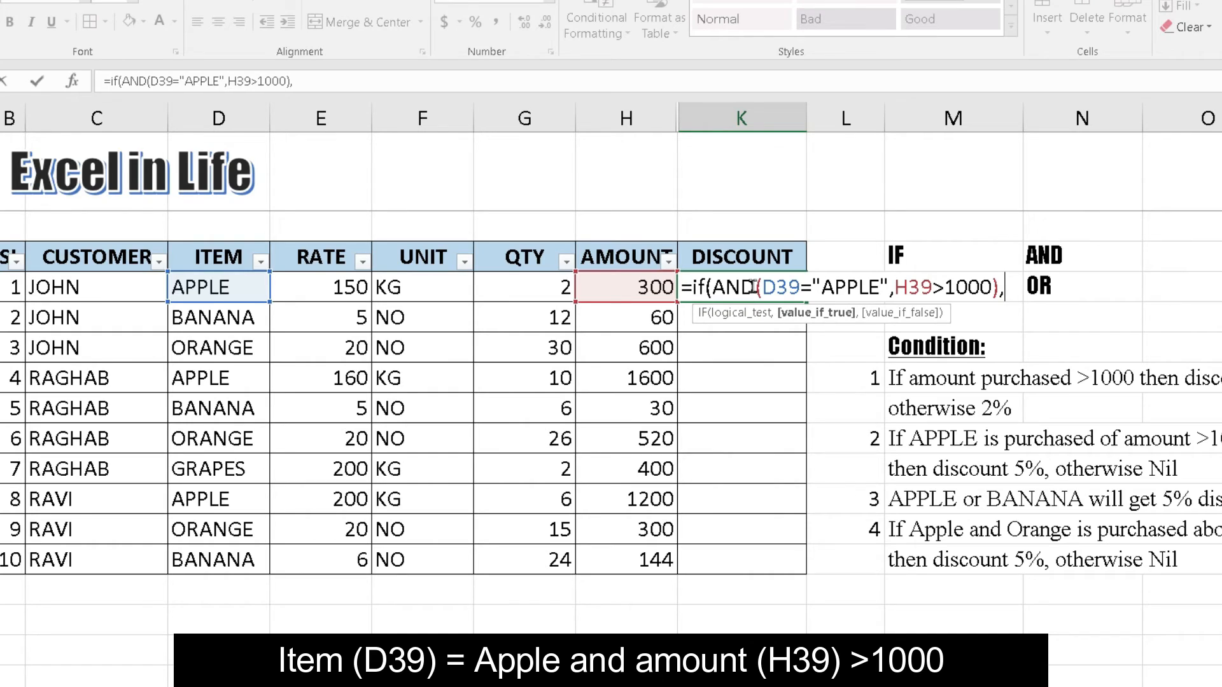
type("H39")
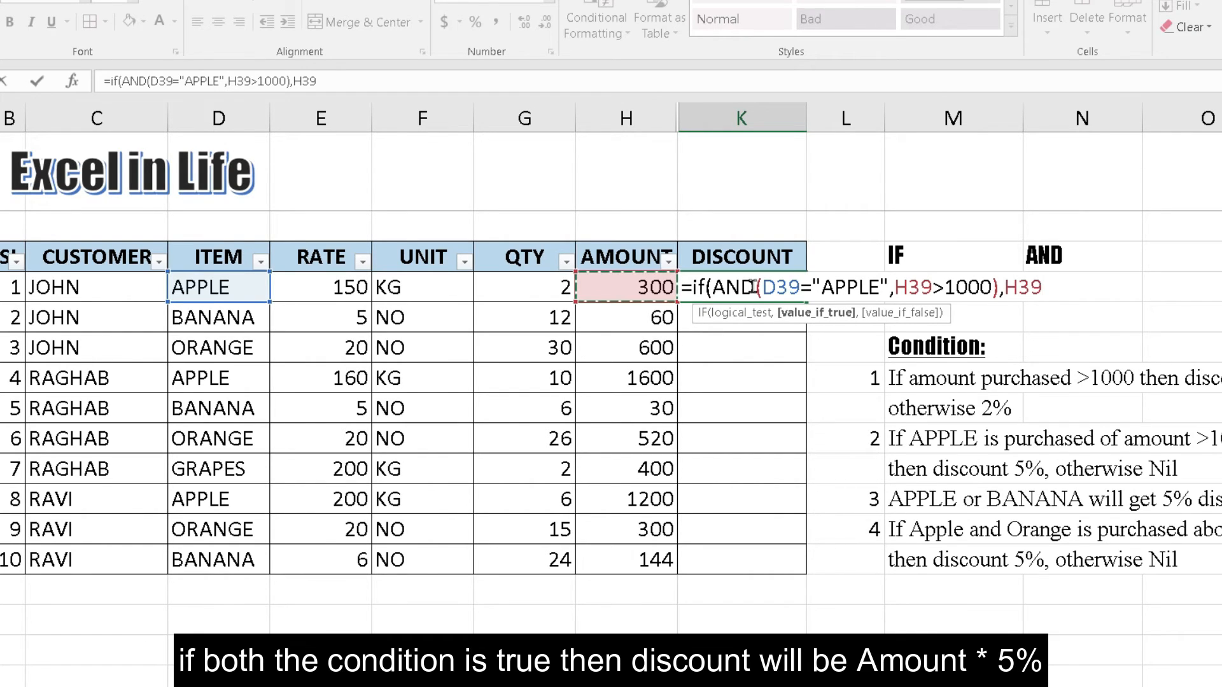
type("*5&")
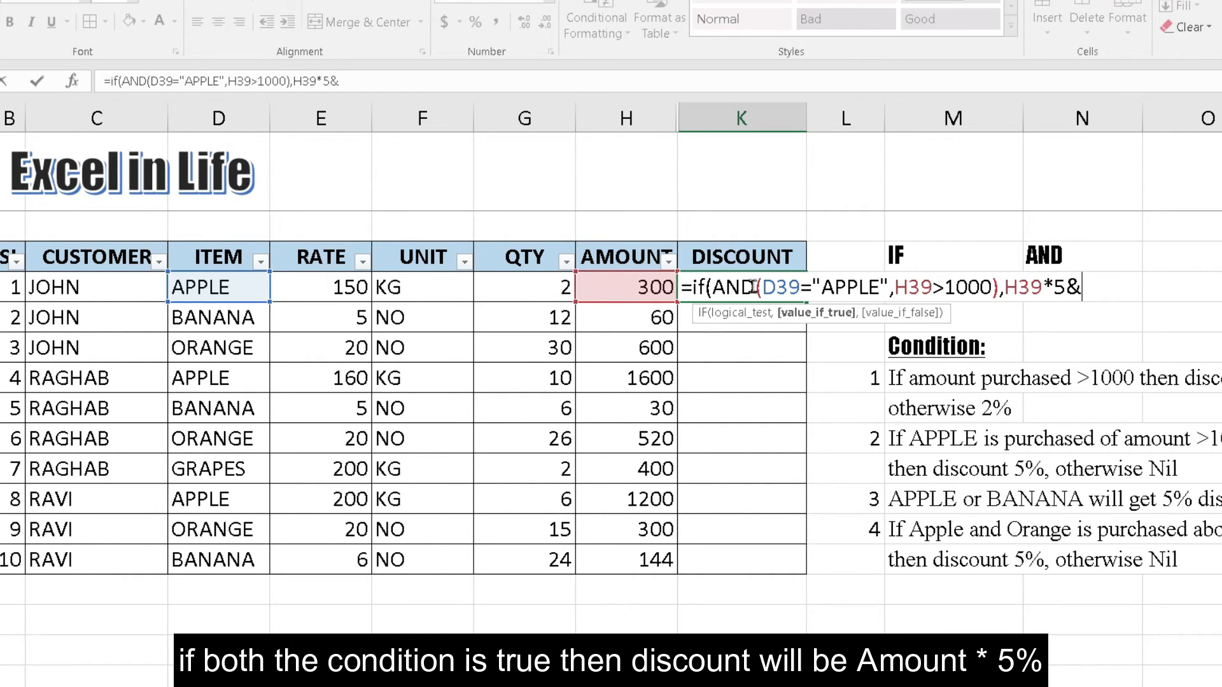
type("%")
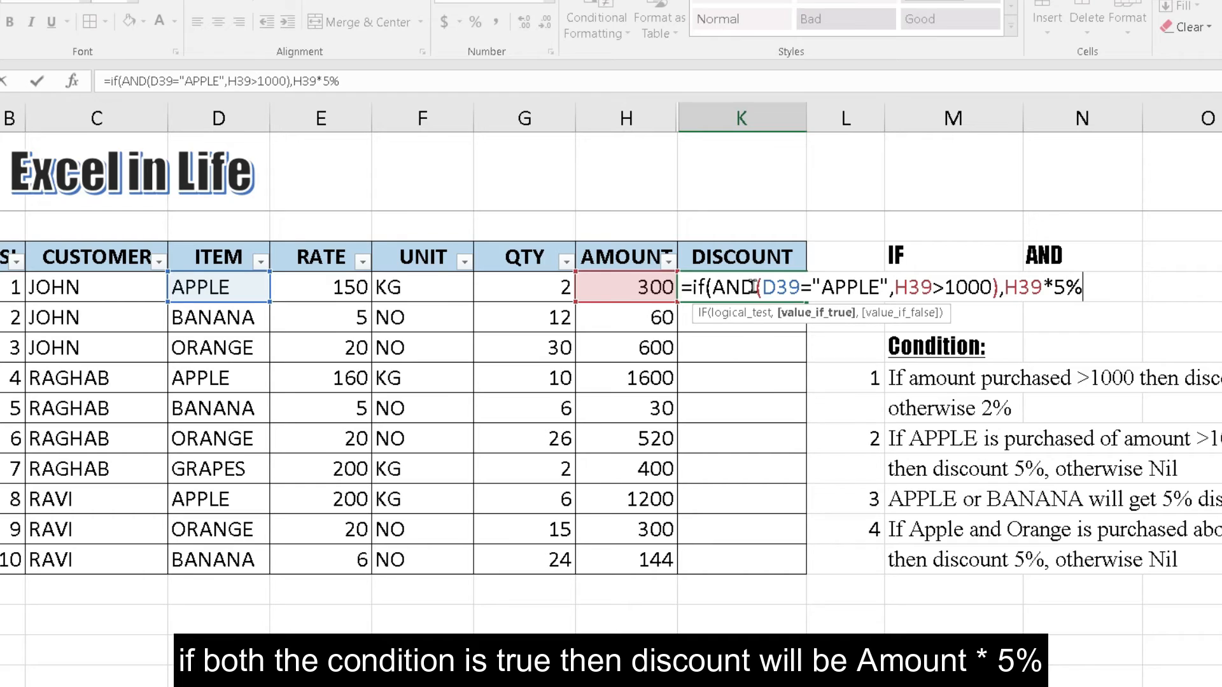
type(",")
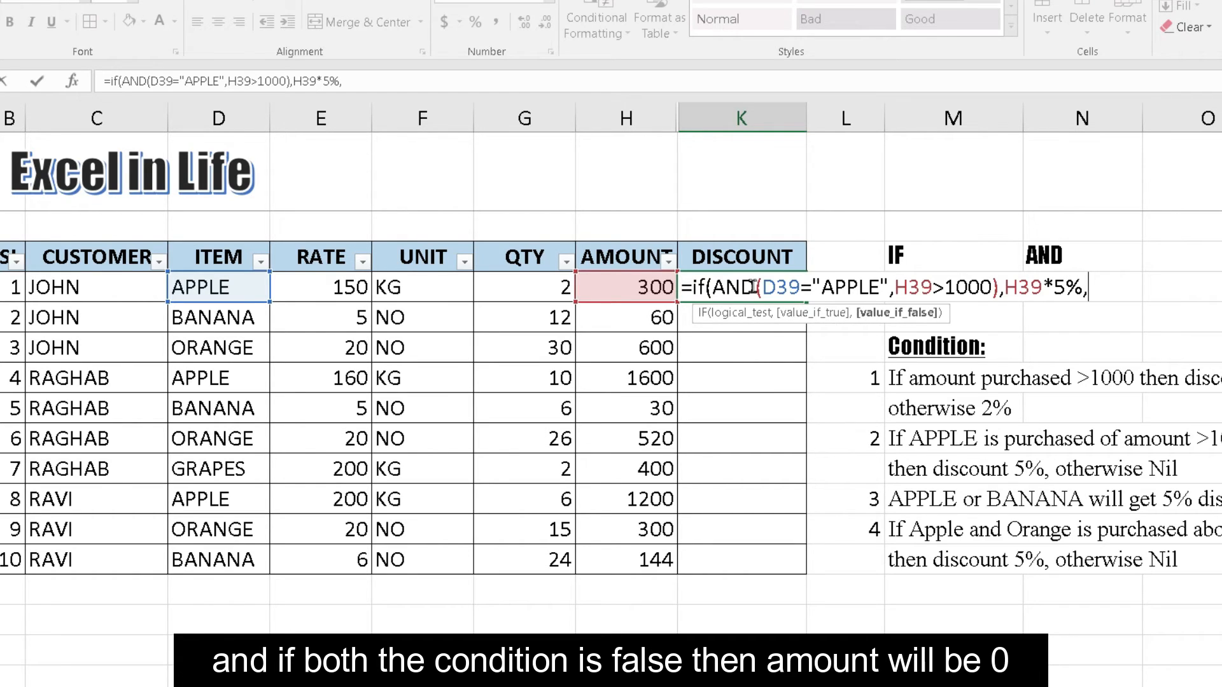
type("0")
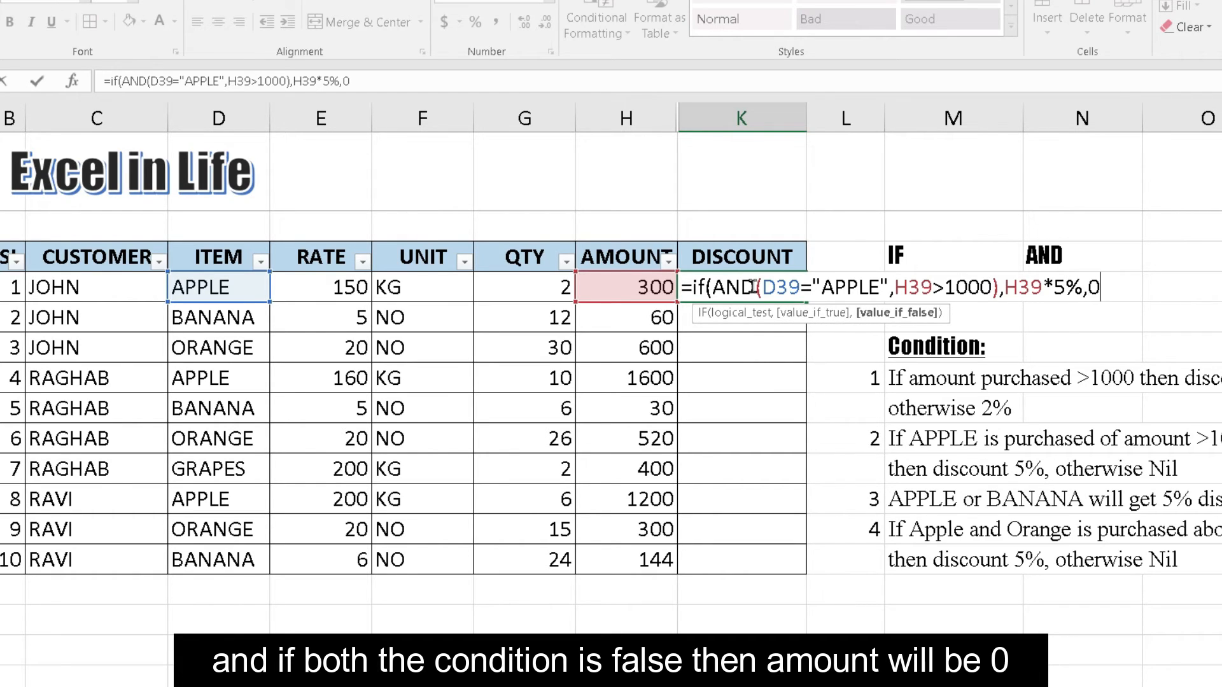
key("Return")
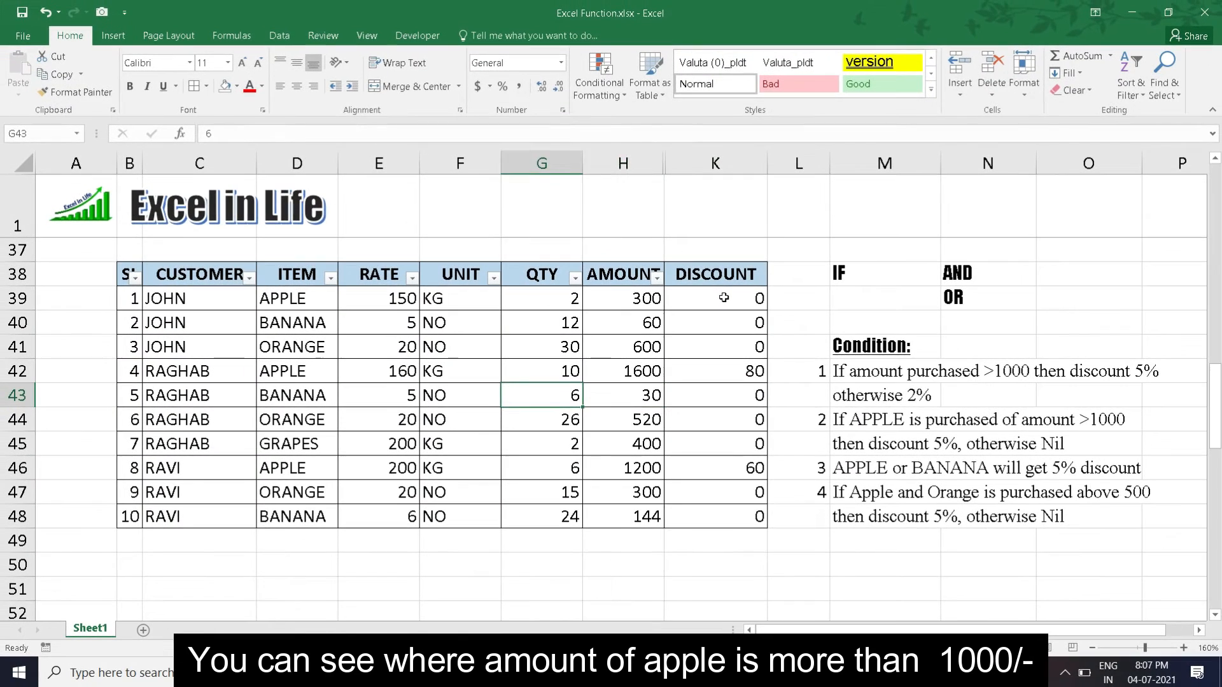
left_click(459, 371)
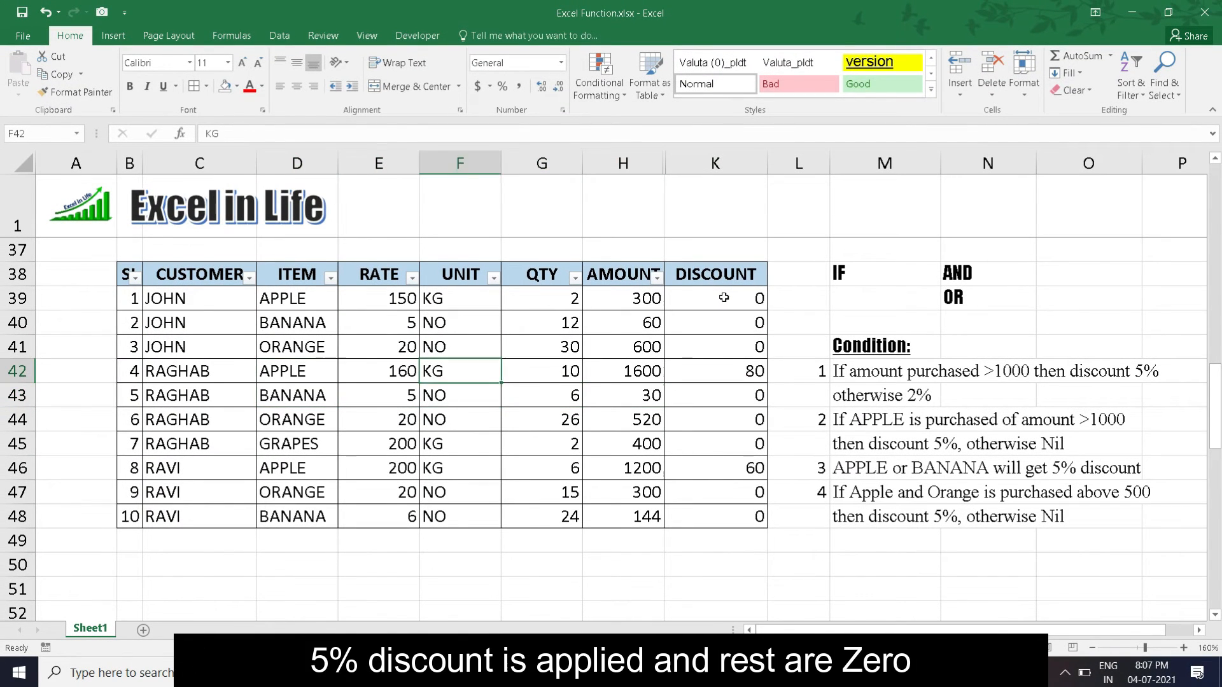
left_click(714, 467)
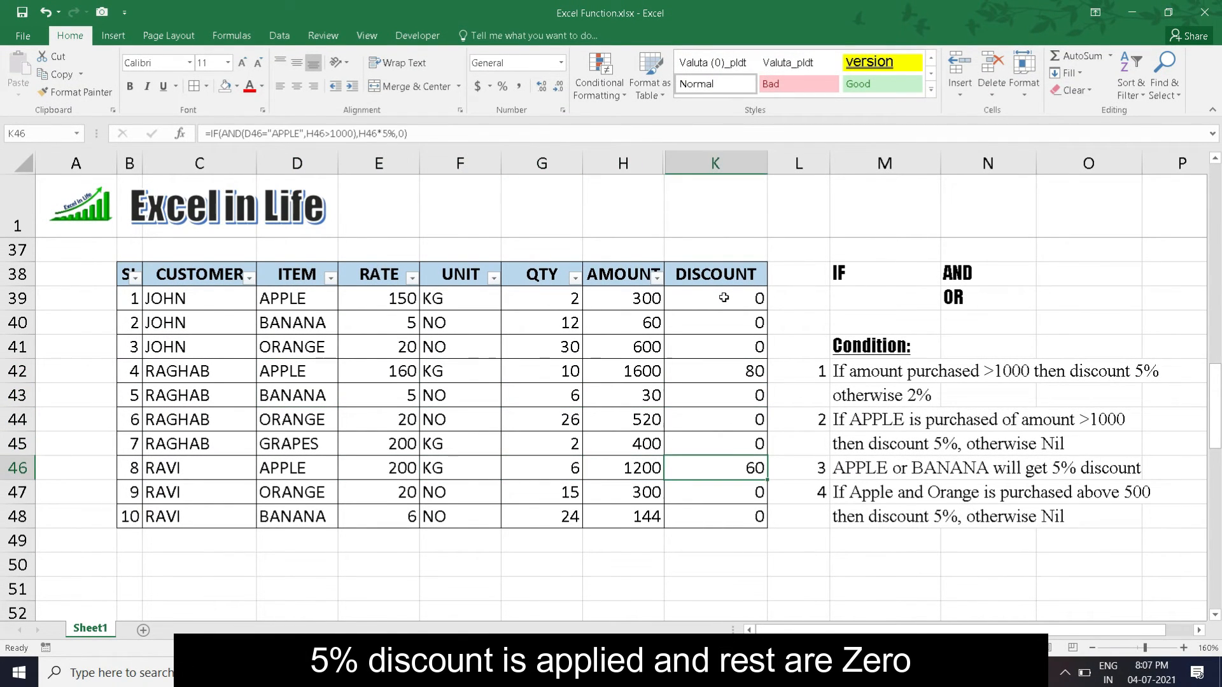
left_click(621, 274)
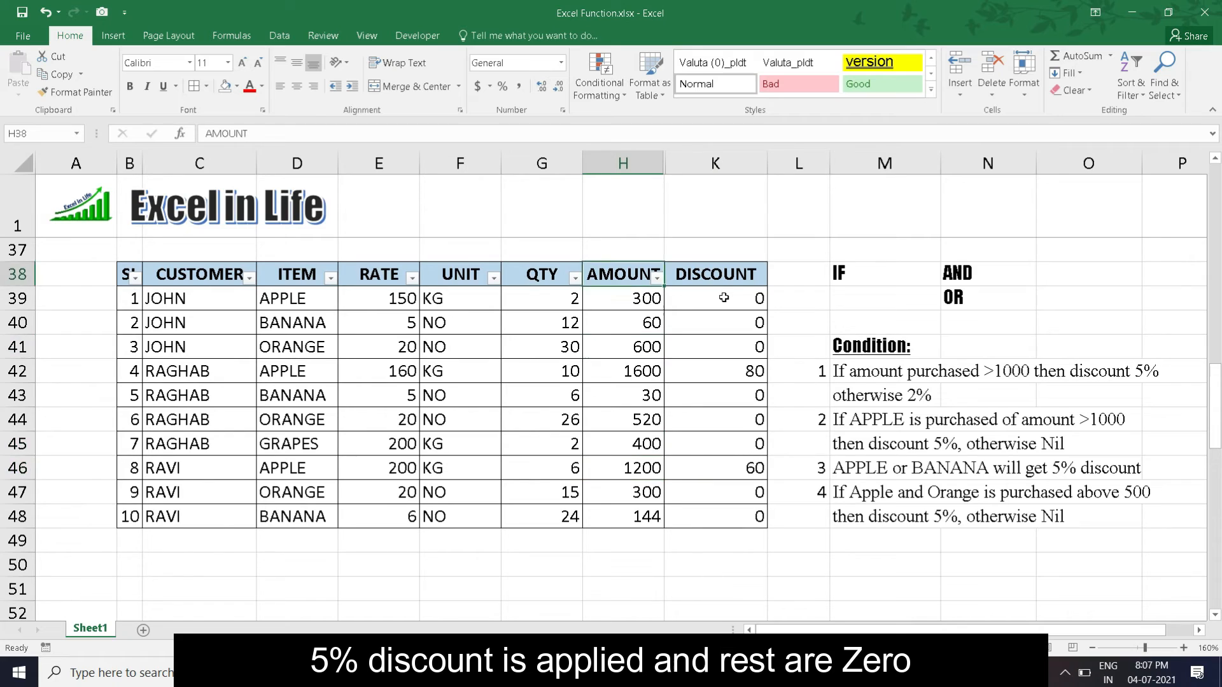
left_click(621, 298)
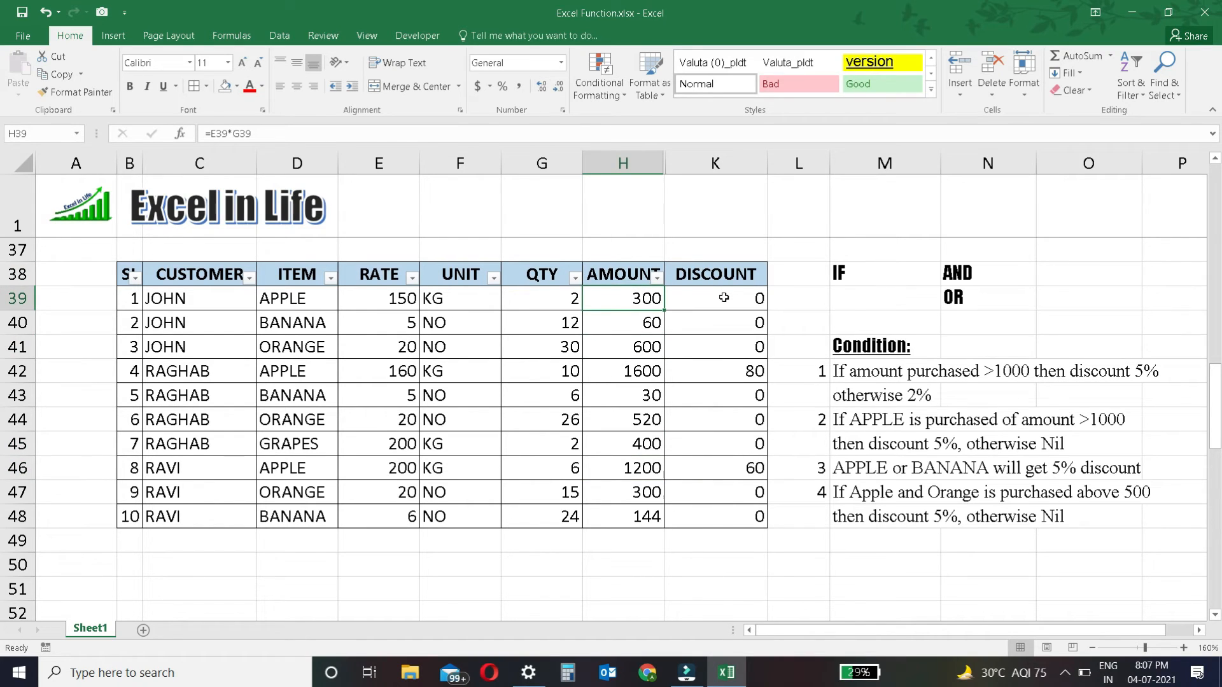
left_click(714, 467)
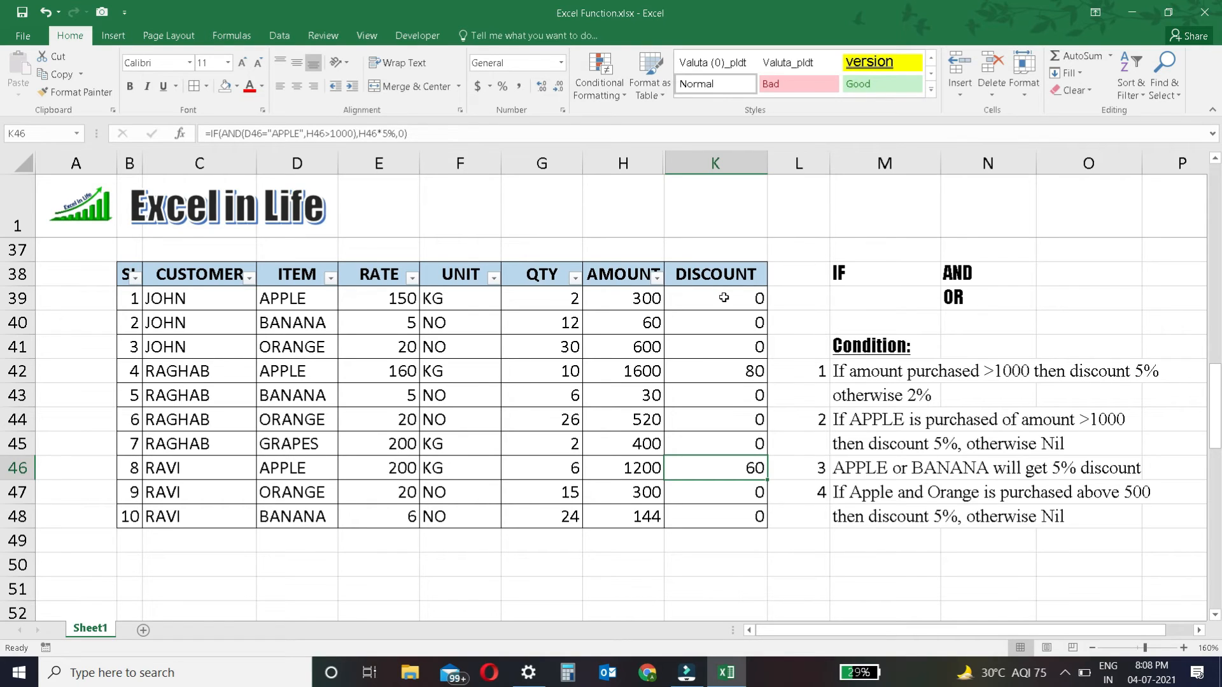
left_click(714, 274)
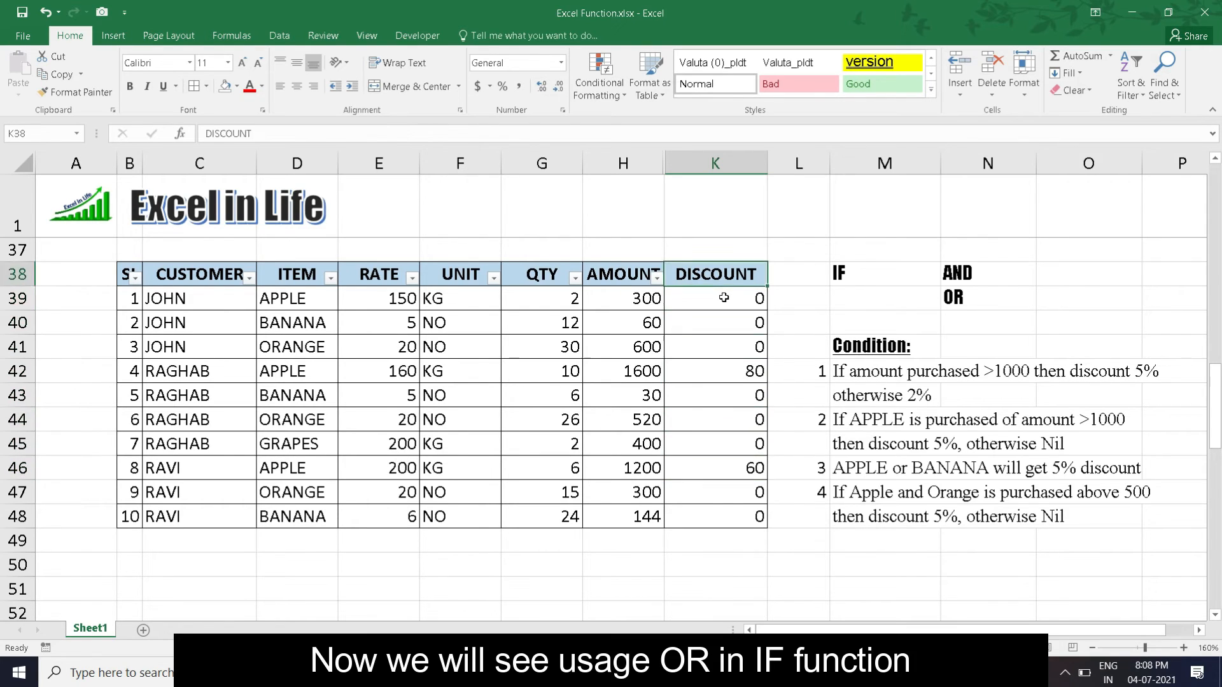
left_click(715, 321)
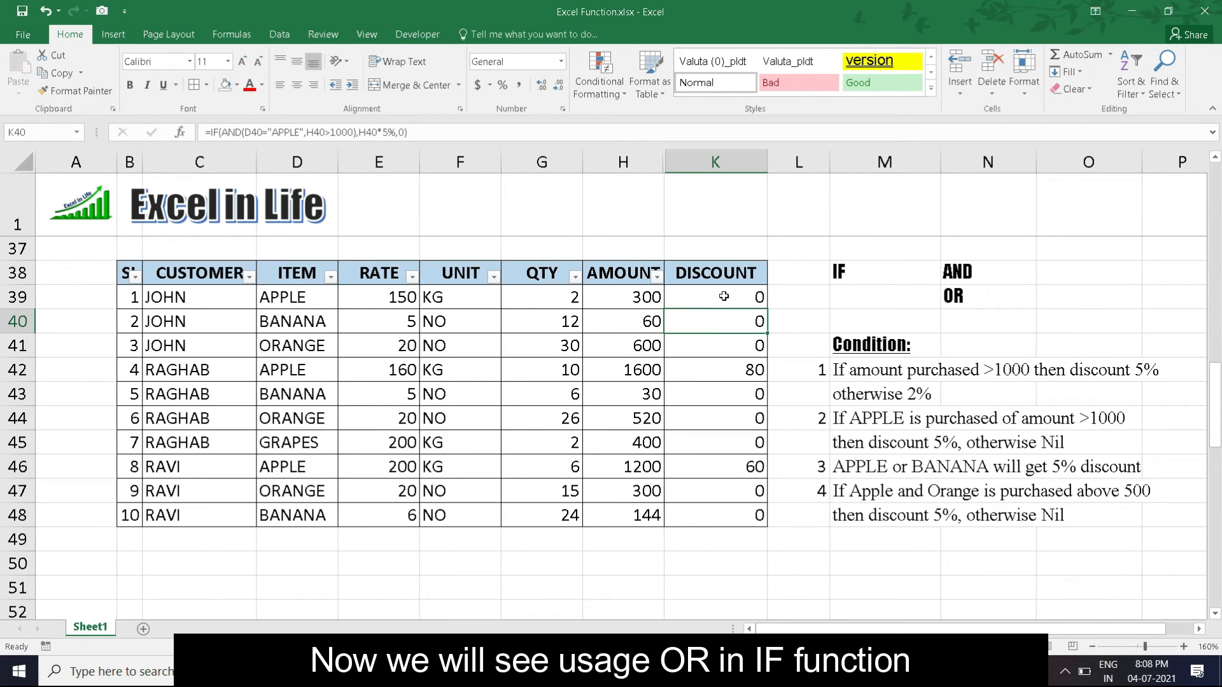
left_click(714, 297)
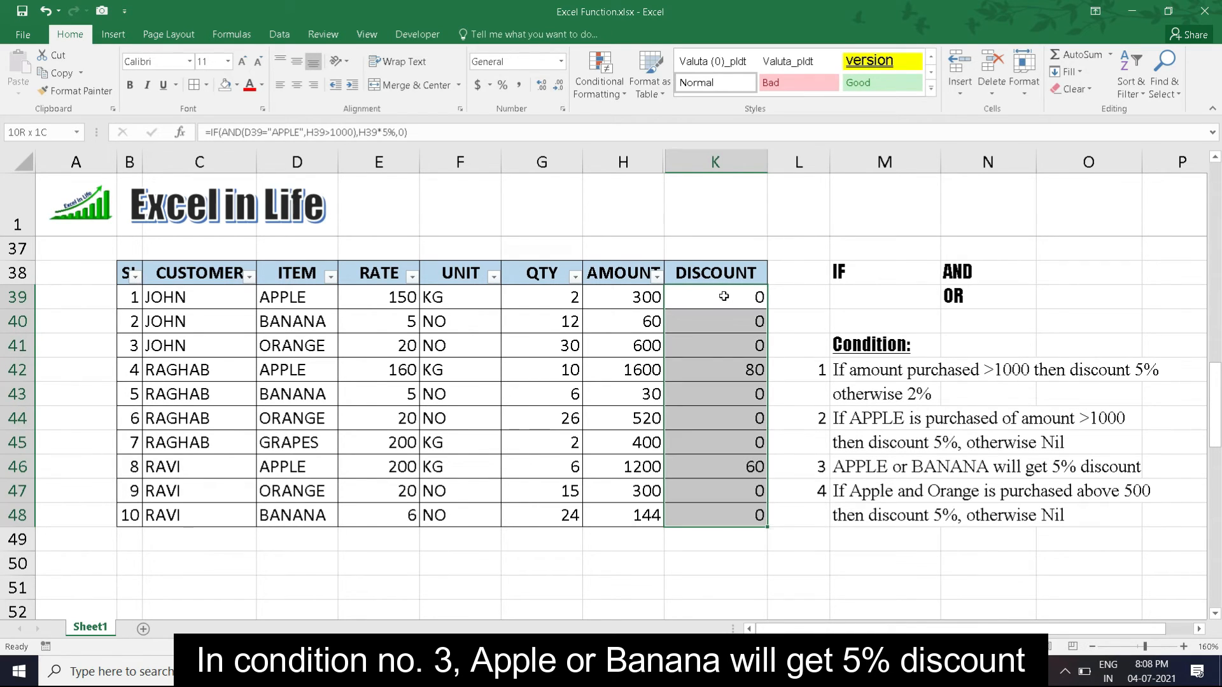
Step: Enter =IF(OR(D39="APPLE",D39="BANANA"),H39*5%,0) in the first DISCOUNT cell K39
left_click(715, 297)
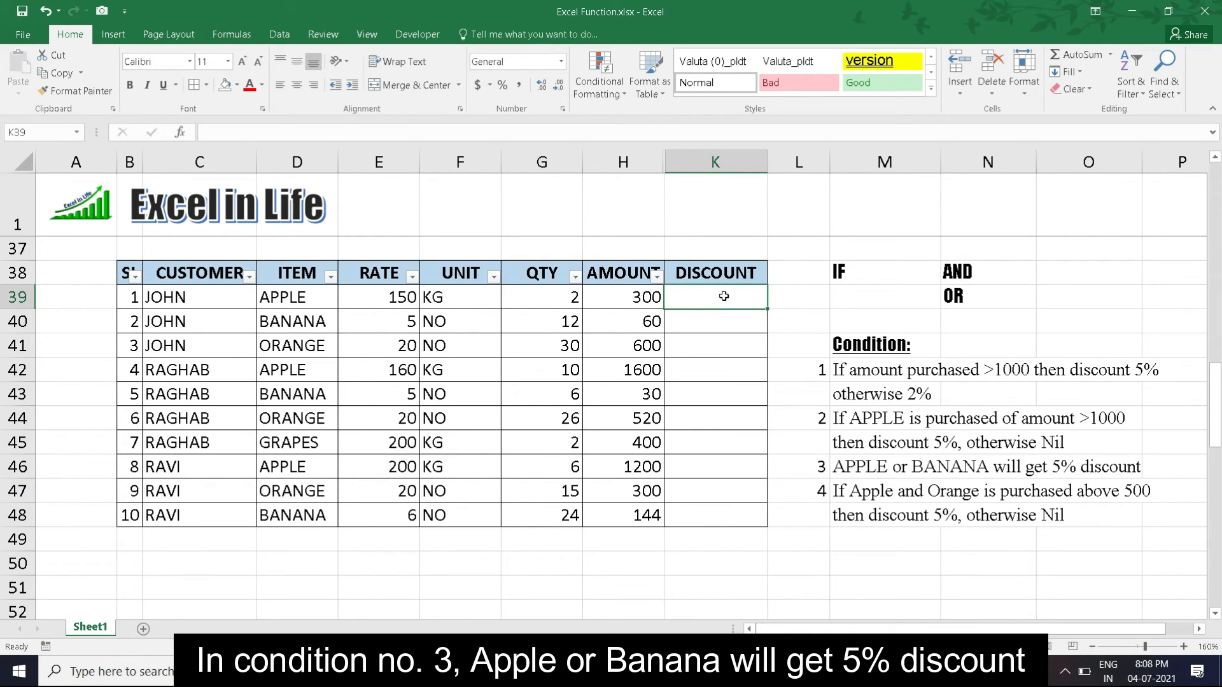
type("=IF(OR(G39")
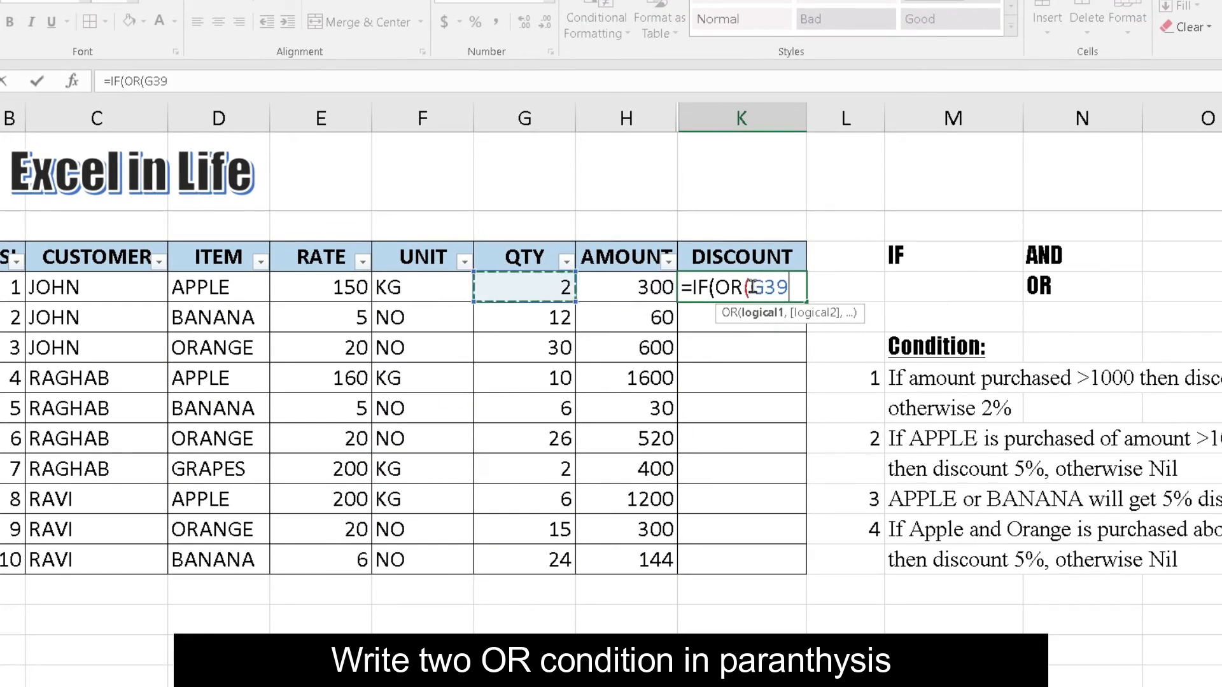
type("D39=\"APPLE")
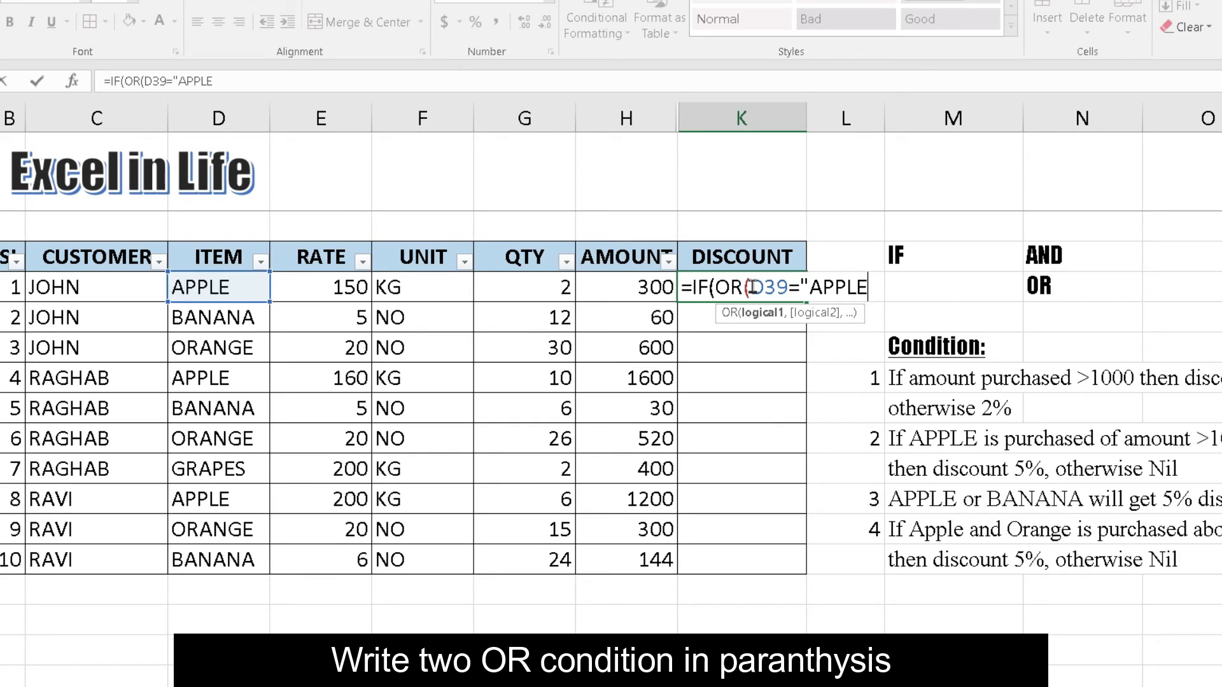
type(",D39=\"BANANA\"")
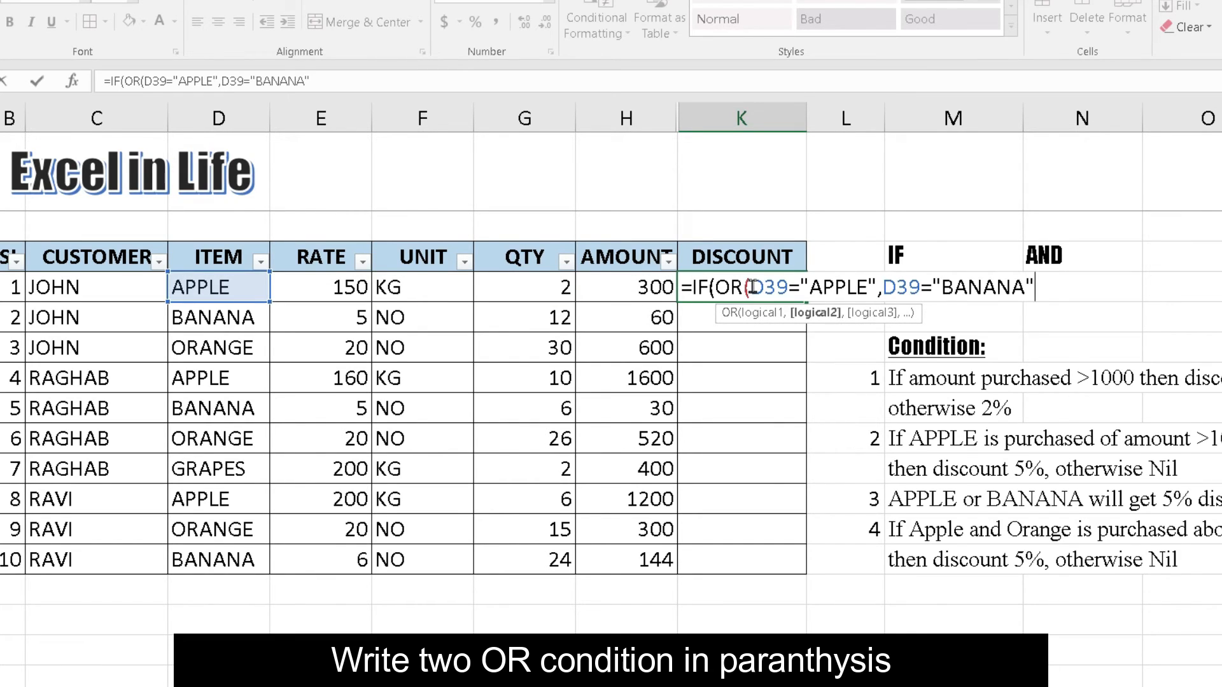
type("),H39")
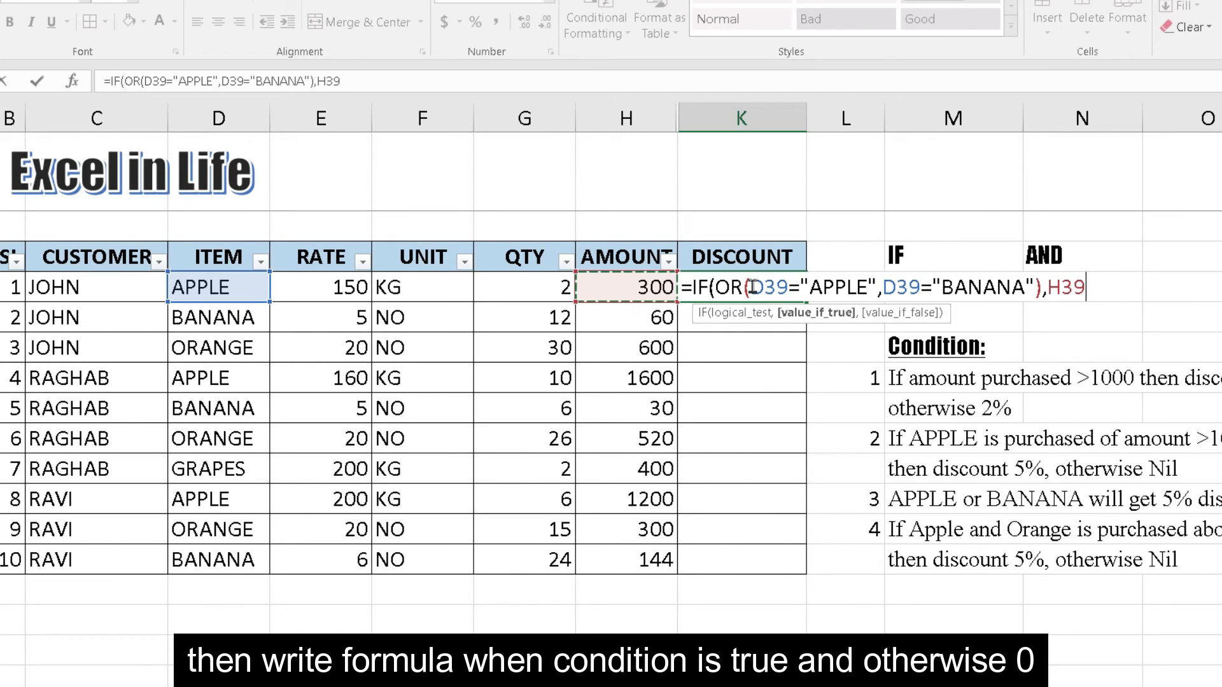
type("*5%")
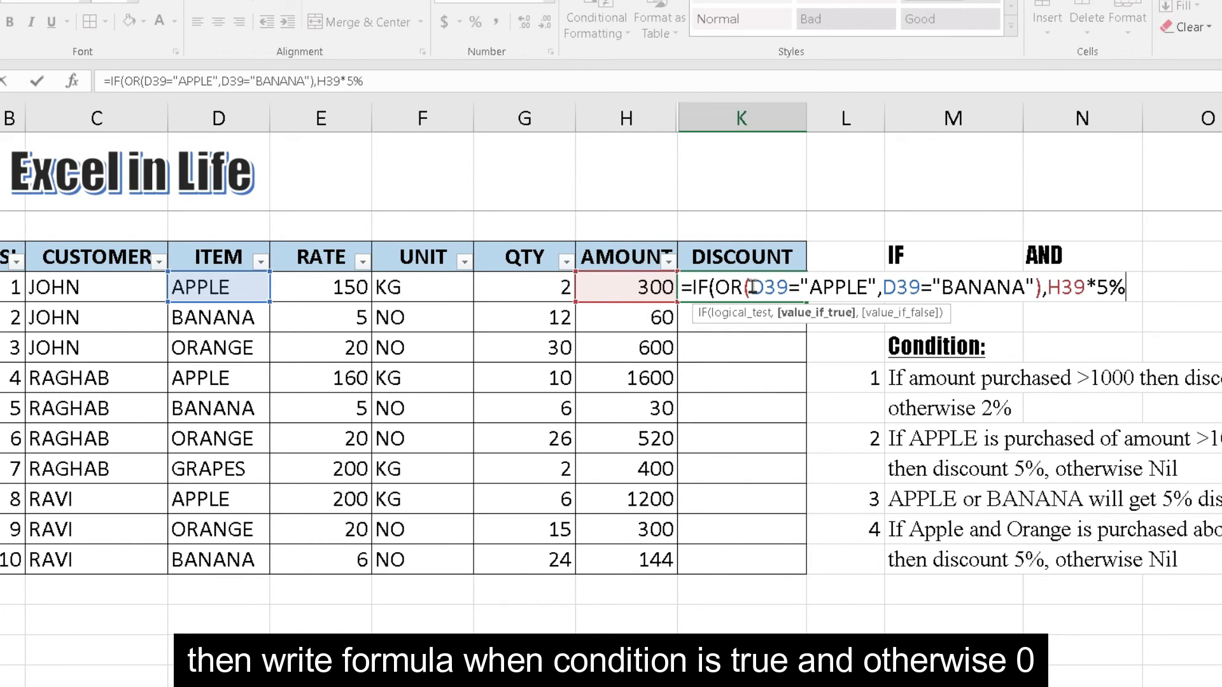
type(",0)")
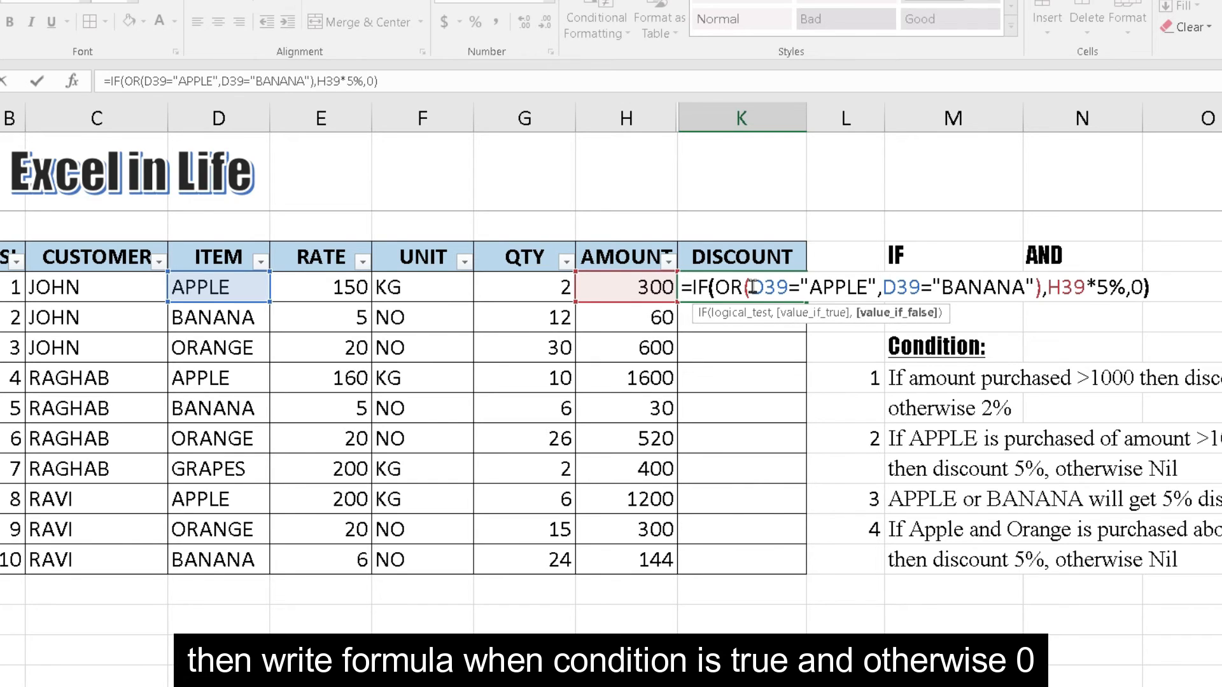
key("Return")
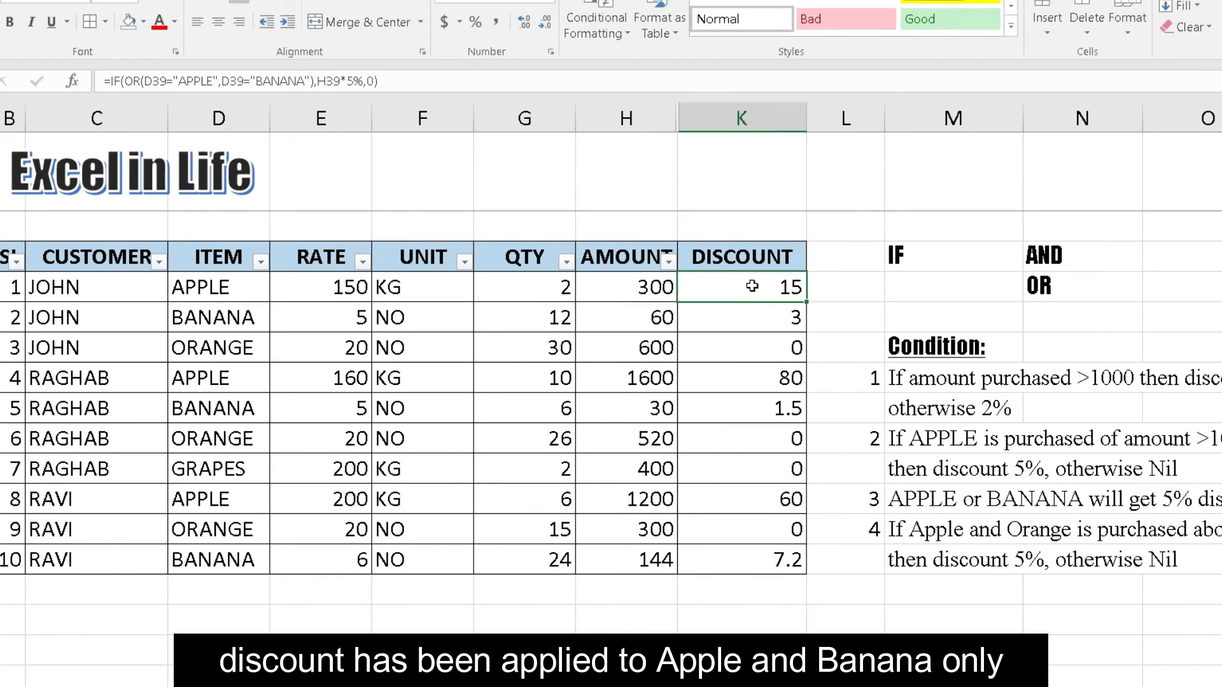
Step: Inspect the OR discount results and the amount and discount formulas in several rows
left_click(741, 348)
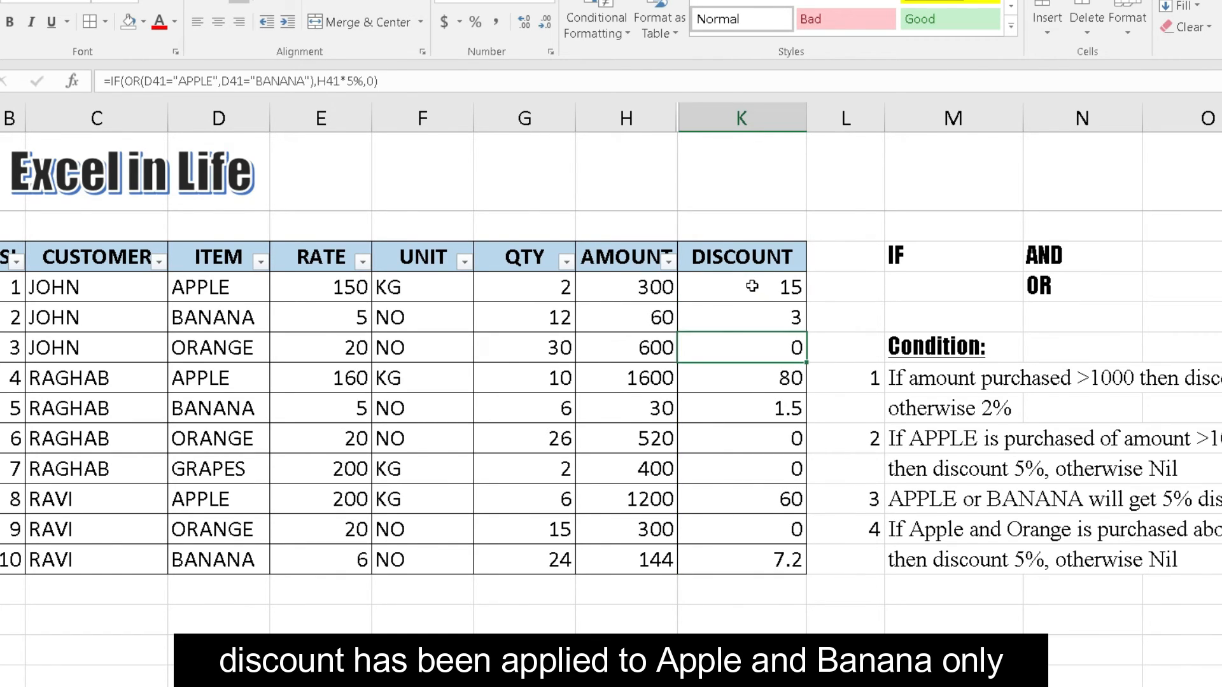
left_click(320, 438)
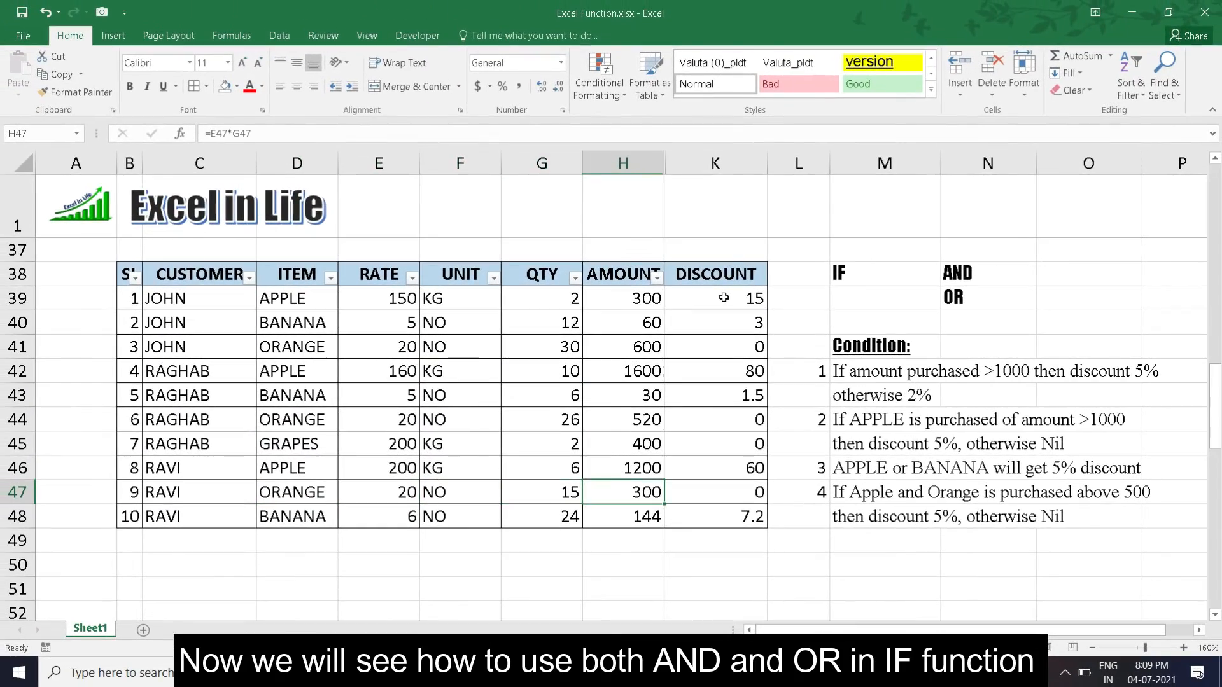
left_click(714, 492)
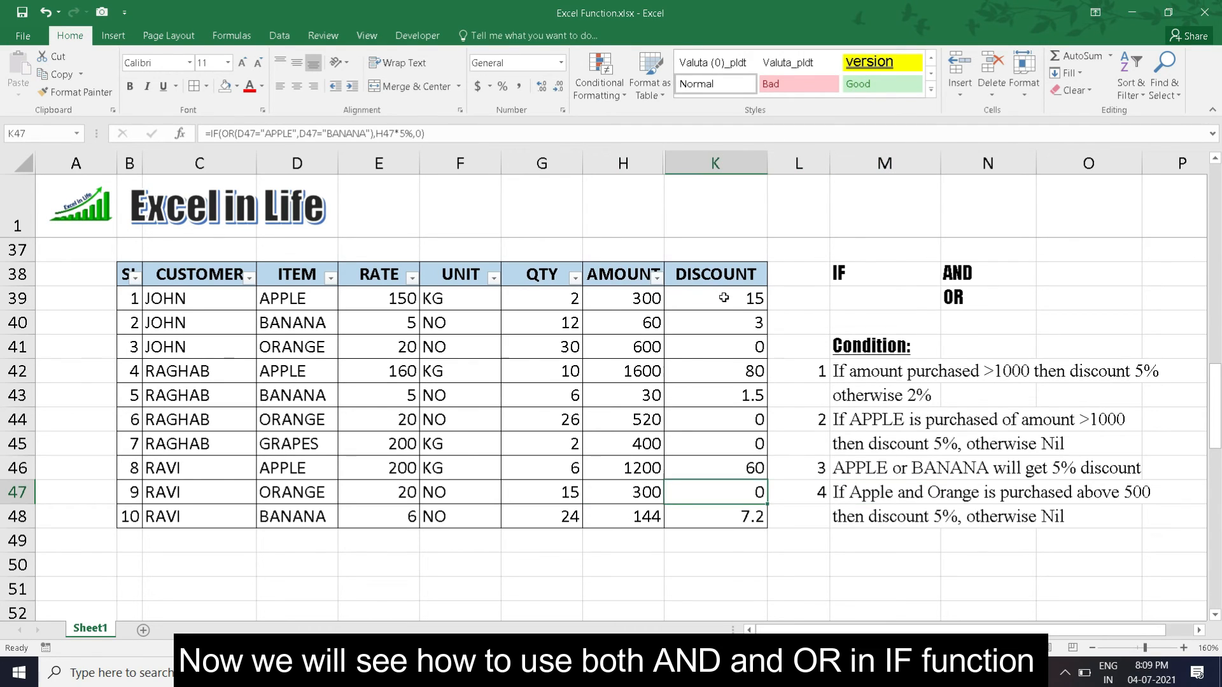
left_click(715, 371)
type("=")
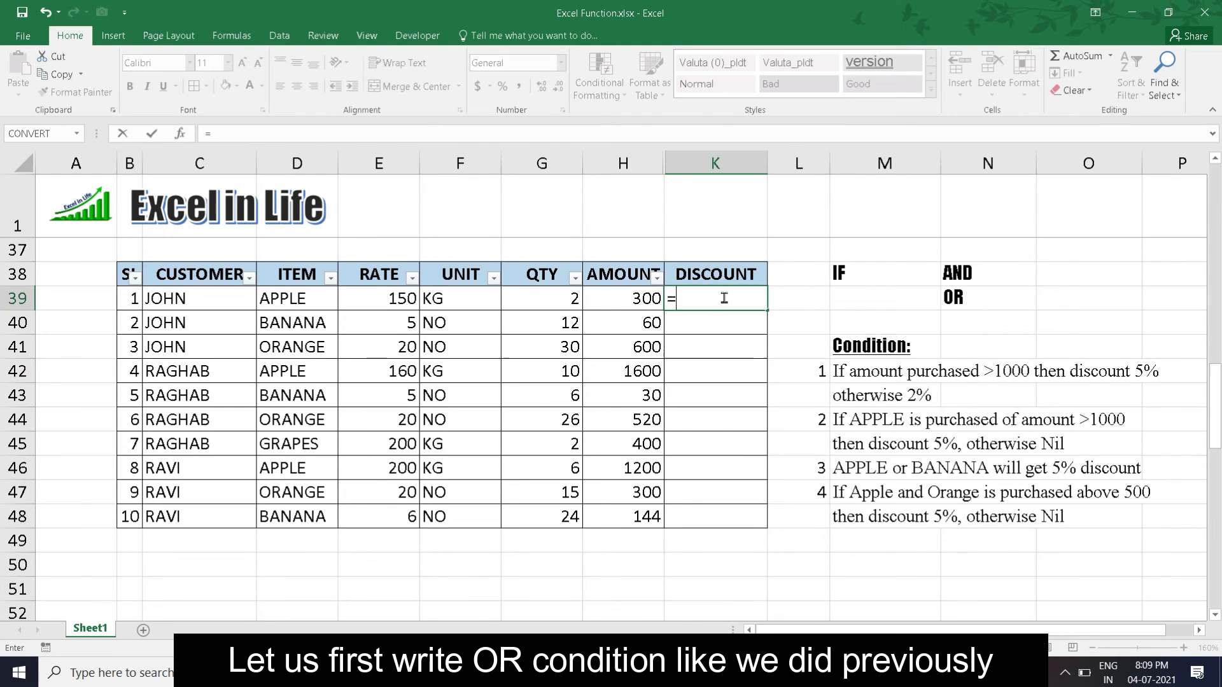
Step: Type =IF(AND(OR(D39="APPLE",D39="ORANGE"),H39>500),H39*5%,0) into K39
type("IF(")
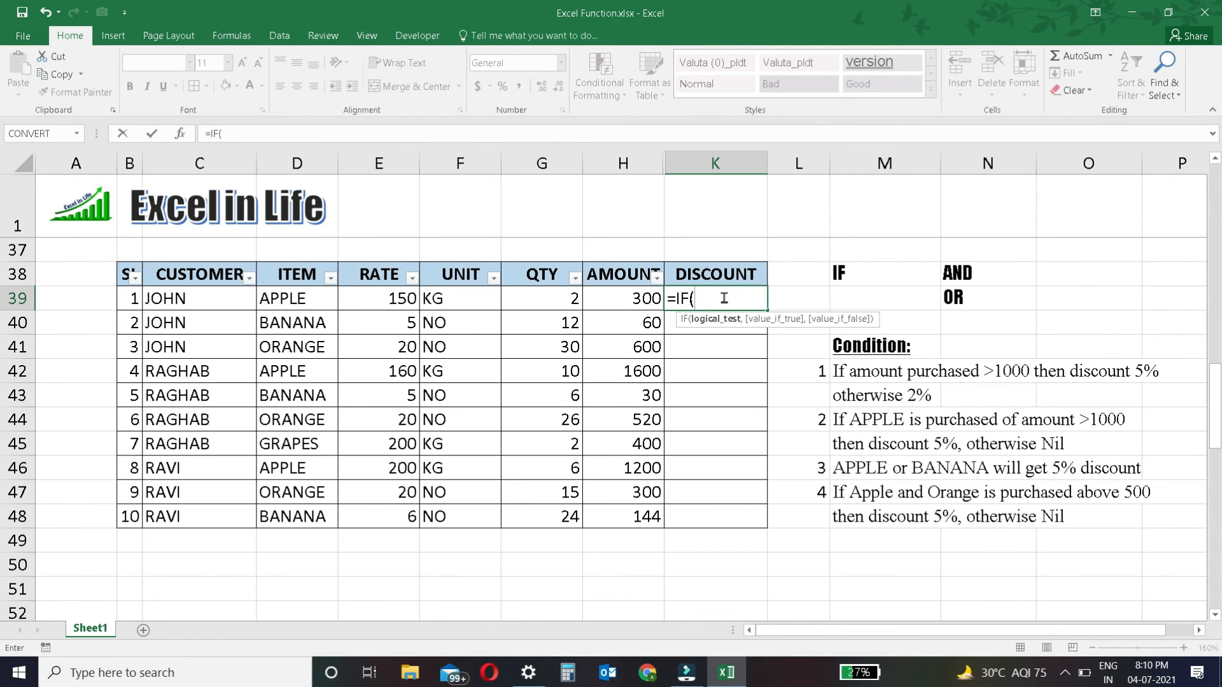
type("OR")
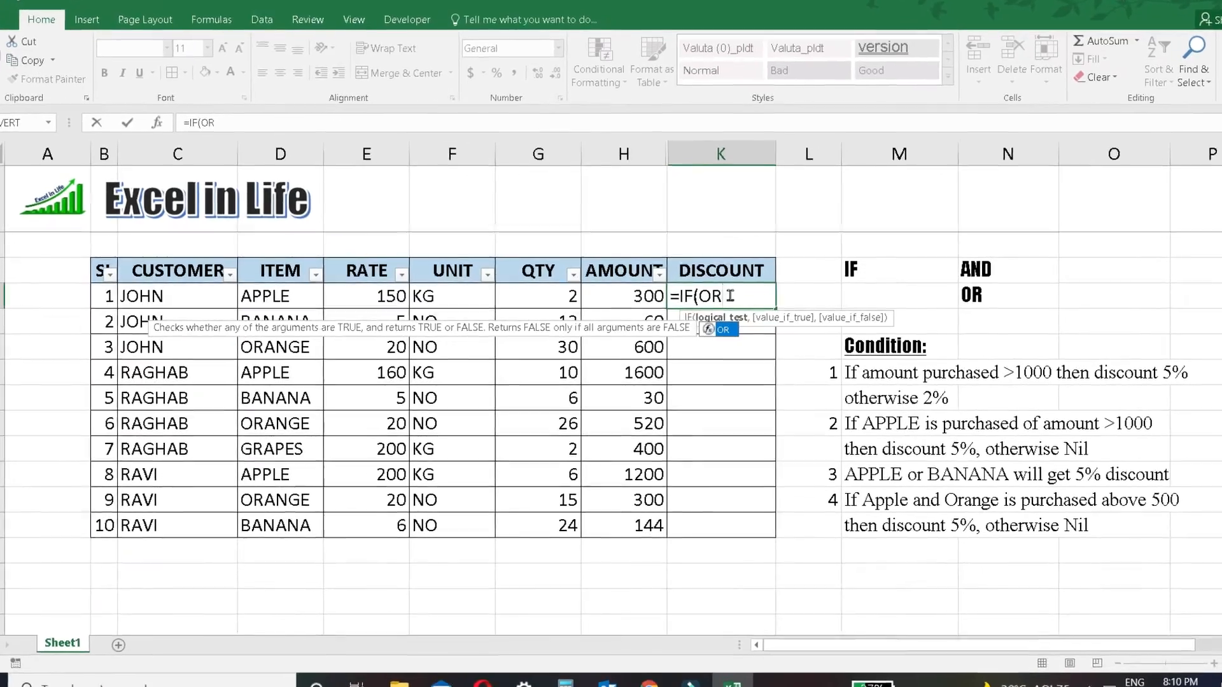
type("(D39=\"APPLE\",D39=ORANGE\"")
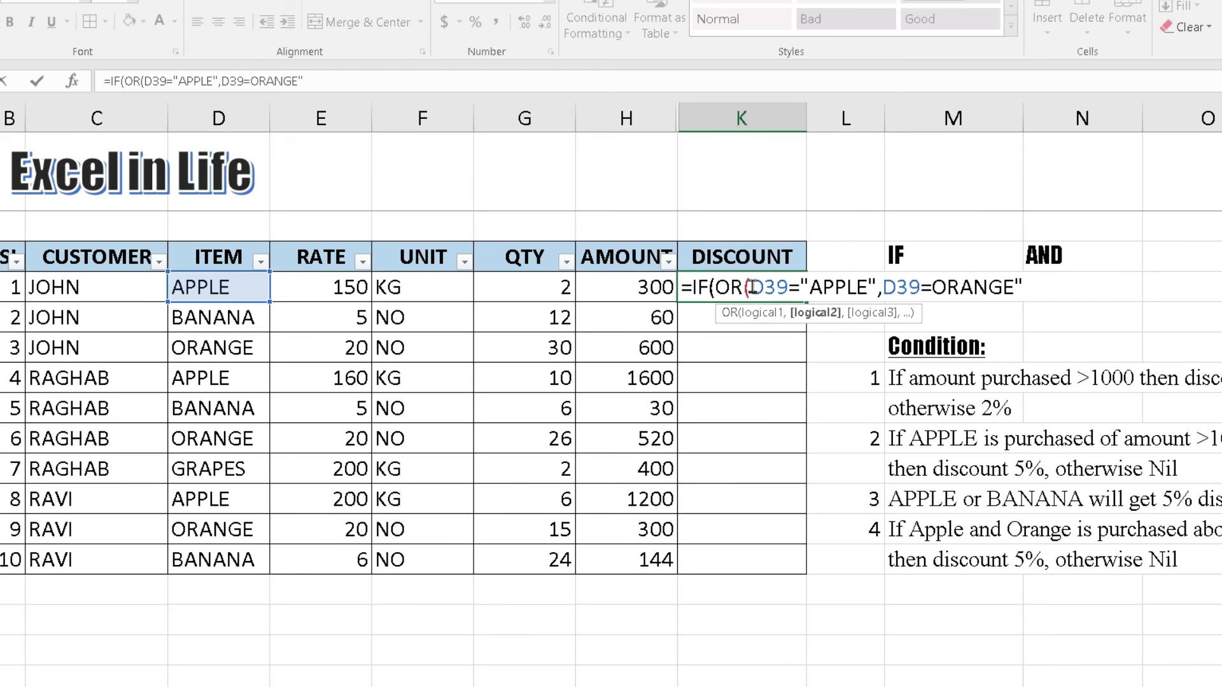
type(")")
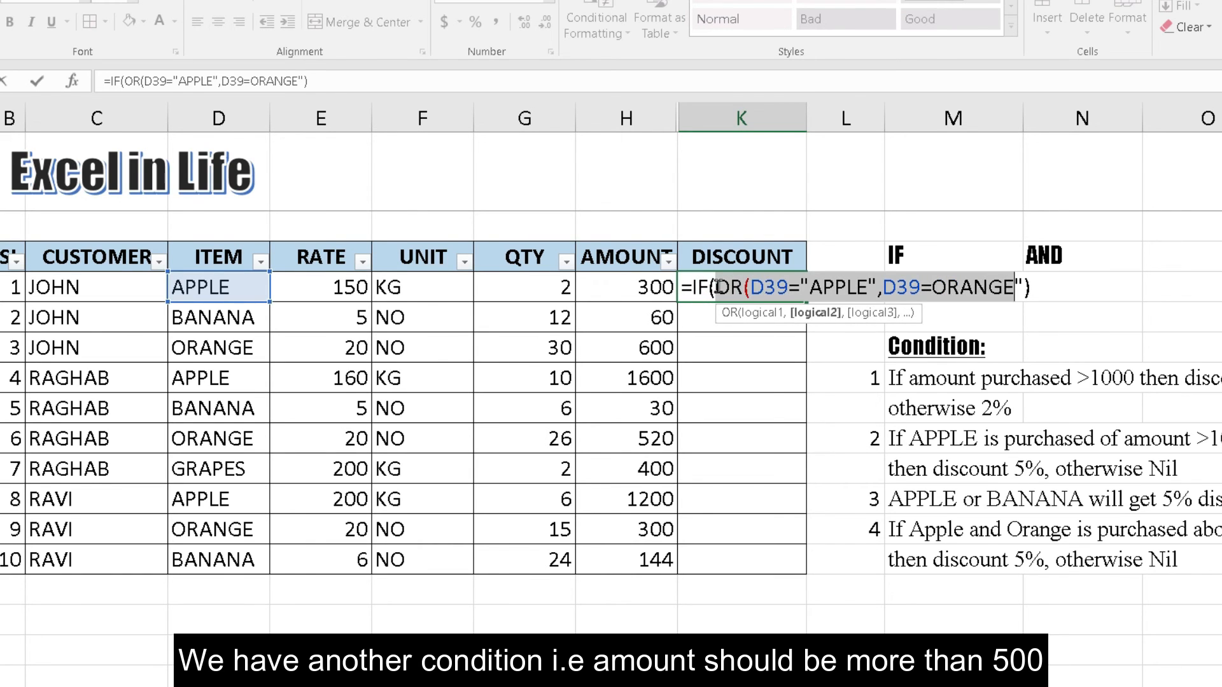
type("AND")
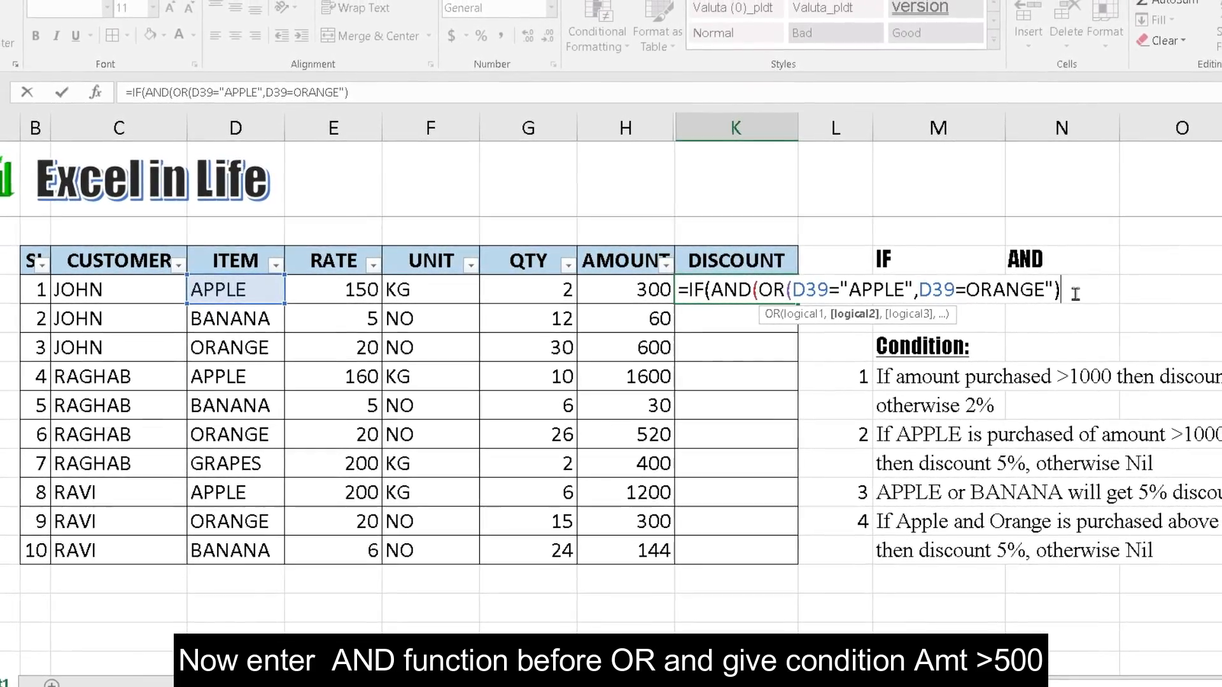
type(",H39")
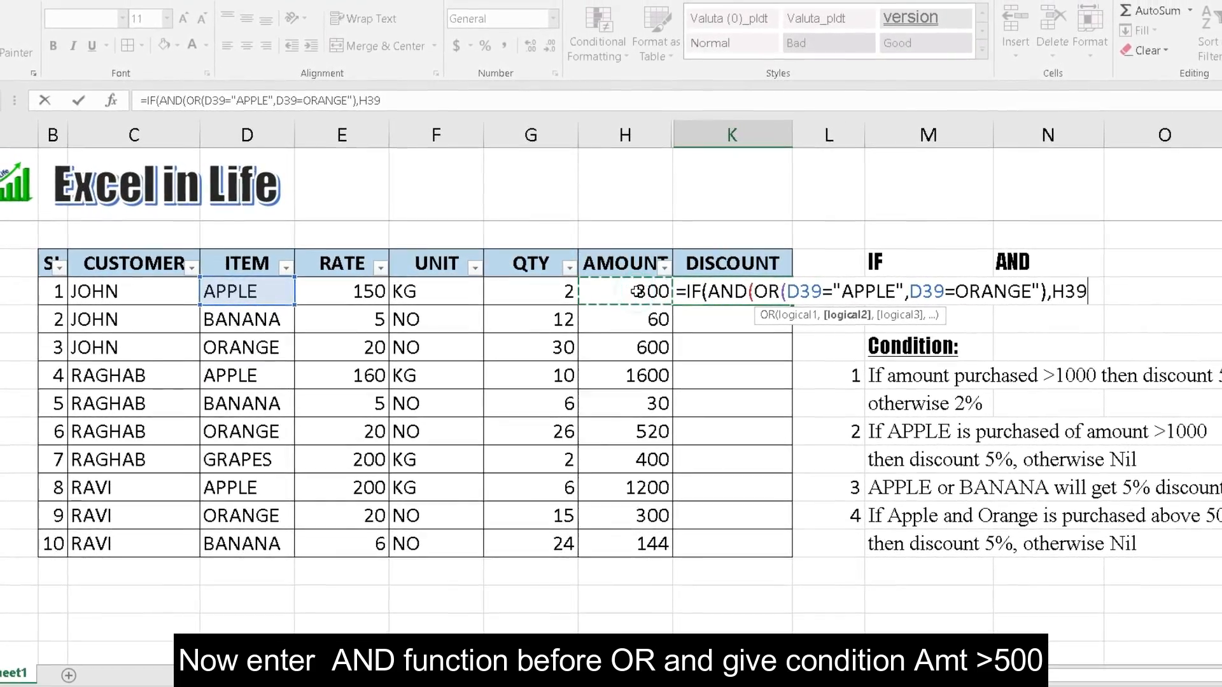
type(">500)")
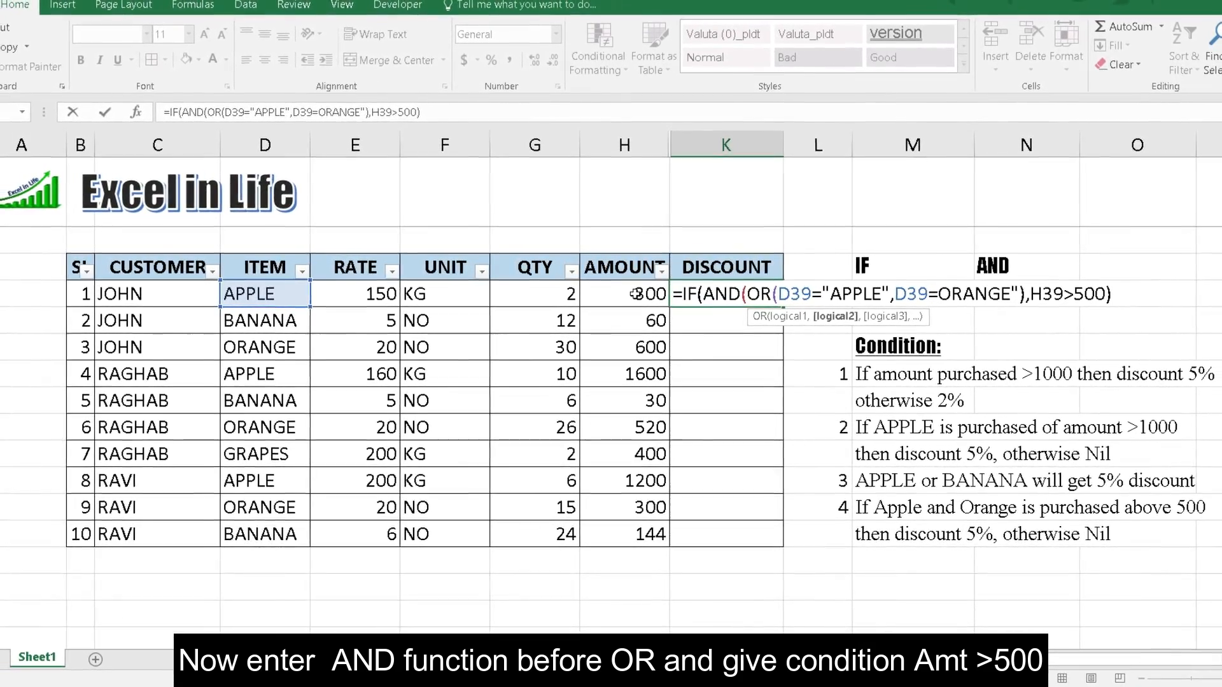
type(",")
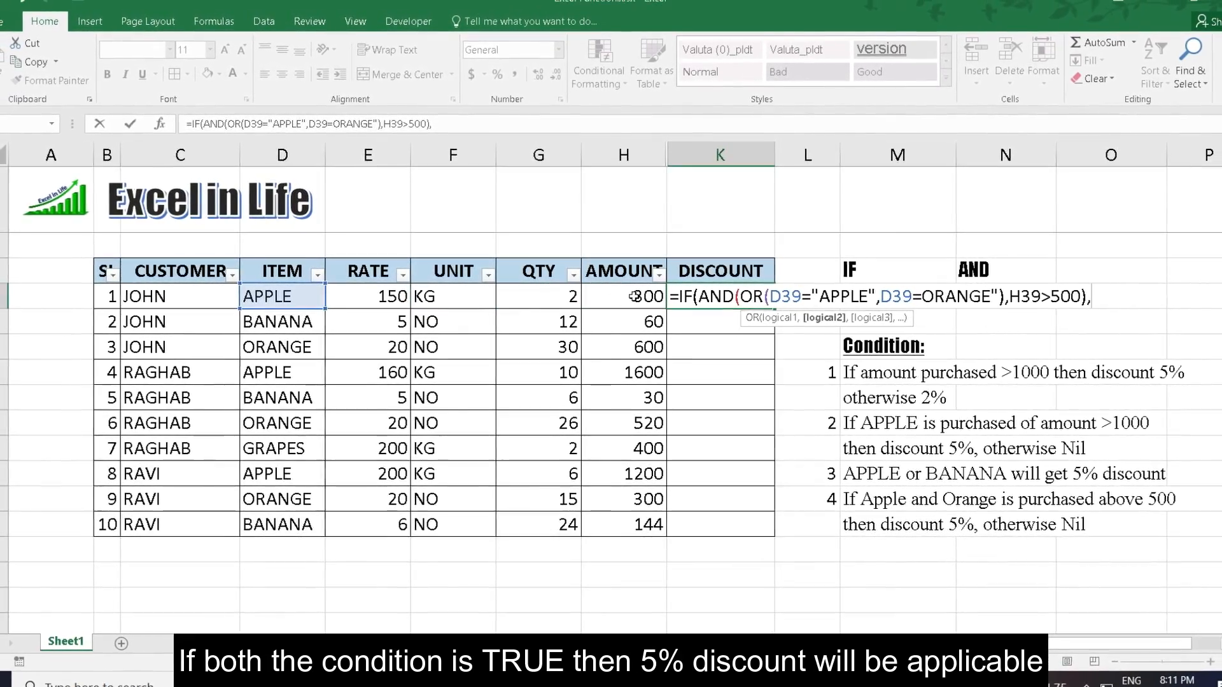
type("H39*5")
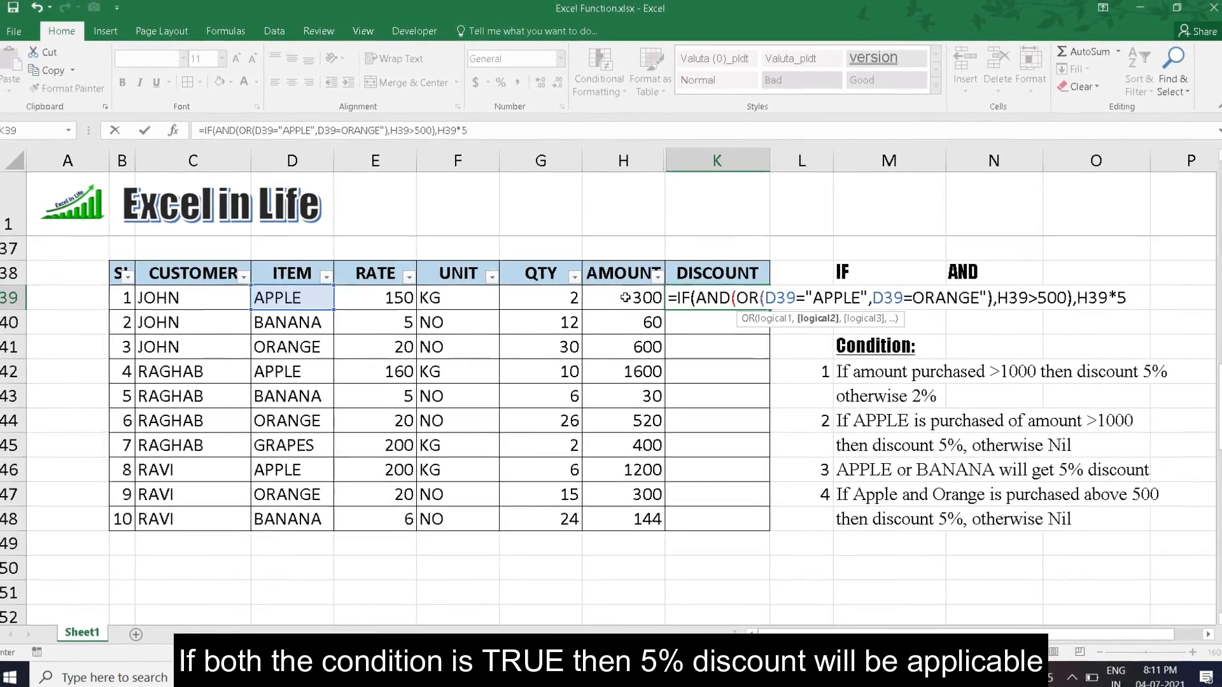
type(",0)")
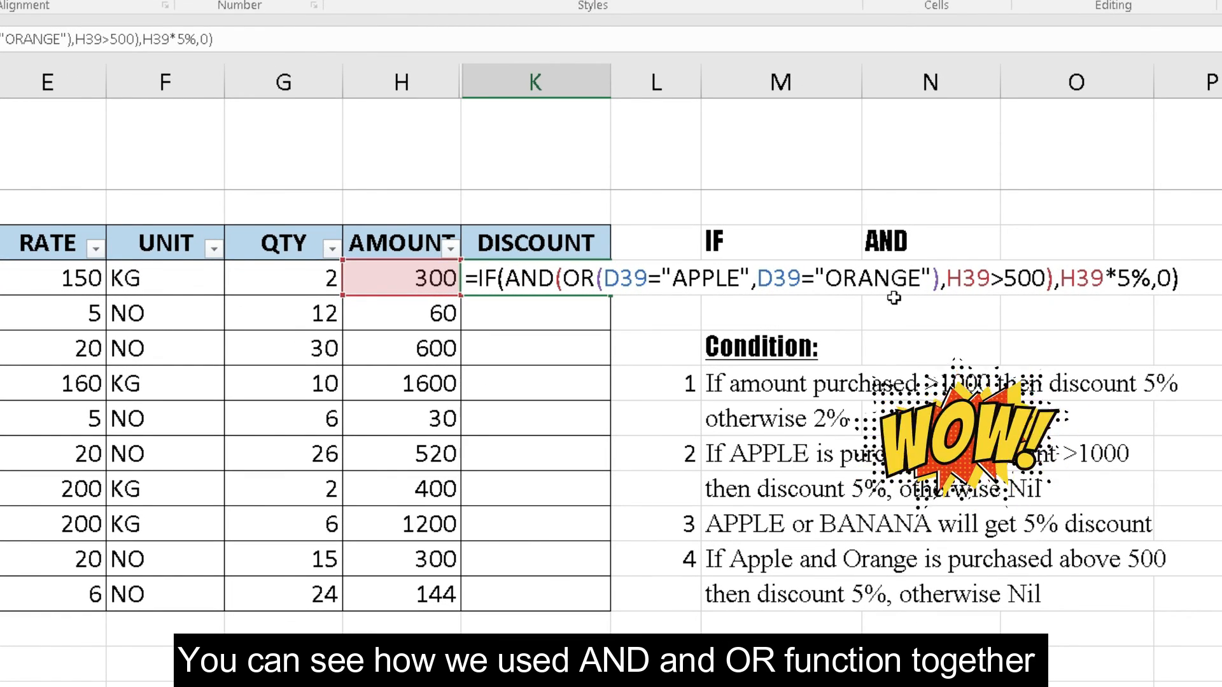
mouse_move(1141, 324)
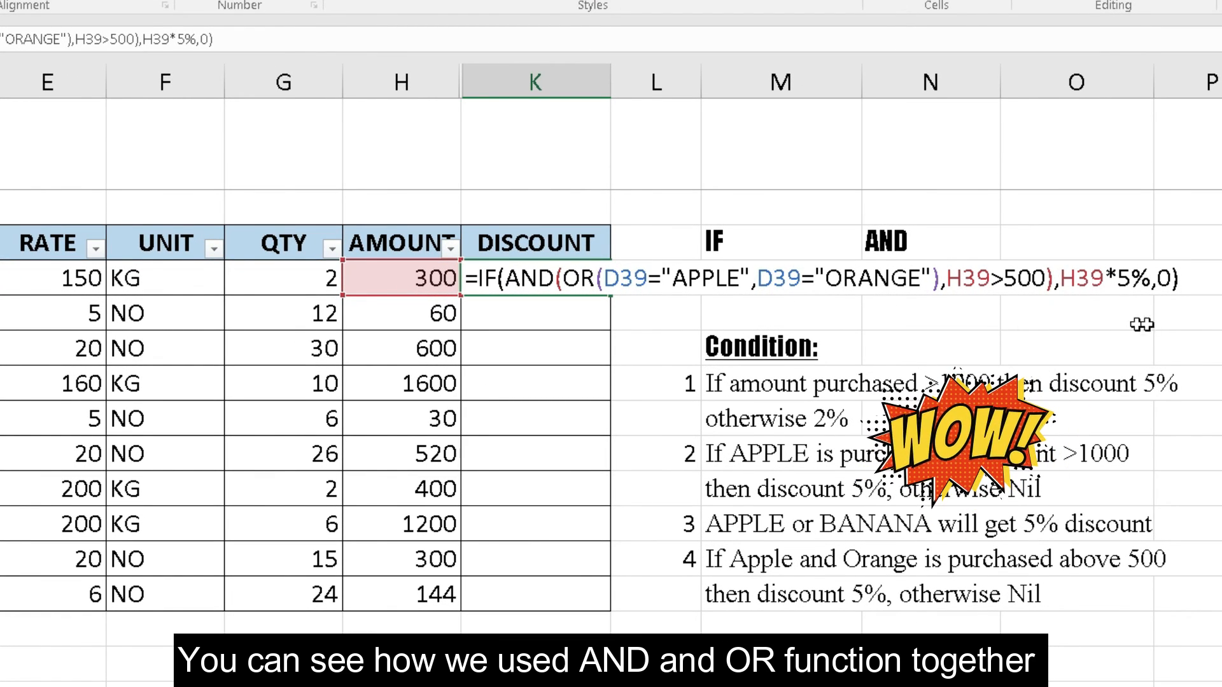
Step: Commit the AND/OR formula in K39 and paste it down through K48
key("Return")
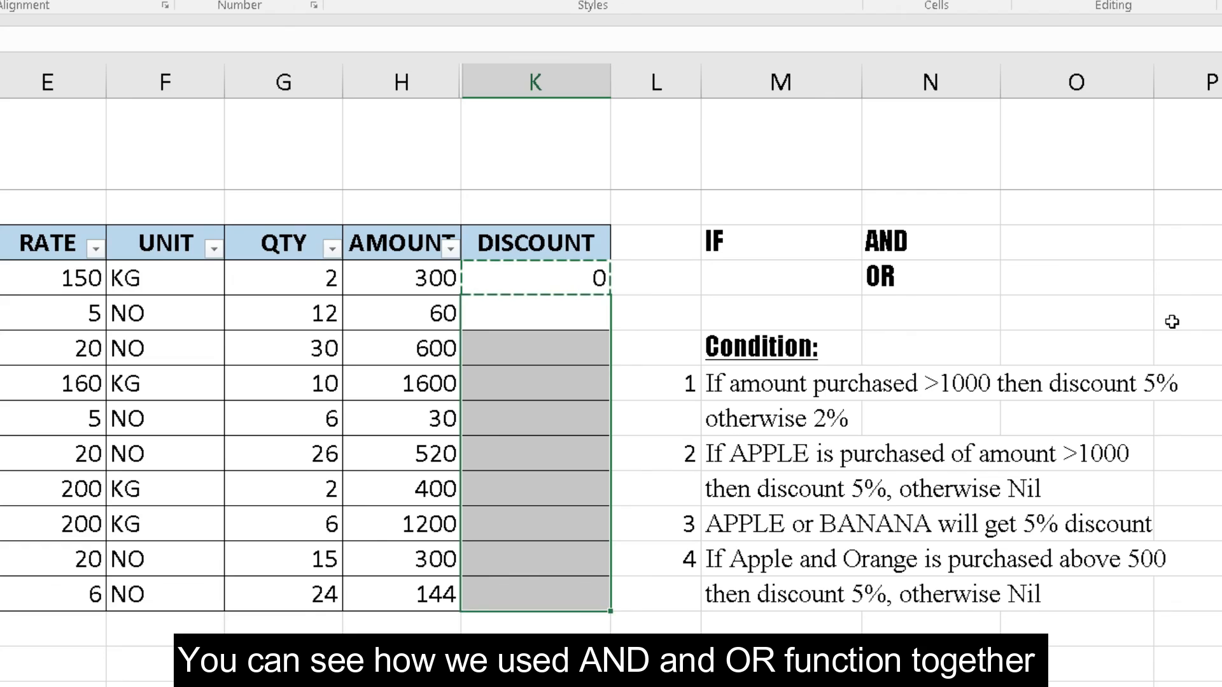
key("Return")
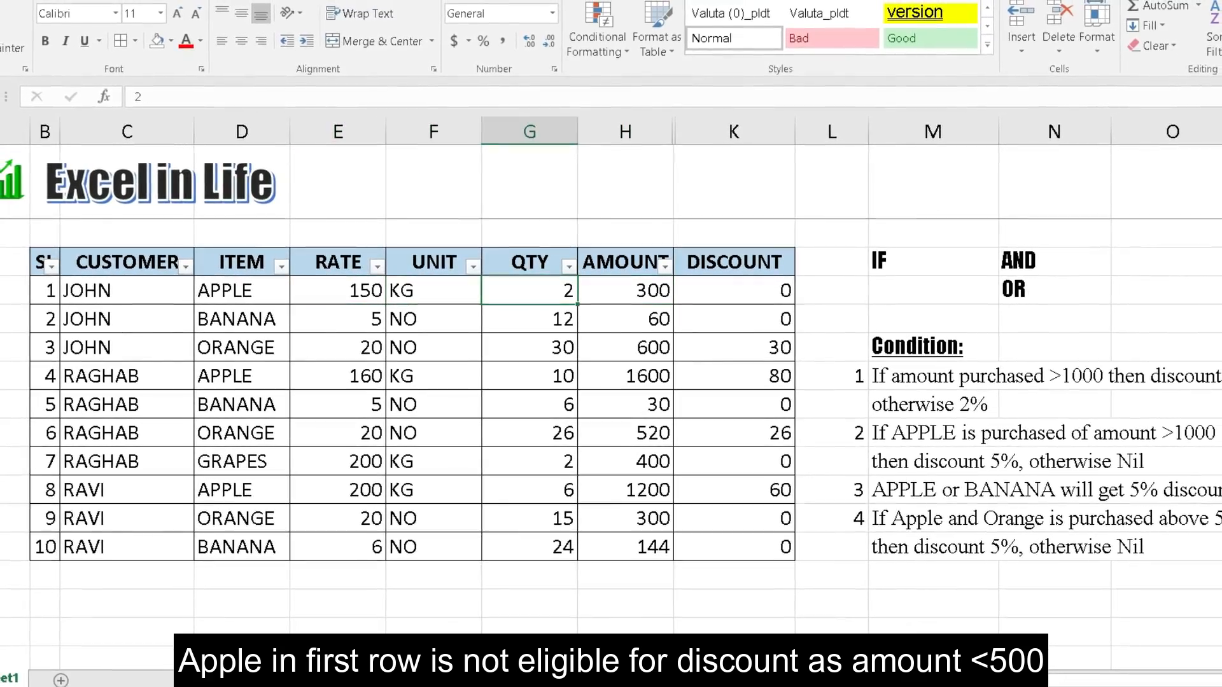
left_click(625, 292)
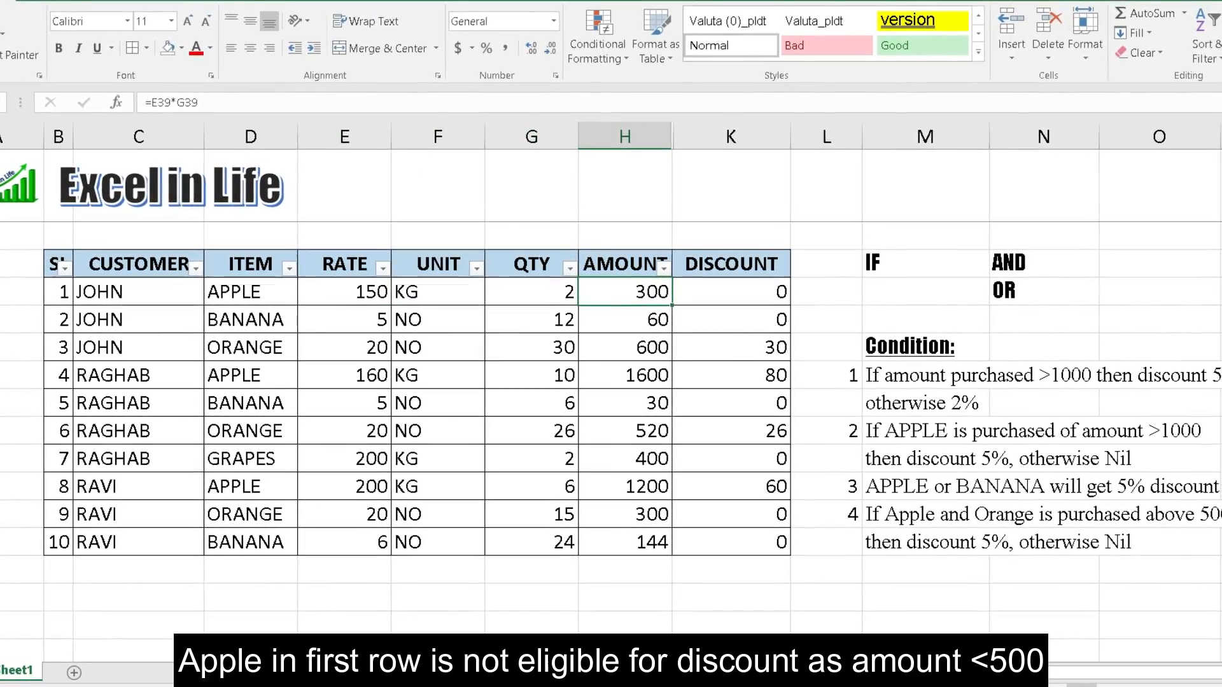
left_click(727, 292)
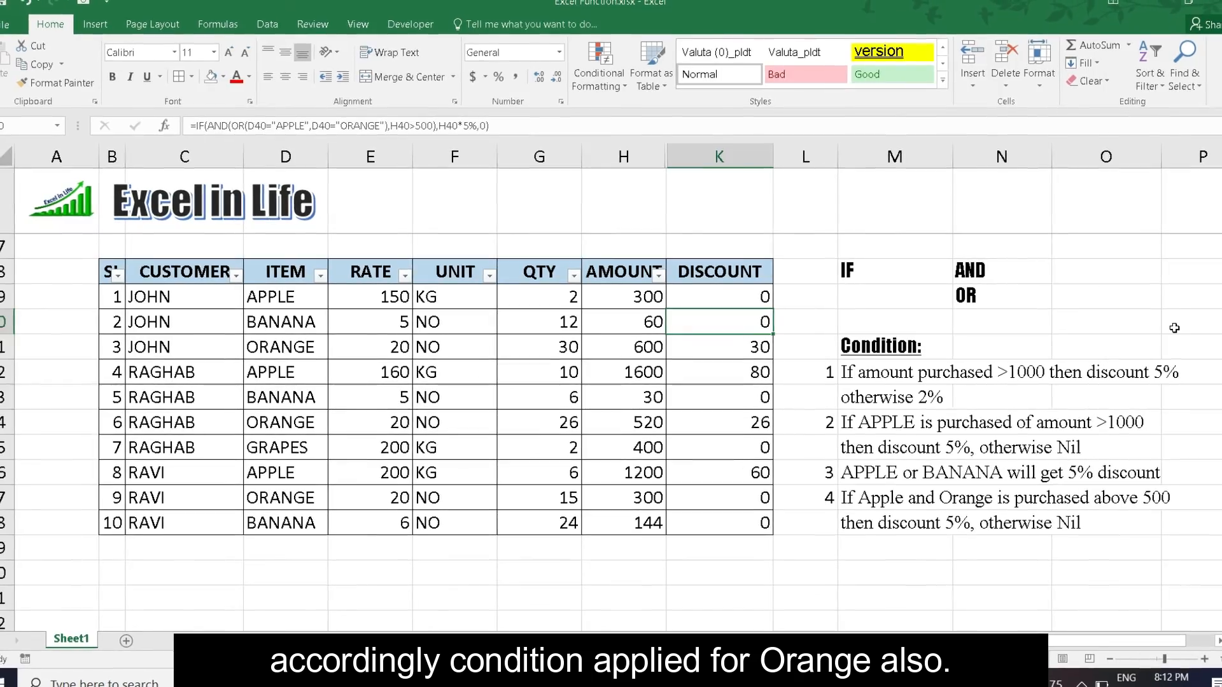
left_click(716, 347)
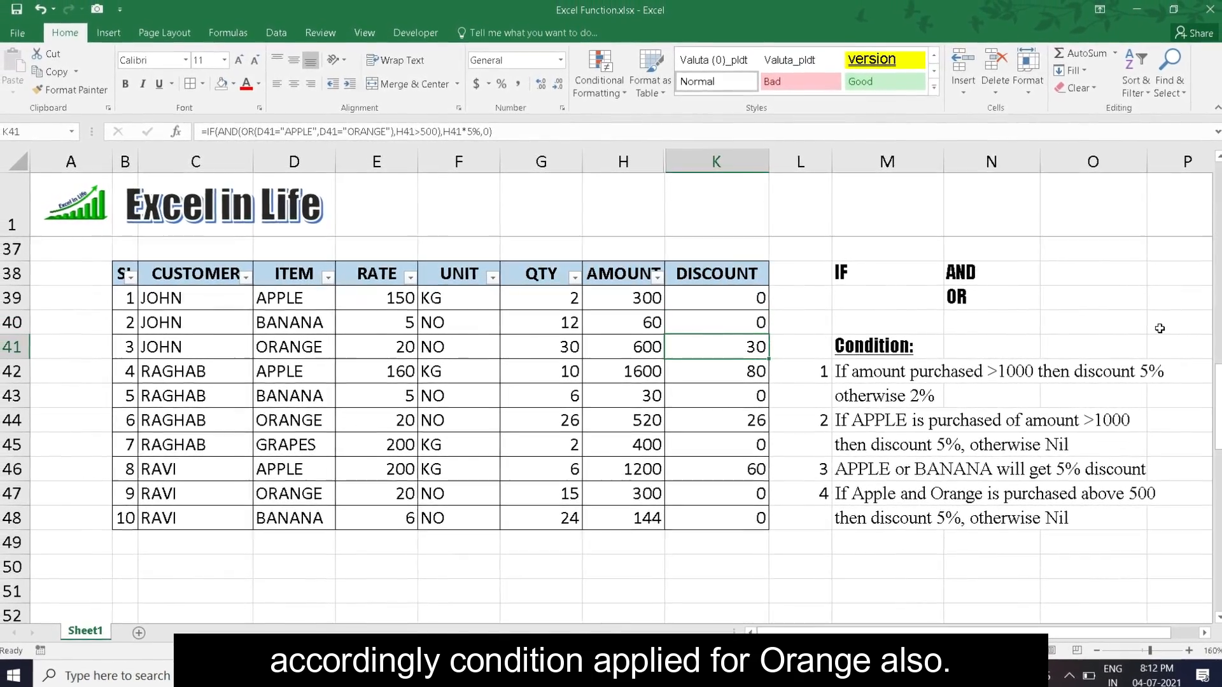
left_click(622, 347)
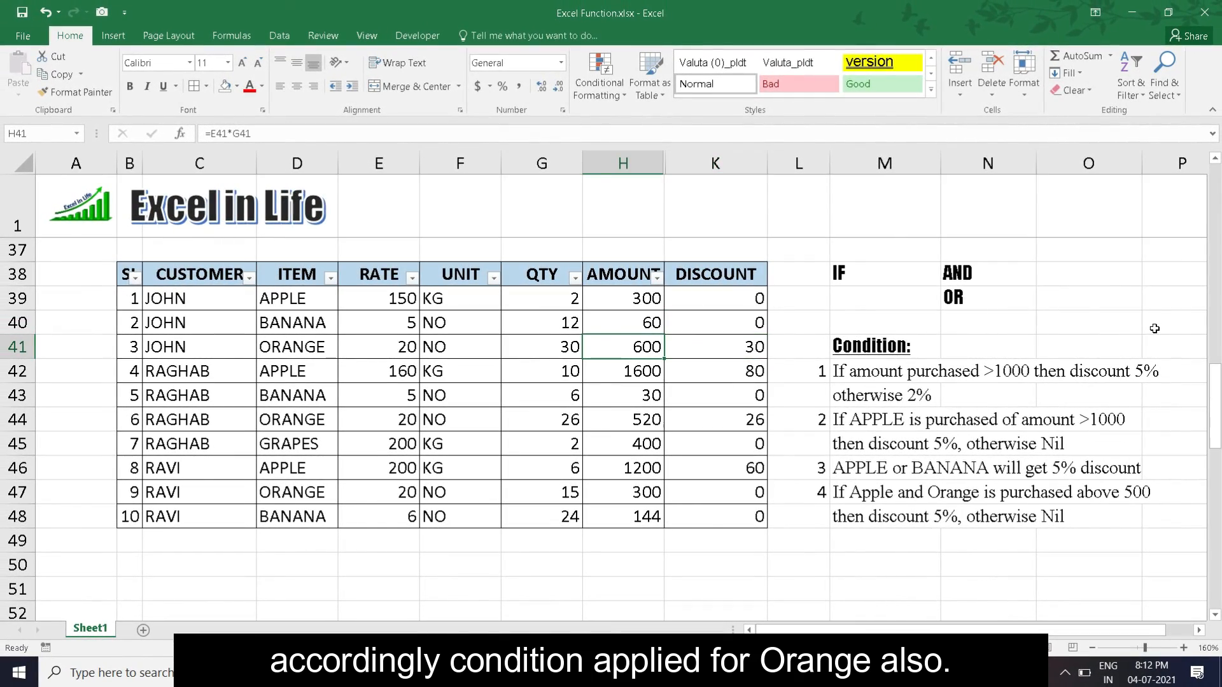
left_click(715, 347)
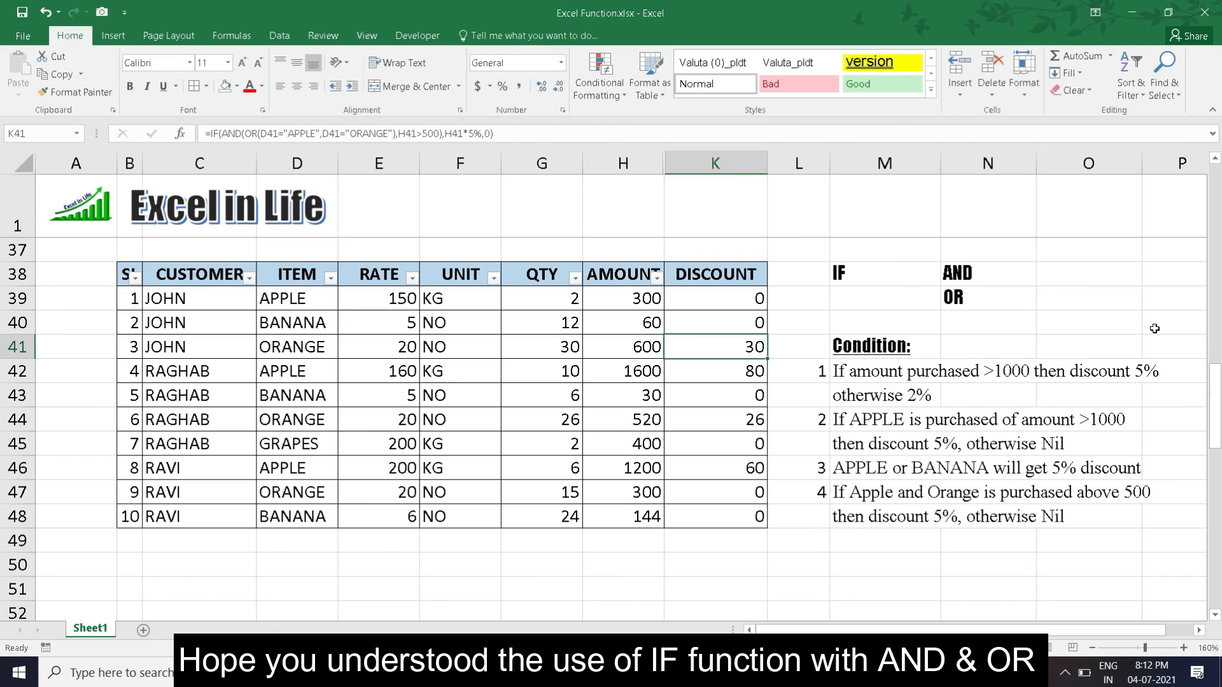
left_click(714, 371)
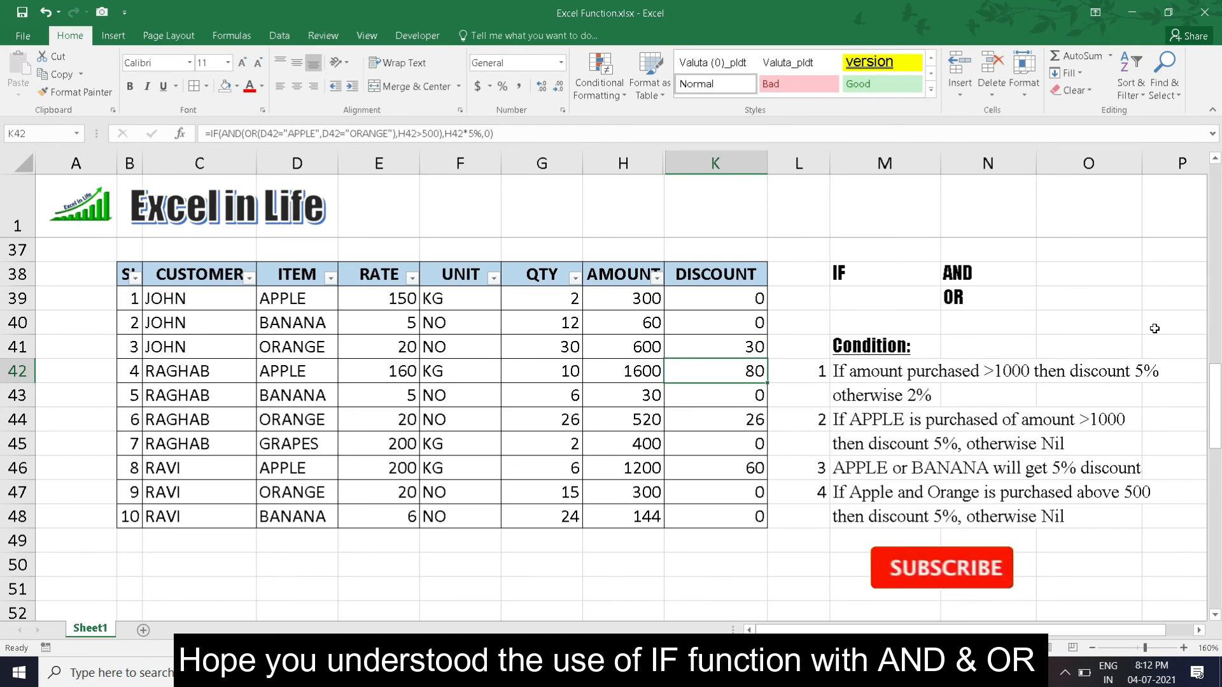